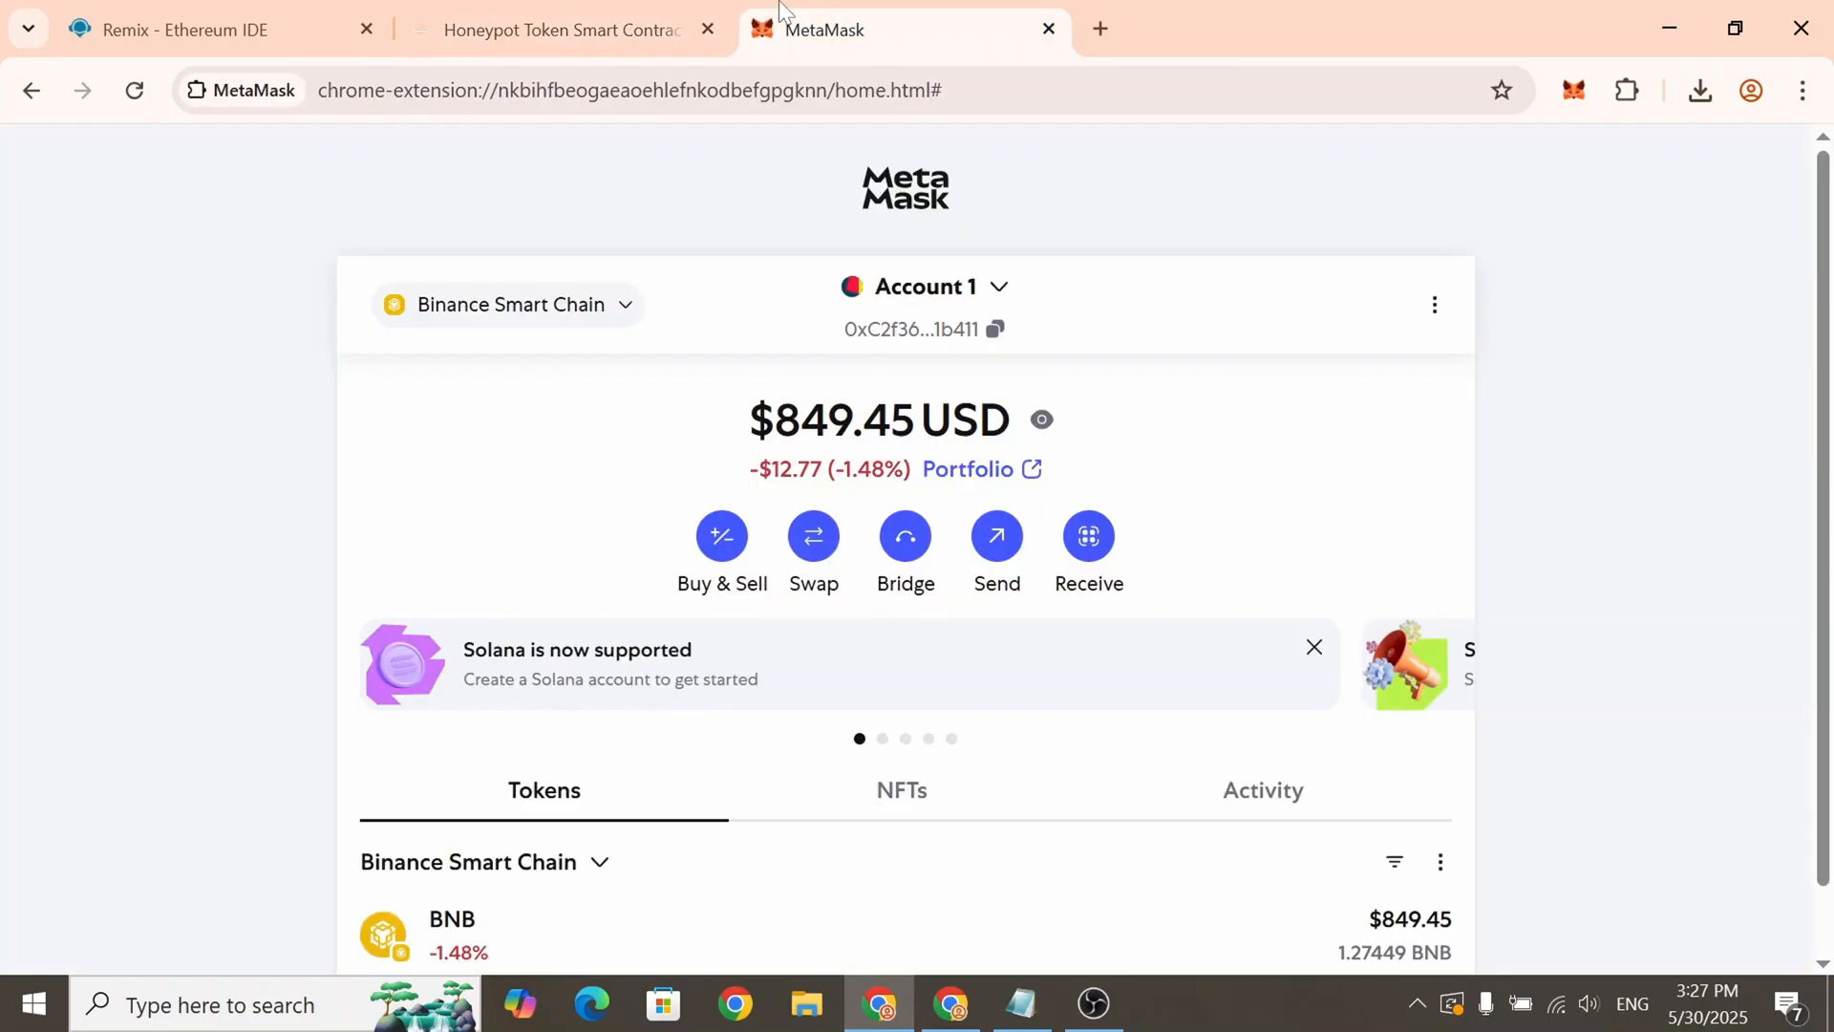
{"action": "mouse_move", "coordinate": [1009, 376]}
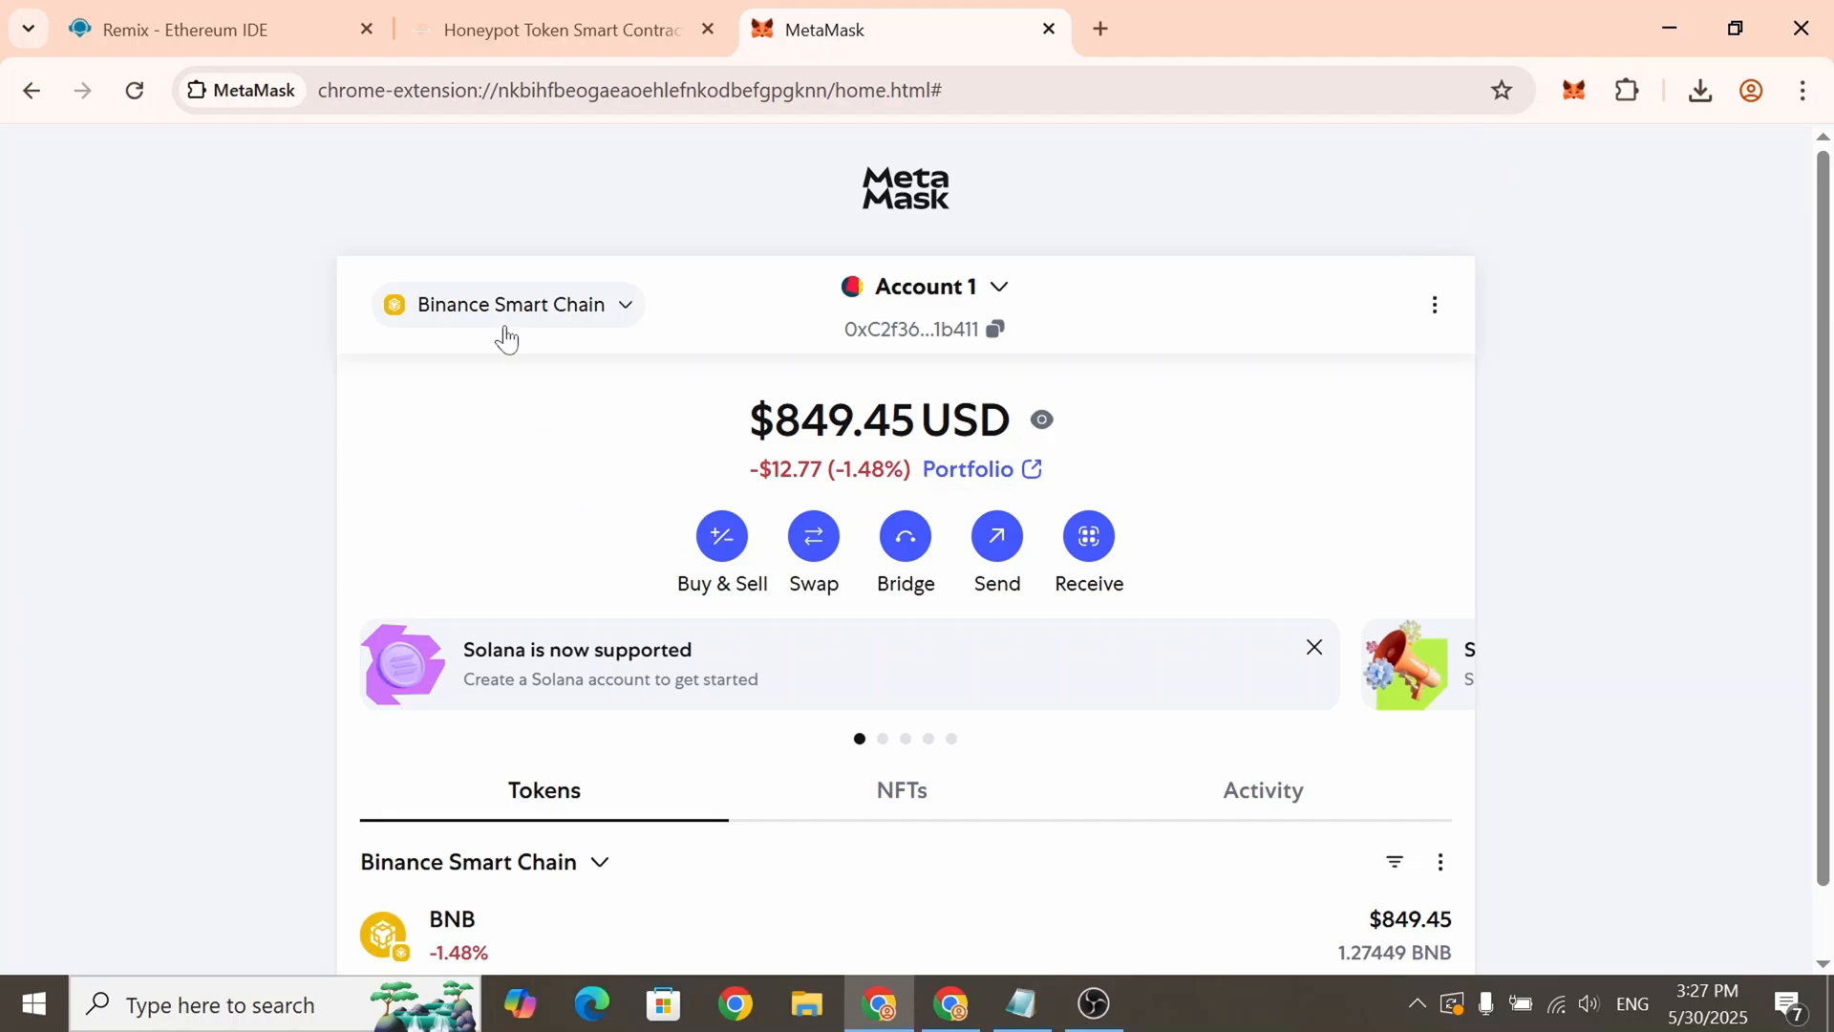
Scroll MetaMask's network list to confirm Binance Smart Chain is the active network
{"action": "left_click", "coordinate": [507, 303]}
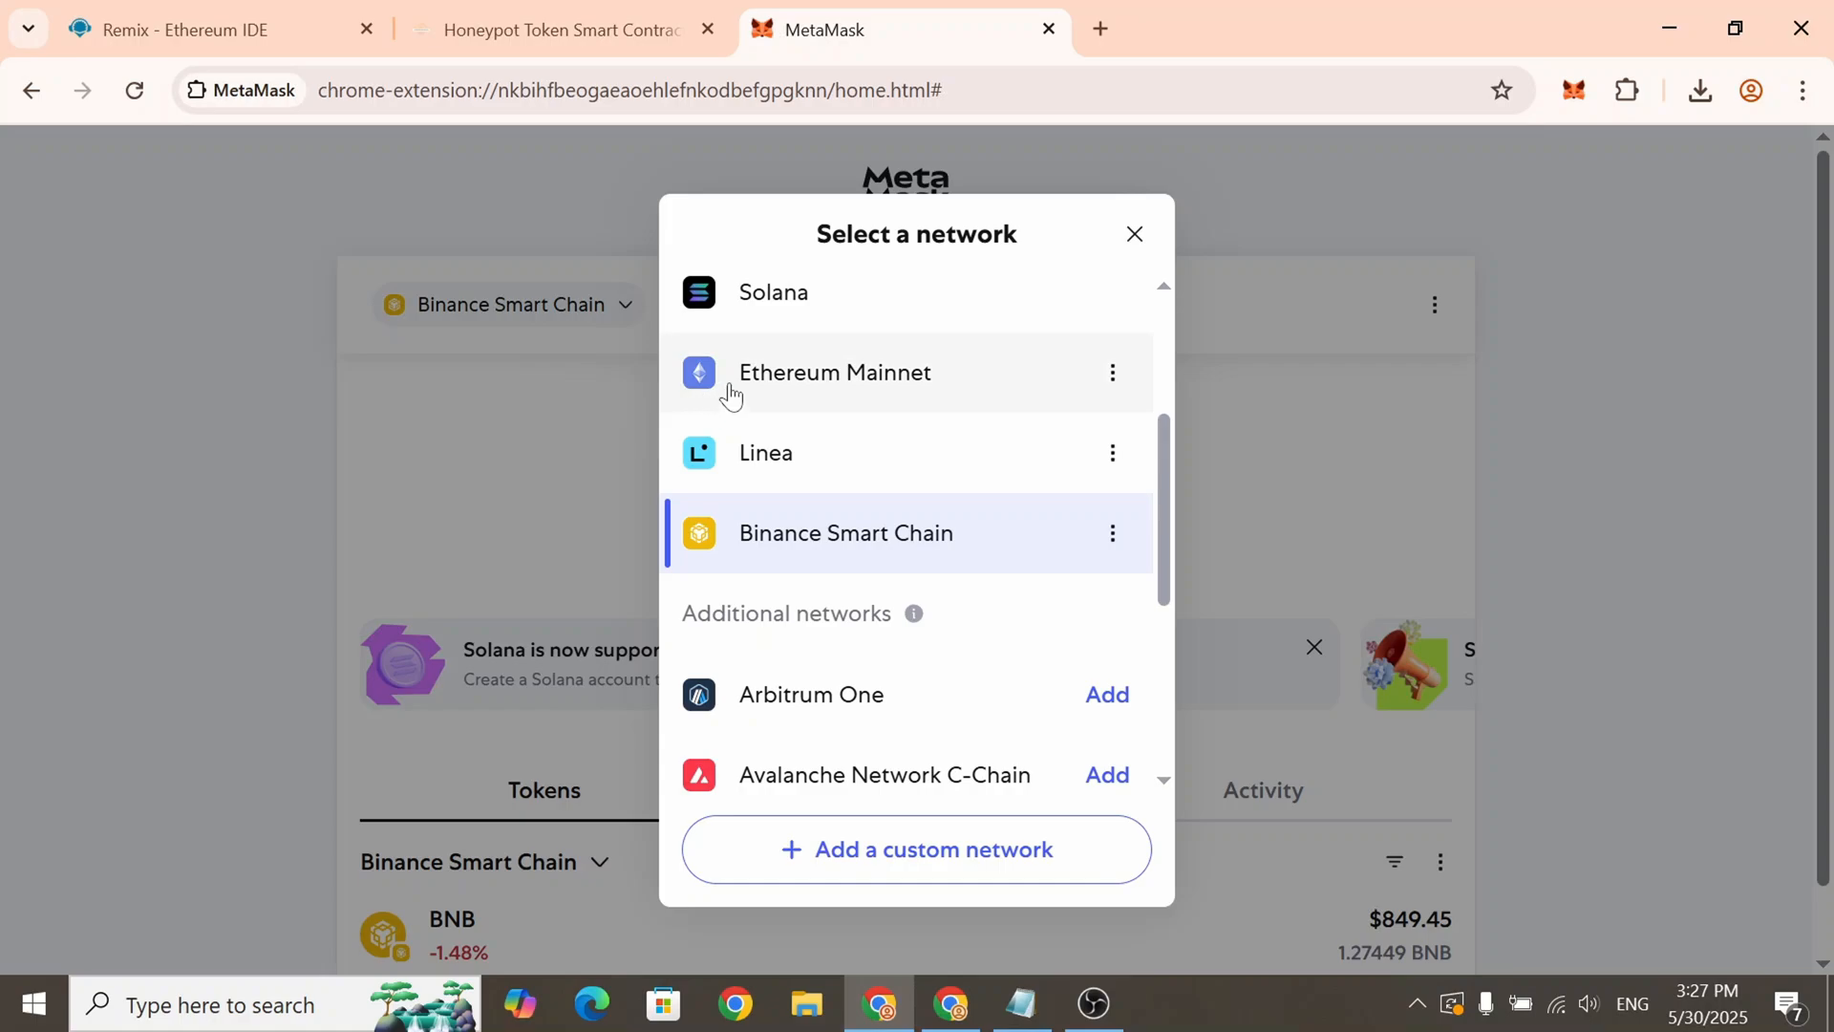
{"action": "scroll", "scroll_direction": "down", "scroll_amount": 3}
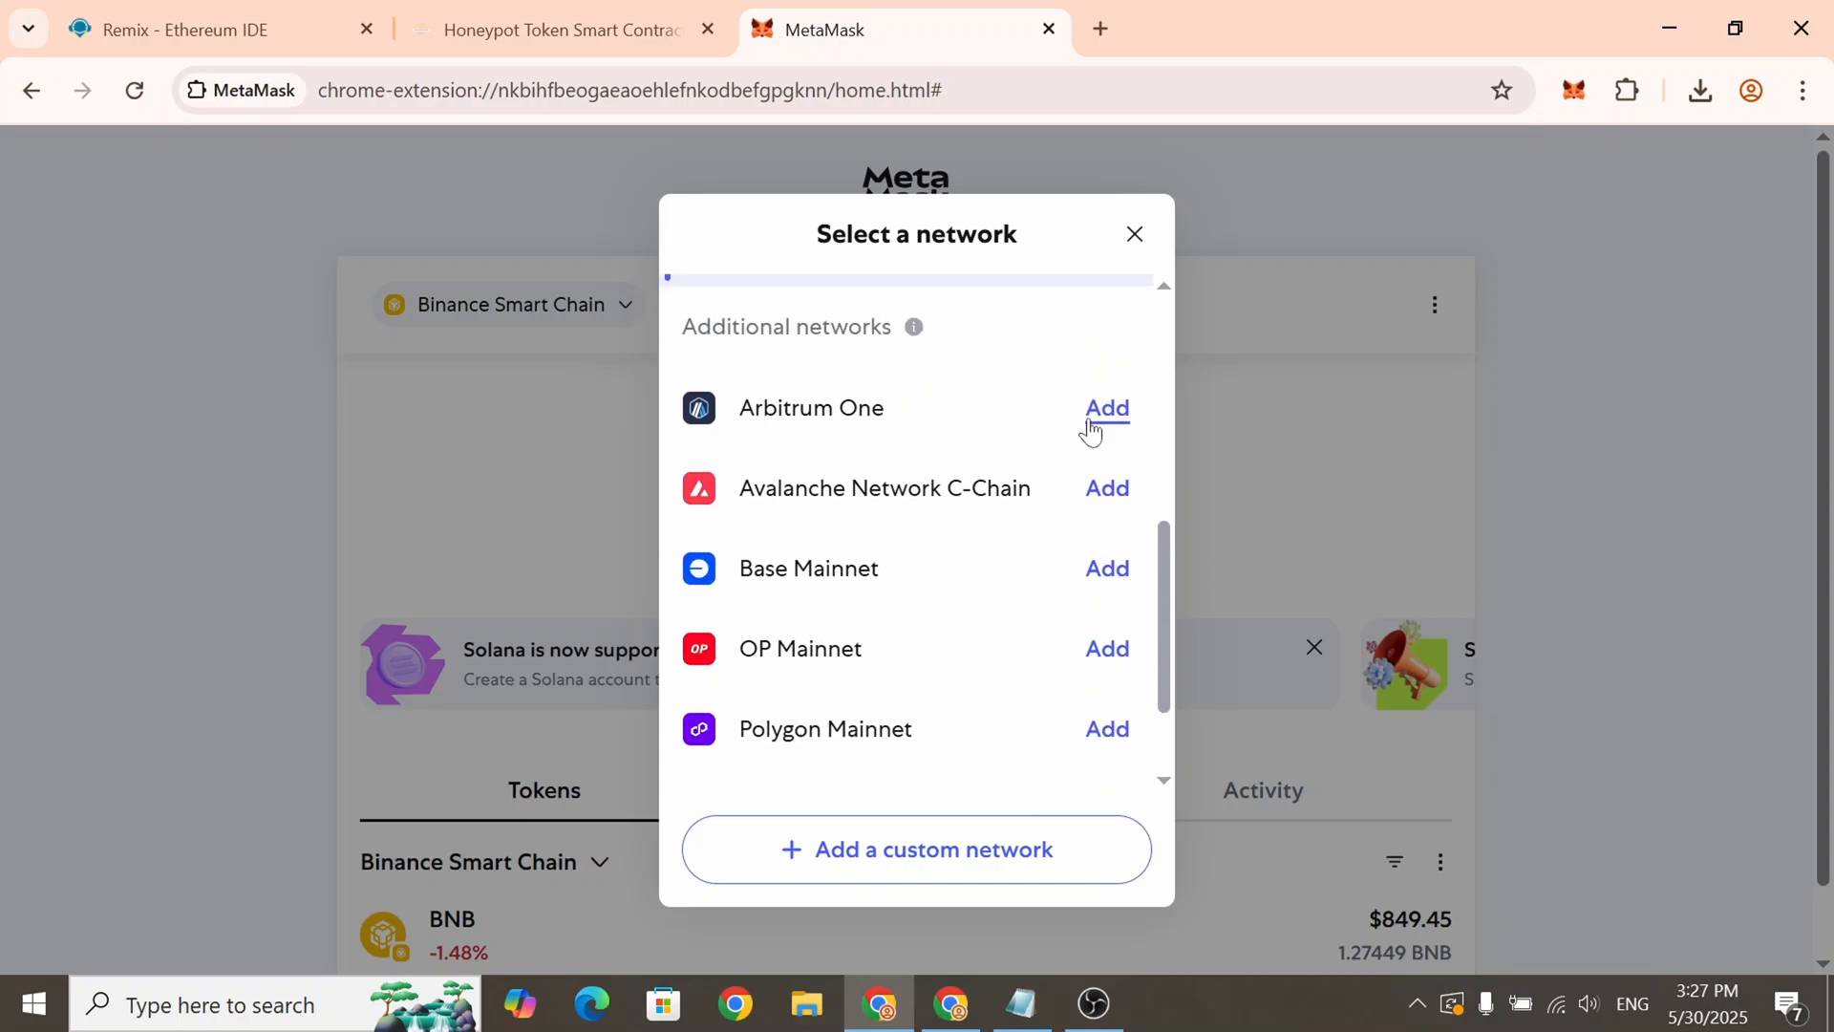
{"action": "scroll", "scroll_direction": "up", "scroll_amount": 3}
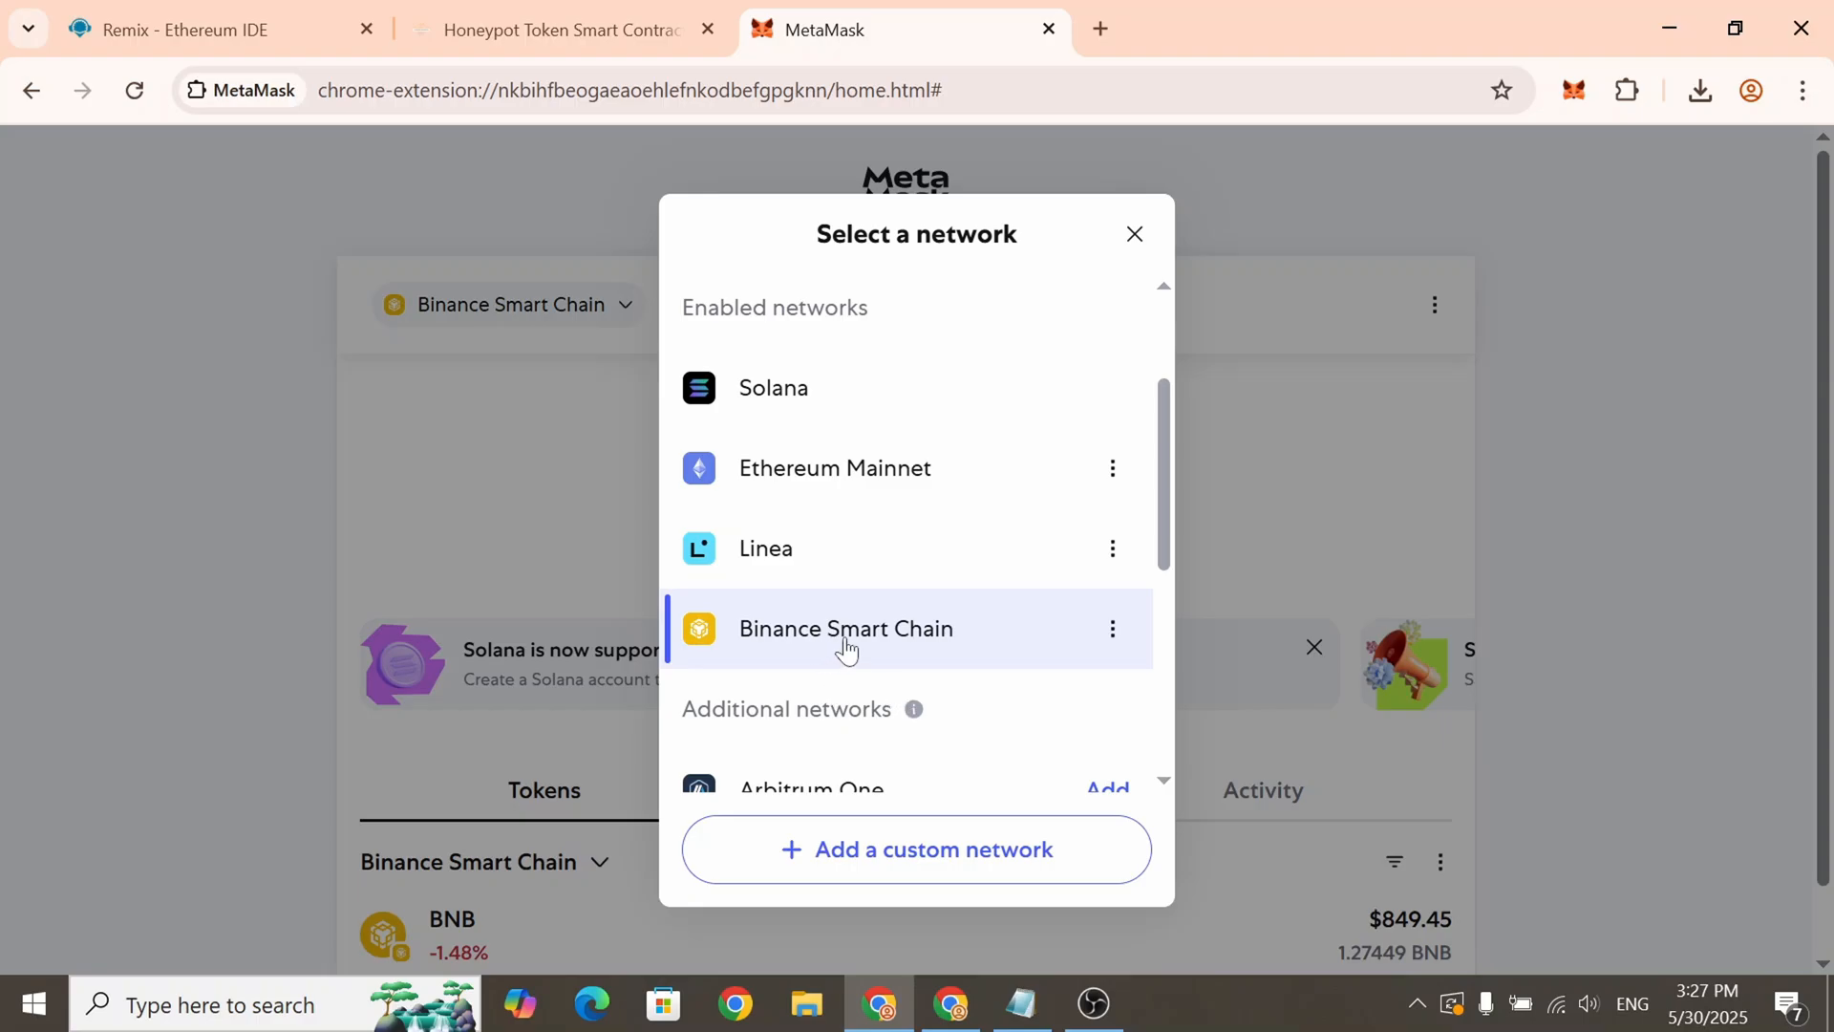
Copy the Honeypot Token Version 2.0 contract source from its code page
{"action": "left_click", "coordinate": [562, 30]}
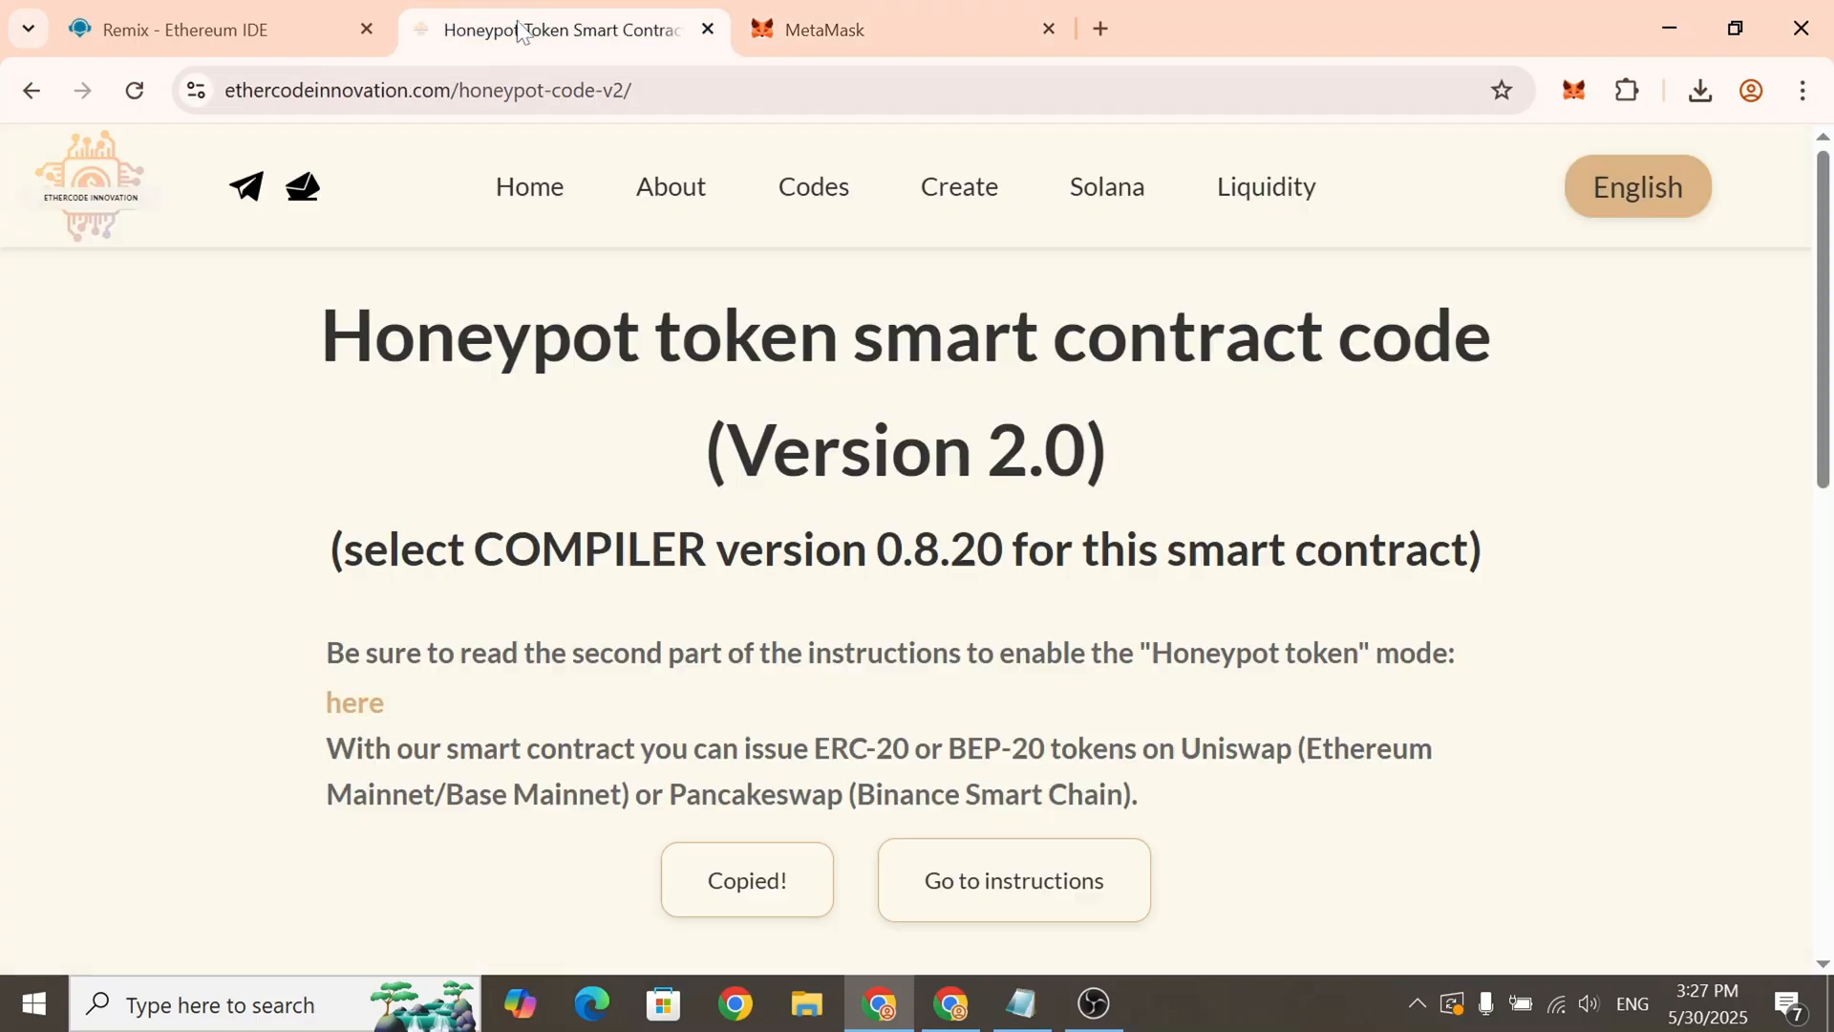
{"action": "scroll", "scroll_direction": "down", "scroll_amount": 3}
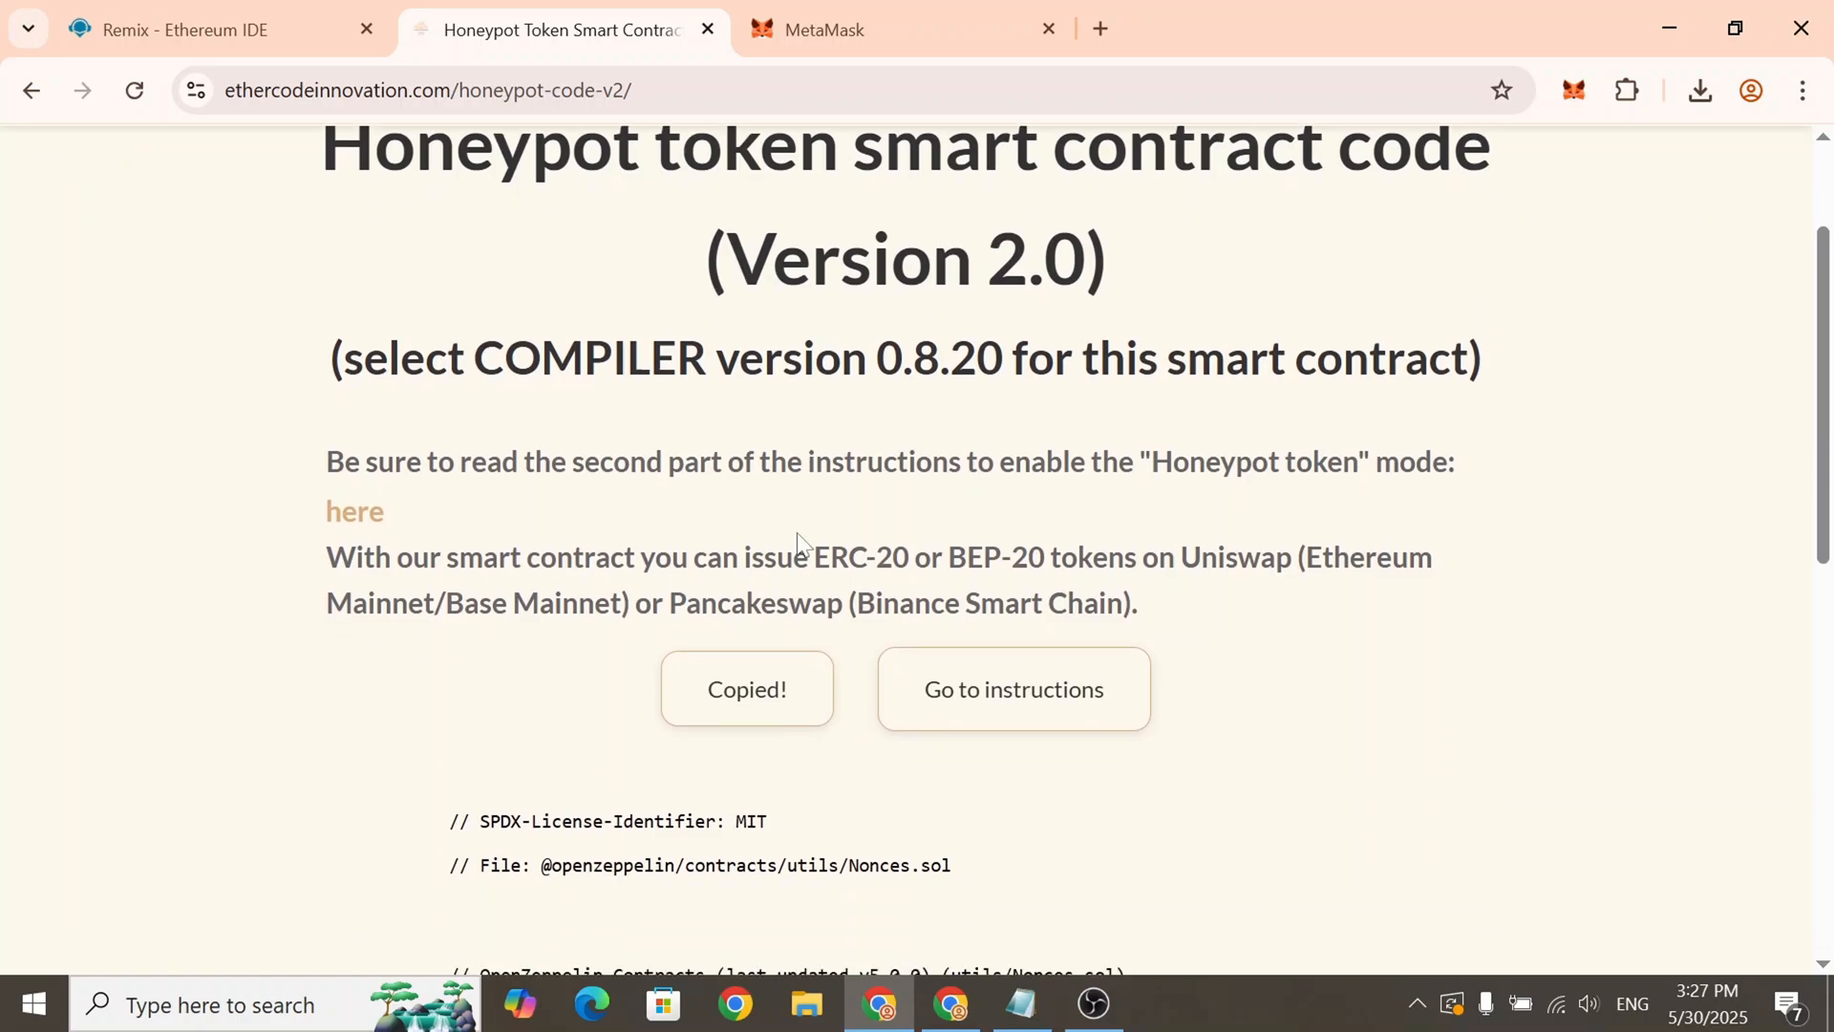
{"action": "scroll", "scroll_direction": "down", "scroll_amount": 3}
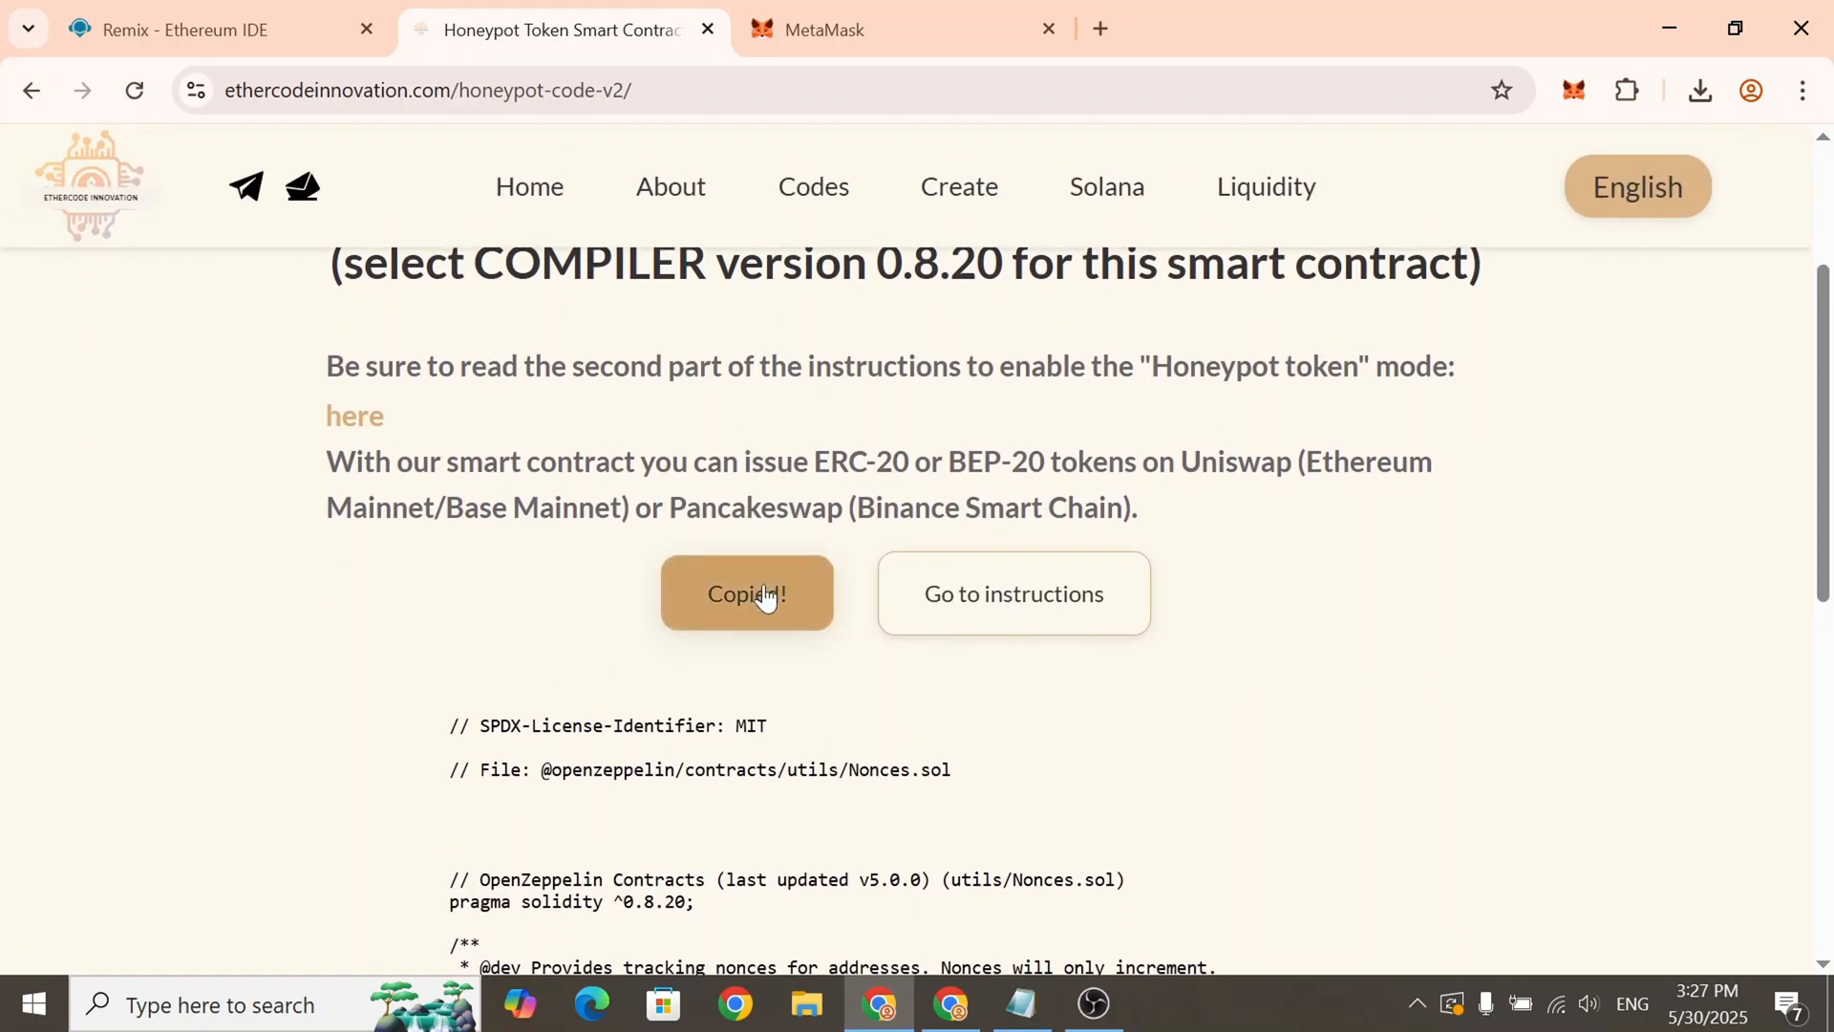
{"action": "left_click", "coordinate": [217, 29]}
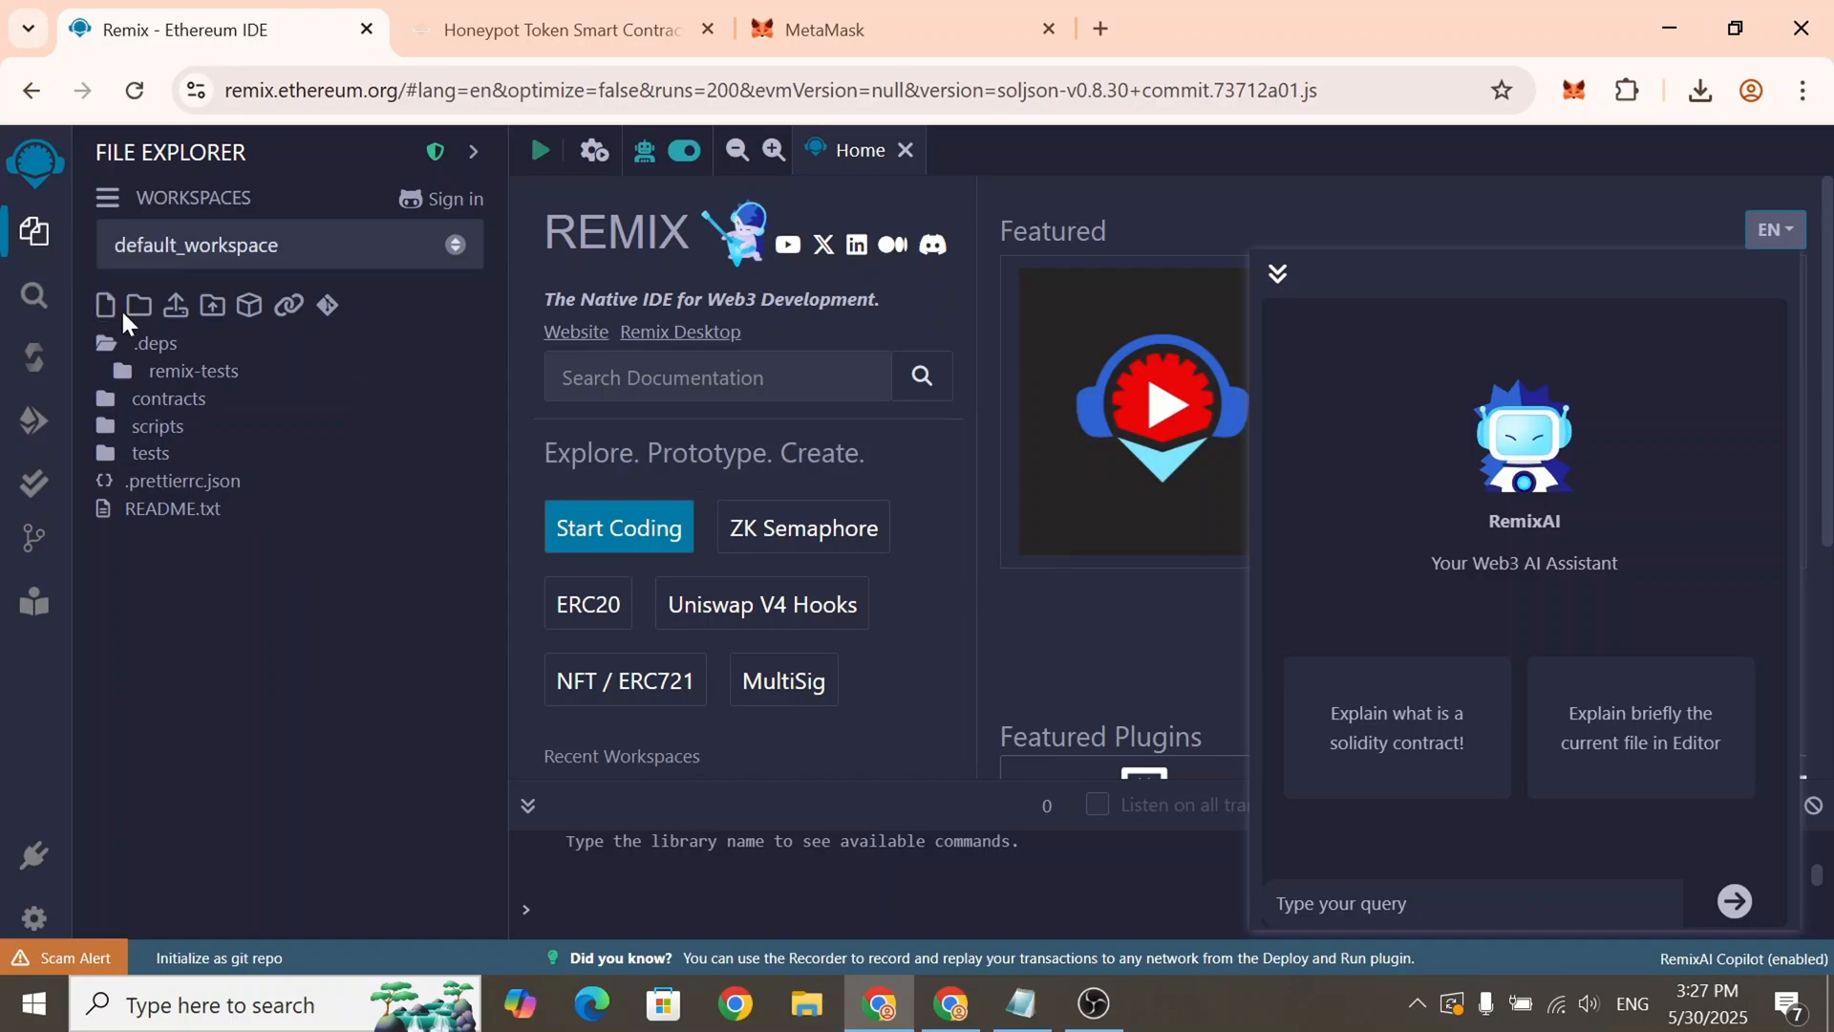
Create ethercode.sol and paste the honeypot token contract code into it
{"action": "type", "text": "et"}
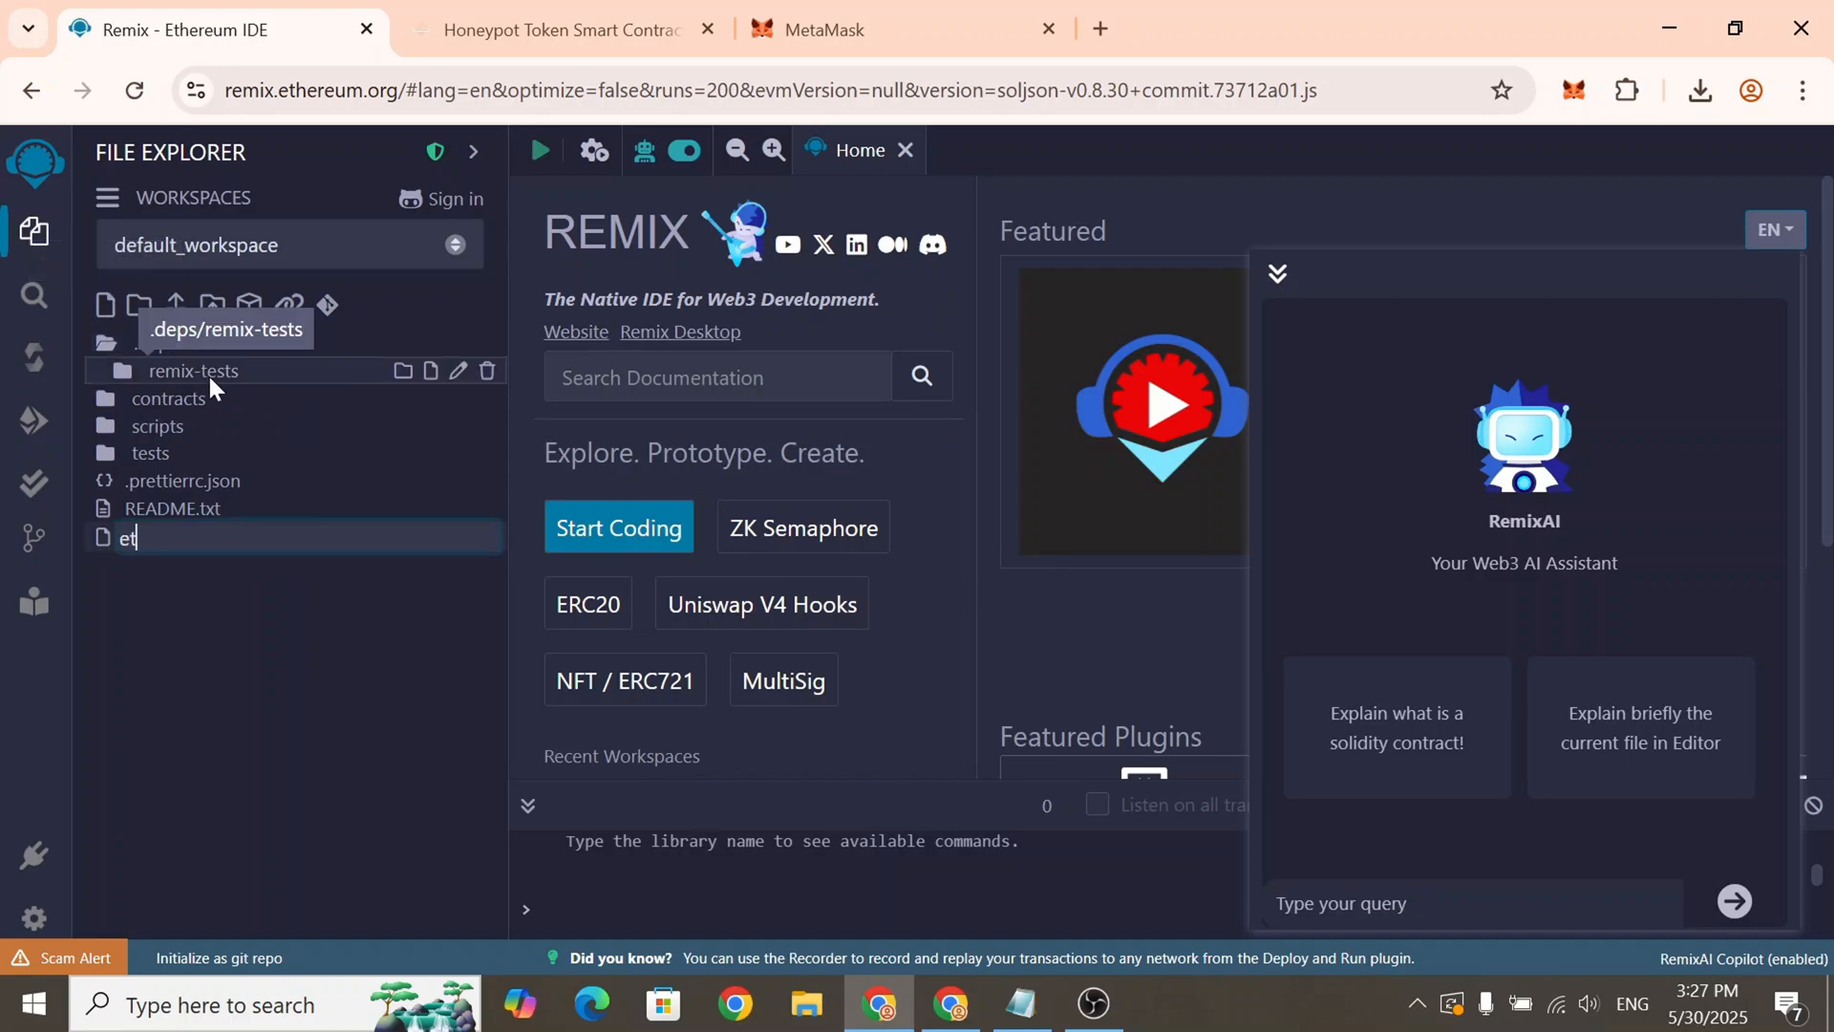
{"action": "type", "text": "herco"}
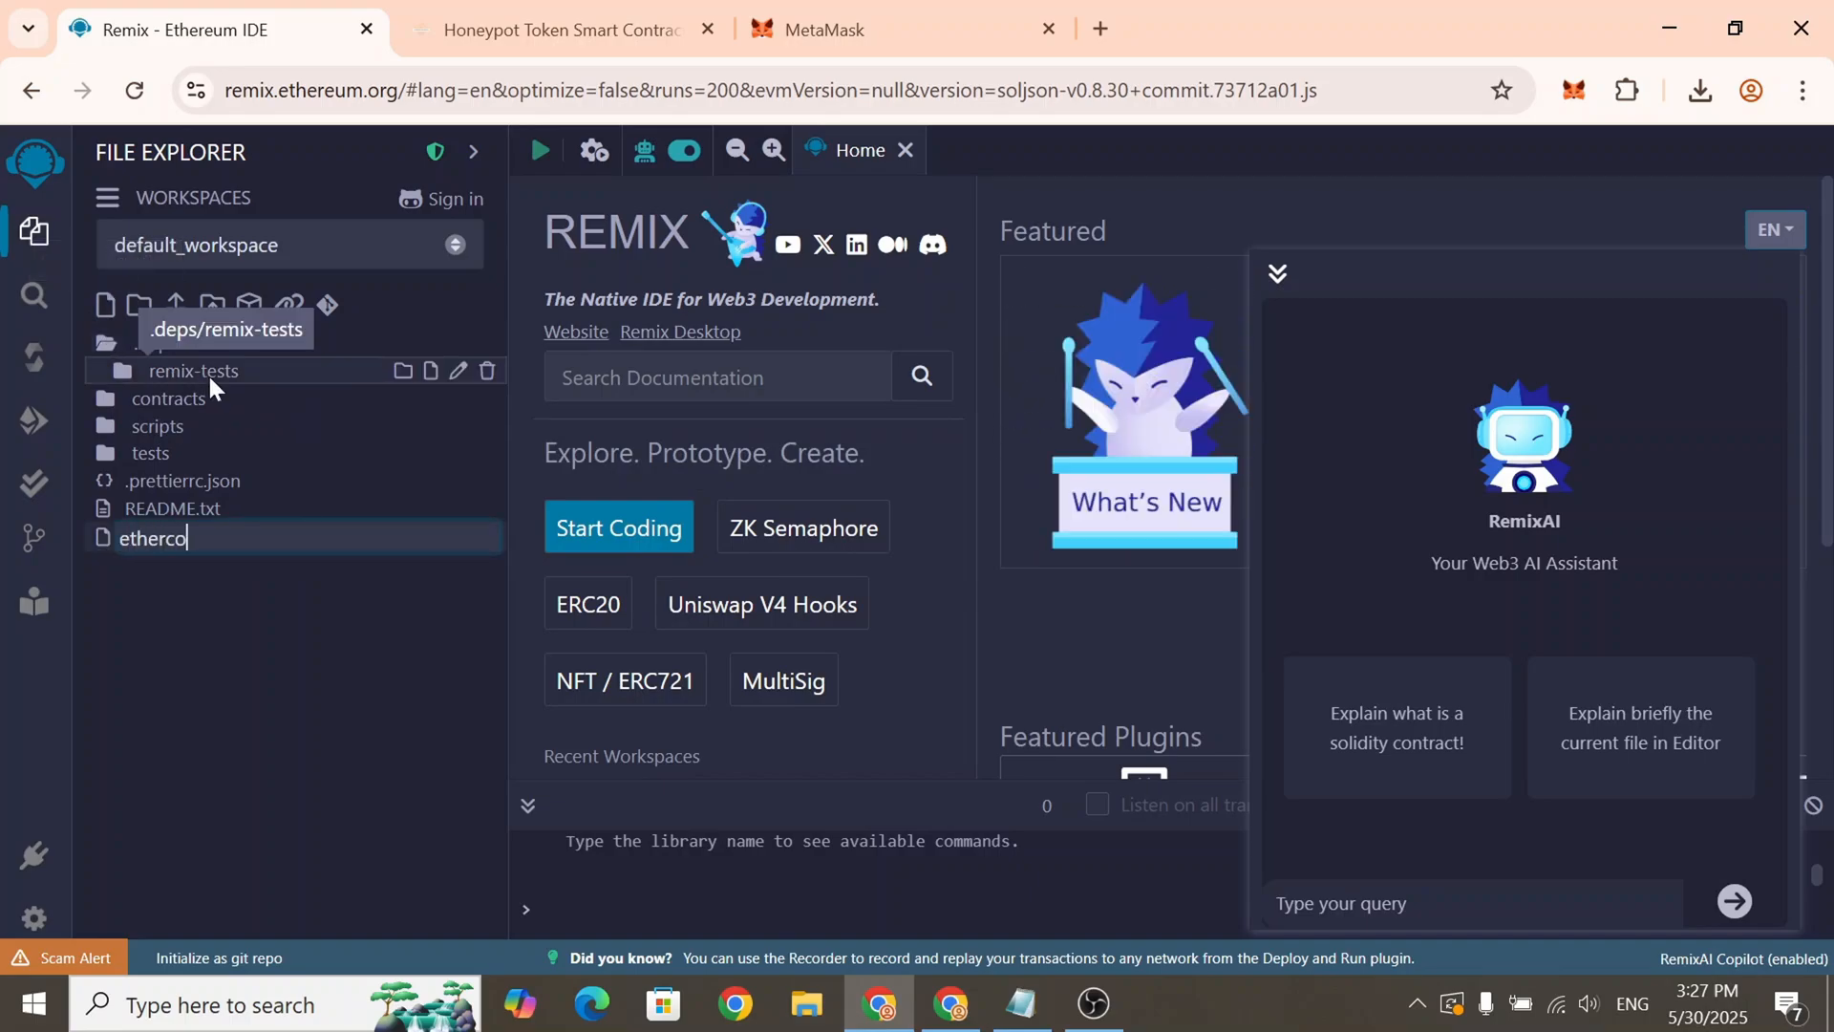
{"action": "type", "text": "de.sol"}
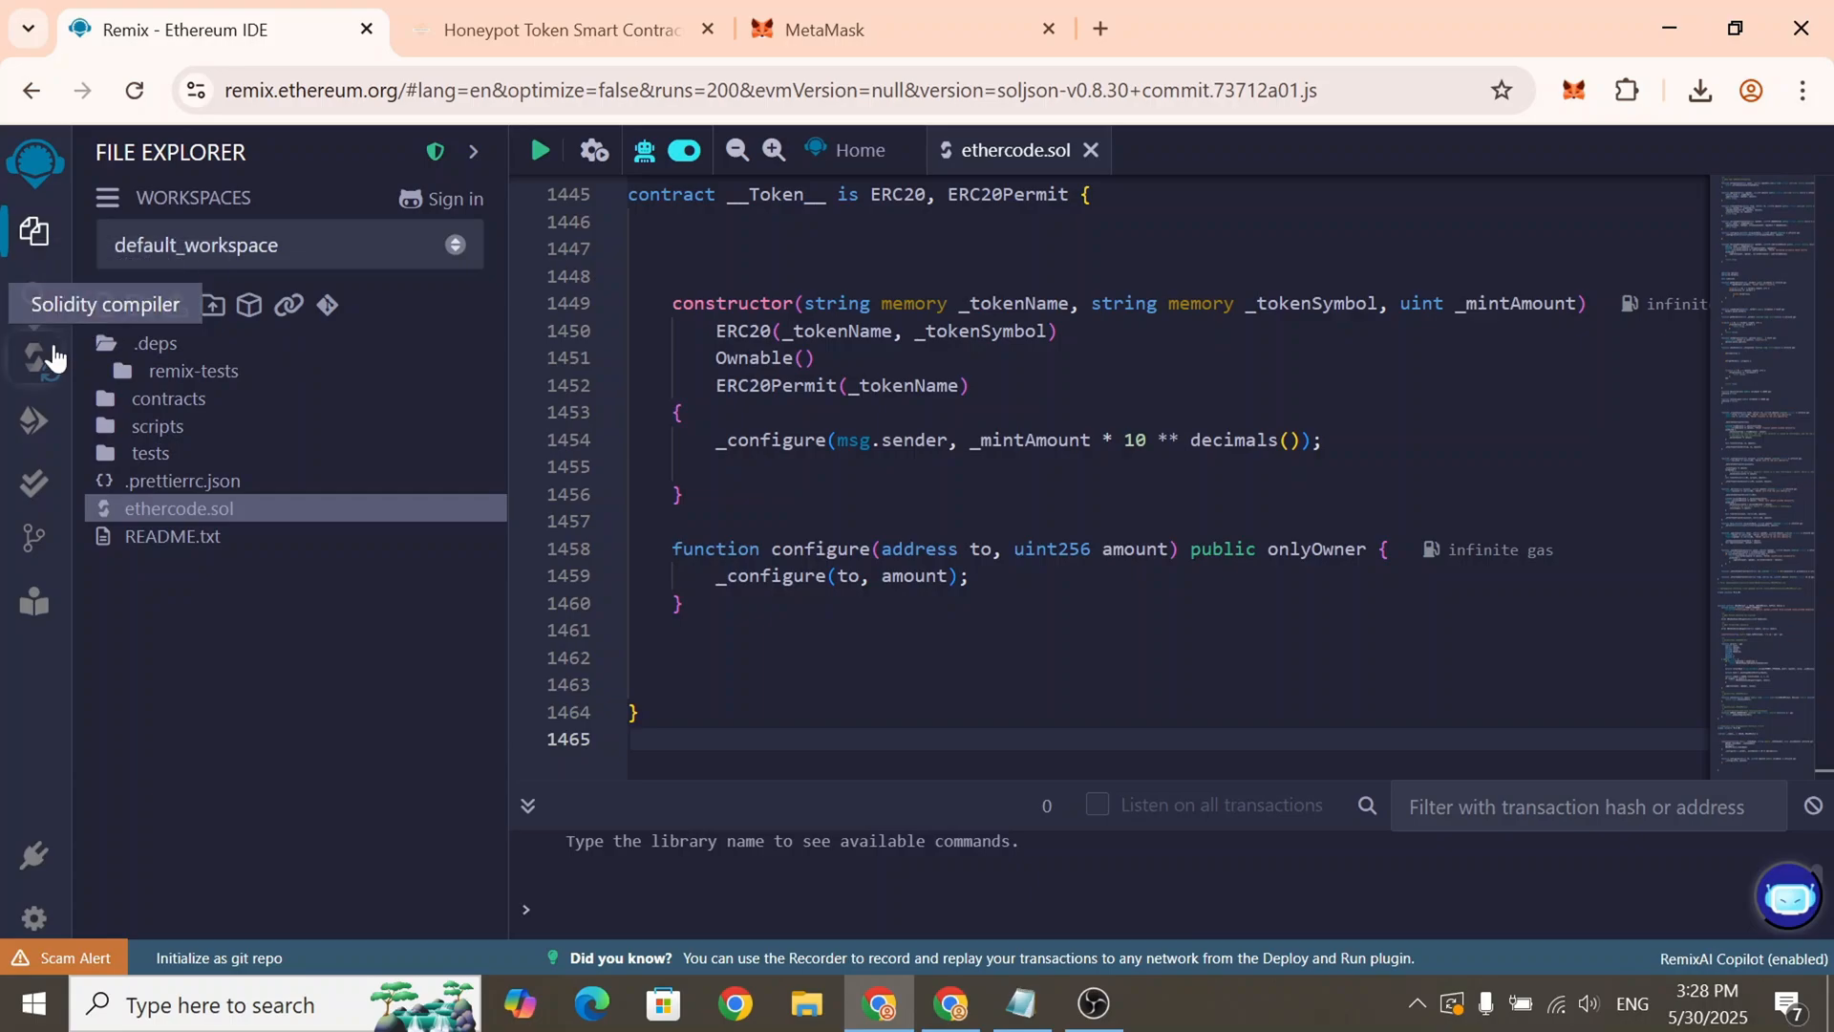
Select compiler 0.8.20+commit.a1b79de6 and compile ethercode.sol
{"action": "left_click", "coordinate": [34, 356]}
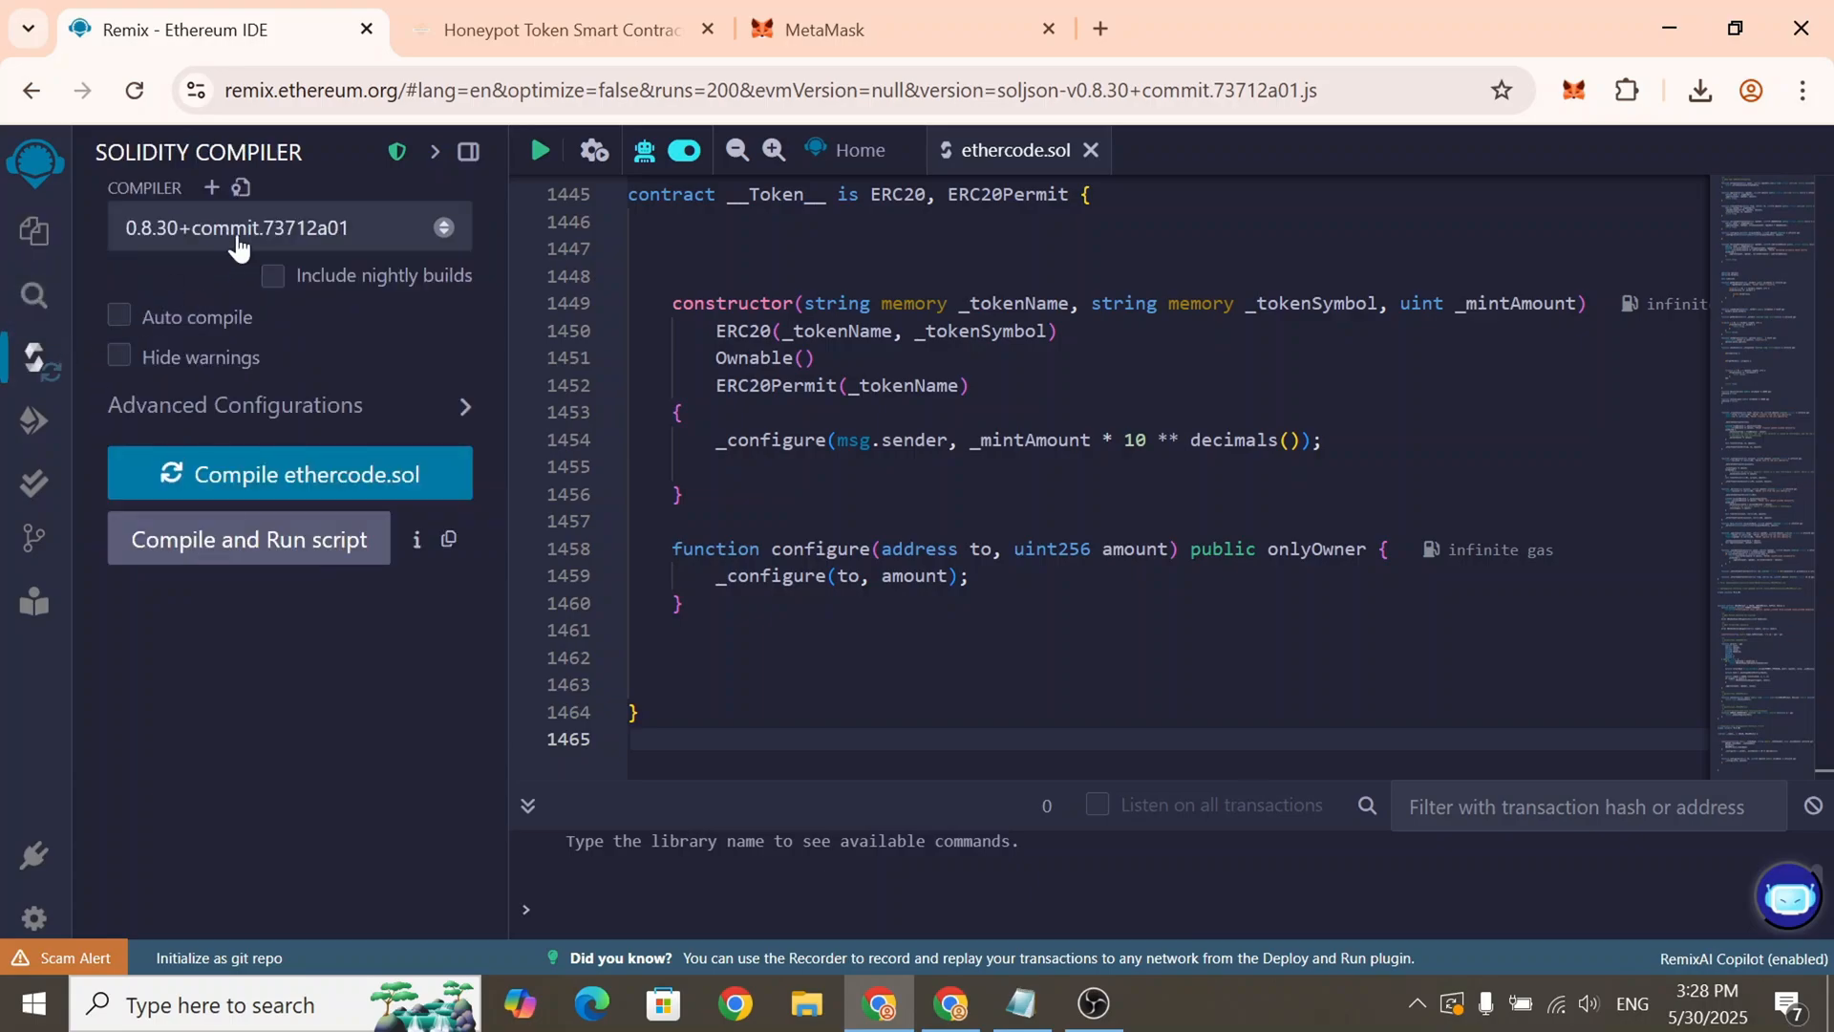
{"action": "left_click", "coordinate": [290, 229]}
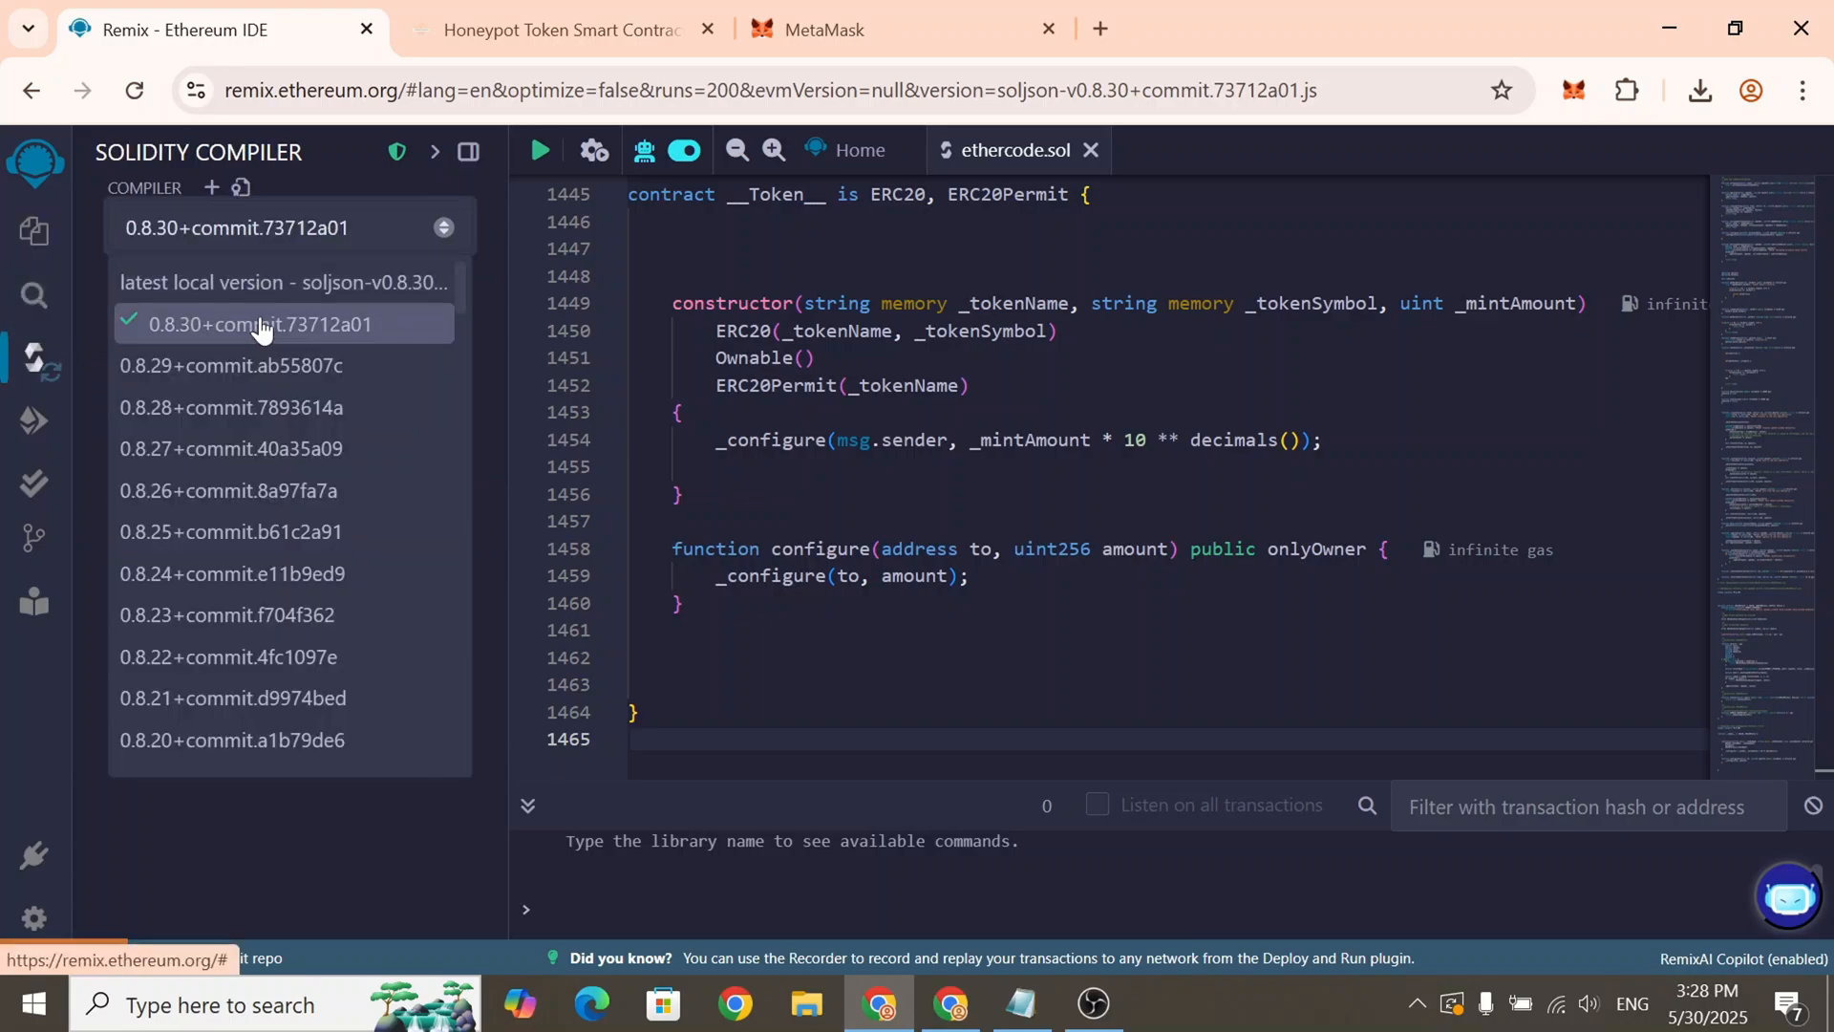
{"action": "mouse_move", "coordinate": [261, 614]}
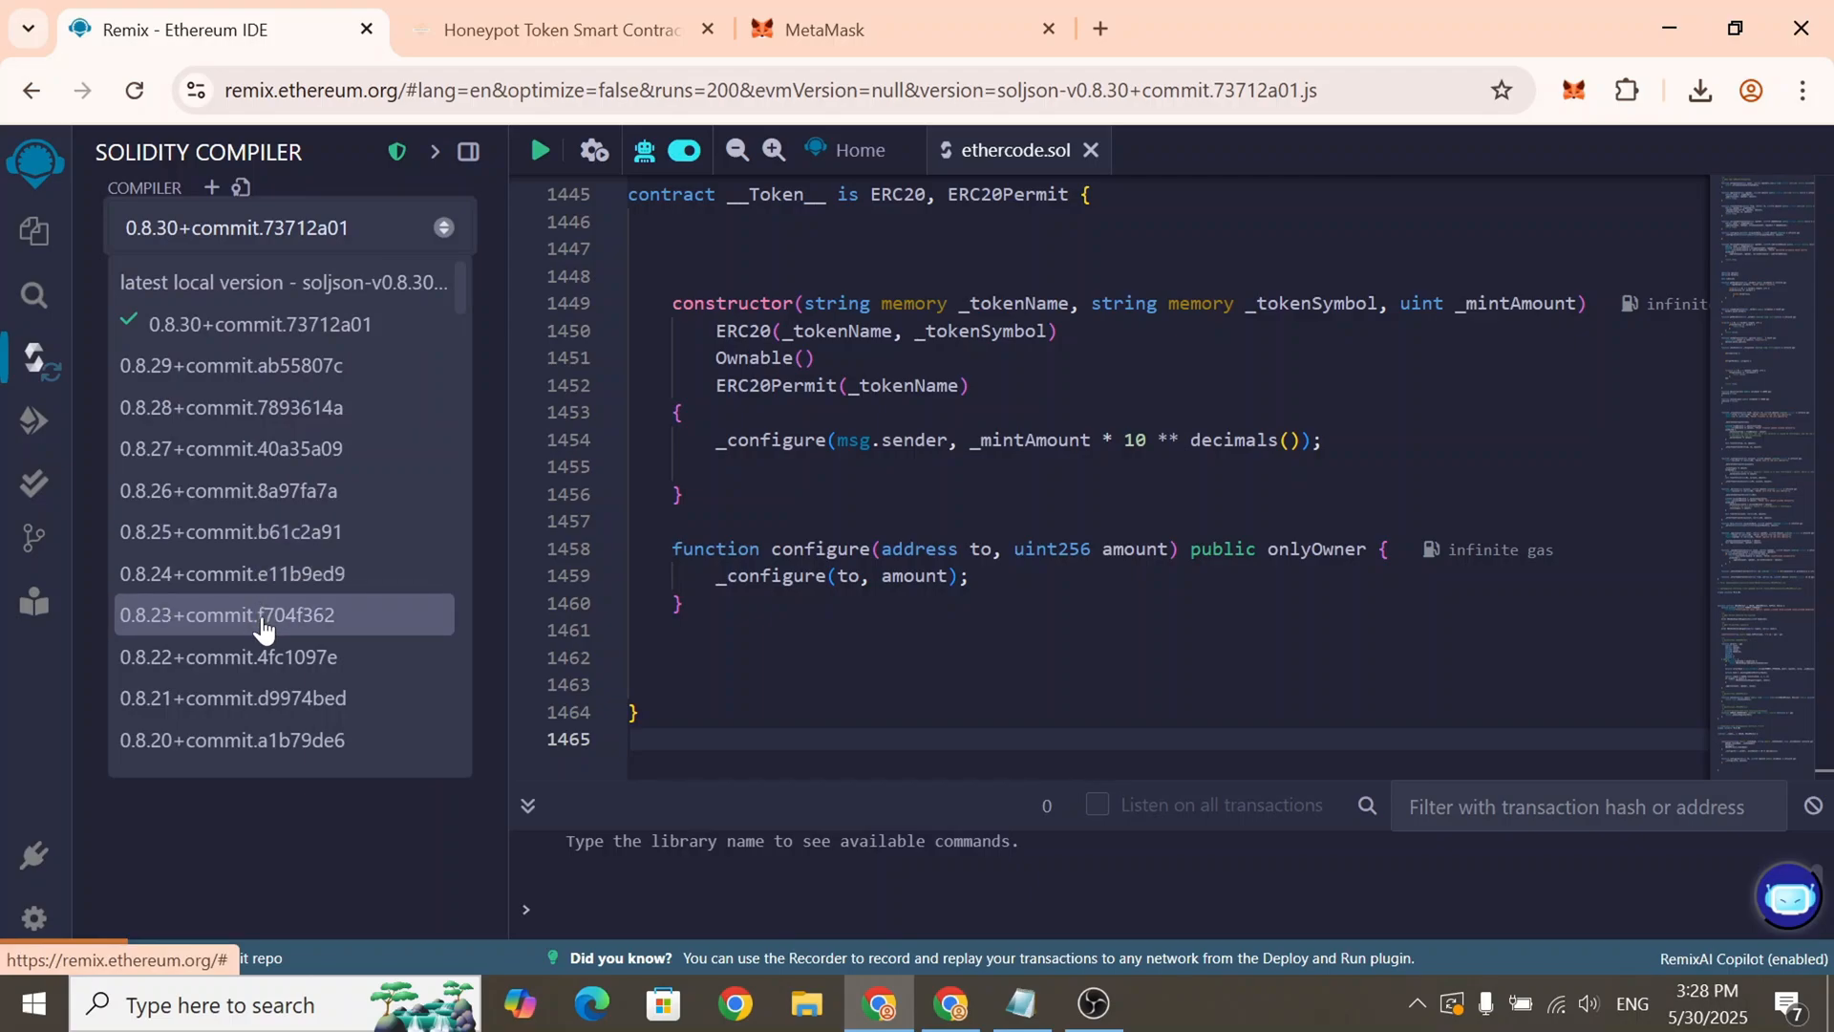
{"action": "left_click", "coordinate": [231, 739]}
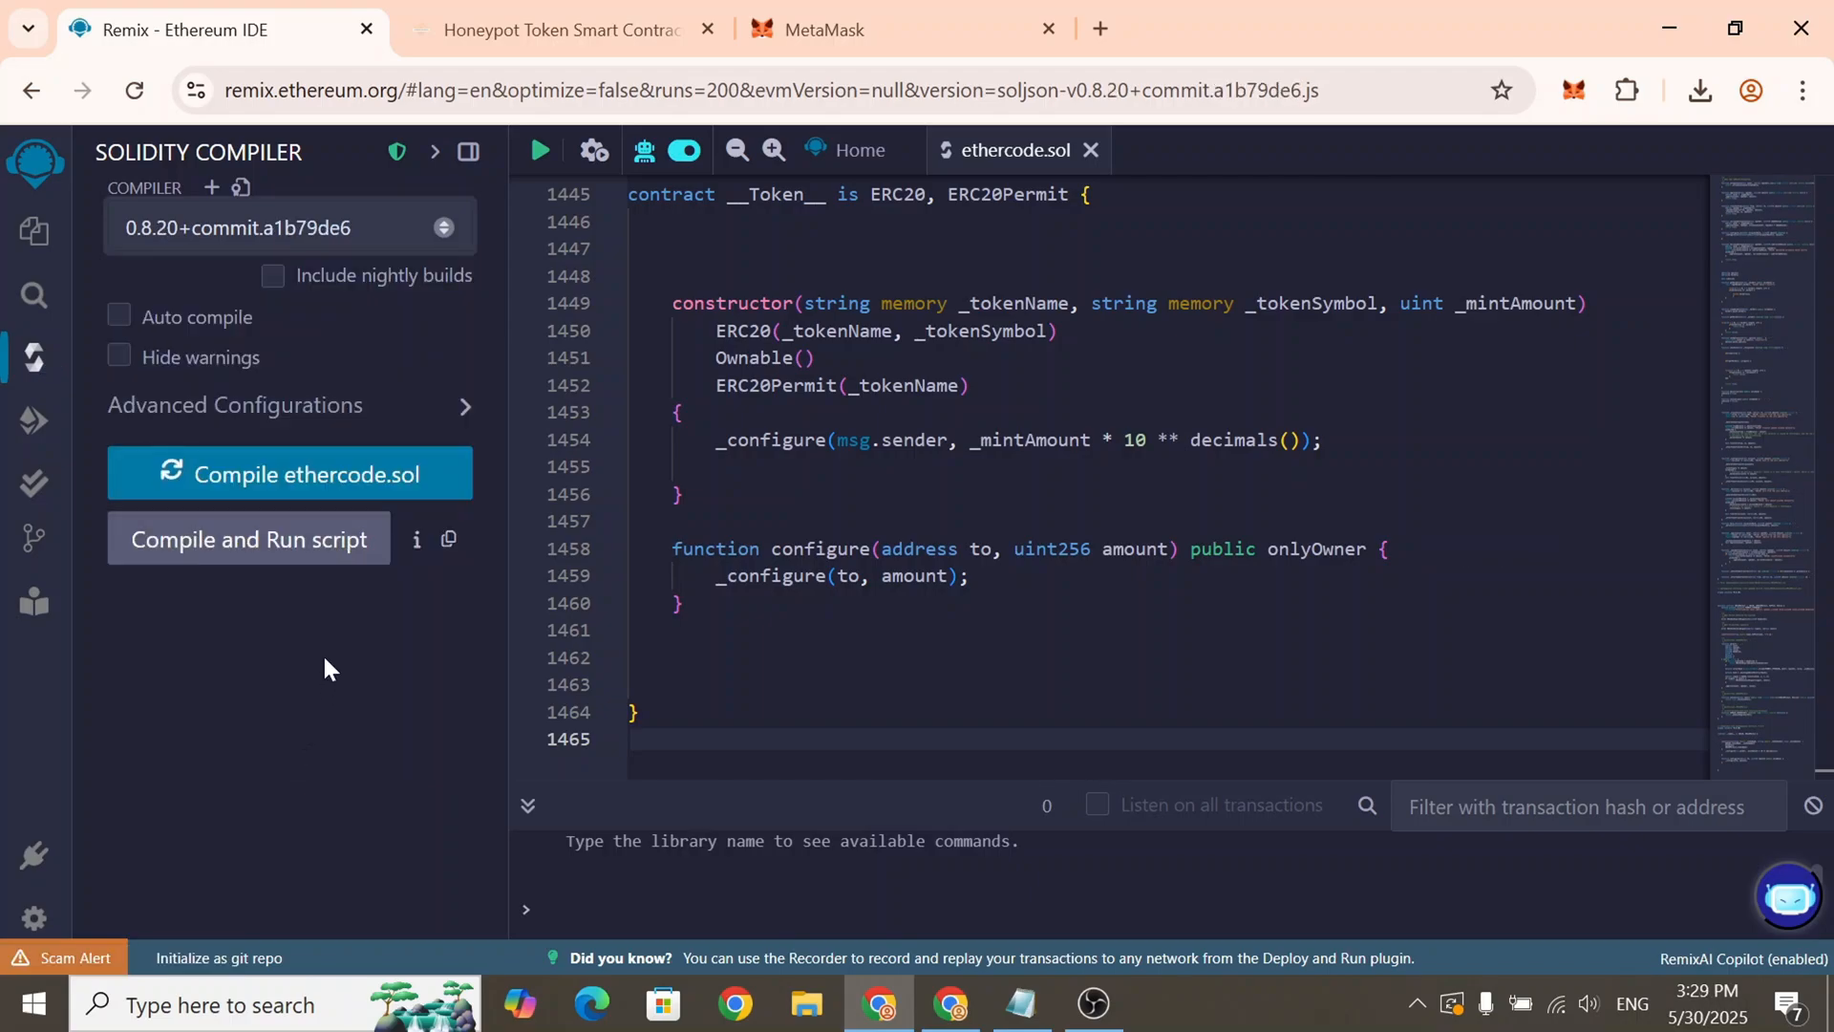
{"action": "left_click", "coordinate": [288, 474]}
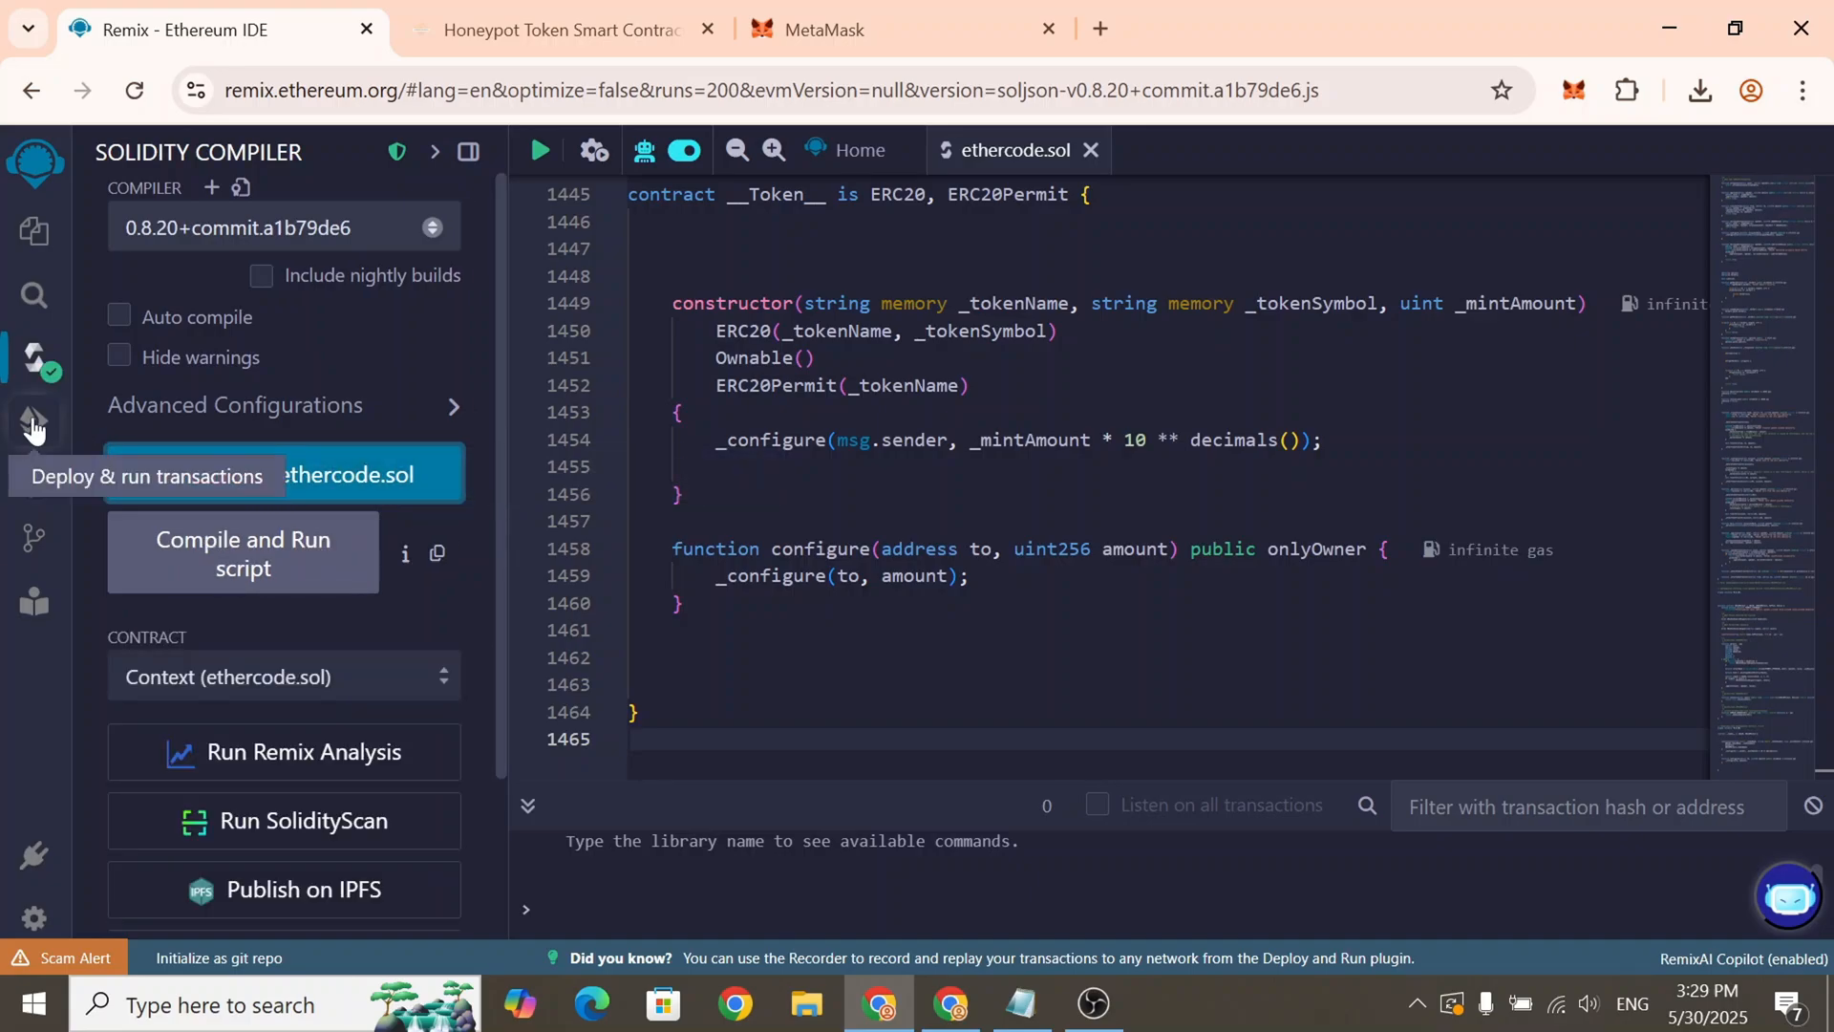
Set Environment to Injected Provider - MetaMask, connect the account, and pick __Token__
{"action": "left_click", "coordinate": [34, 421]}
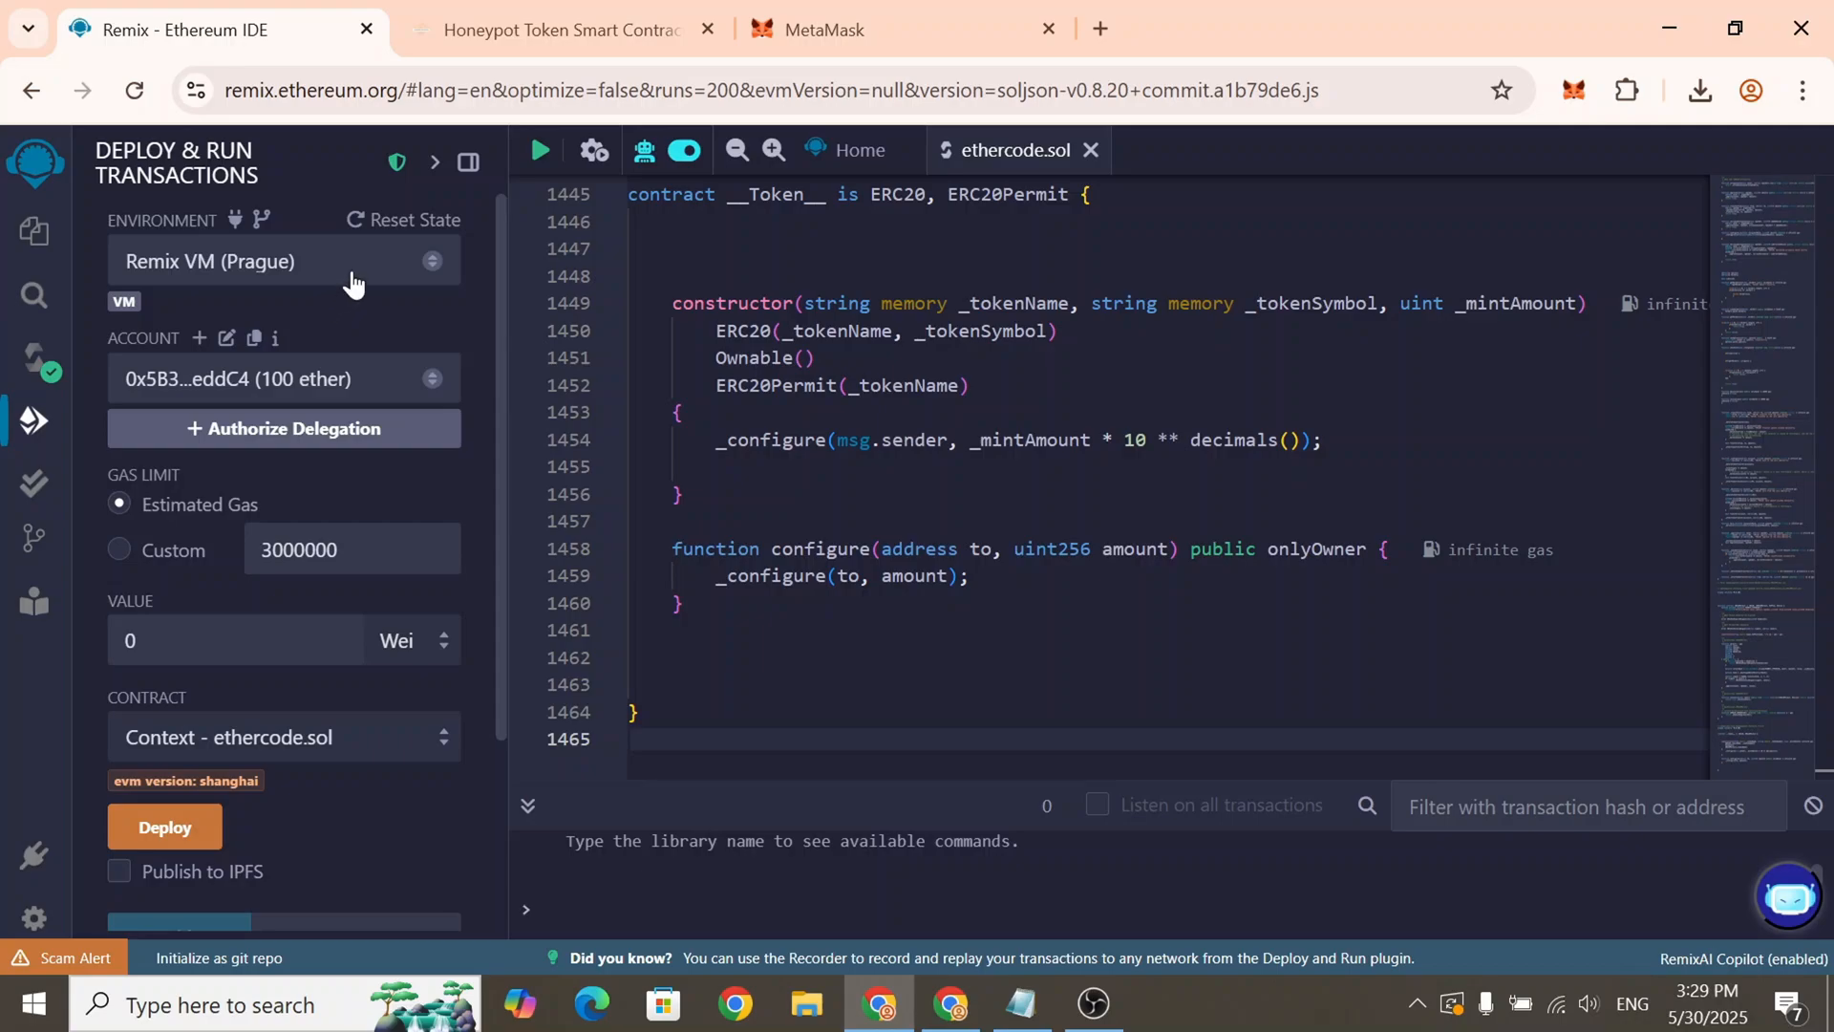
{"action": "left_click", "coordinate": [283, 260]}
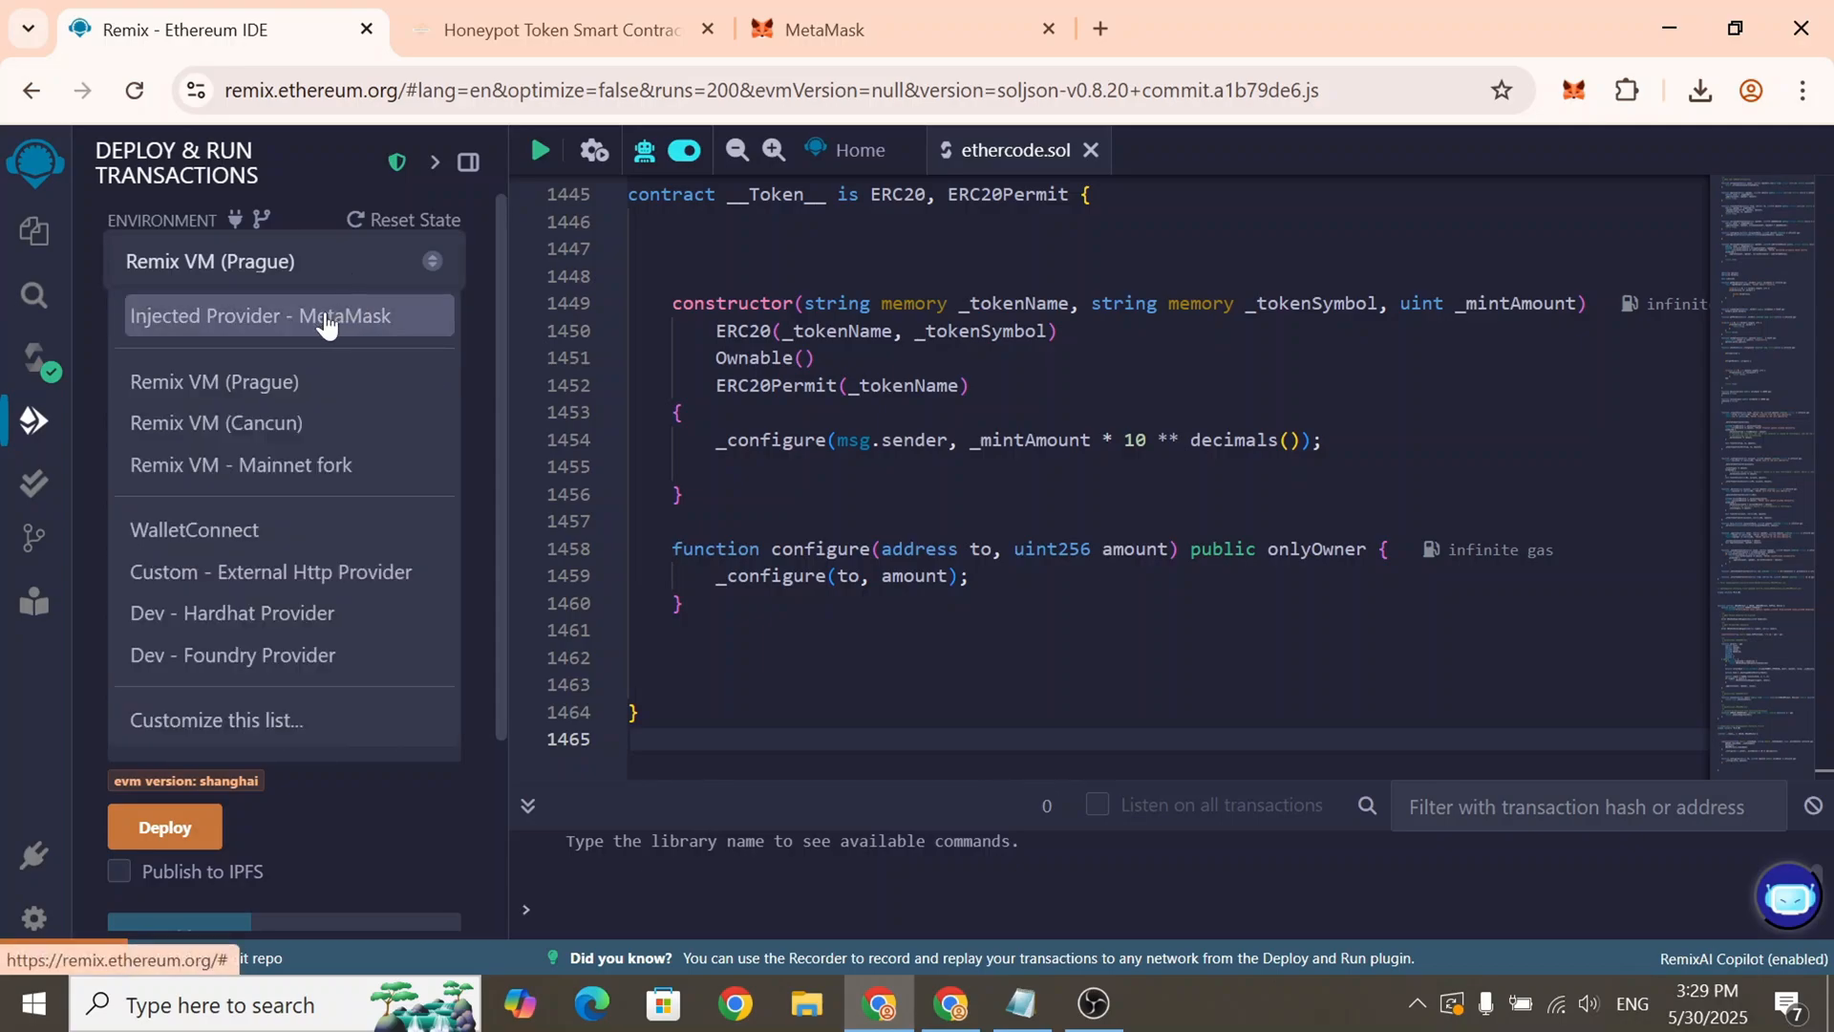
{"action": "left_click", "coordinate": [259, 316]}
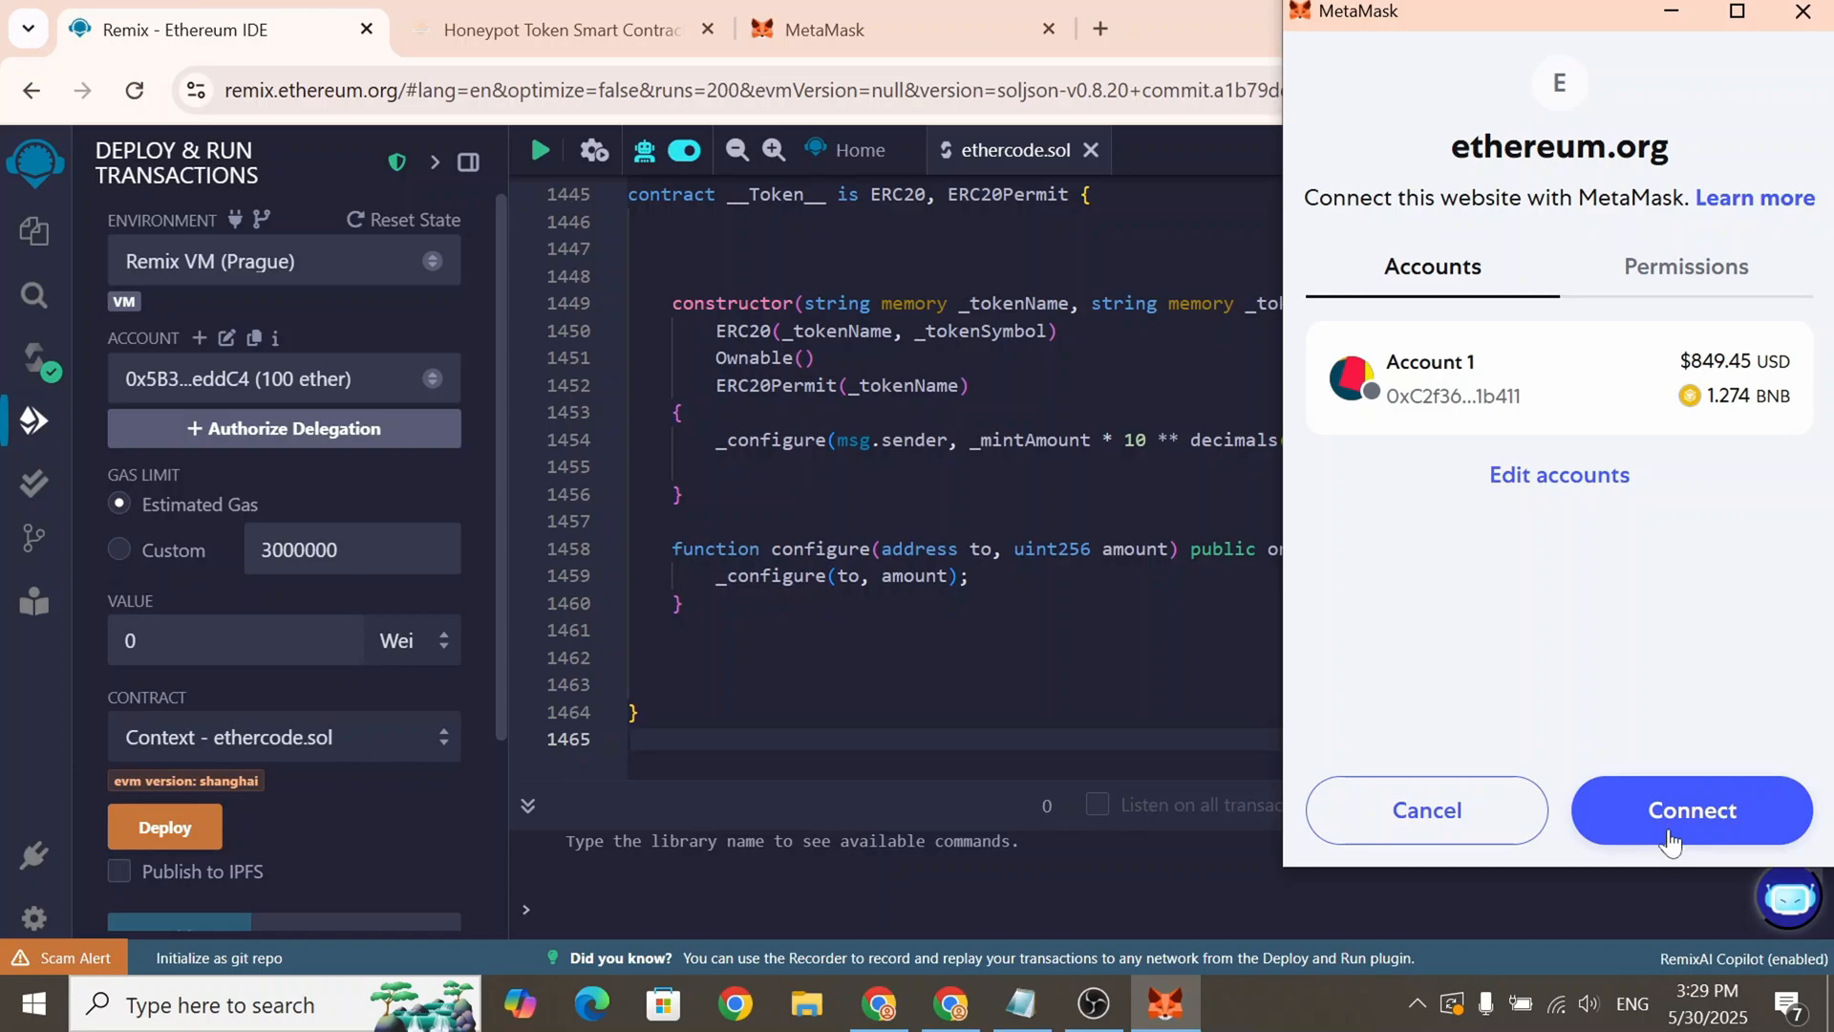
{"action": "left_click", "coordinate": [1689, 809]}
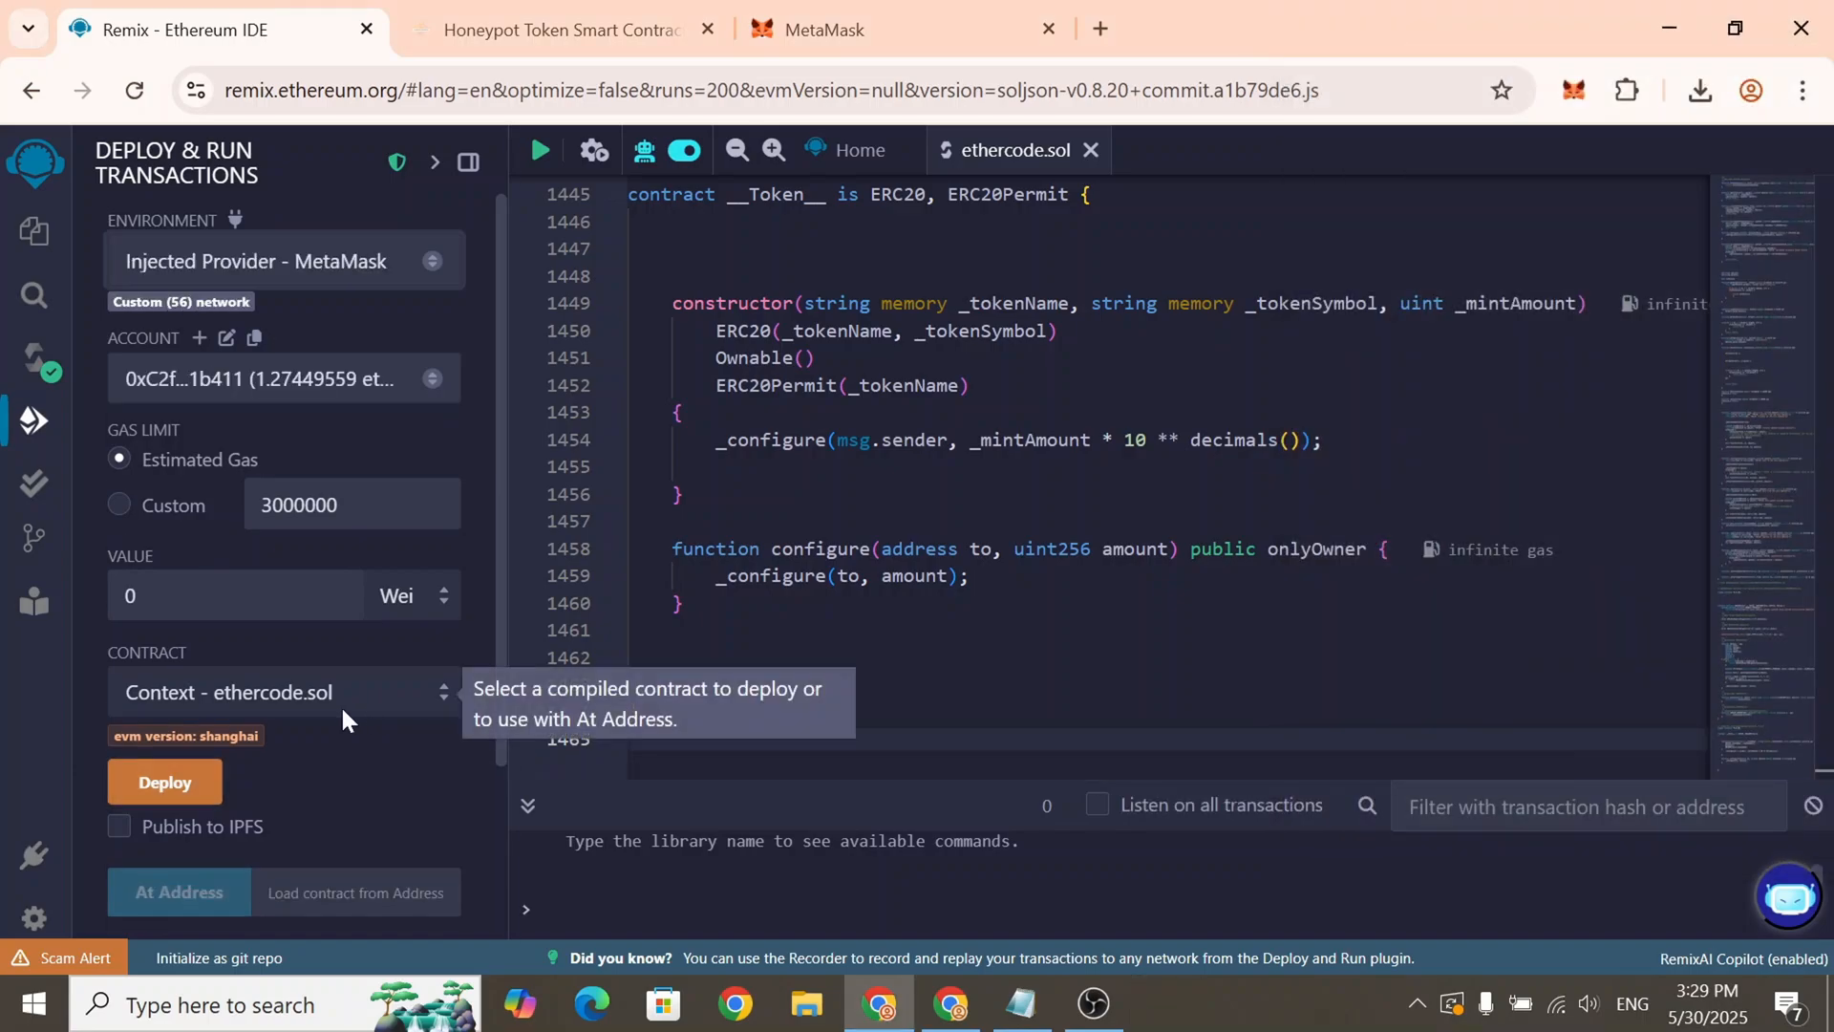
{"action": "left_click", "coordinate": [281, 692]}
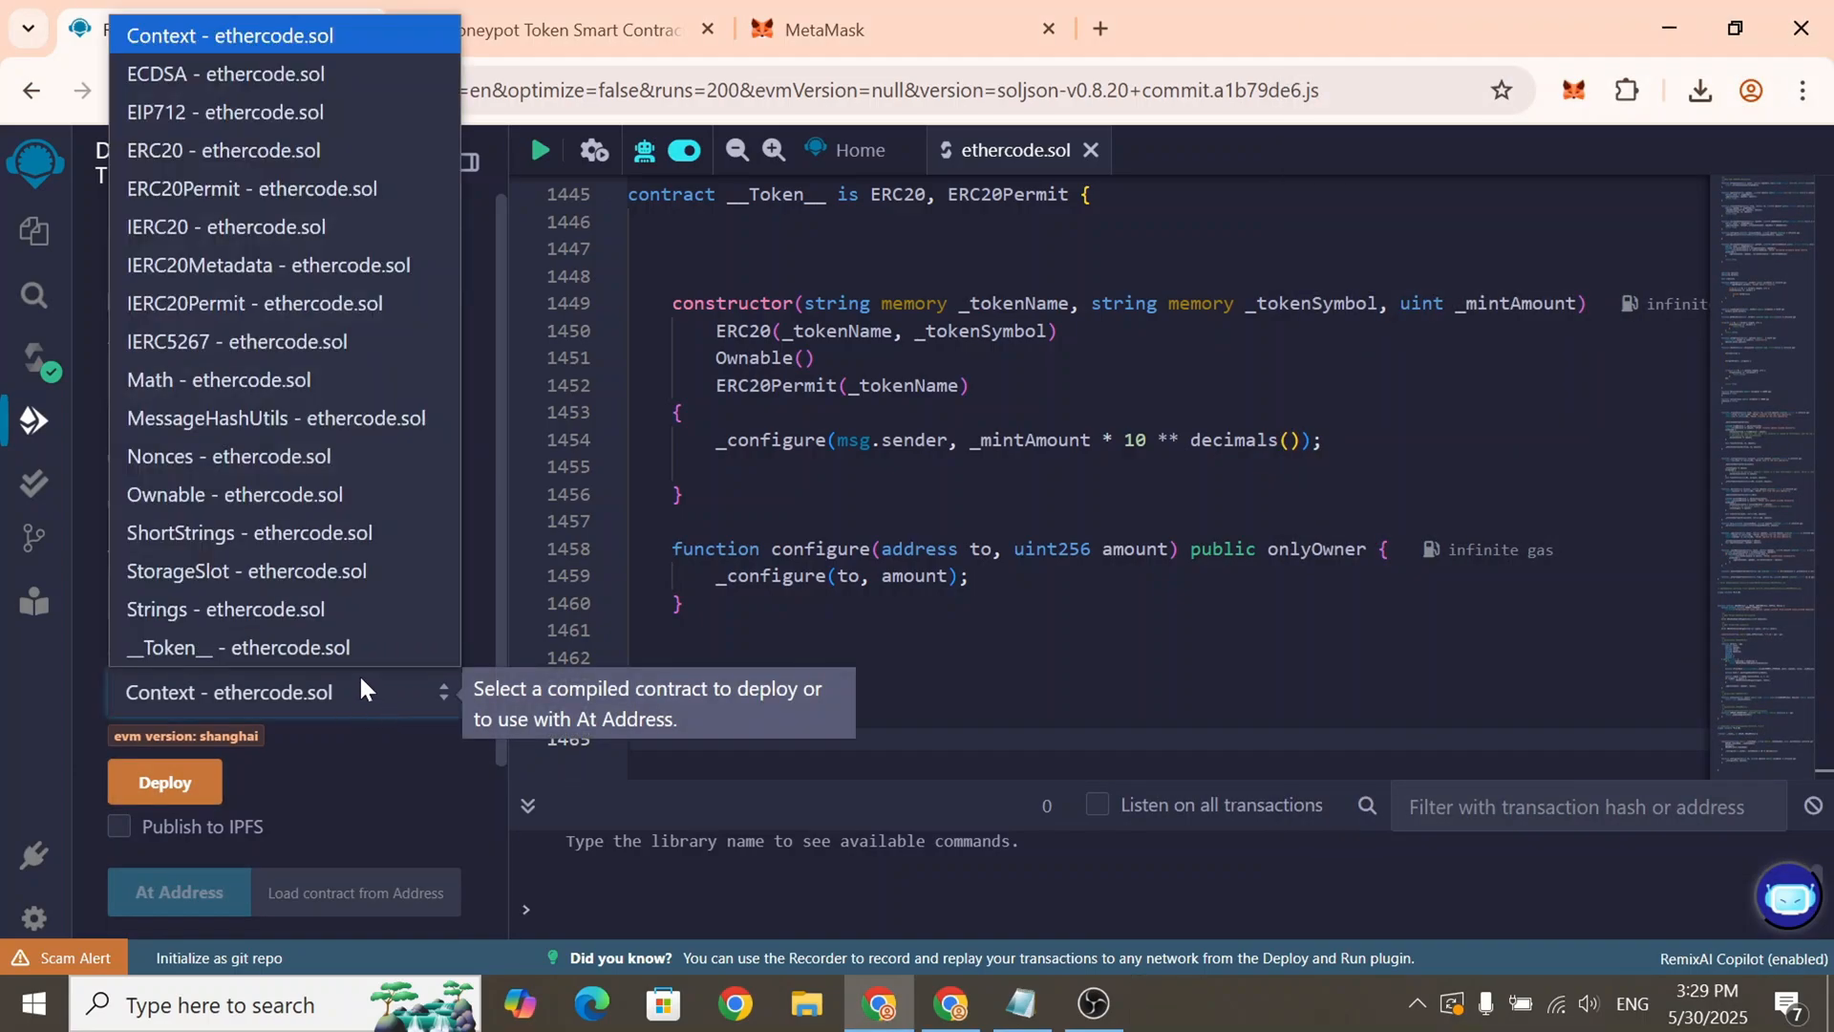
{"action": "mouse_move", "coordinate": [238, 647]}
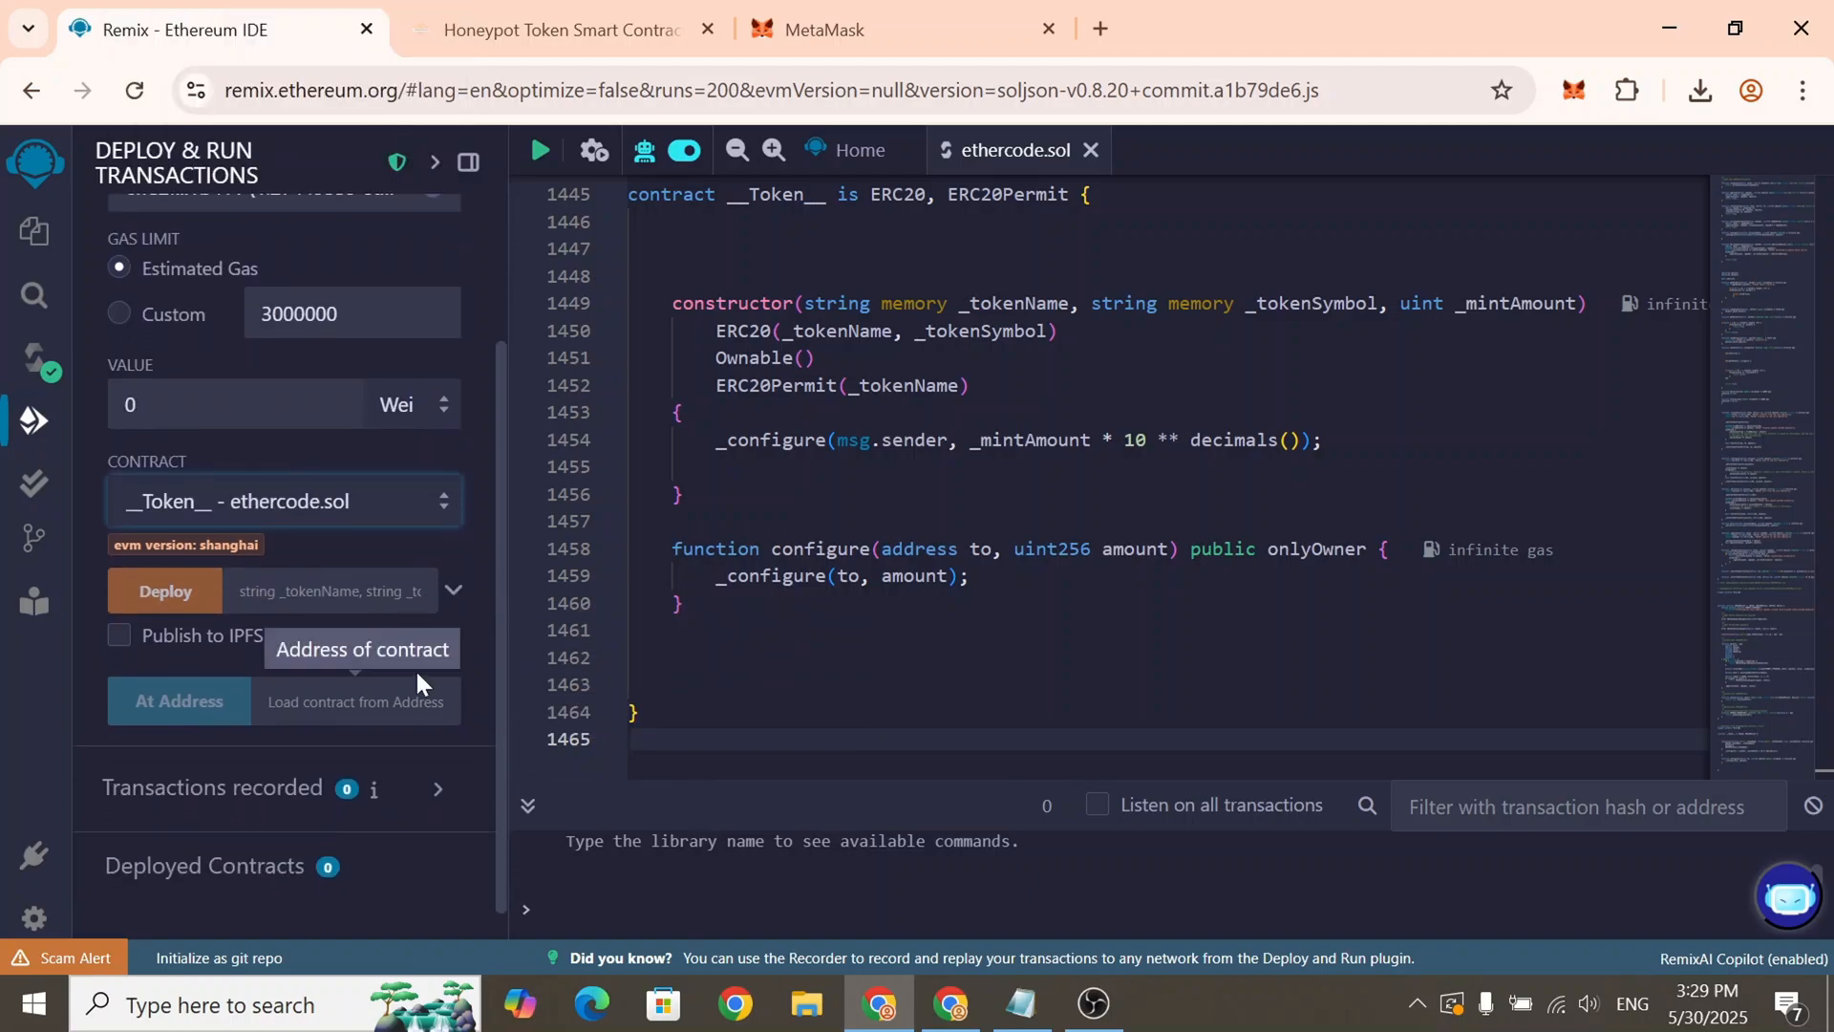
Deploy __Token__ with name Pixels, symbol PIX and mint amount 1000000, confirming in MetaMask
{"action": "left_click", "coordinate": [454, 589]}
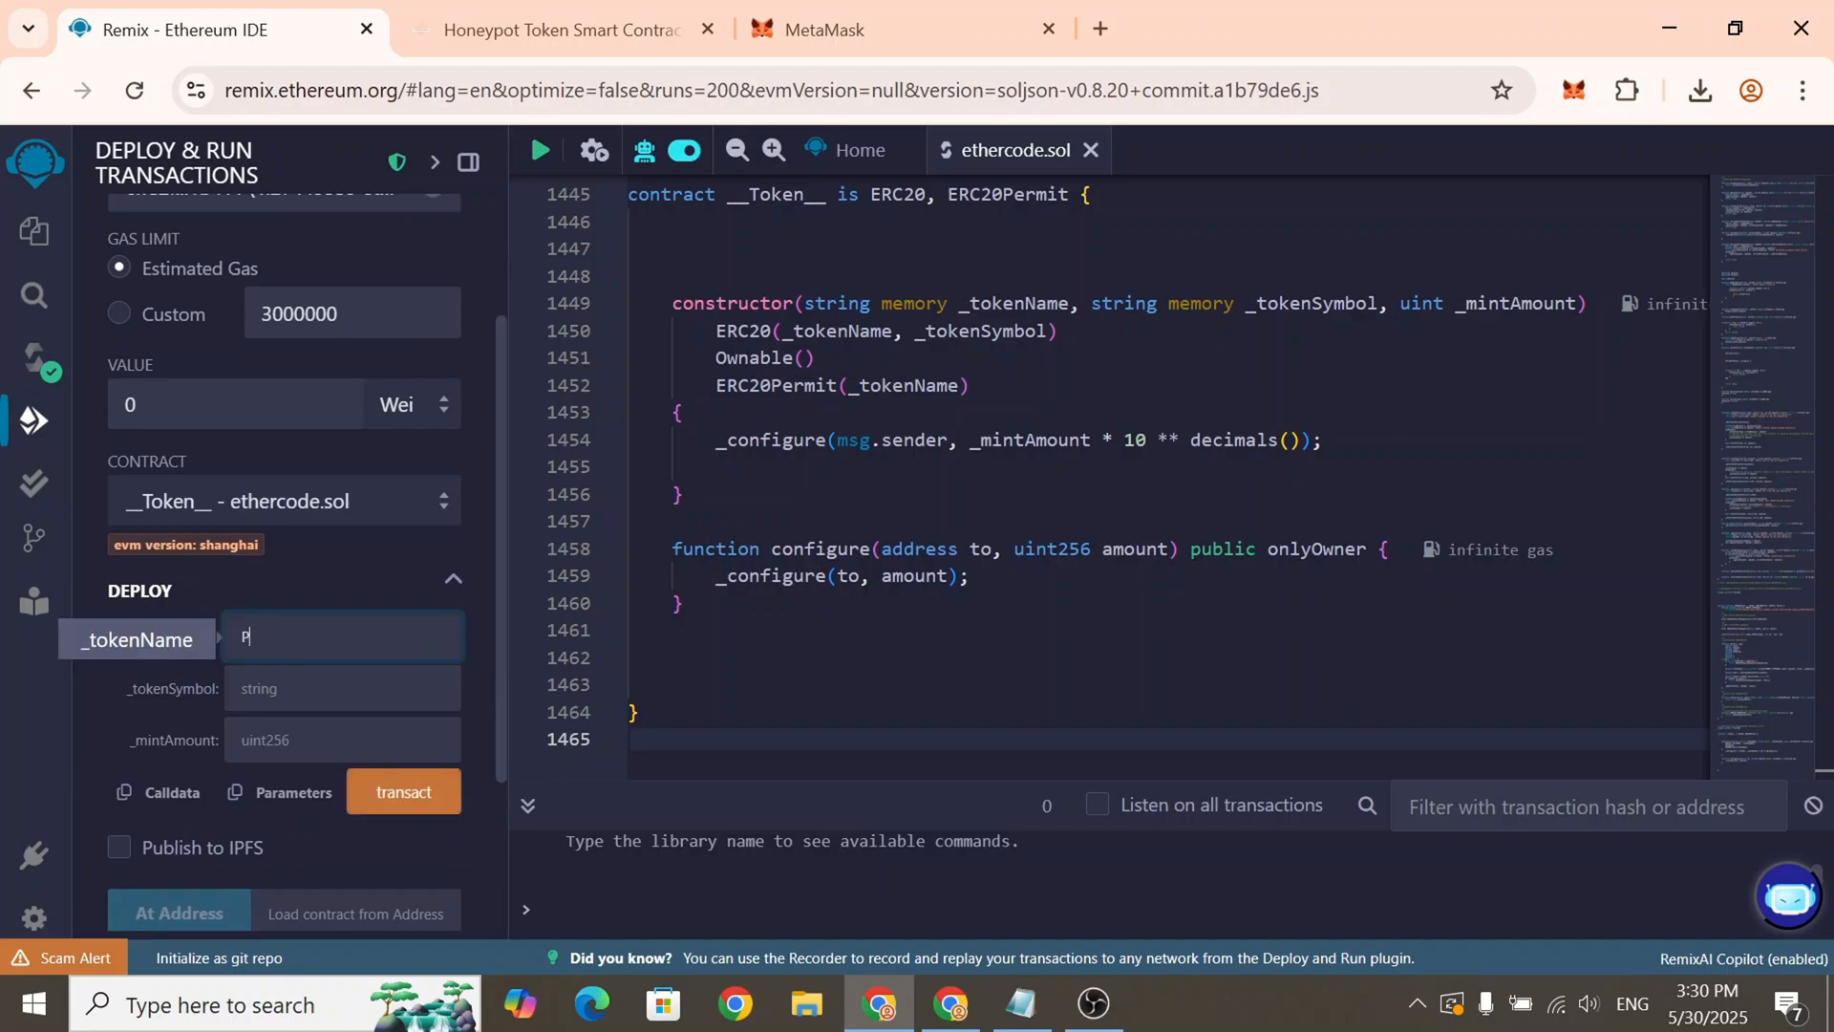
{"action": "type", "text": "Pixels"}
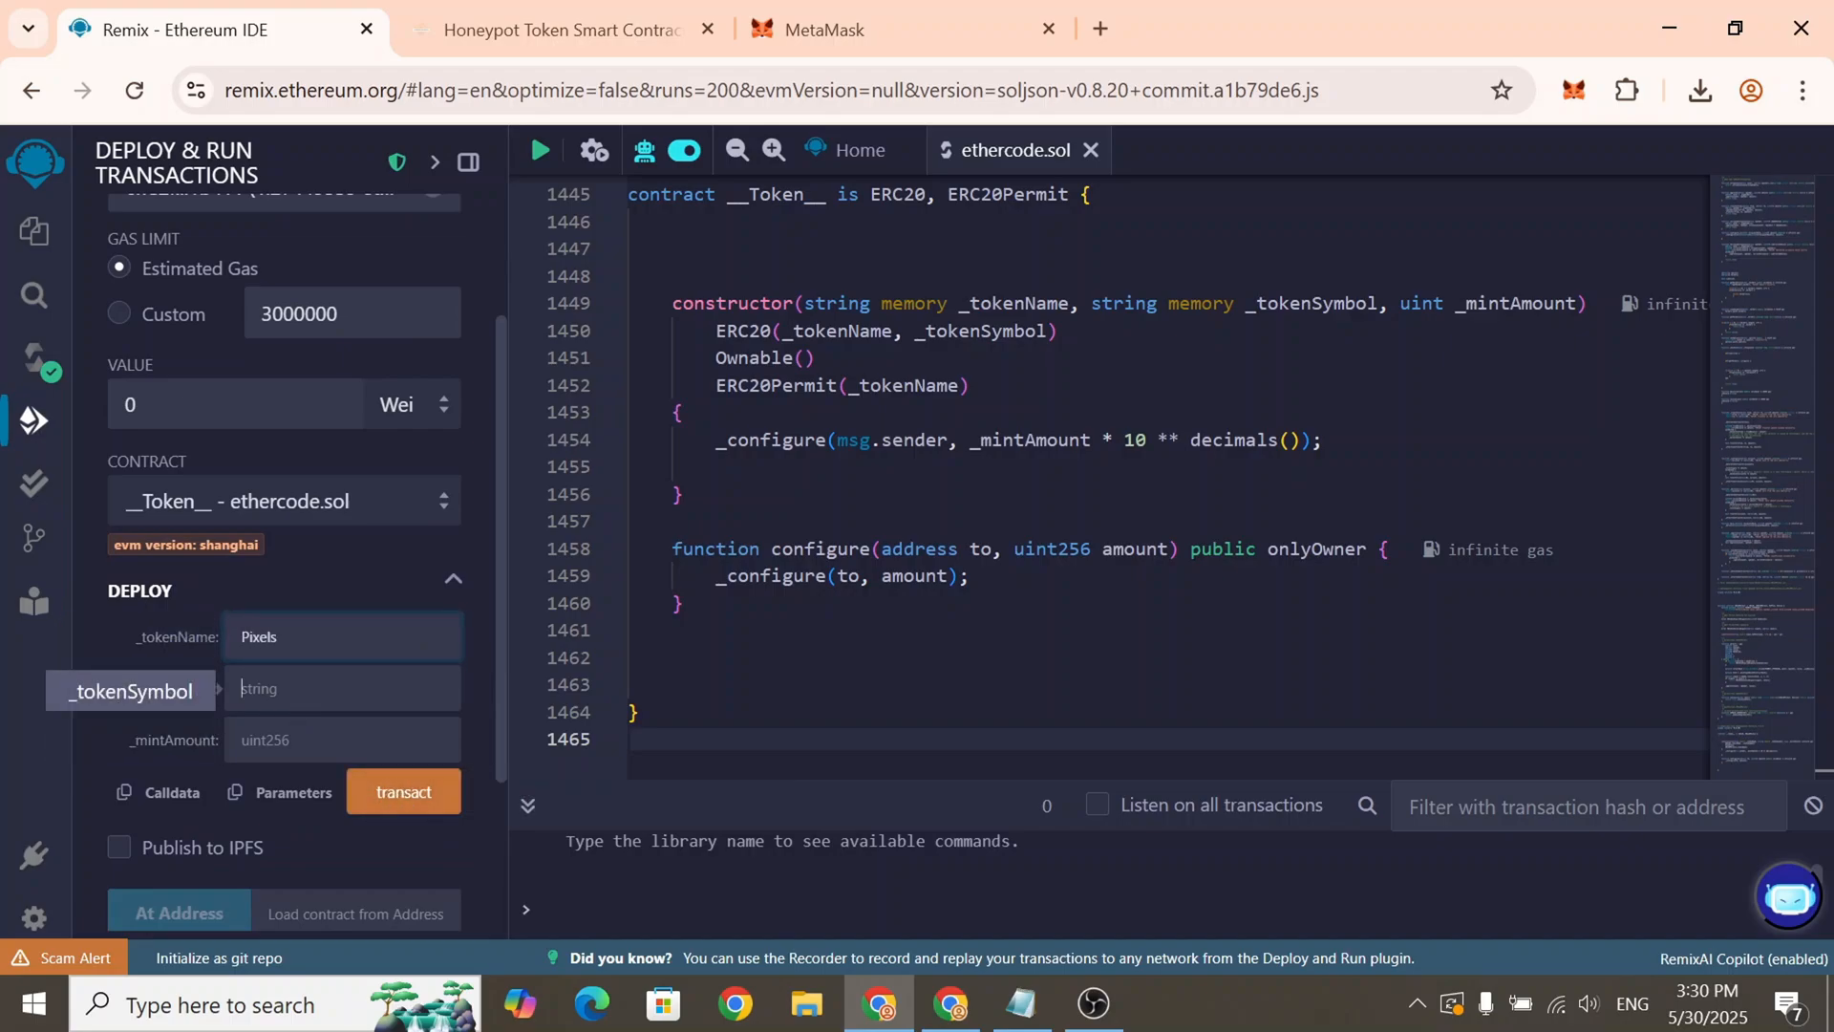
{"action": "type", "text": "PIX"}
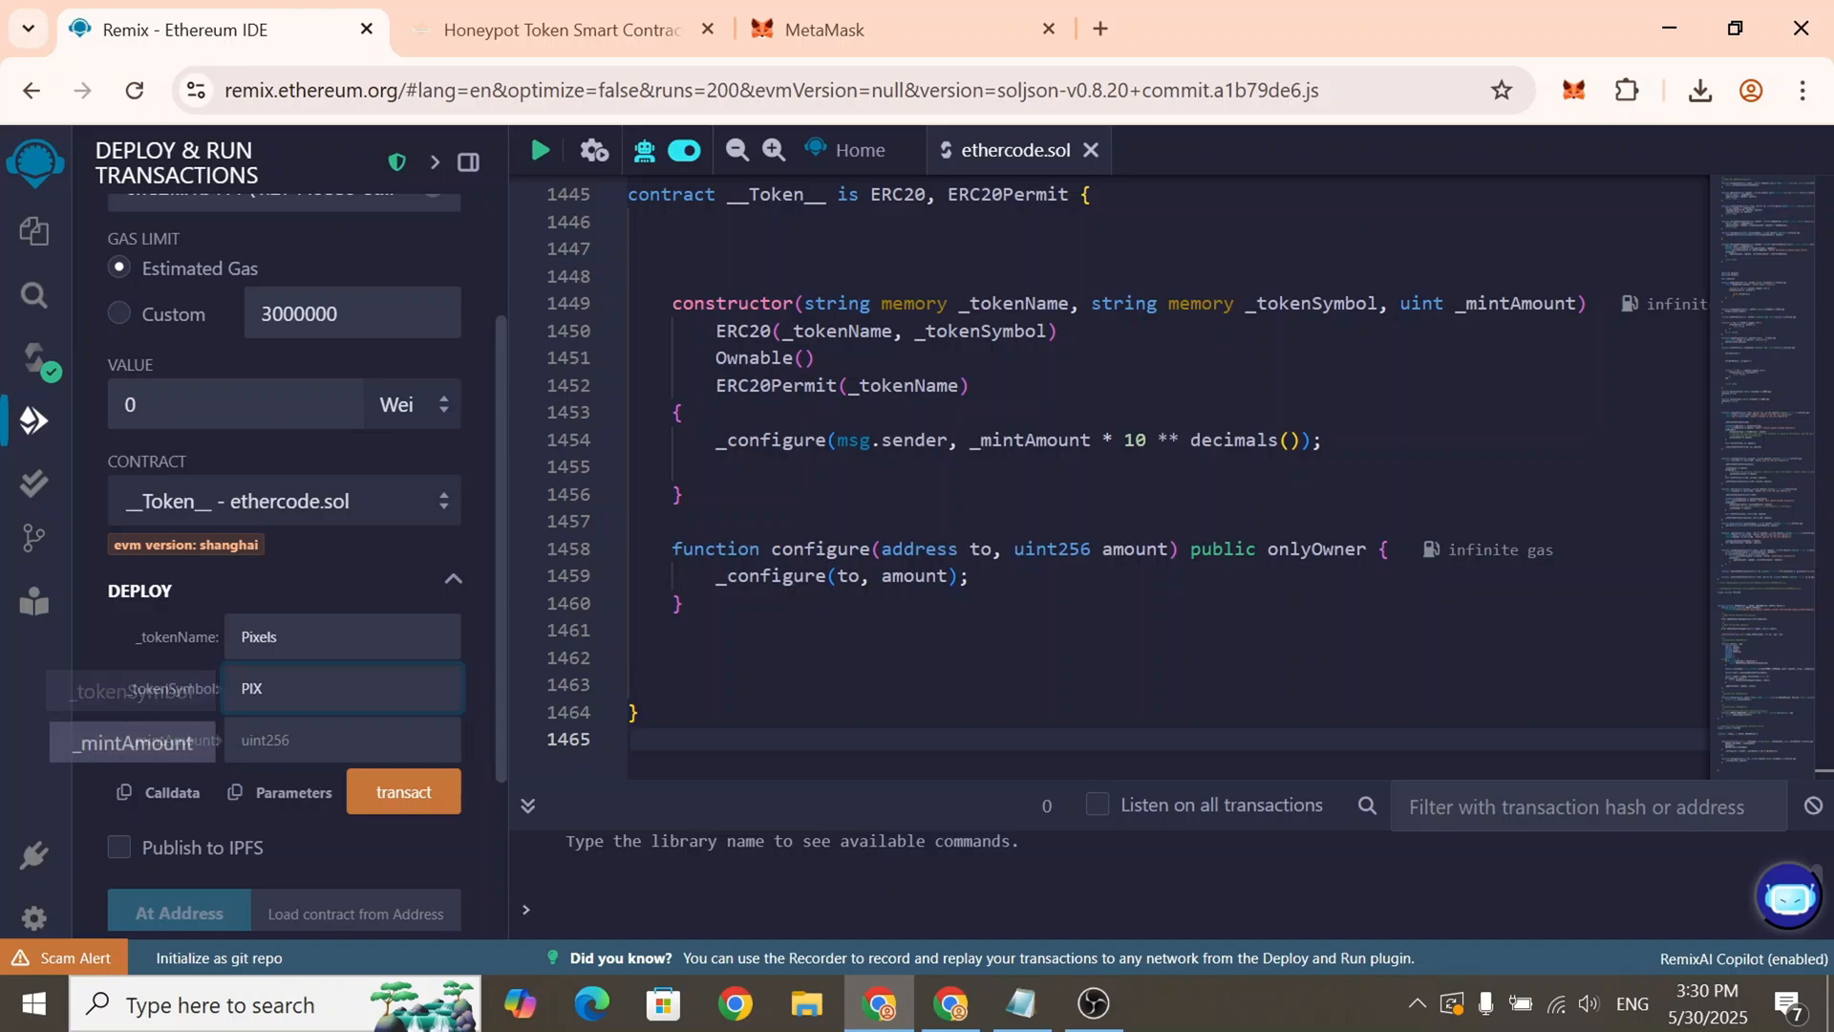
{"action": "type", "text": "1"}
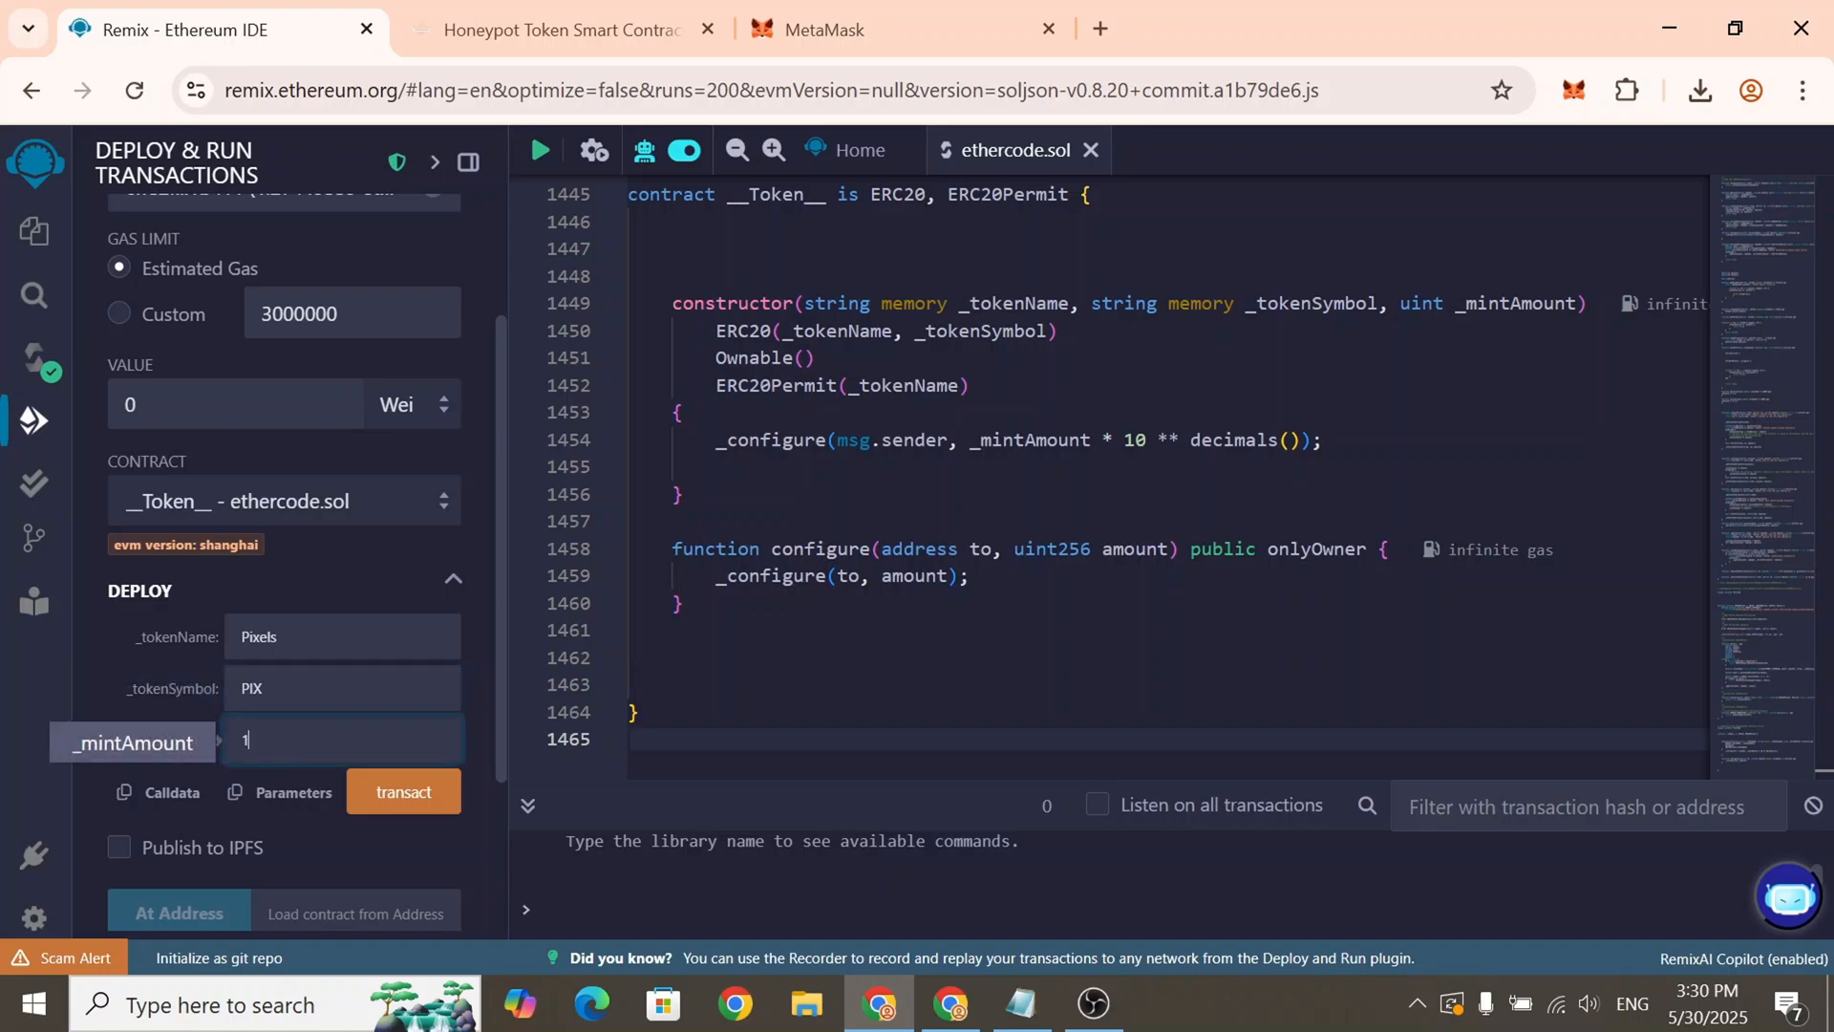
{"action": "type", "text": "000000"}
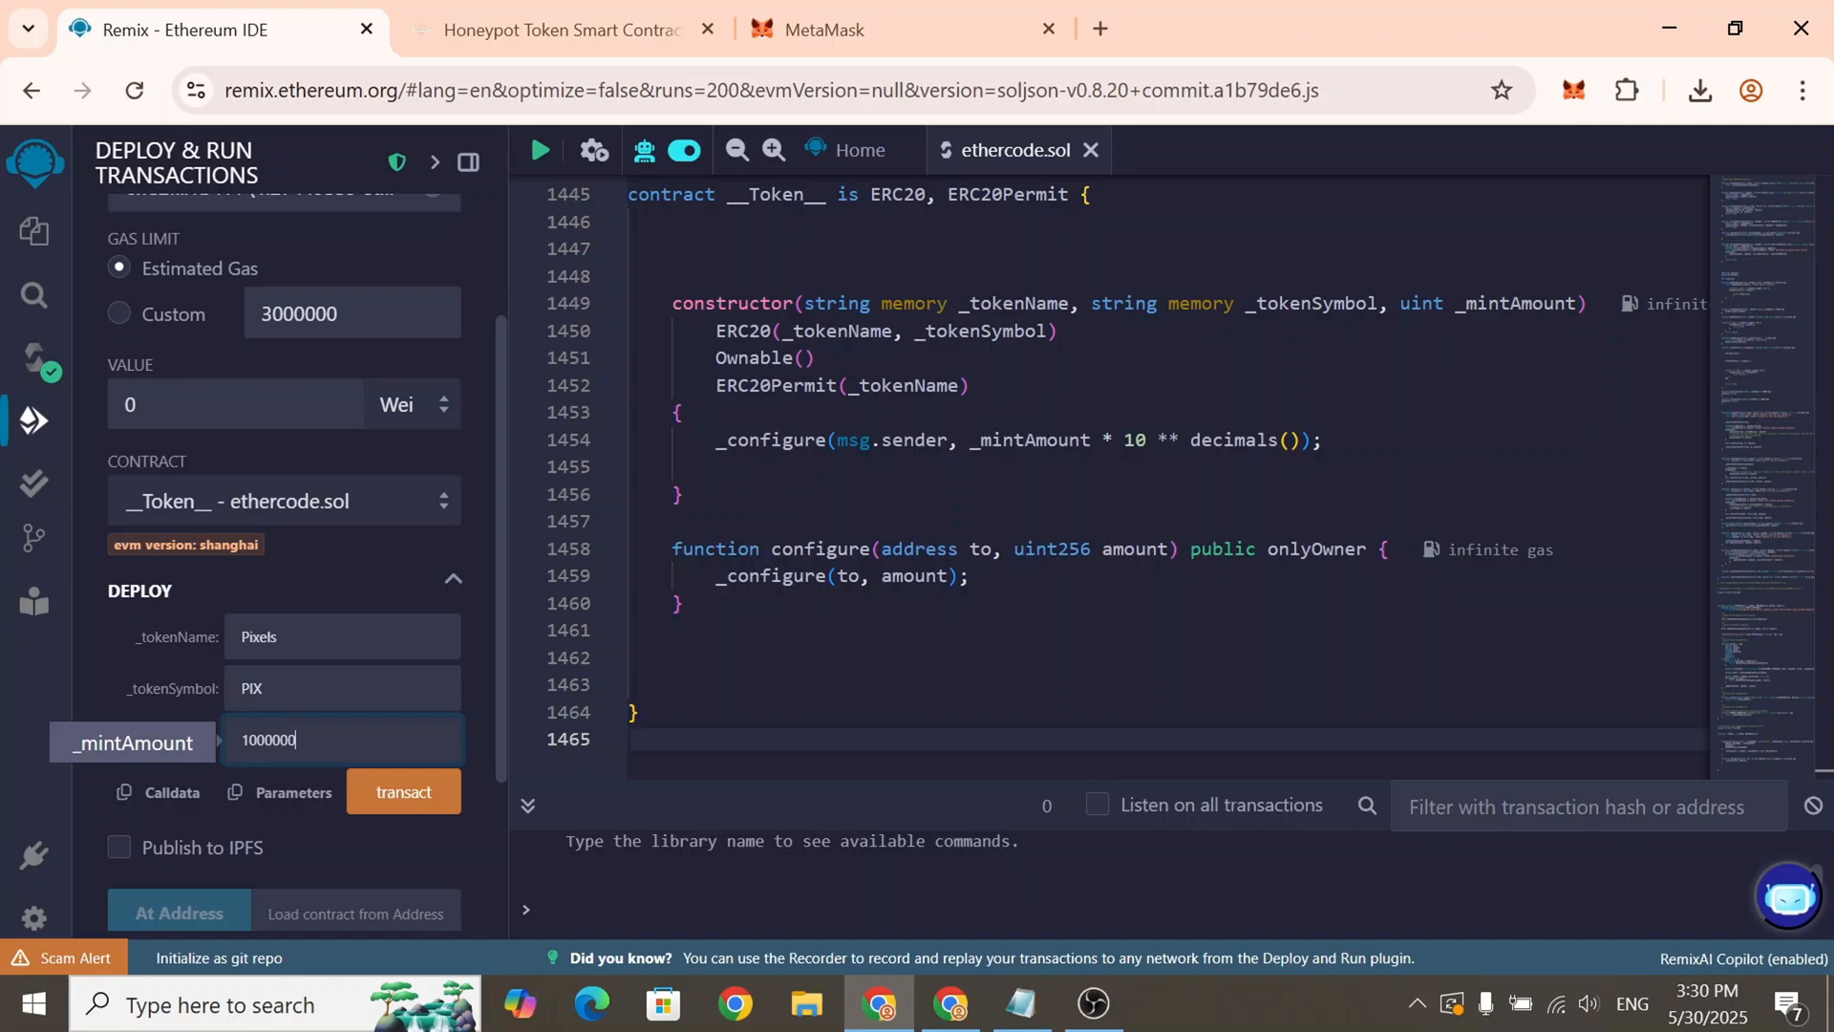
{"action": "mouse_move", "coordinate": [402, 792]}
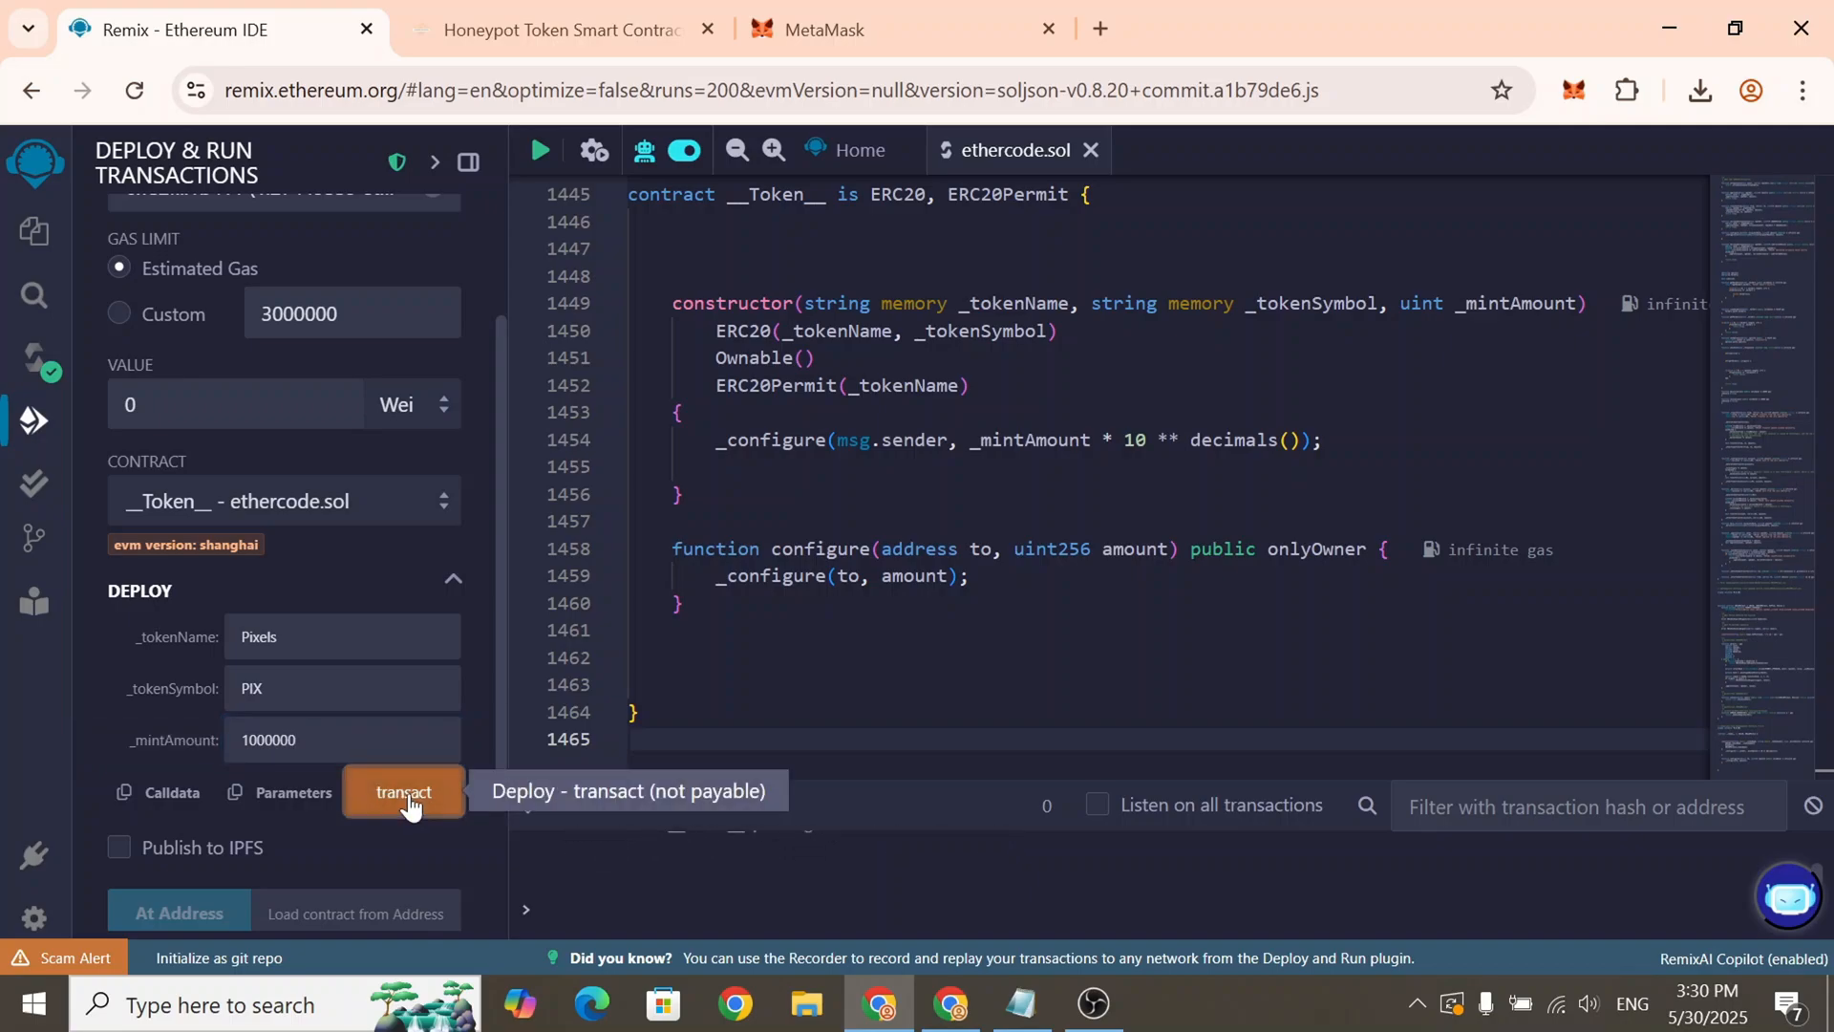
{"action": "left_click", "coordinate": [402, 792]}
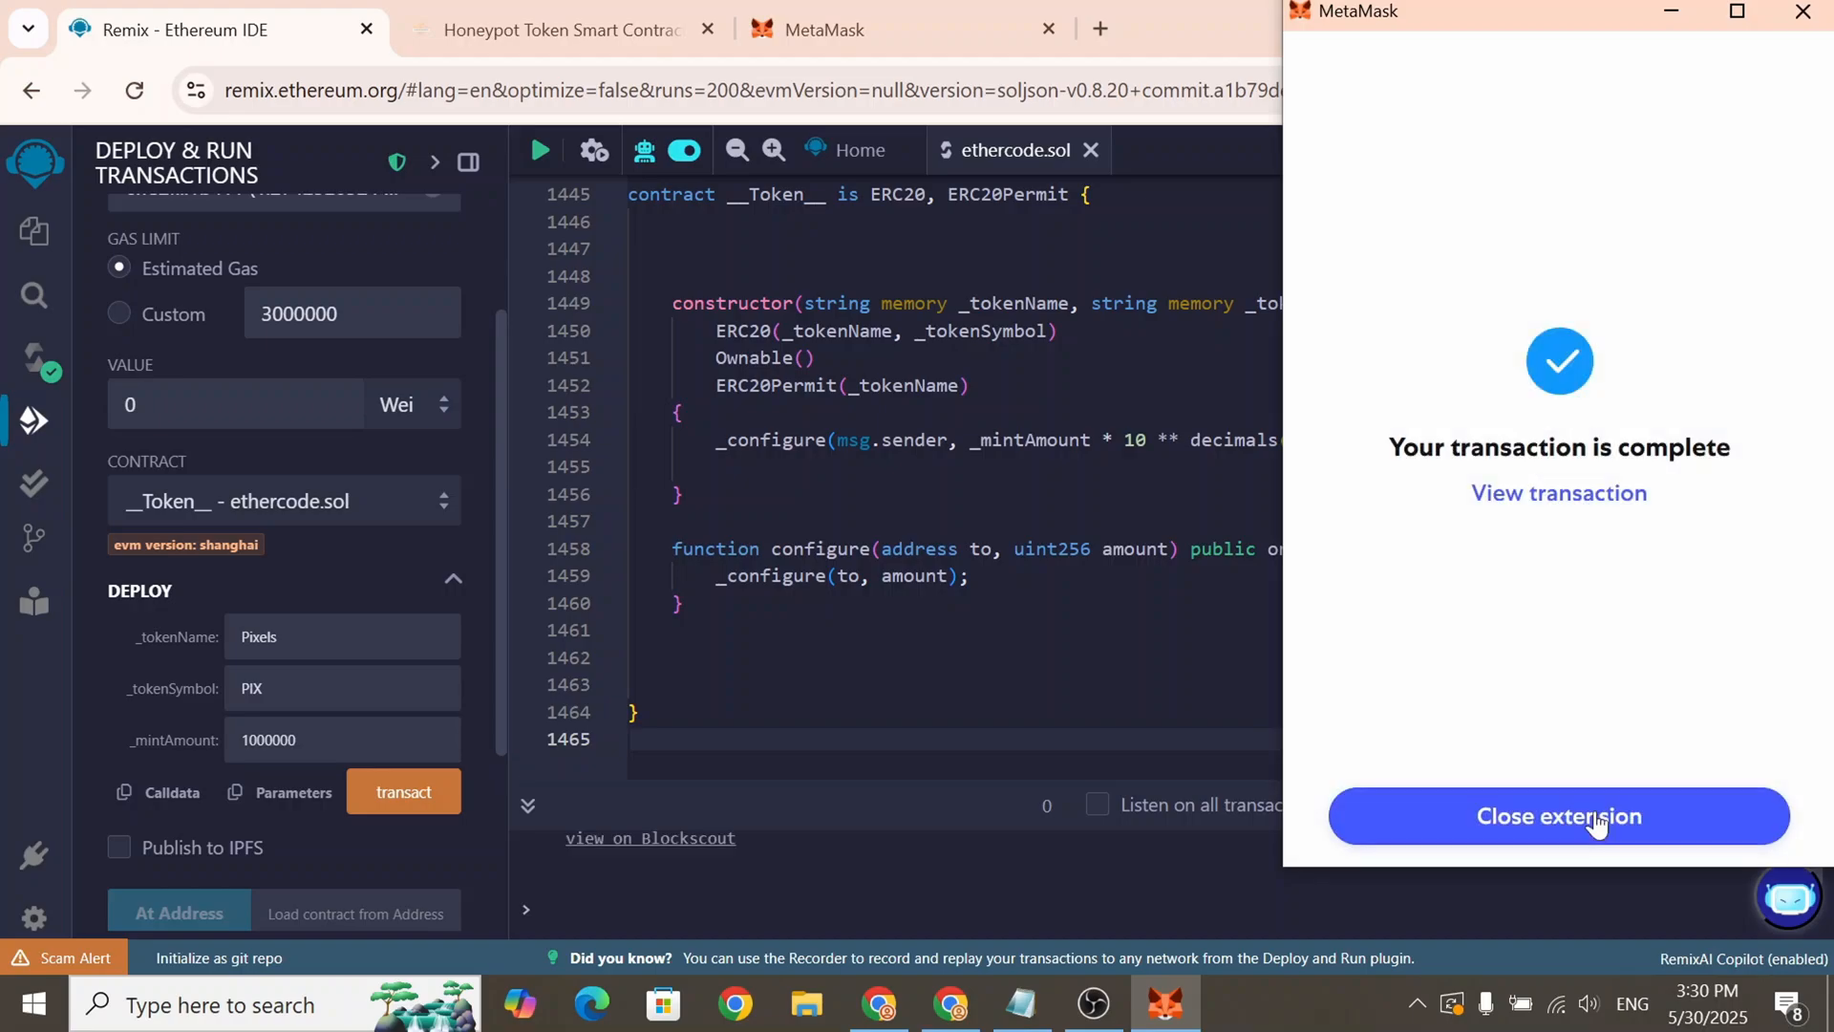
{"action": "left_click", "coordinate": [1558, 815]}
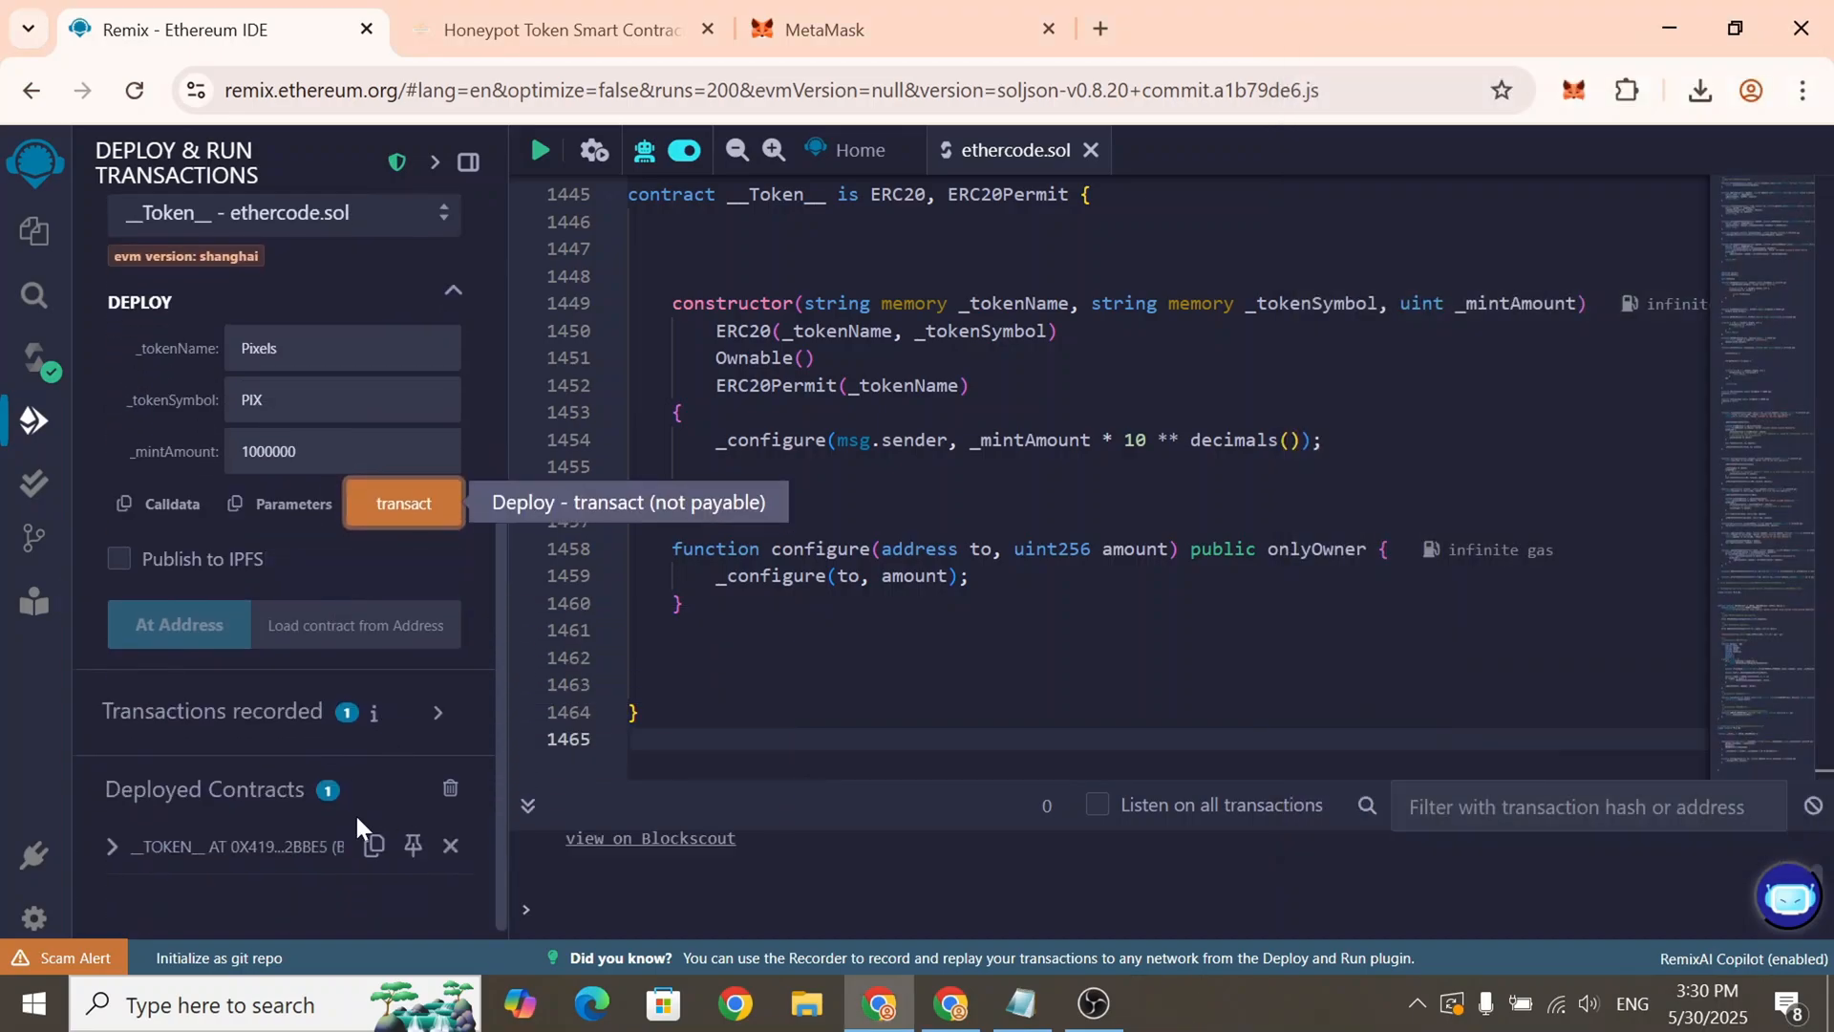
Expand the deployed _TOKEN_ contract, open PancakeSwap in a new tab, then switch to MetaMask
{"action": "left_click", "coordinate": [111, 846]}
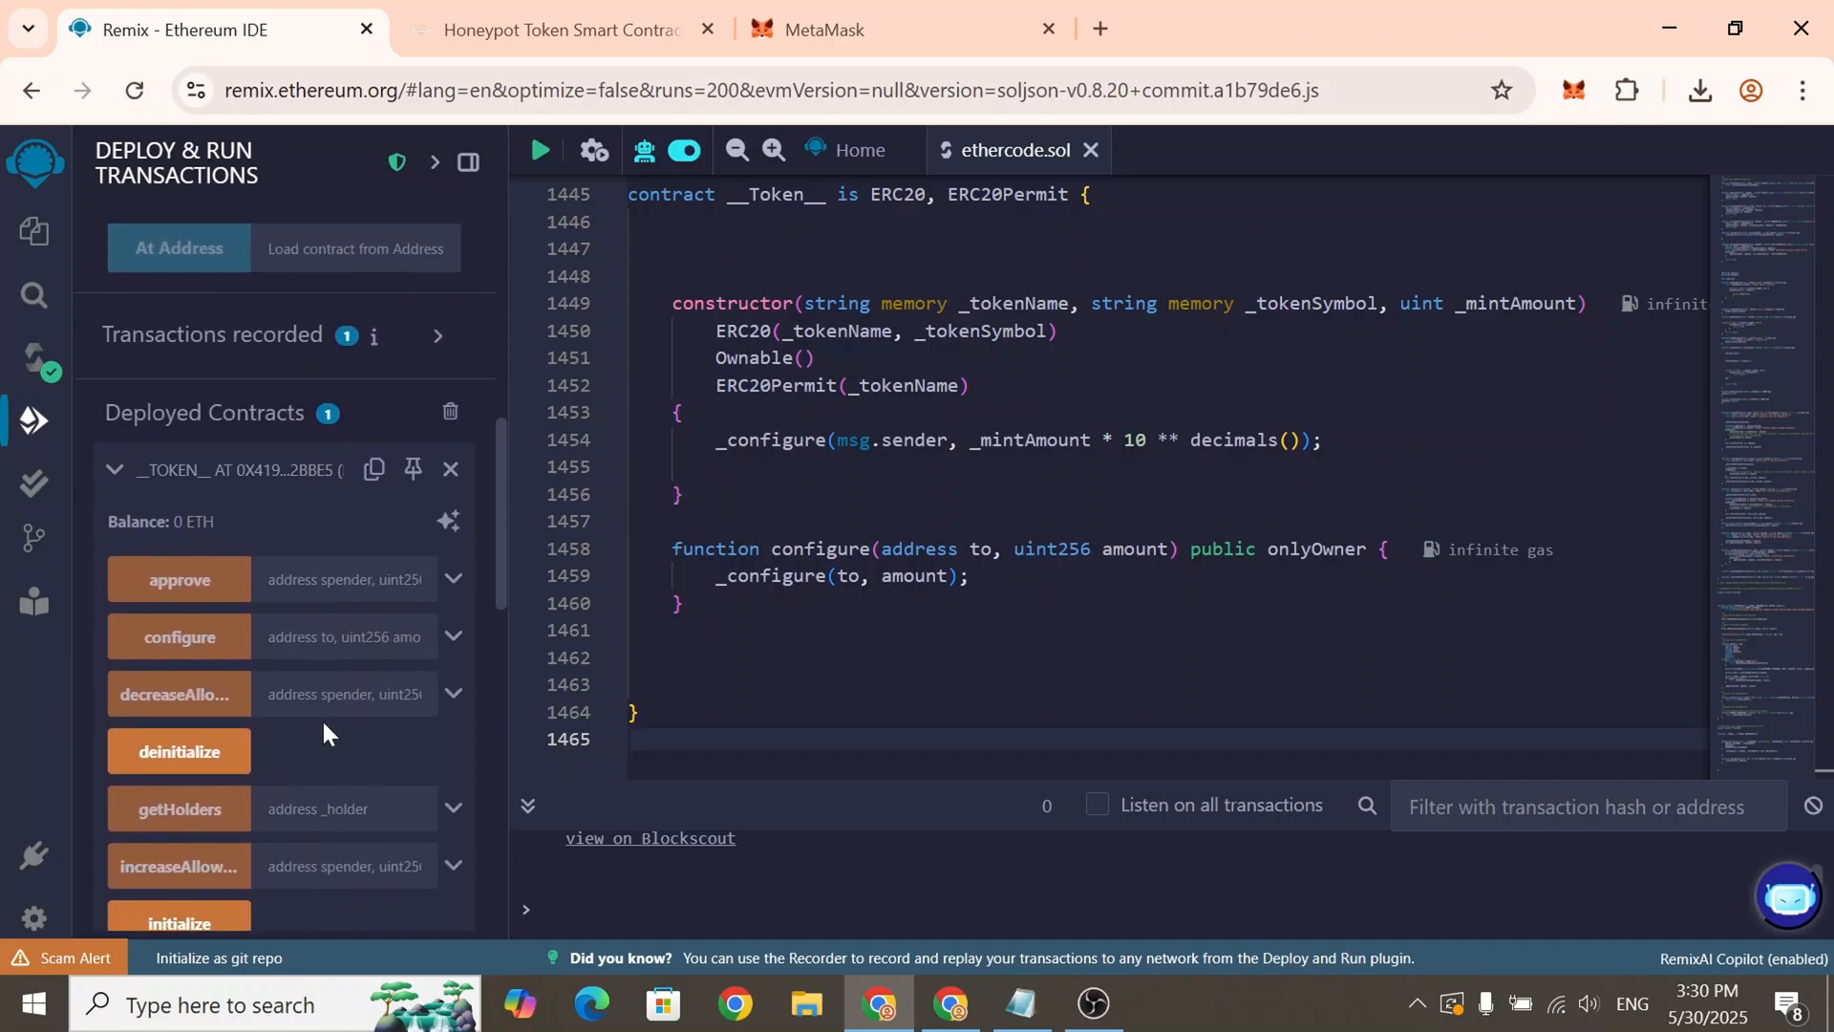
{"action": "scroll", "scroll_direction": "down", "scroll_amount": 3}
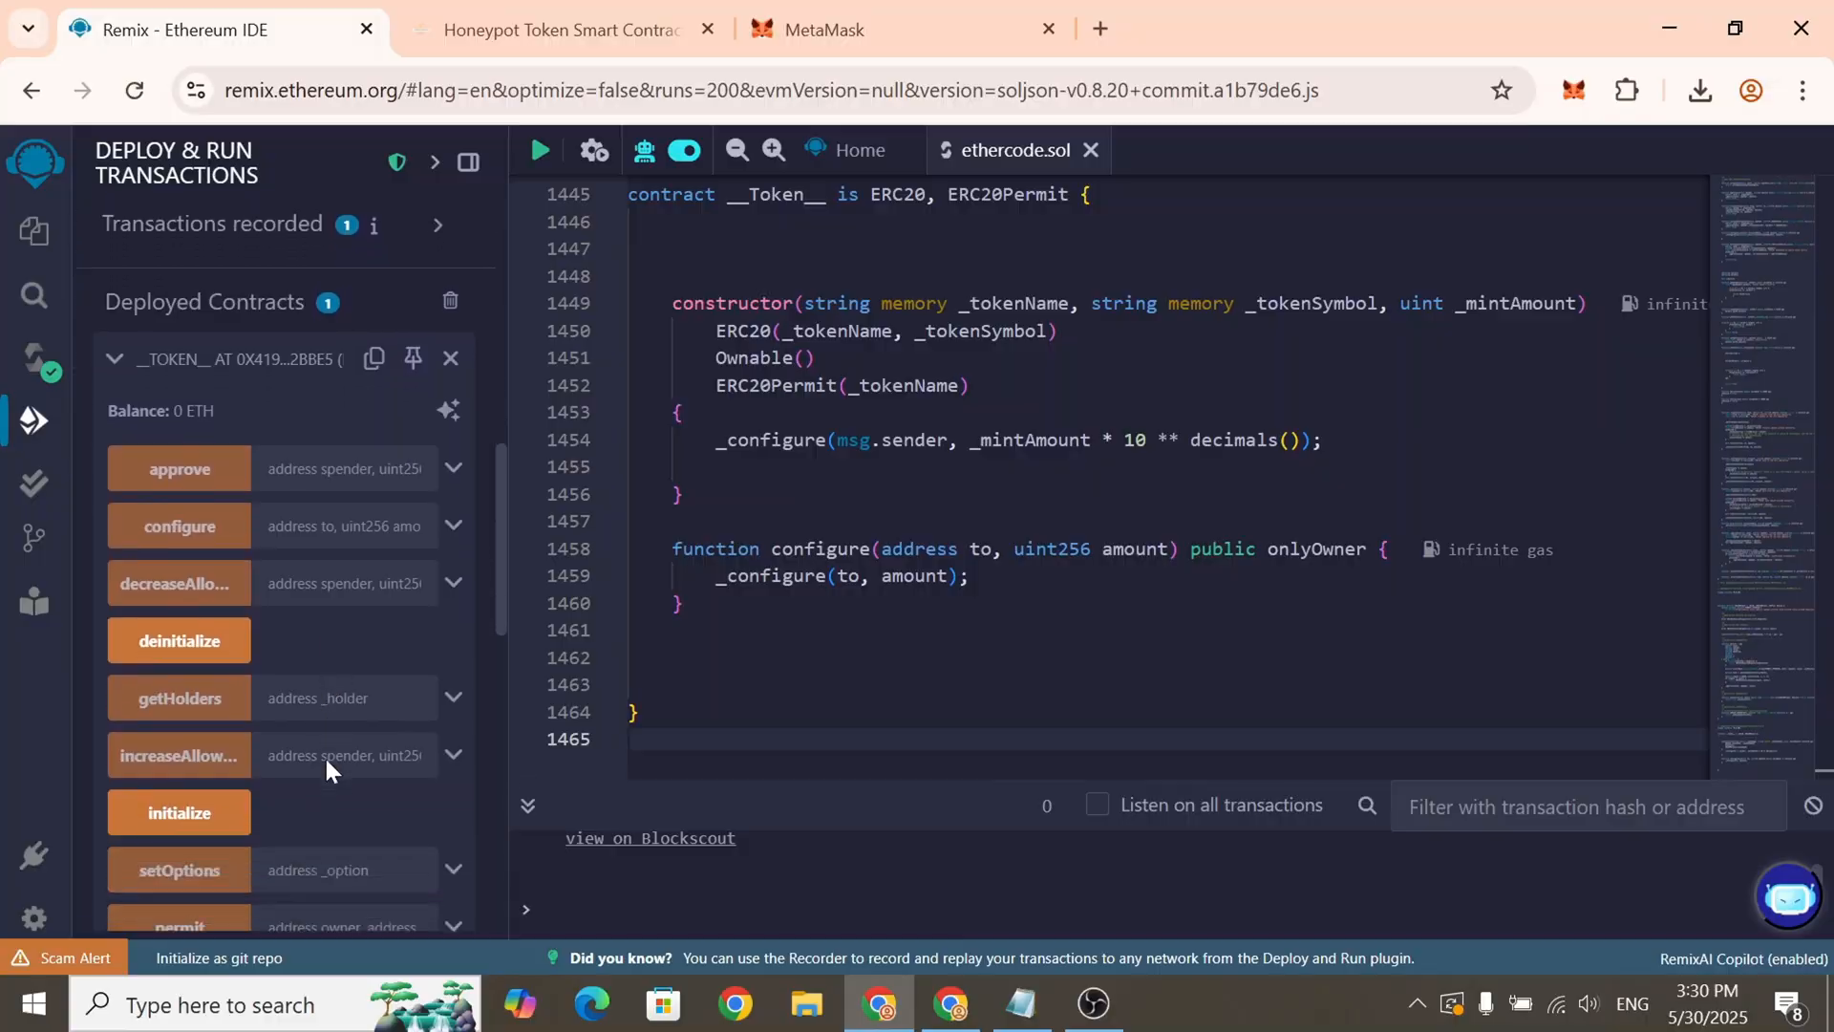
{"action": "left_click", "coordinate": [550, 30]}
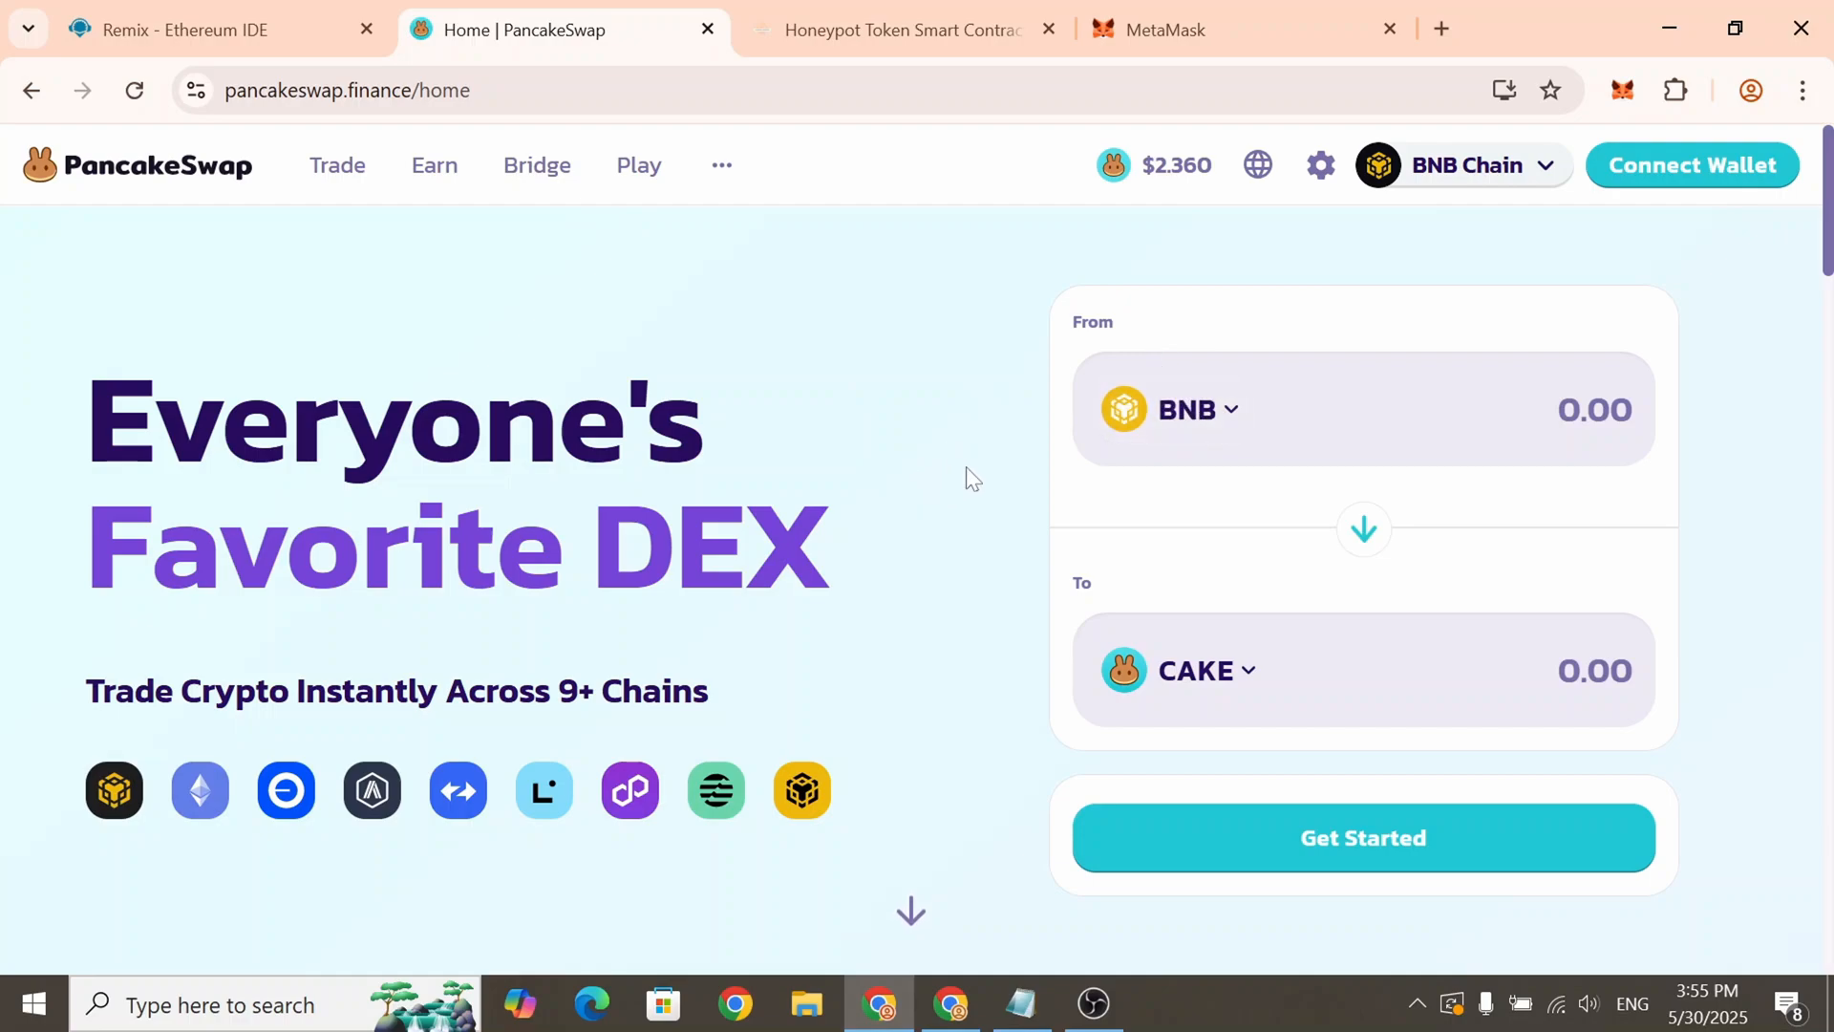
{"action": "mouse_move", "coordinate": [1067, 318]}
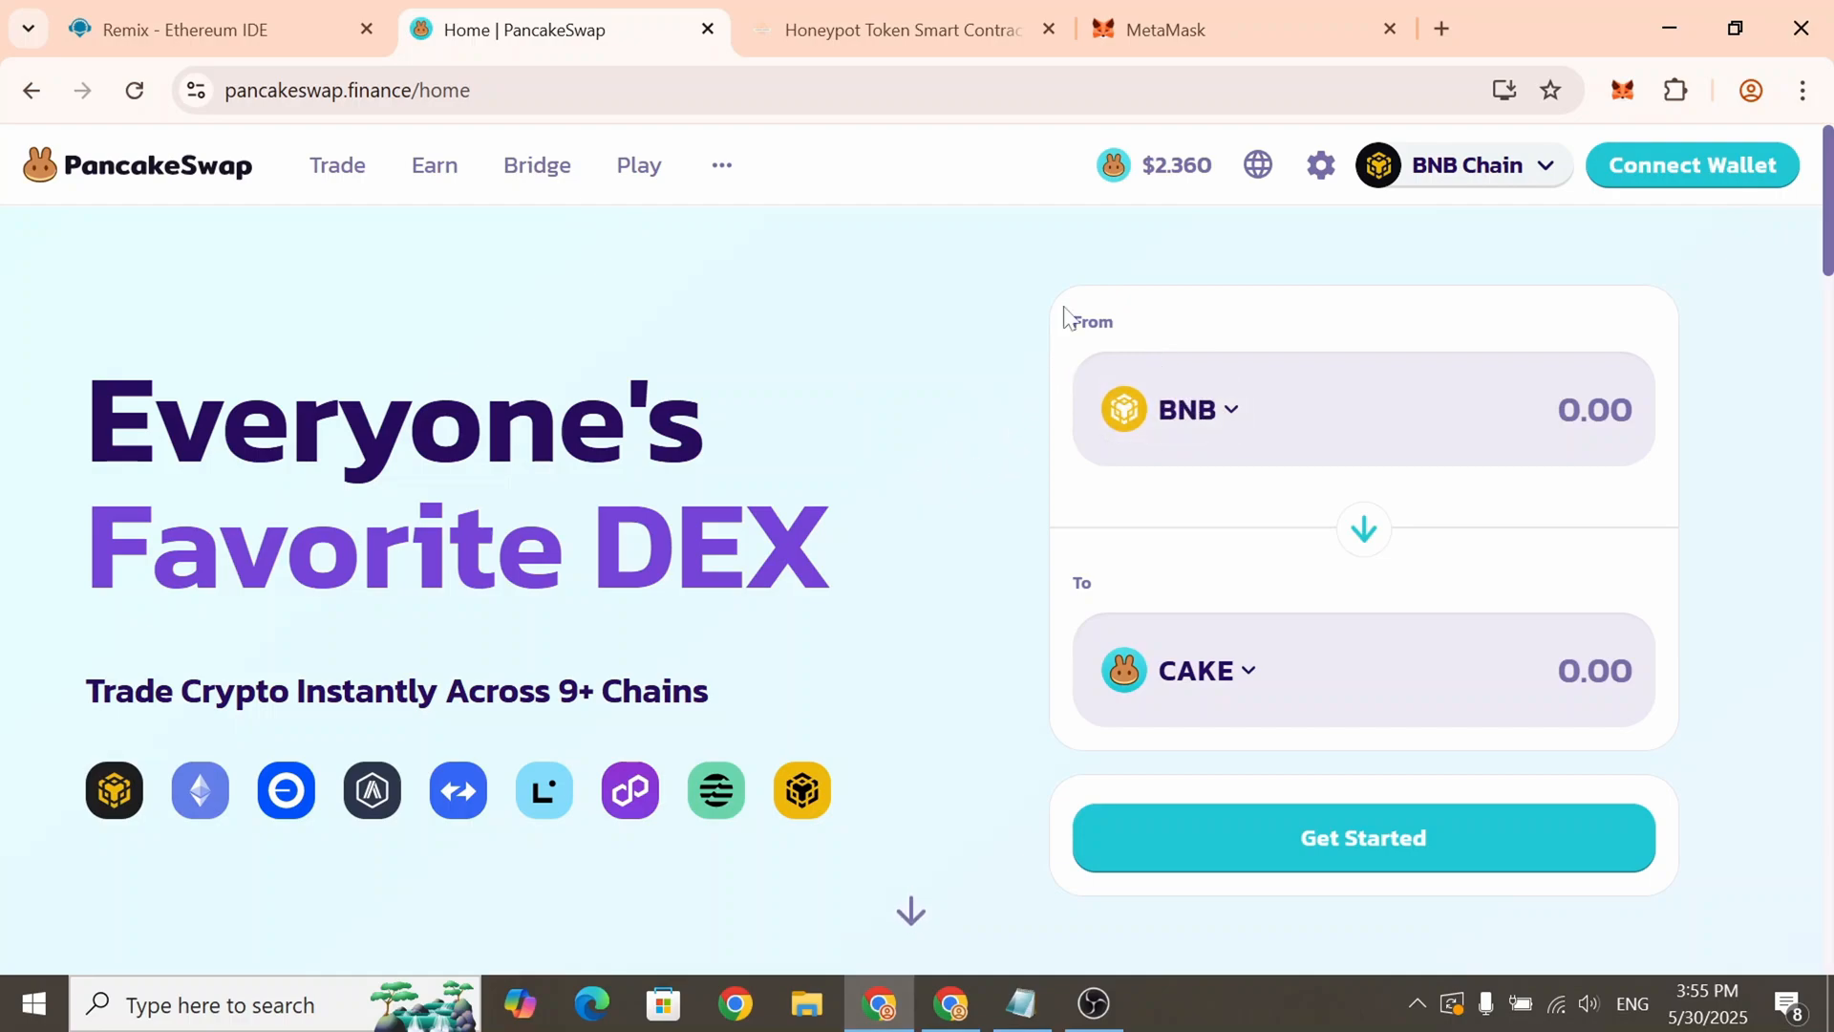
{"action": "left_click", "coordinate": [1182, 30]}
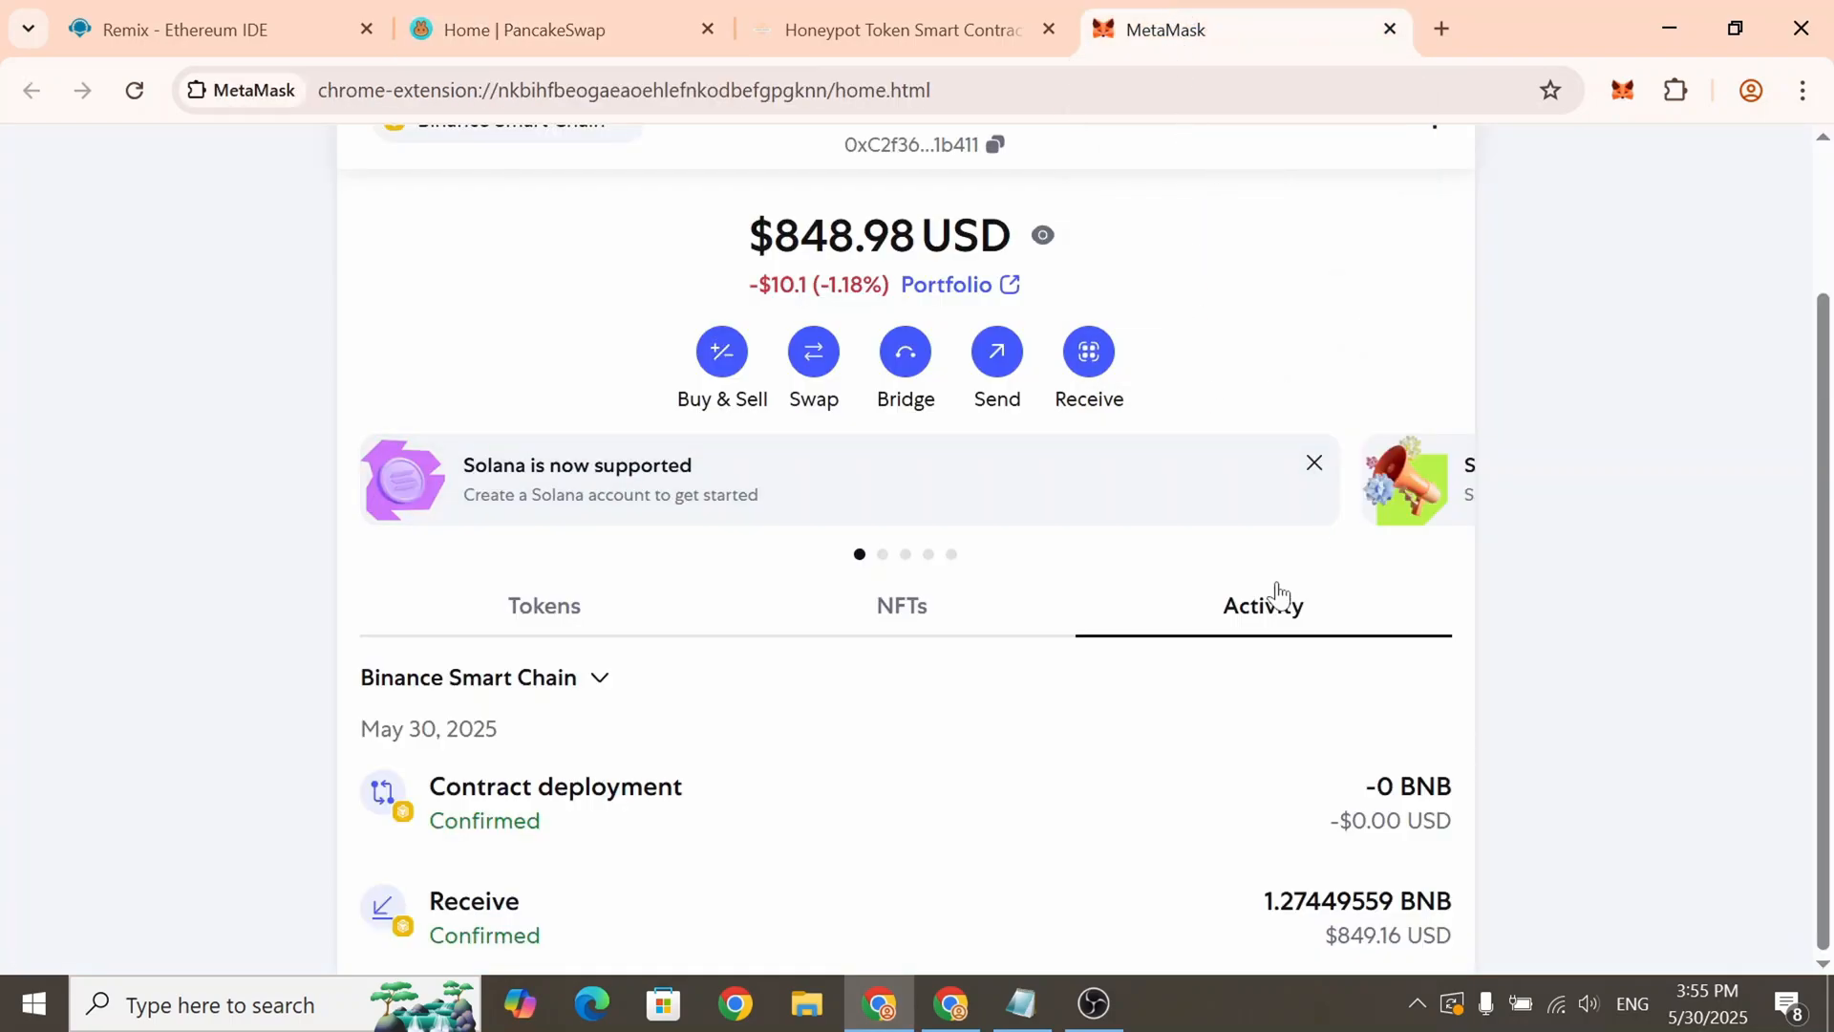
View the Pixels contract deployment from MetaMask's BSC activity on BscScan
{"action": "left_click", "coordinate": [543, 605]}
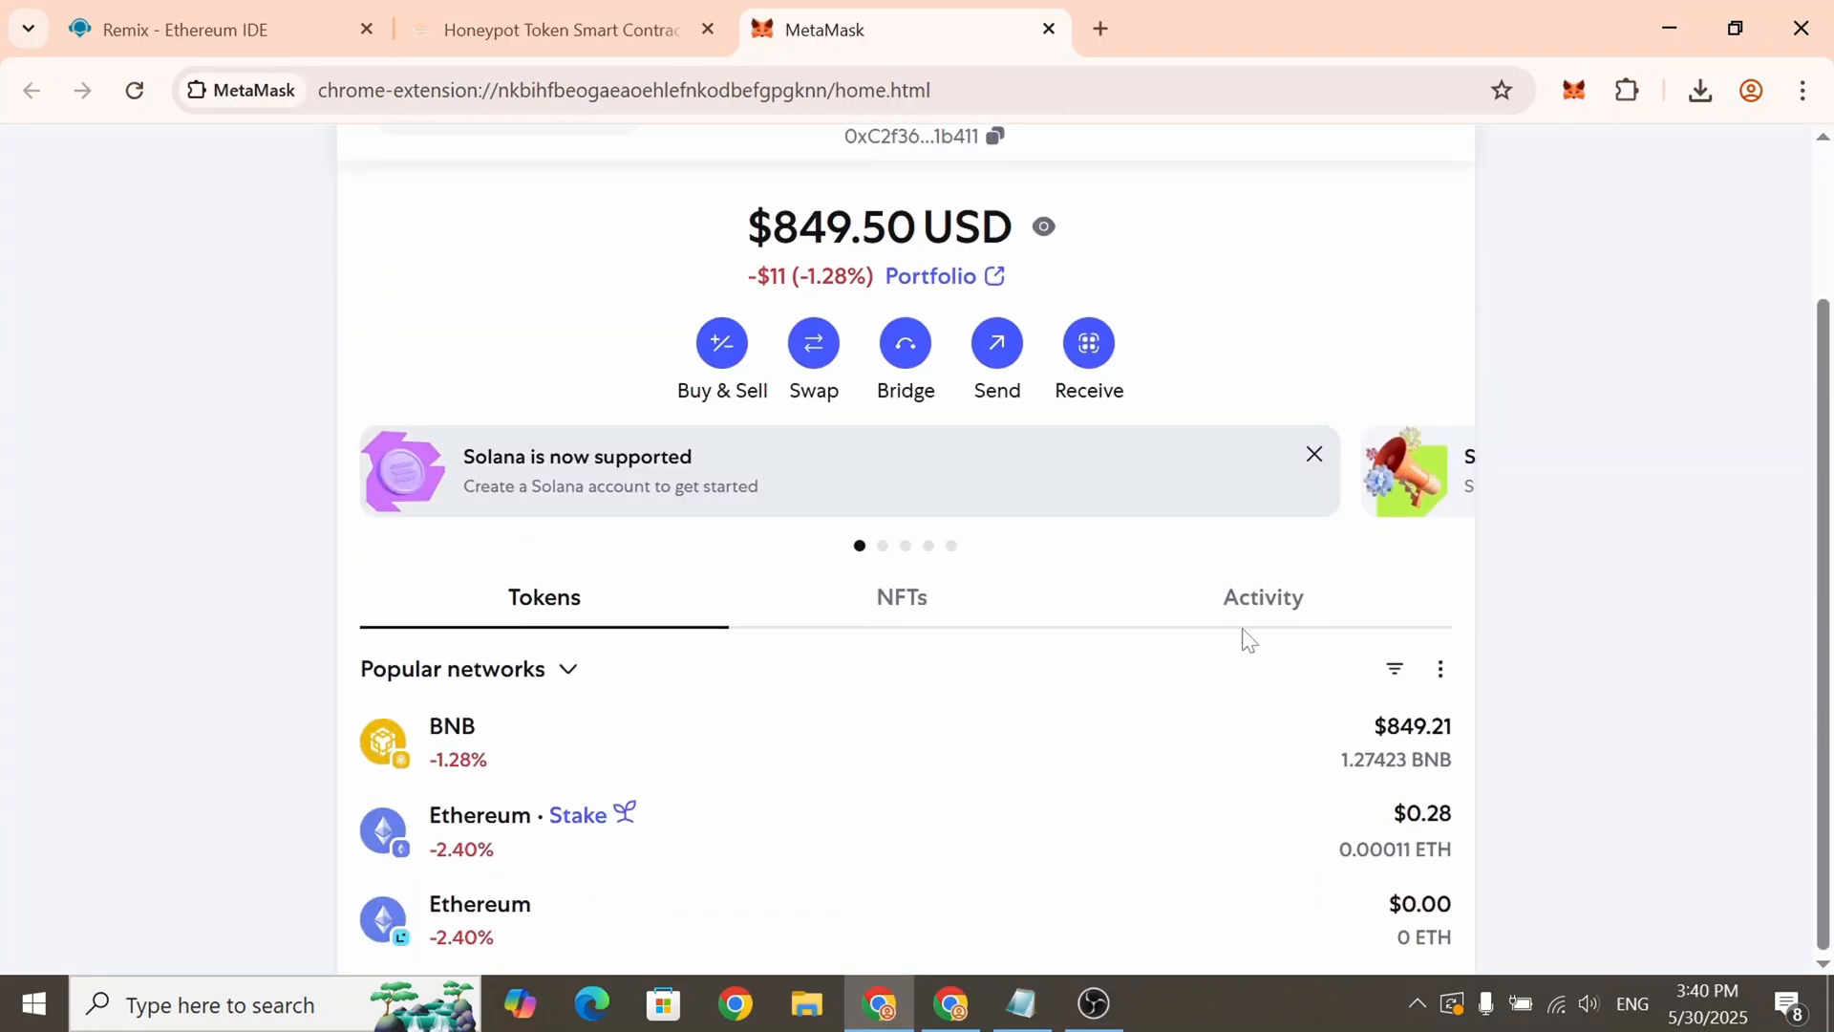
{"action": "left_click", "coordinate": [1262, 596]}
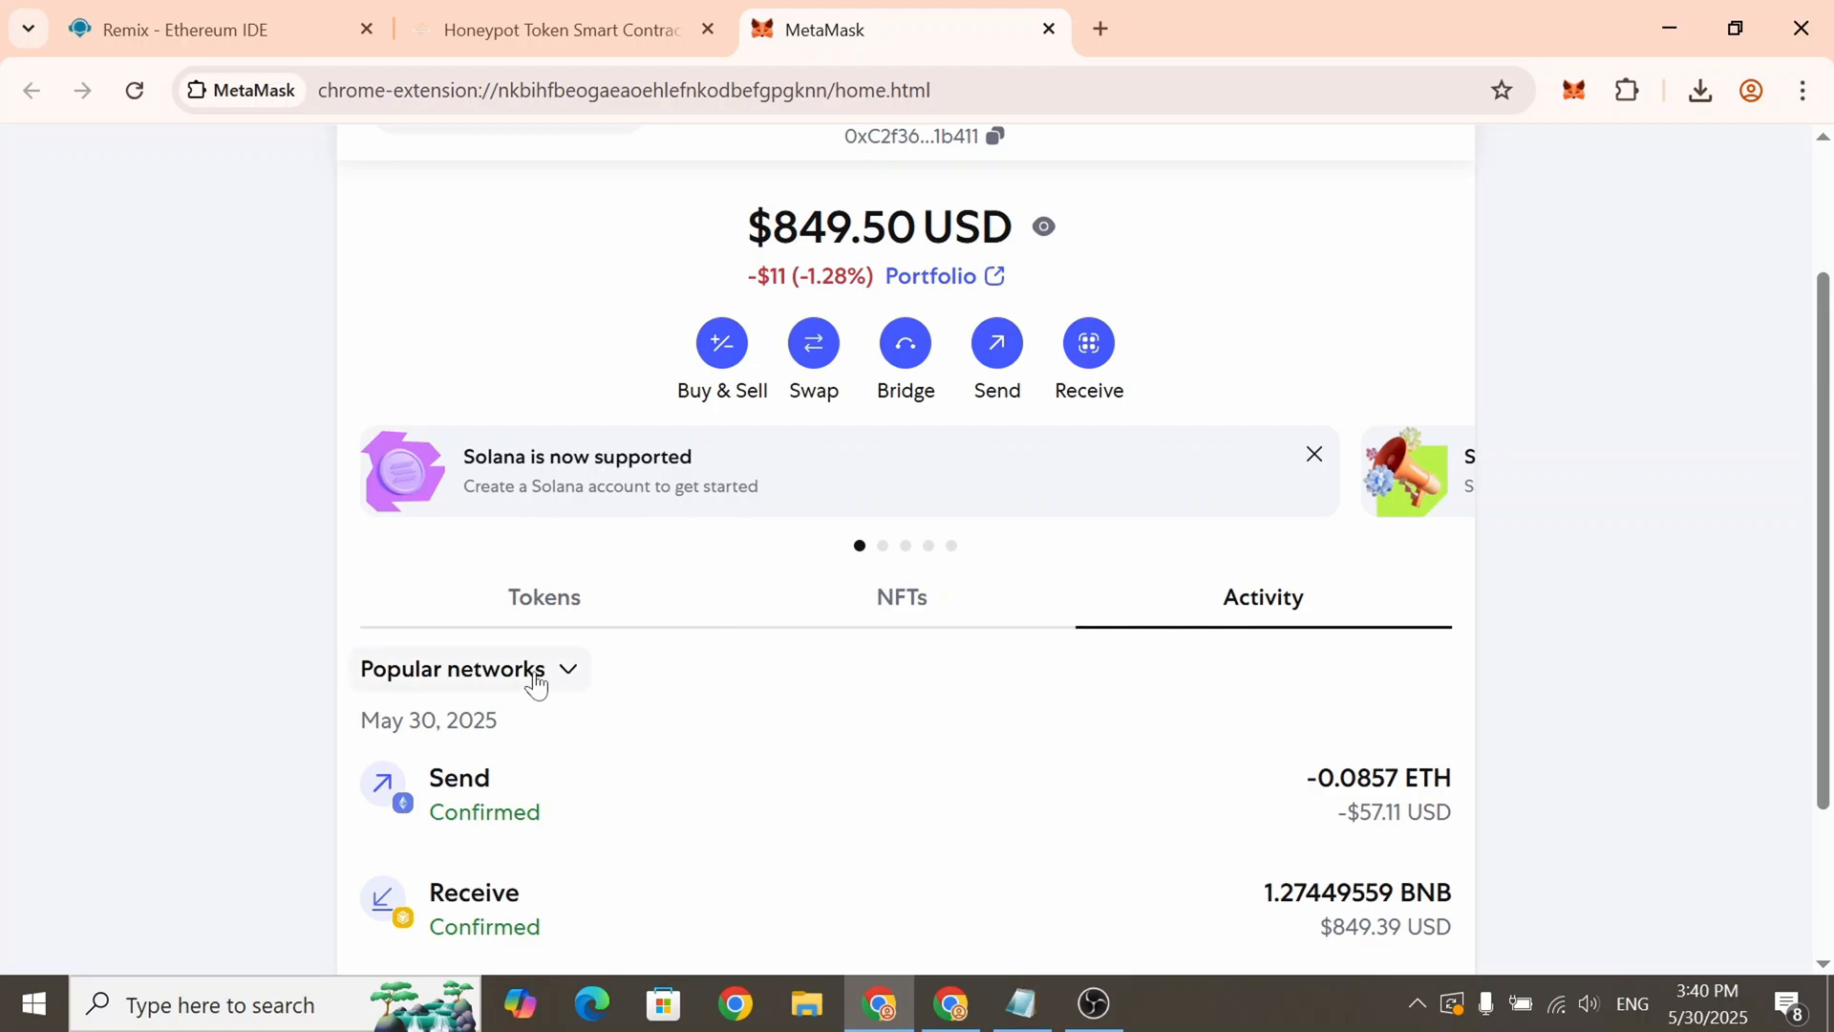
{"action": "left_click", "coordinate": [467, 669]}
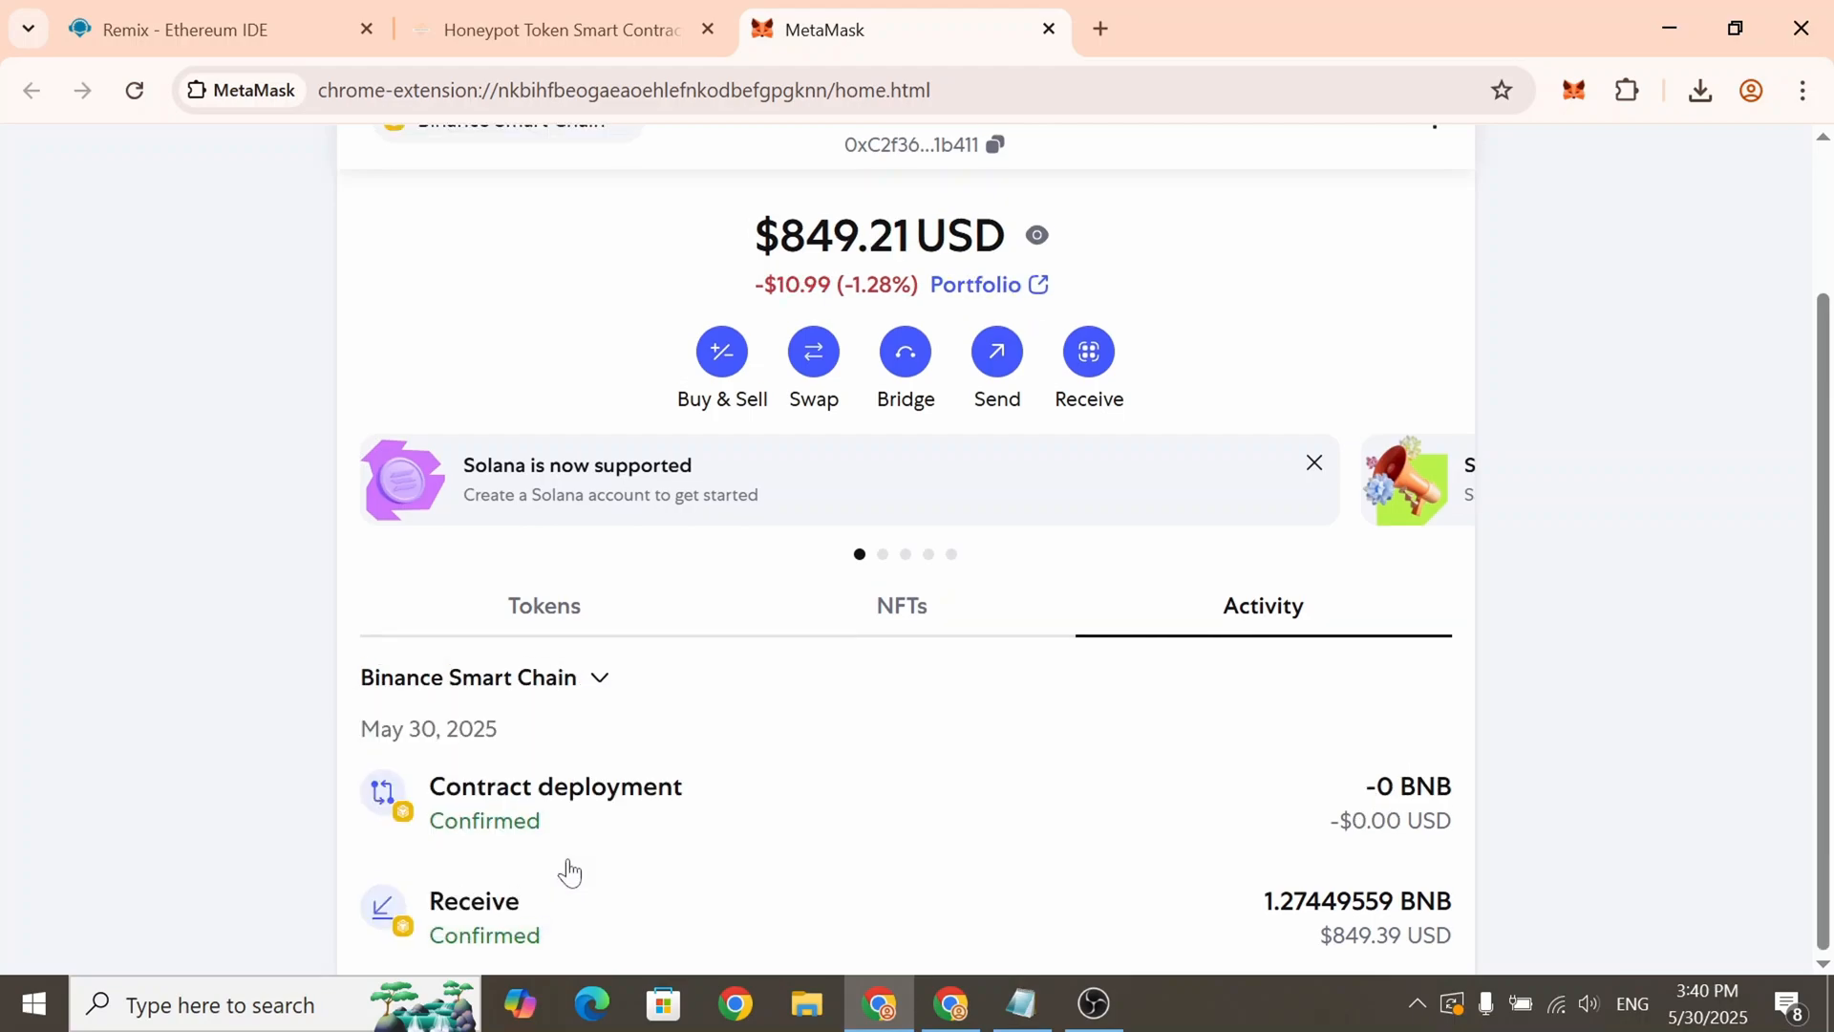
{"action": "mouse_move", "coordinate": [653, 828]}
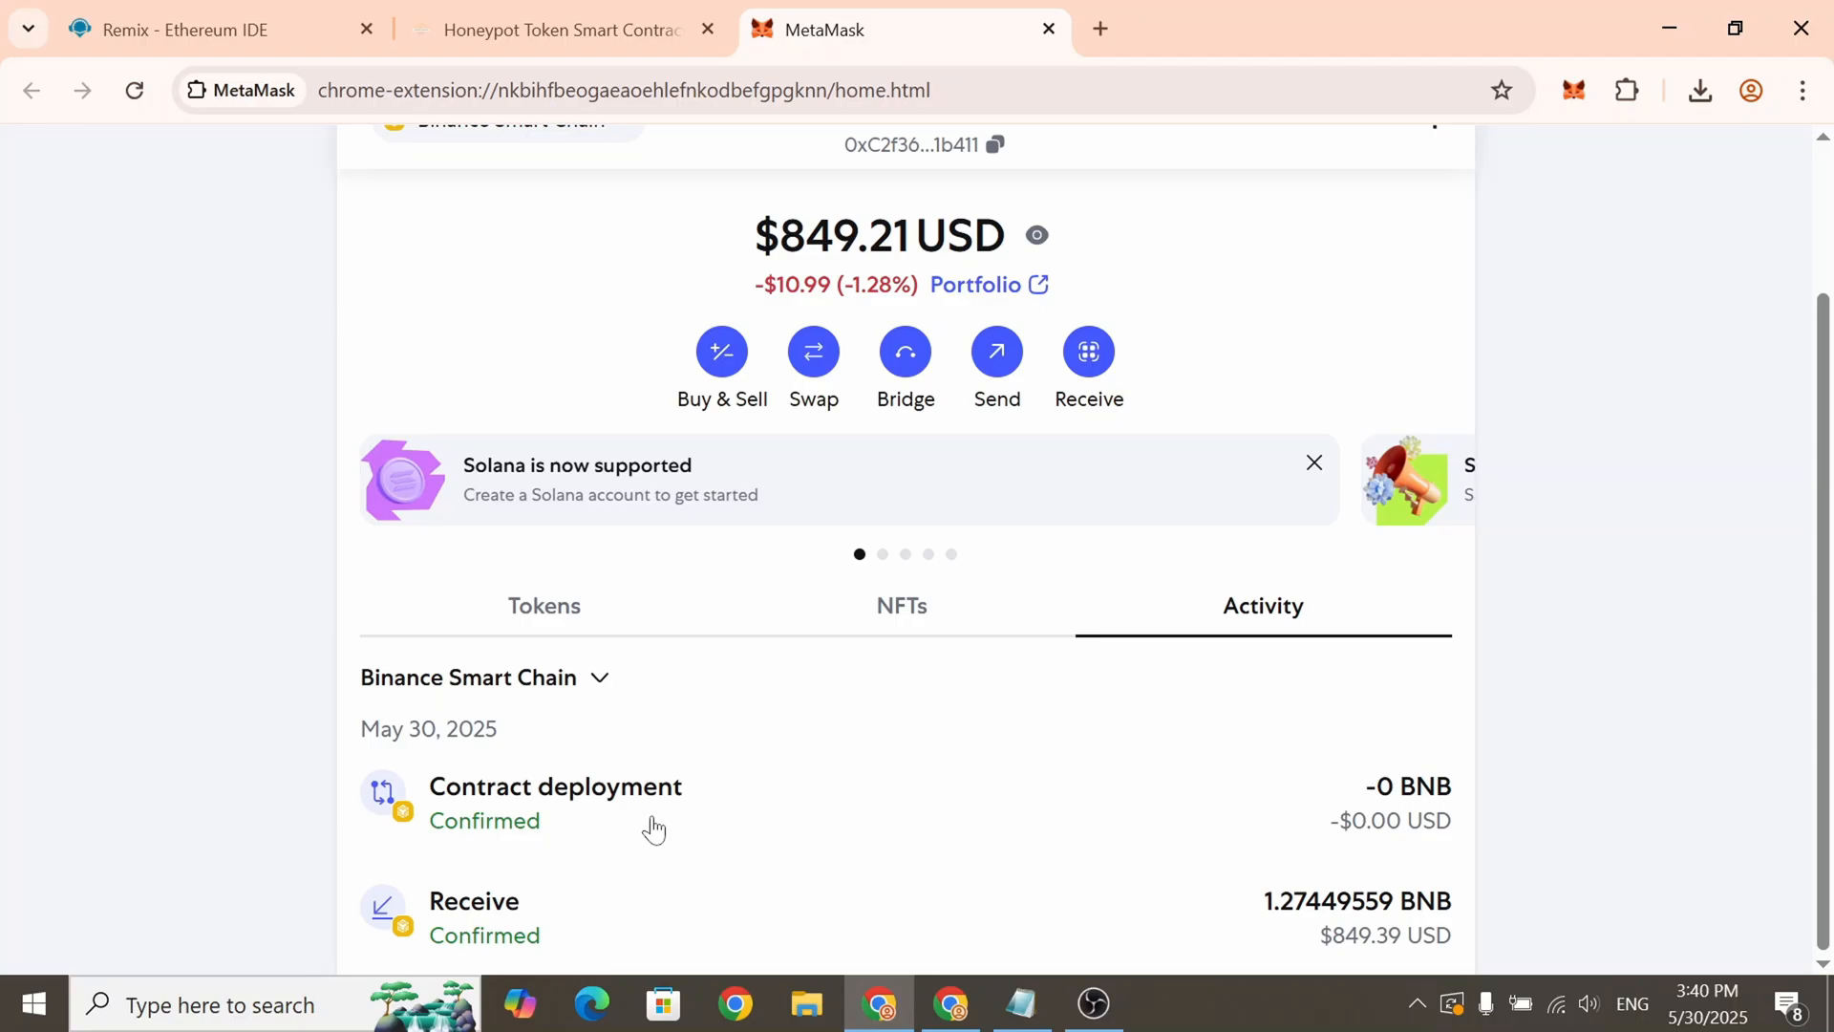
{"action": "mouse_move", "coordinate": [729, 832]}
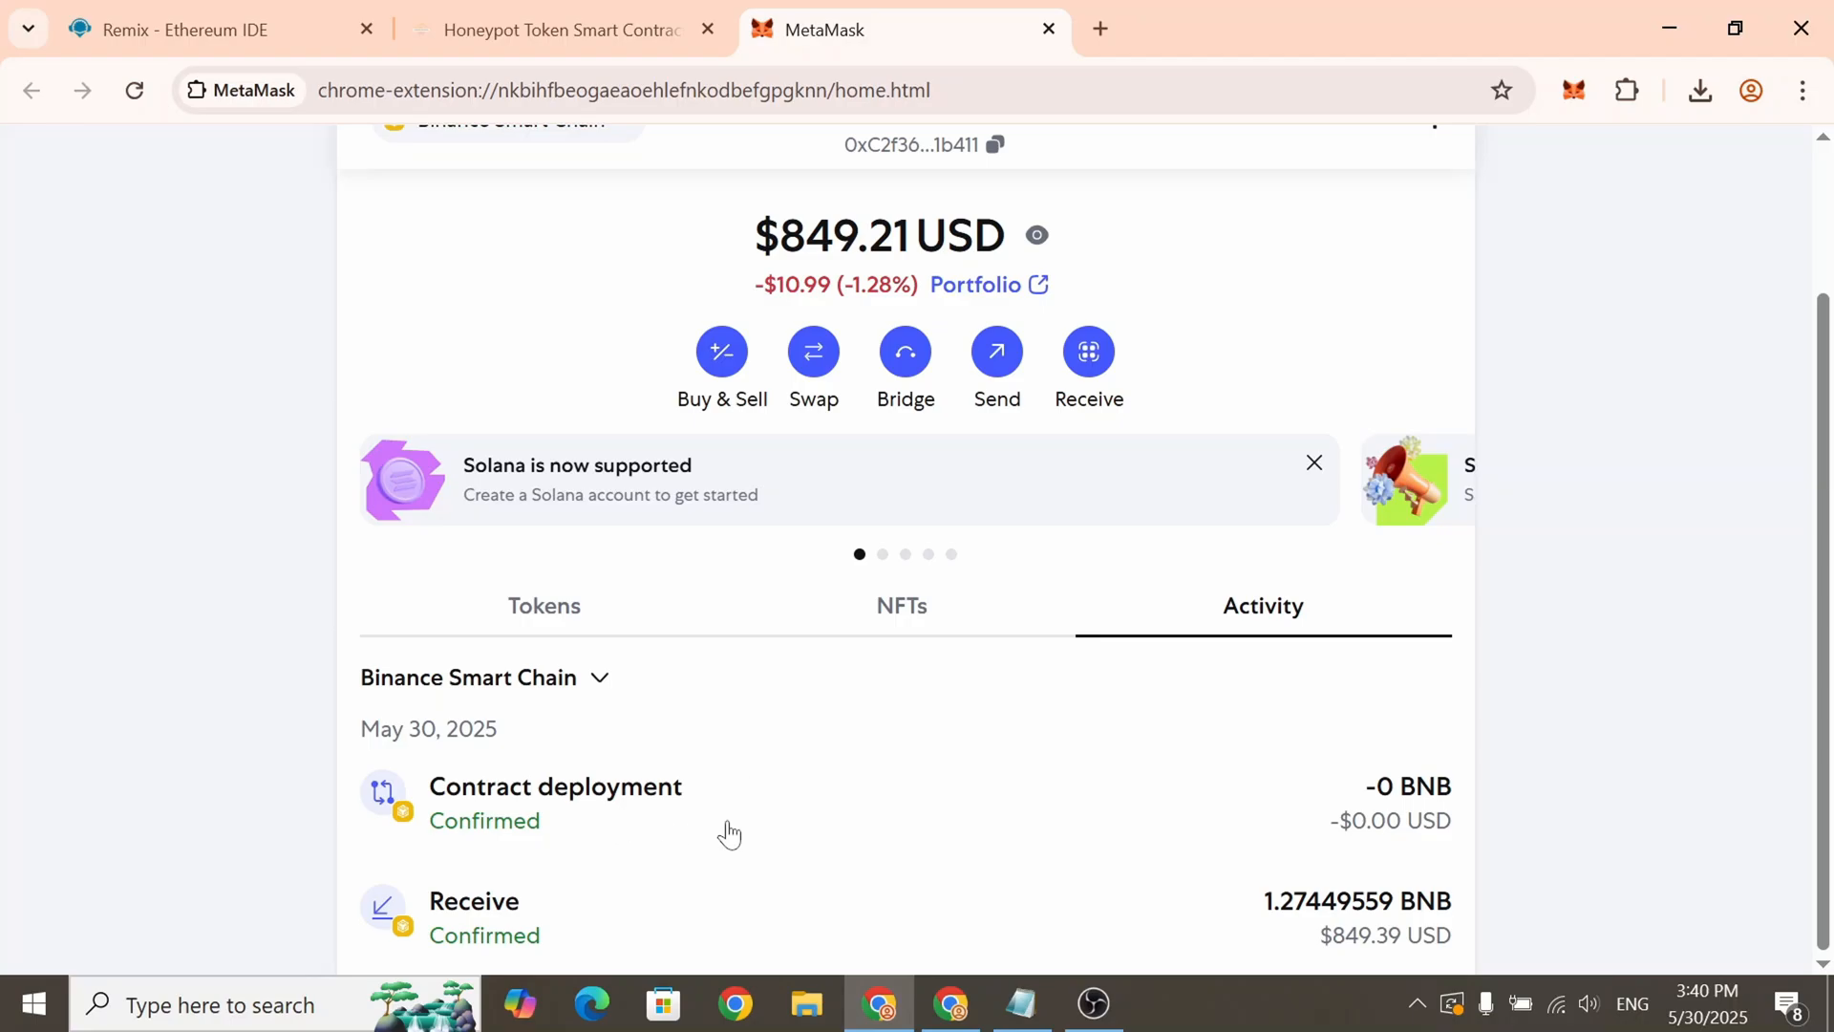
{"action": "mouse_move", "coordinate": [583, 796]}
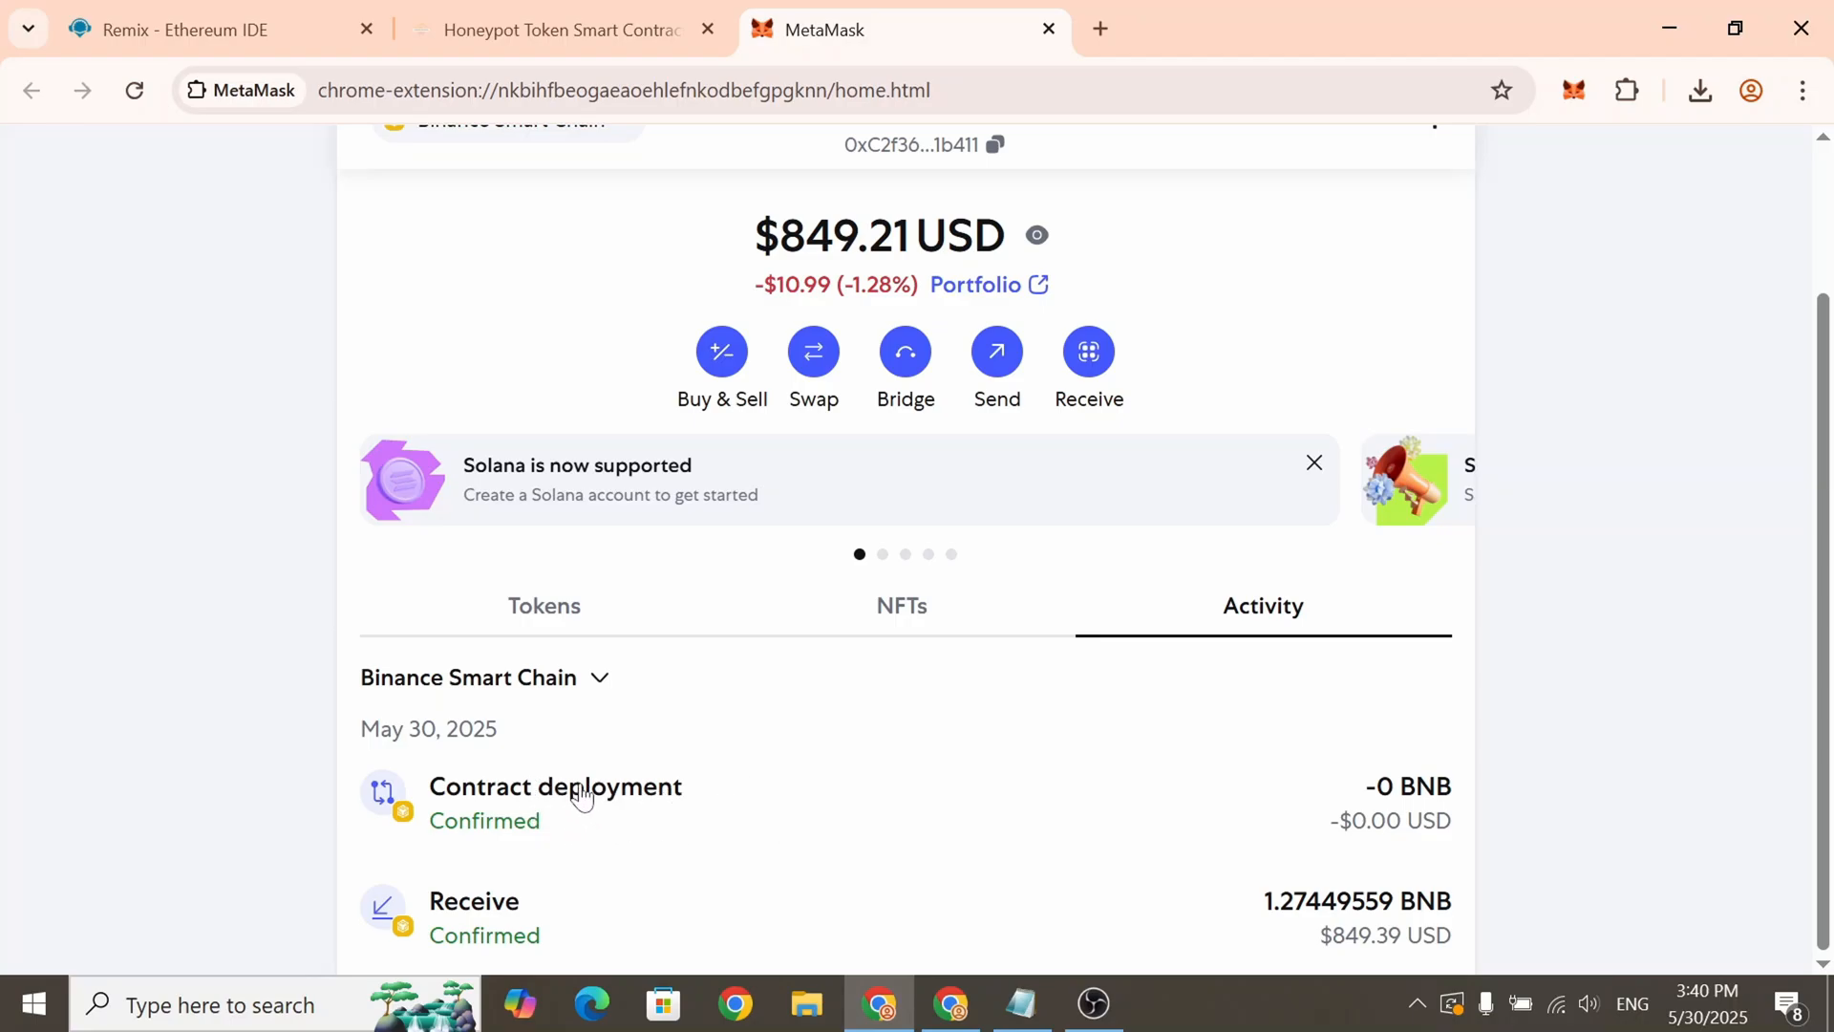
{"action": "left_click", "coordinate": [554, 801]}
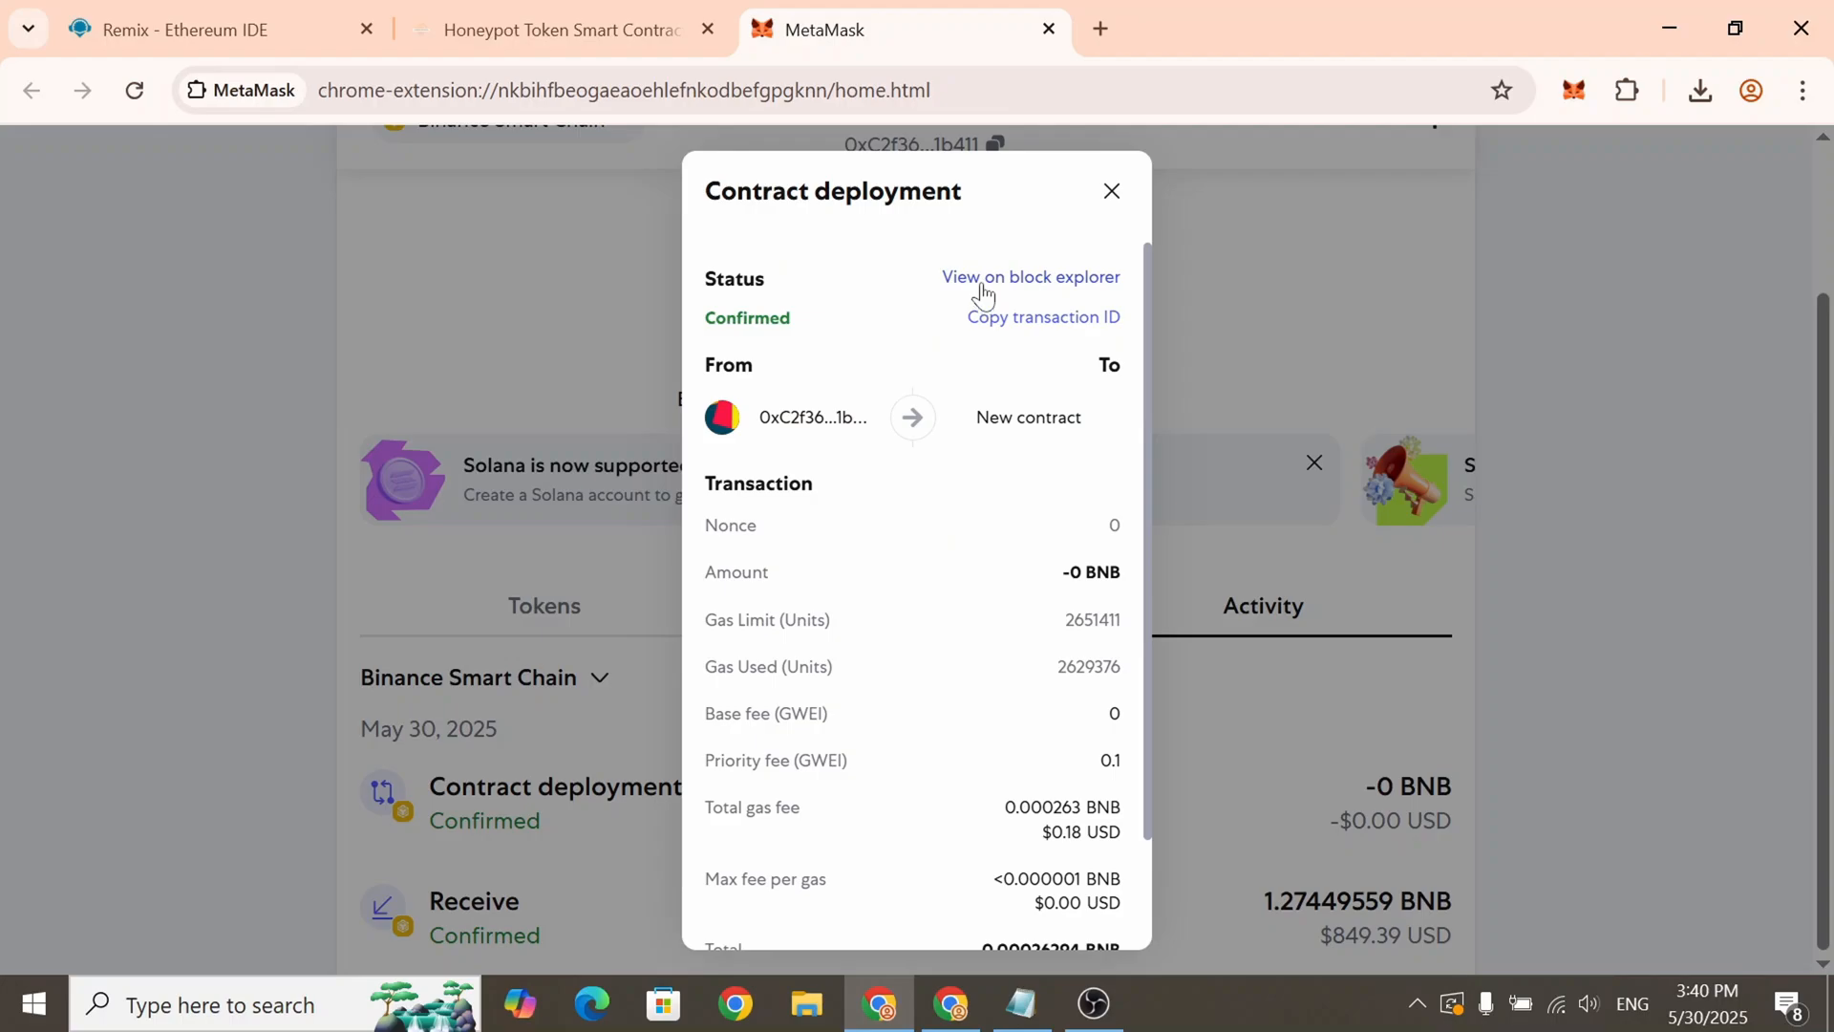
{"action": "left_click", "coordinate": [1030, 277]}
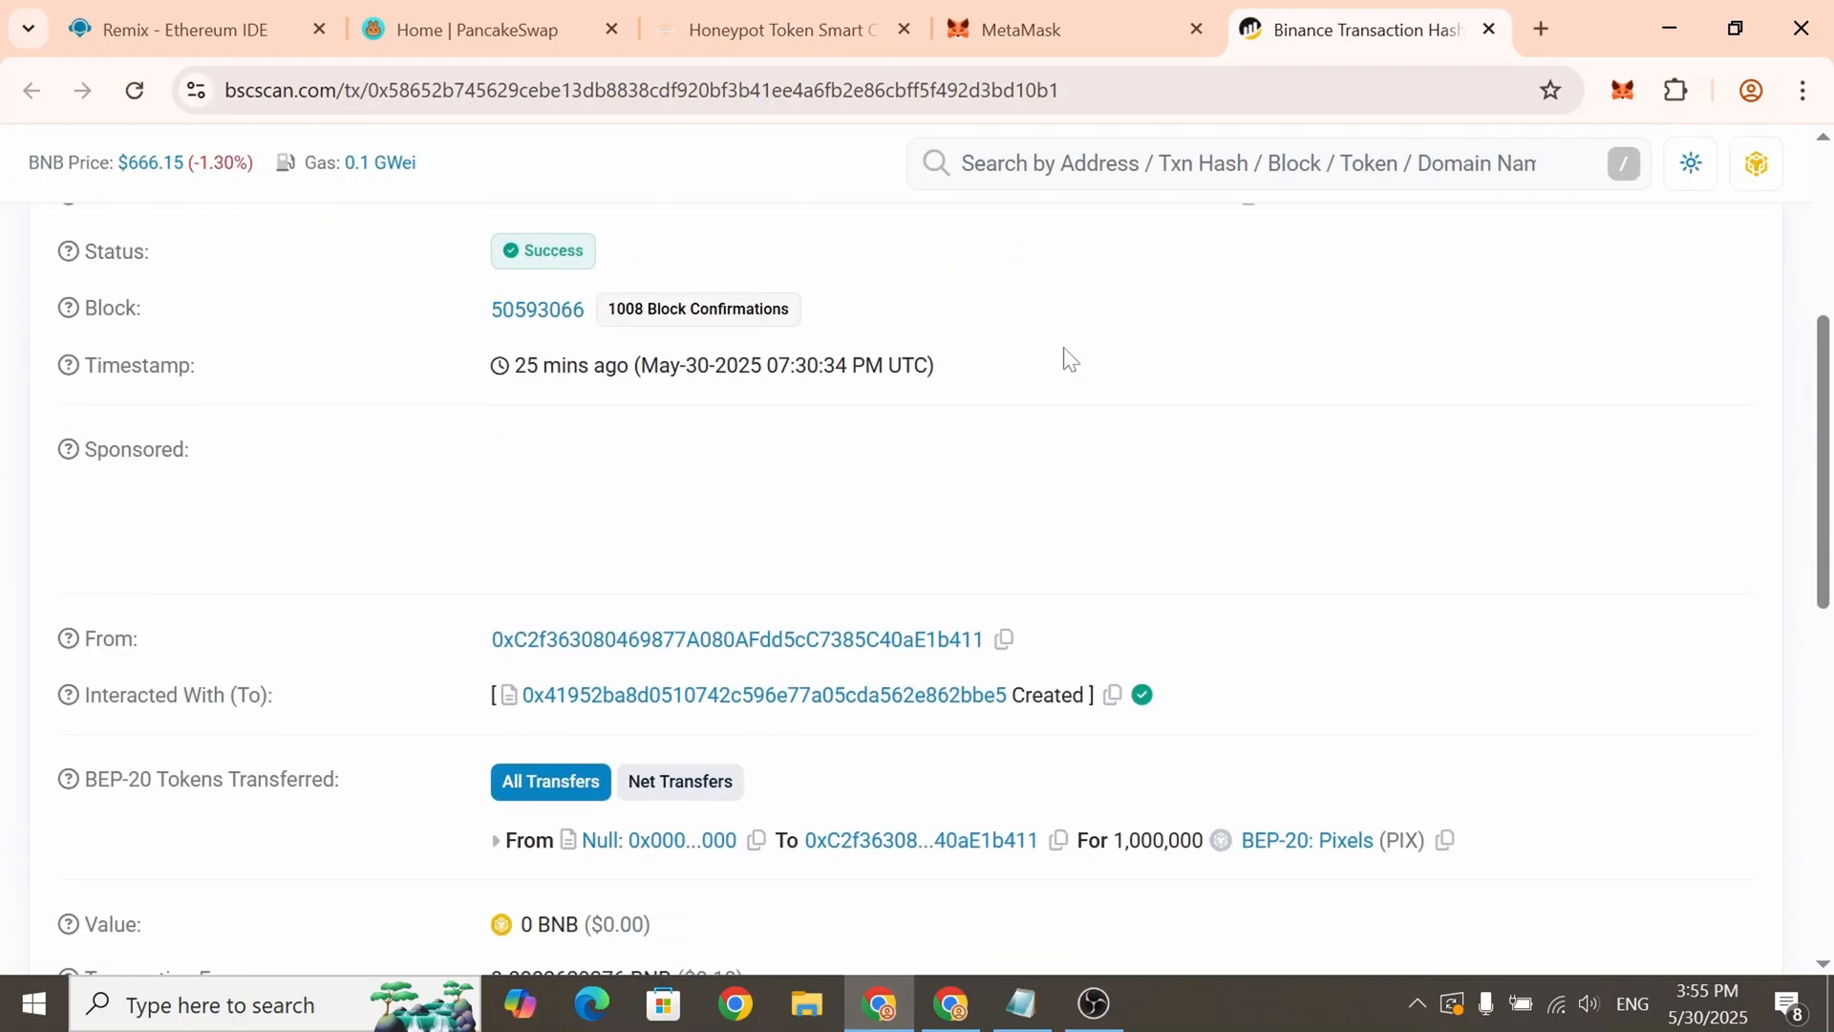
{"action": "scroll", "scroll_direction": "down", "scroll_amount": 3}
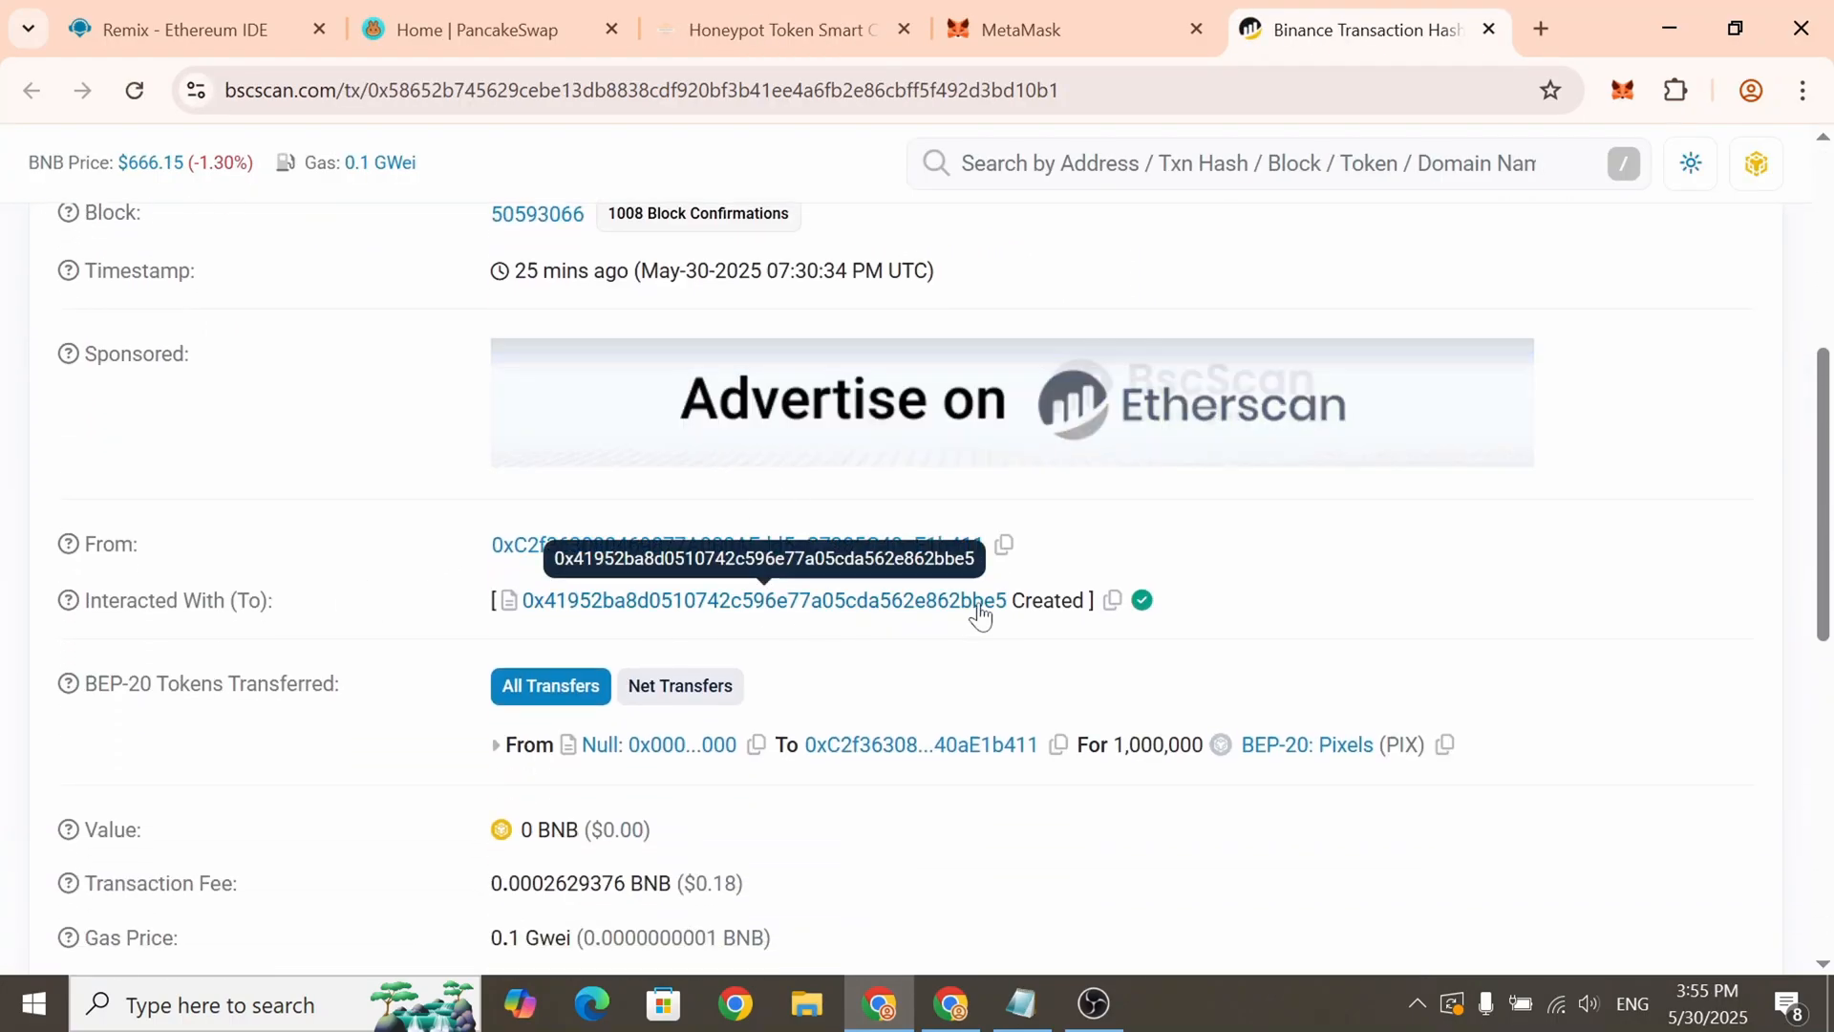
{"action": "left_click", "coordinate": [1110, 600]}
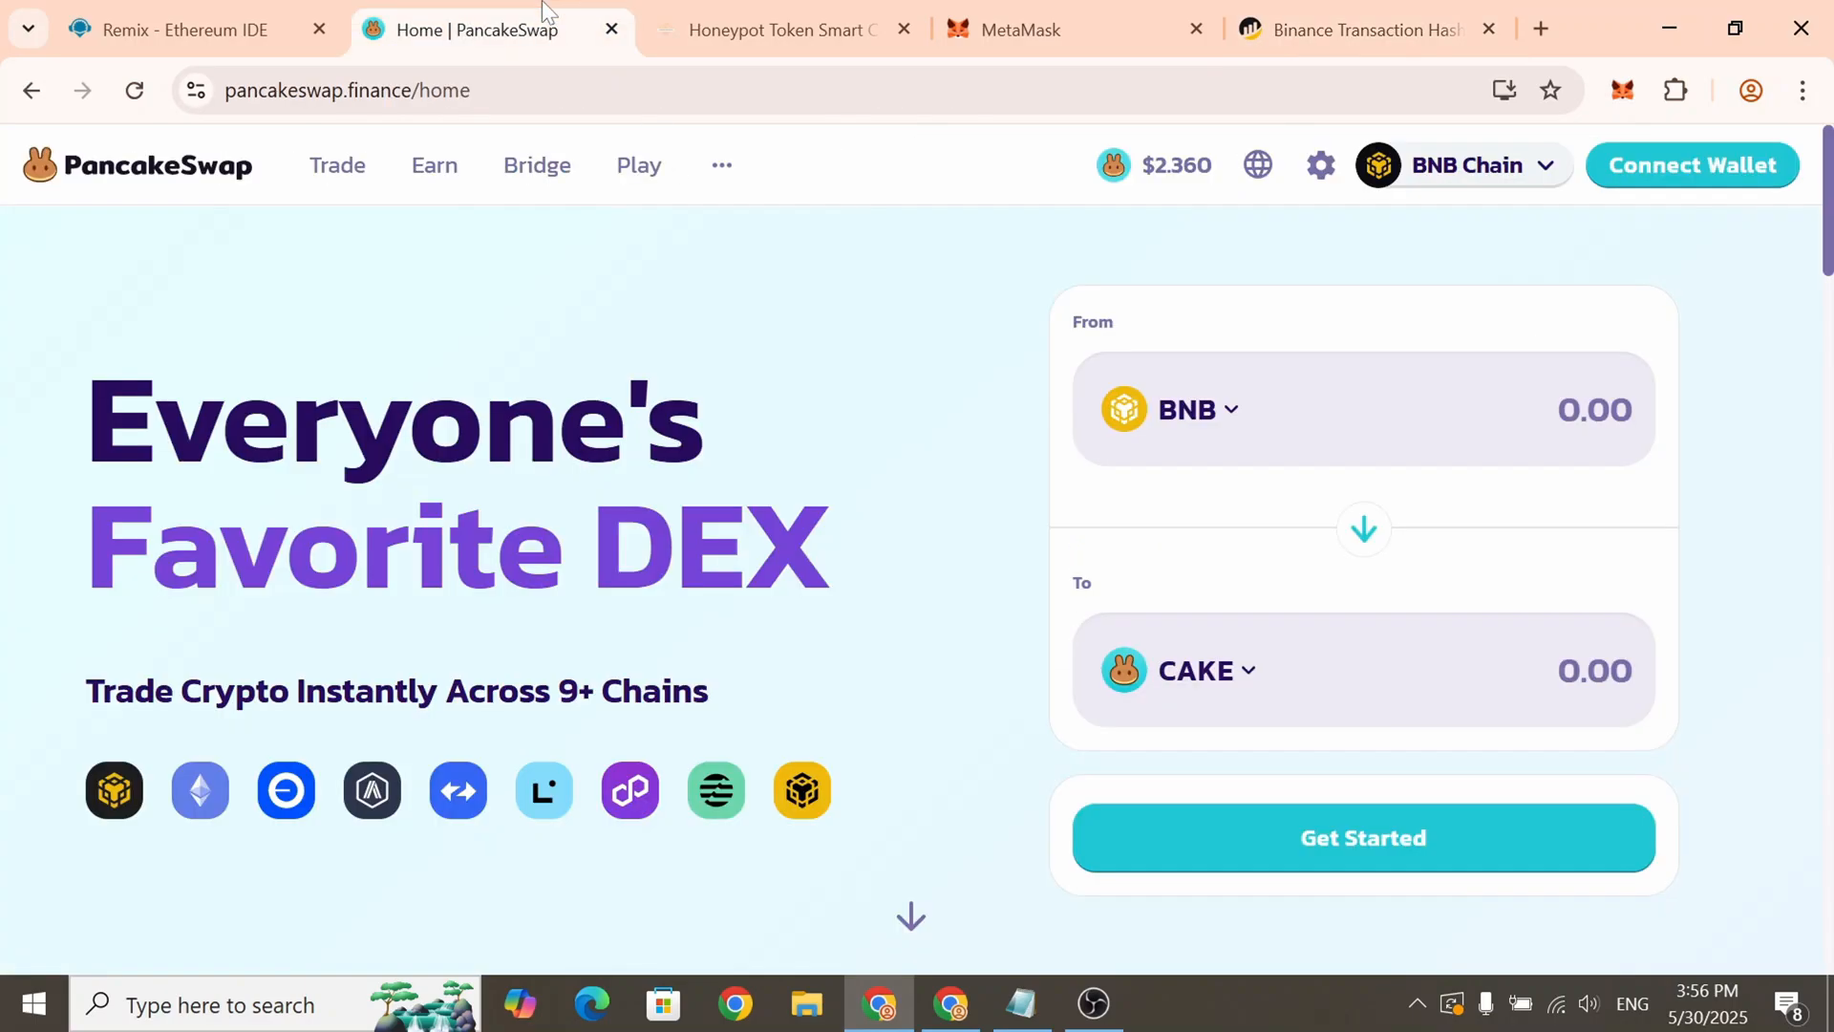
{"action": "mouse_move", "coordinate": [1040, 324]}
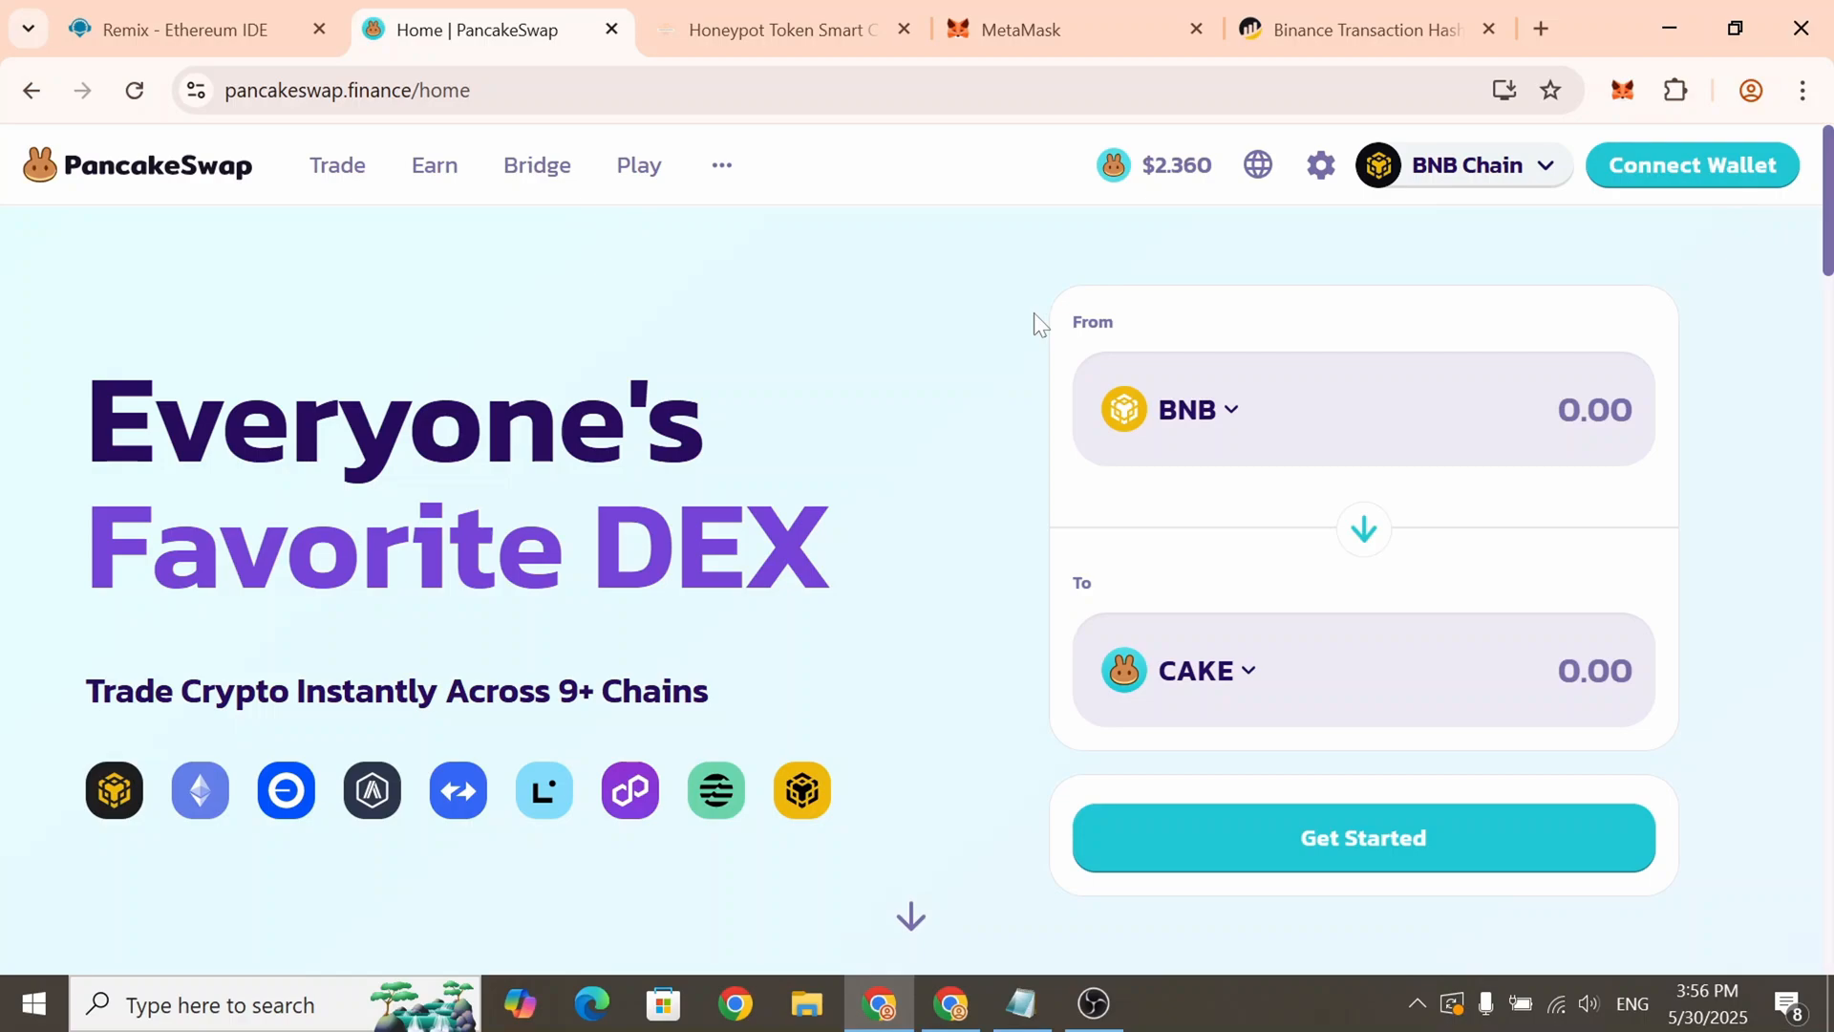
{"action": "mouse_move", "coordinate": [1199, 257]}
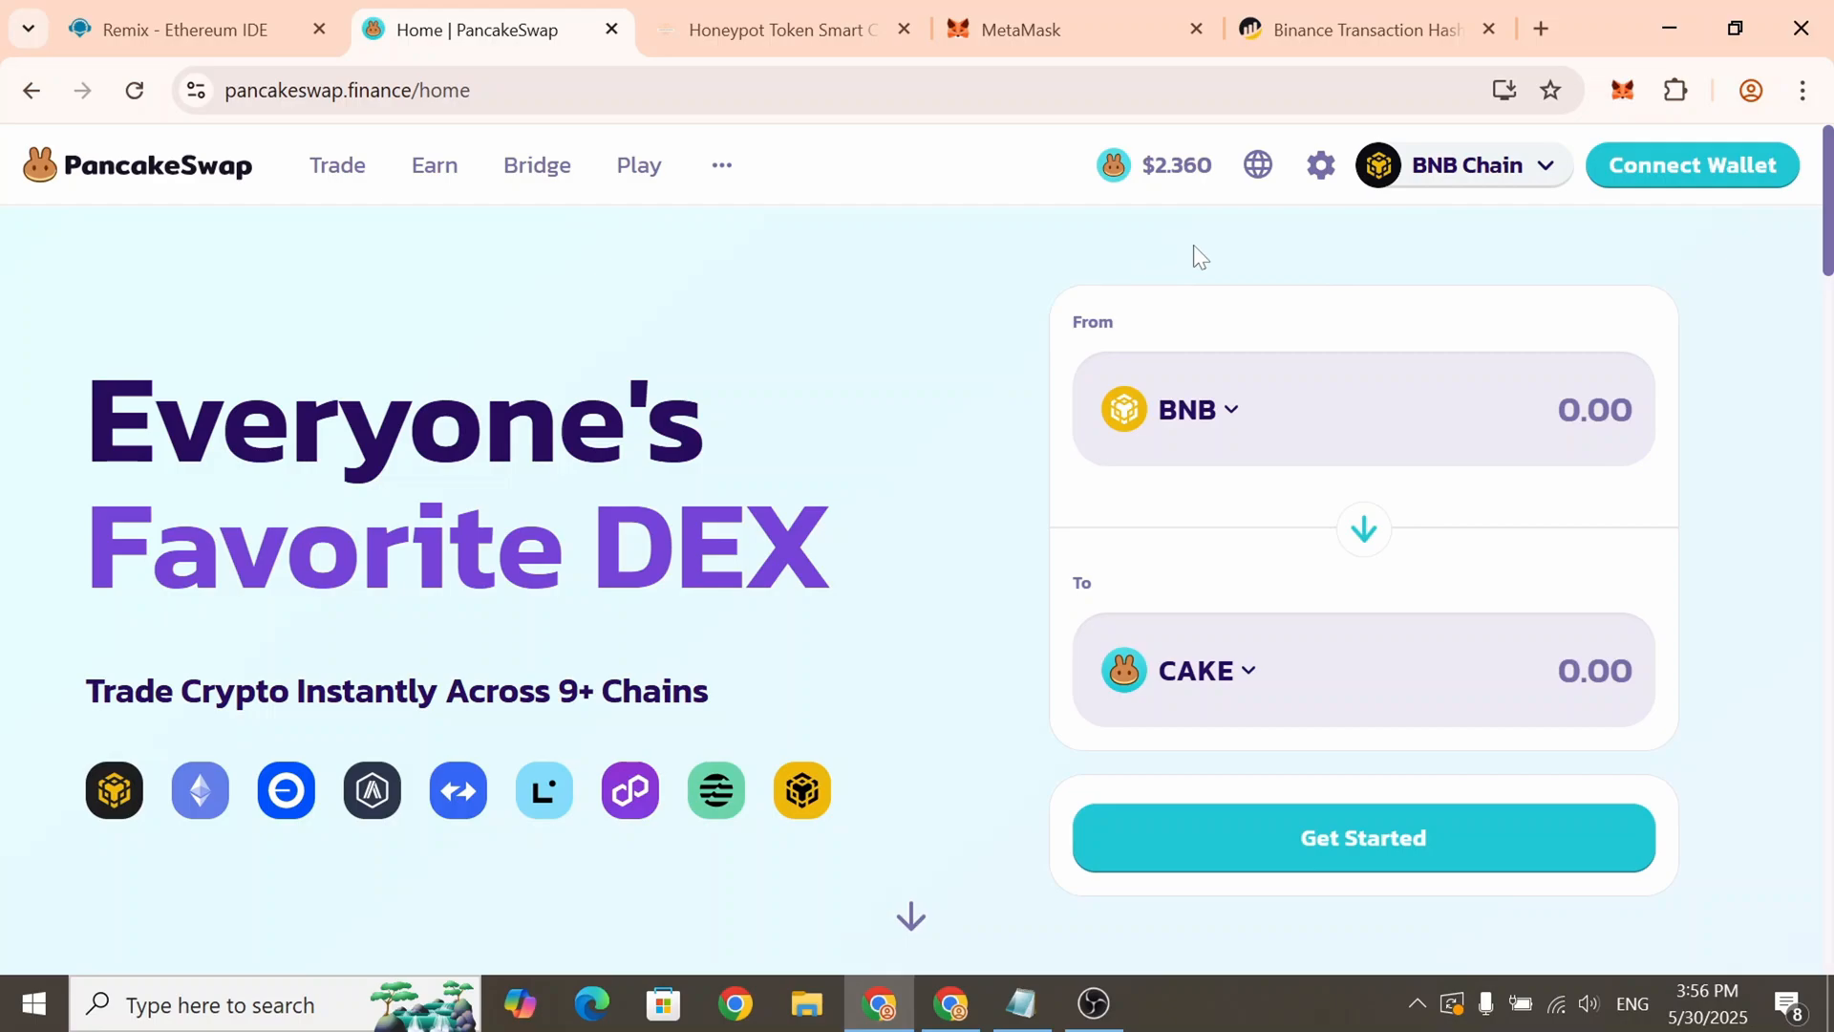
Connect MetaMask to PancakeSwap and go to Earn > Farm / Liquidity
{"action": "left_click", "coordinate": [1692, 165]}
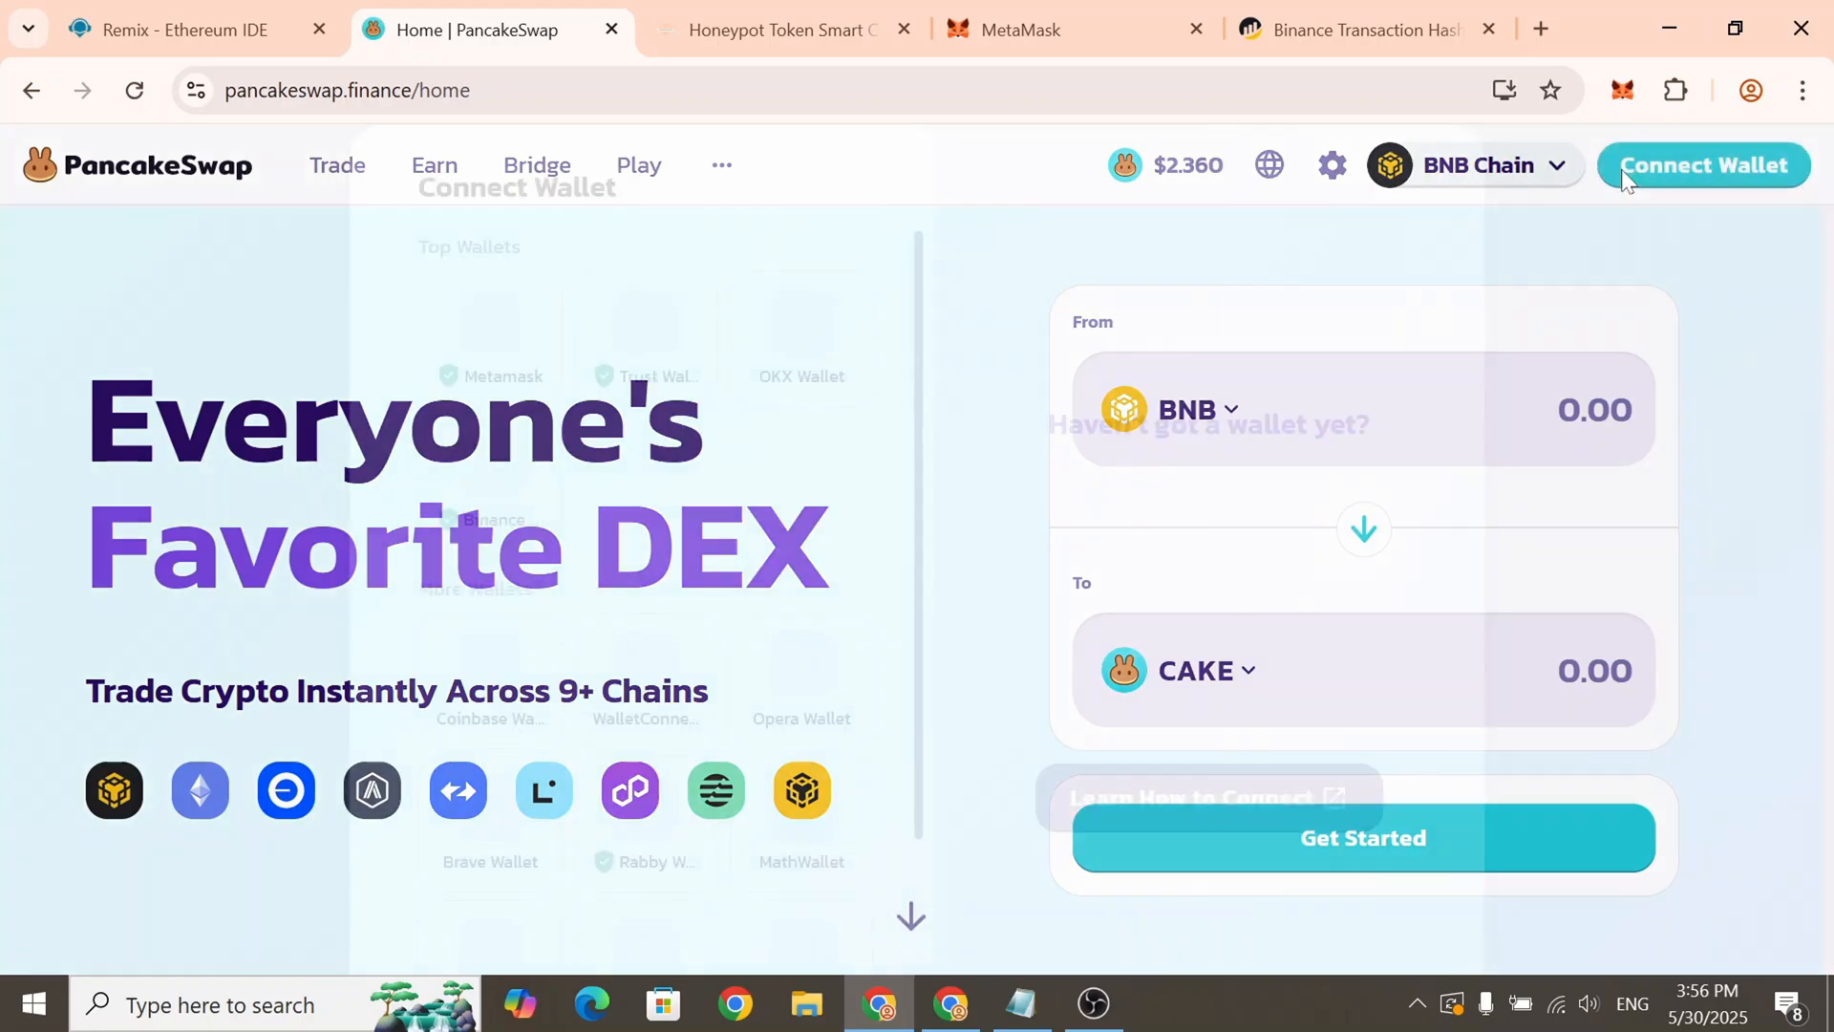
{"action": "left_click", "coordinate": [1705, 165]}
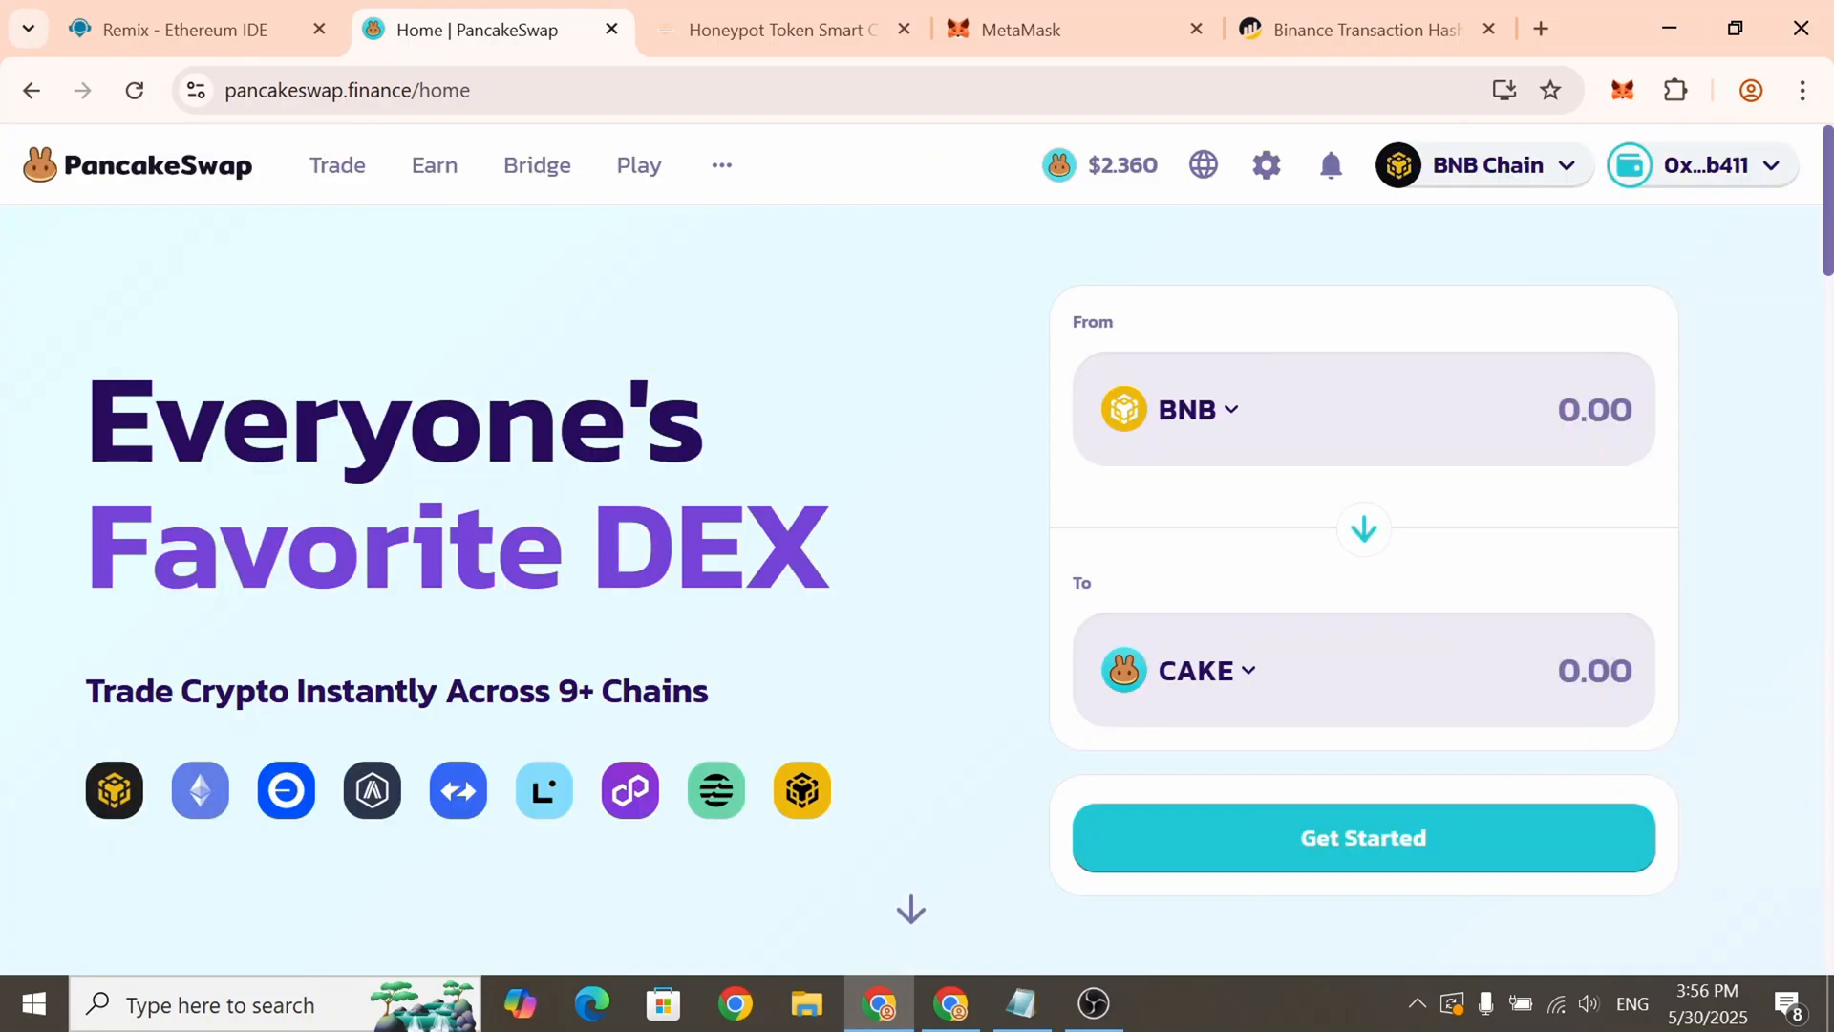
{"action": "left_click", "coordinate": [433, 166]}
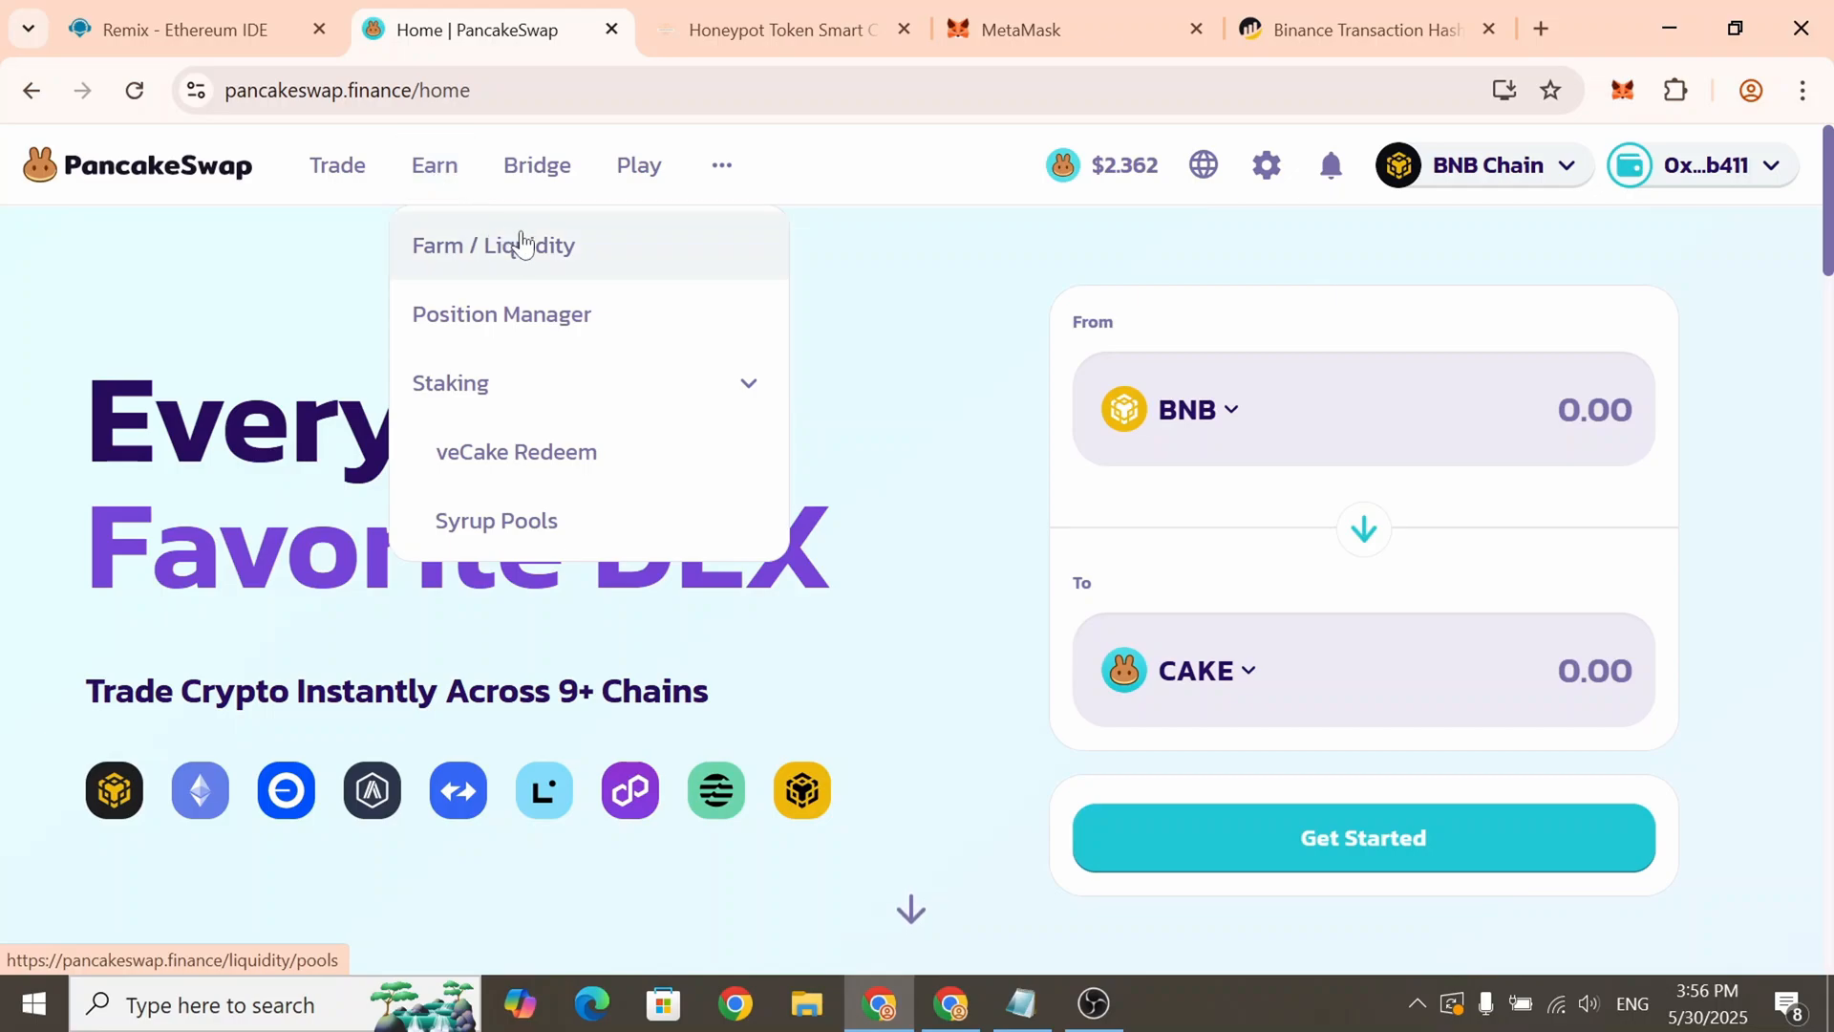
{"action": "left_click", "coordinate": [493, 244]}
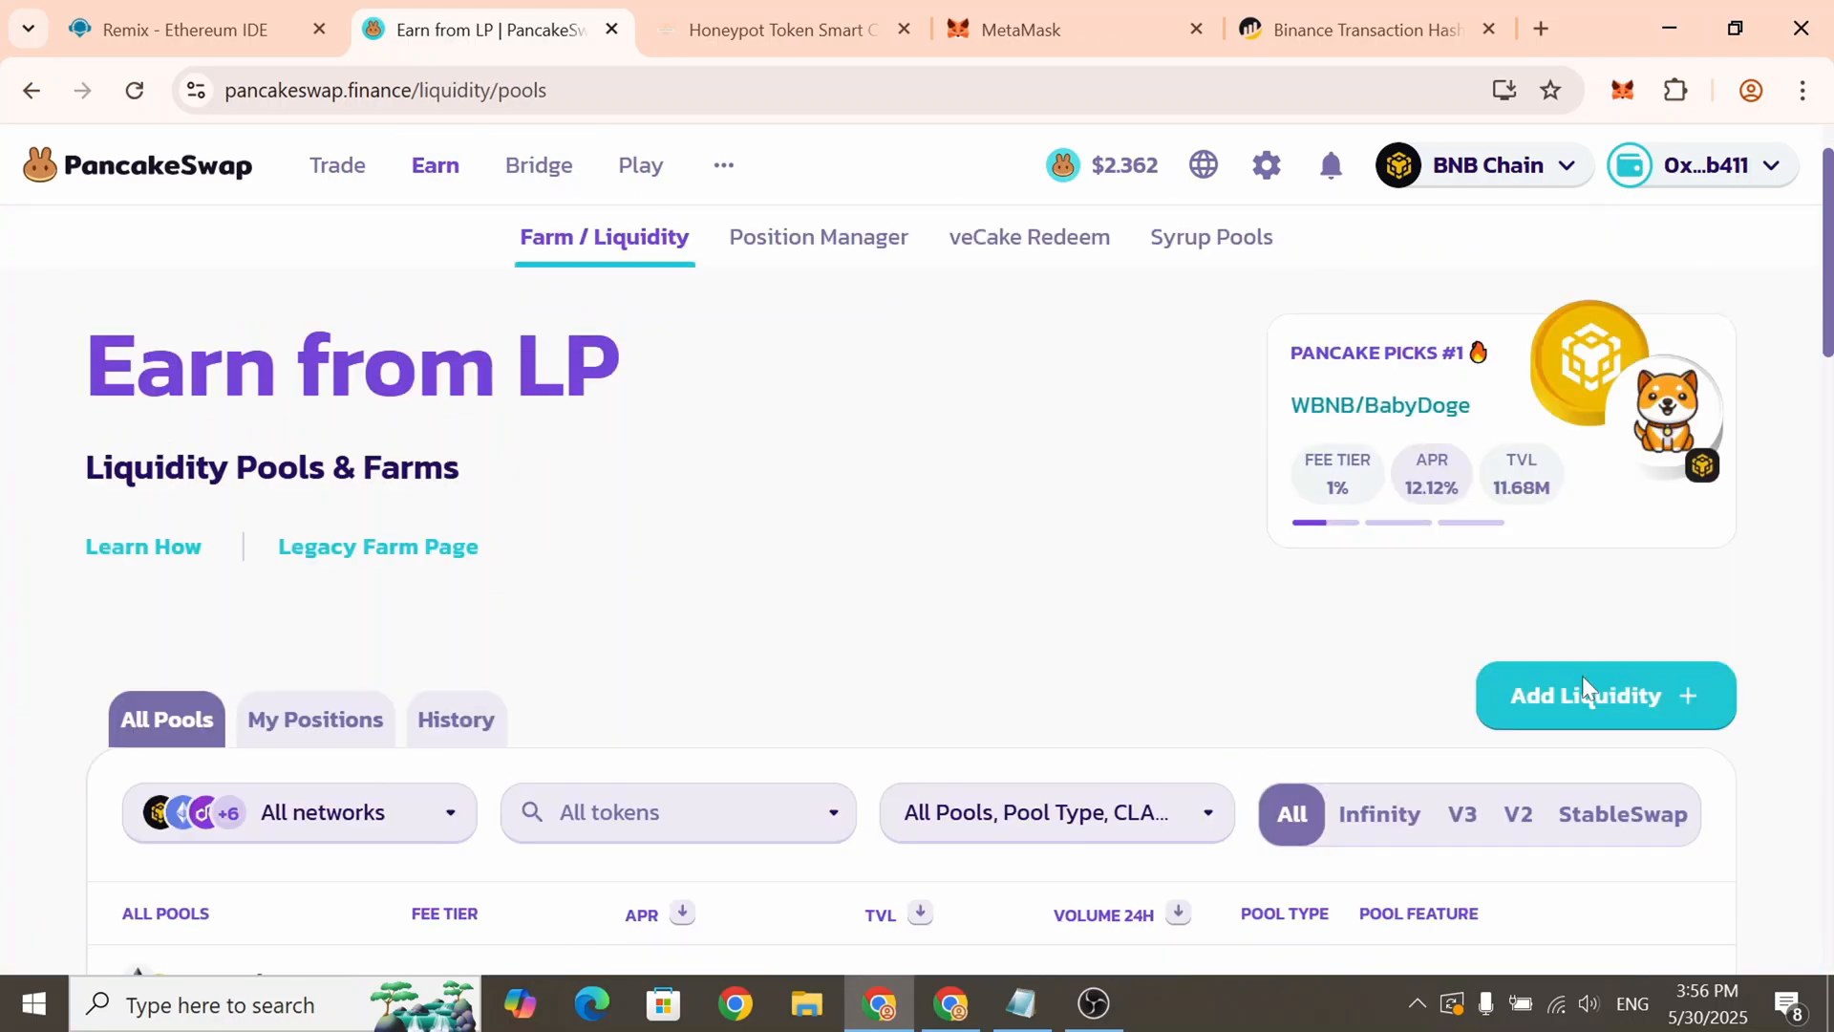
Start a V2 liquidity position and set the pair to BNB and PIX
{"action": "left_click", "coordinate": [1604, 694]}
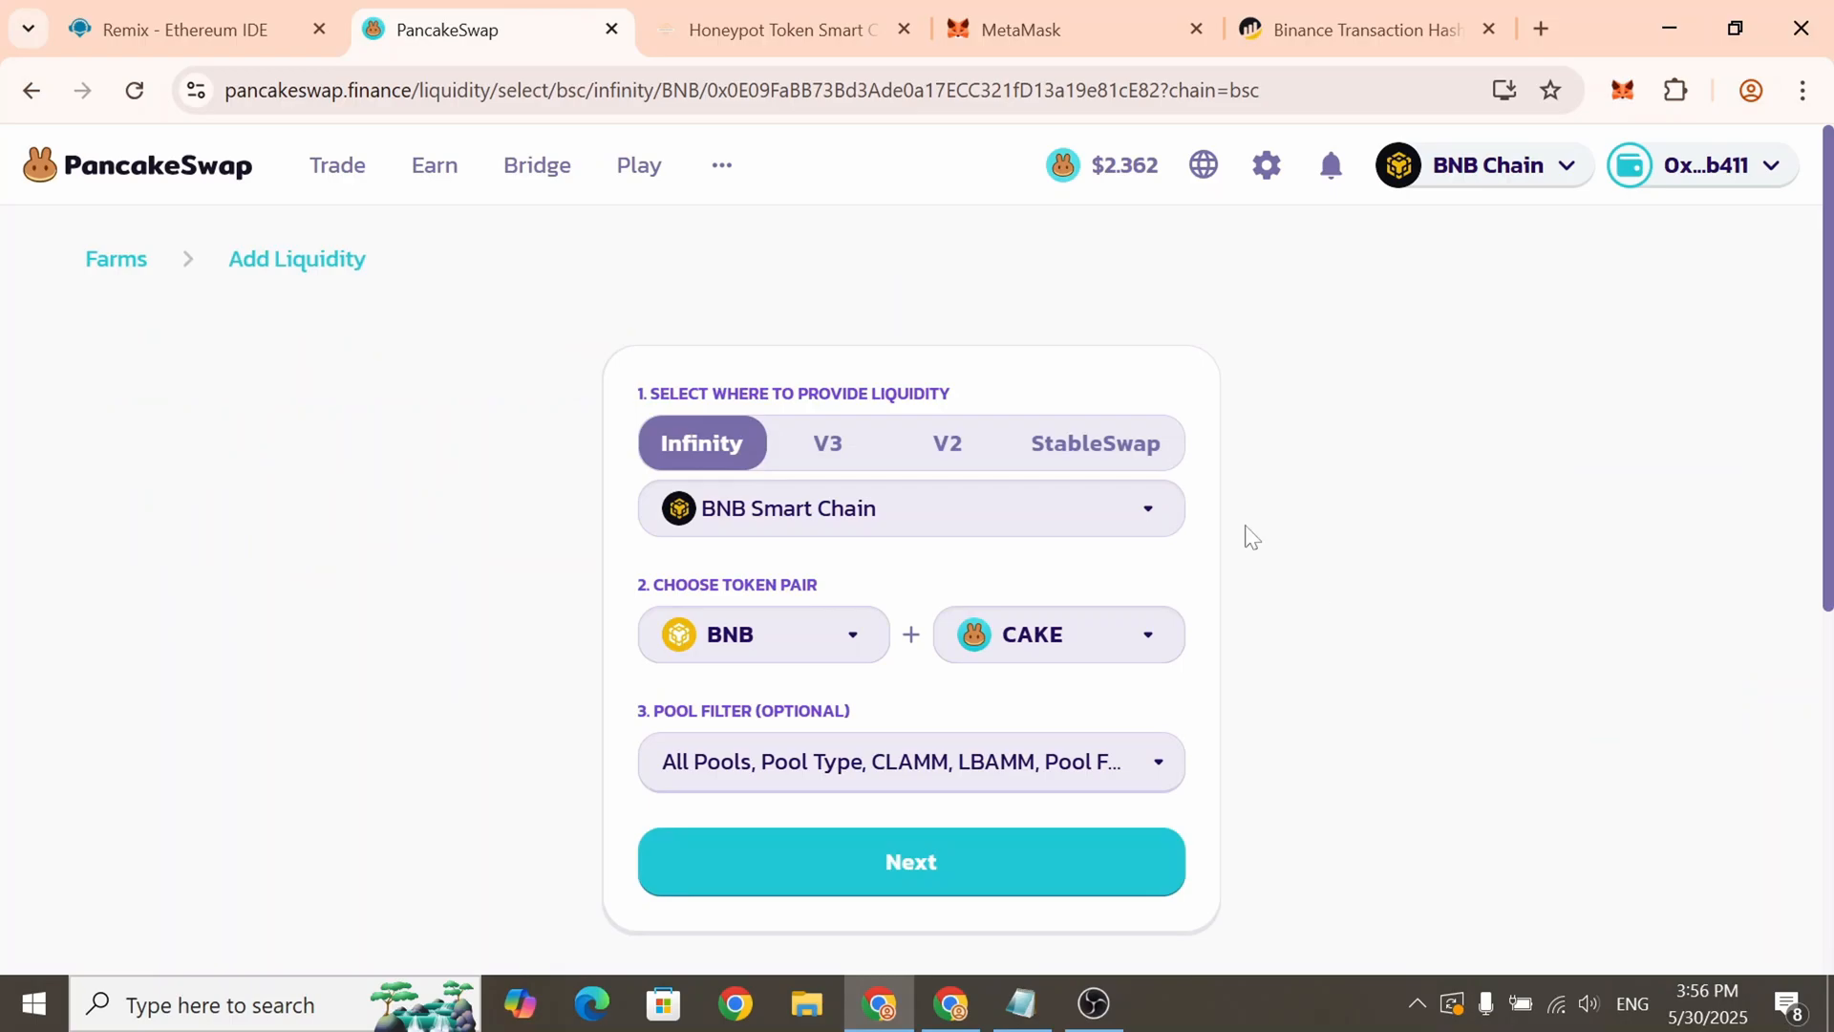
{"action": "left_click", "coordinate": [947, 442]}
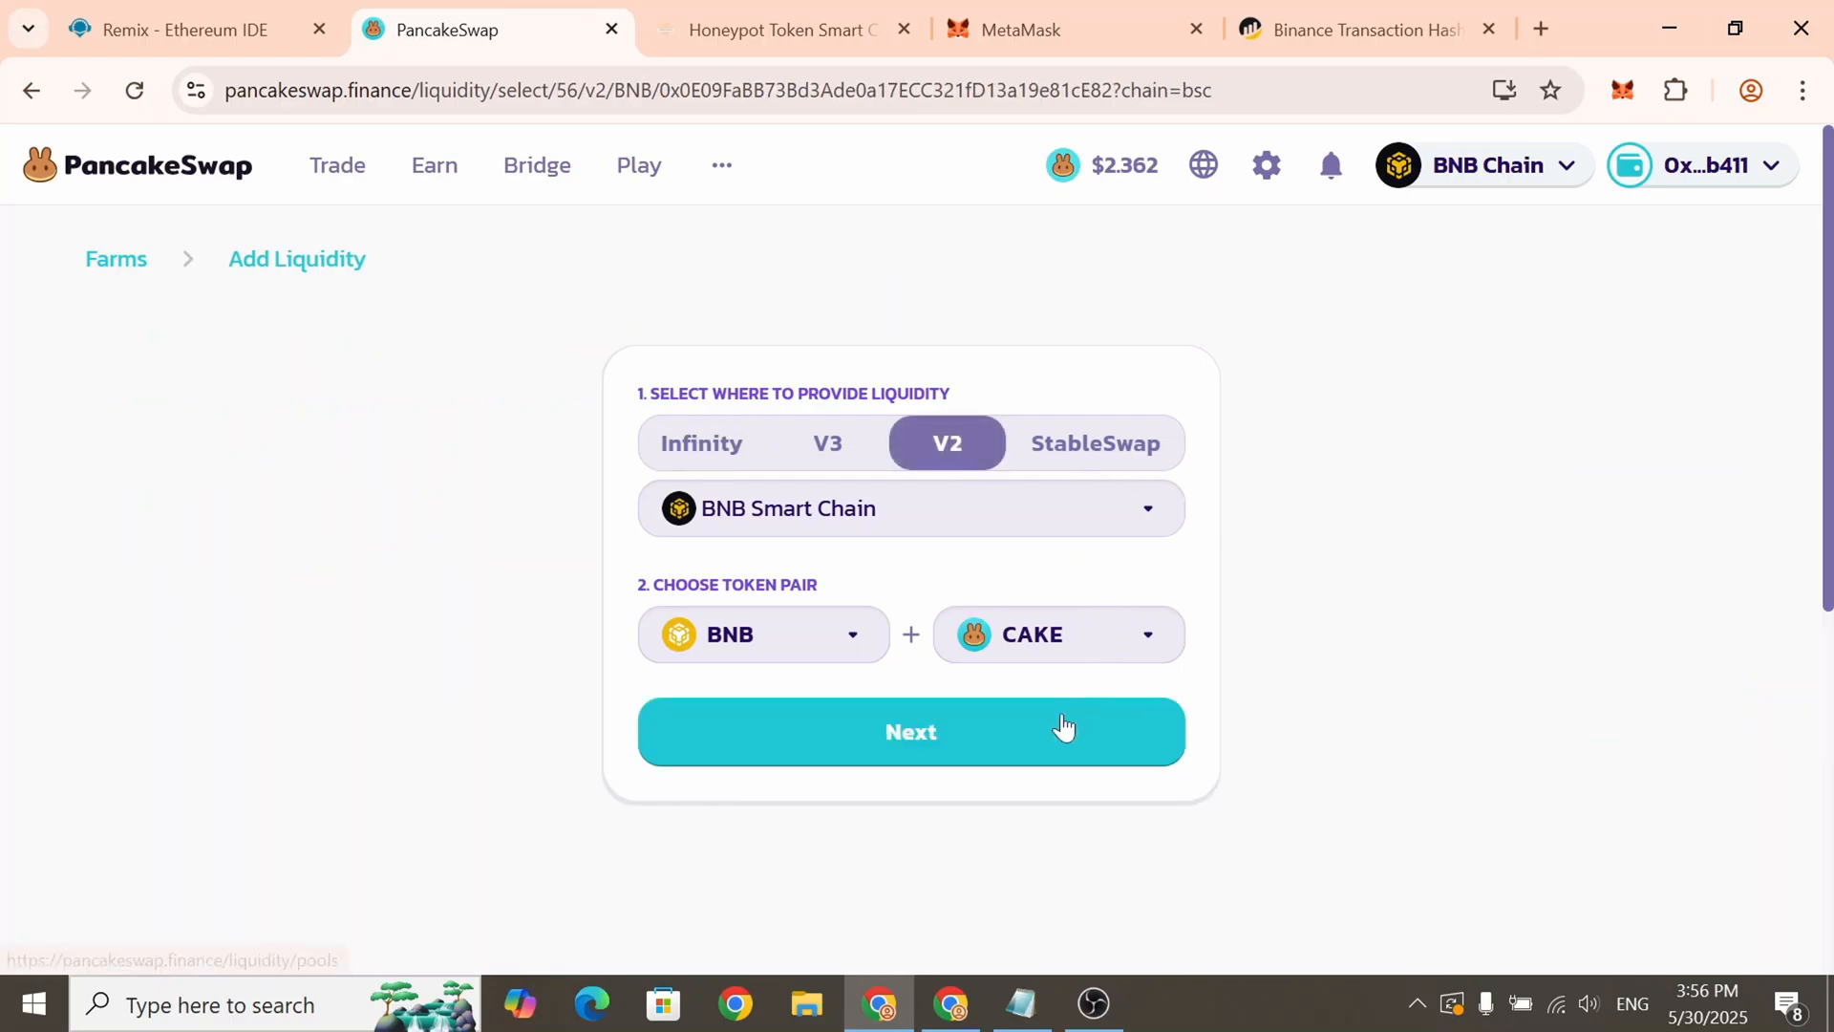
{"action": "left_click", "coordinate": [912, 731]}
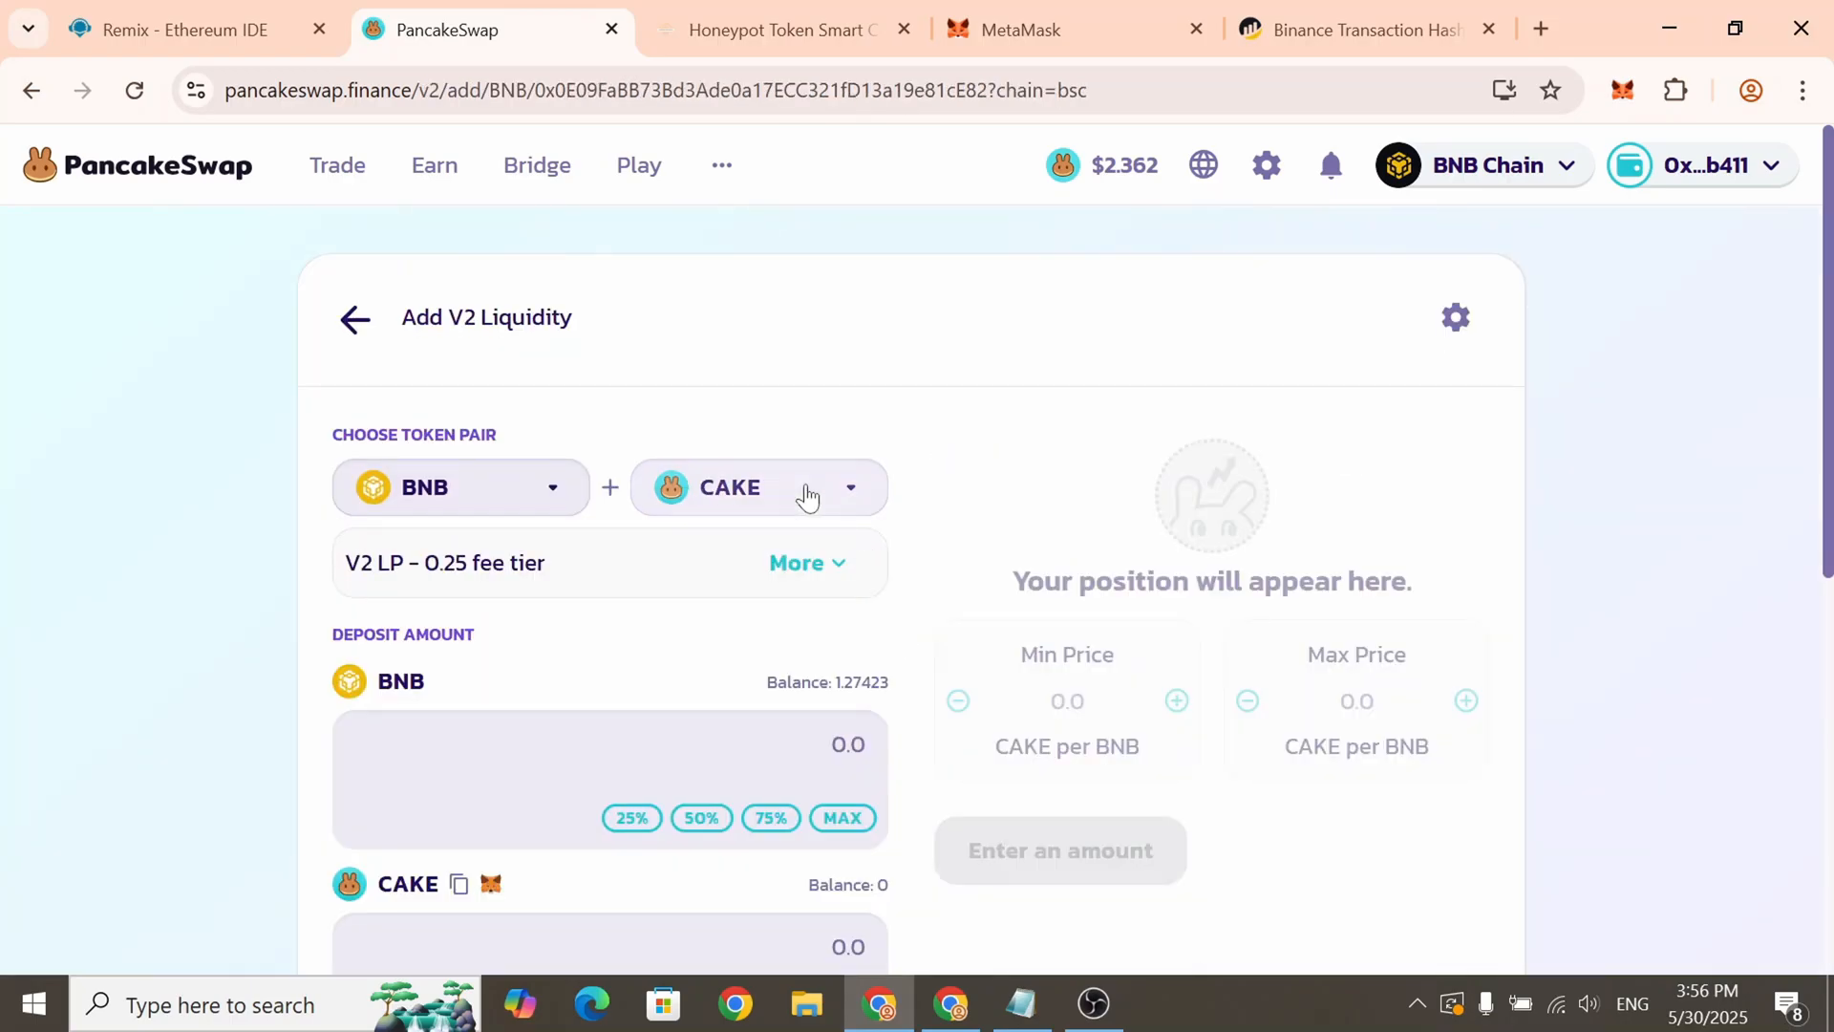
{"action": "left_click", "coordinate": [757, 488]}
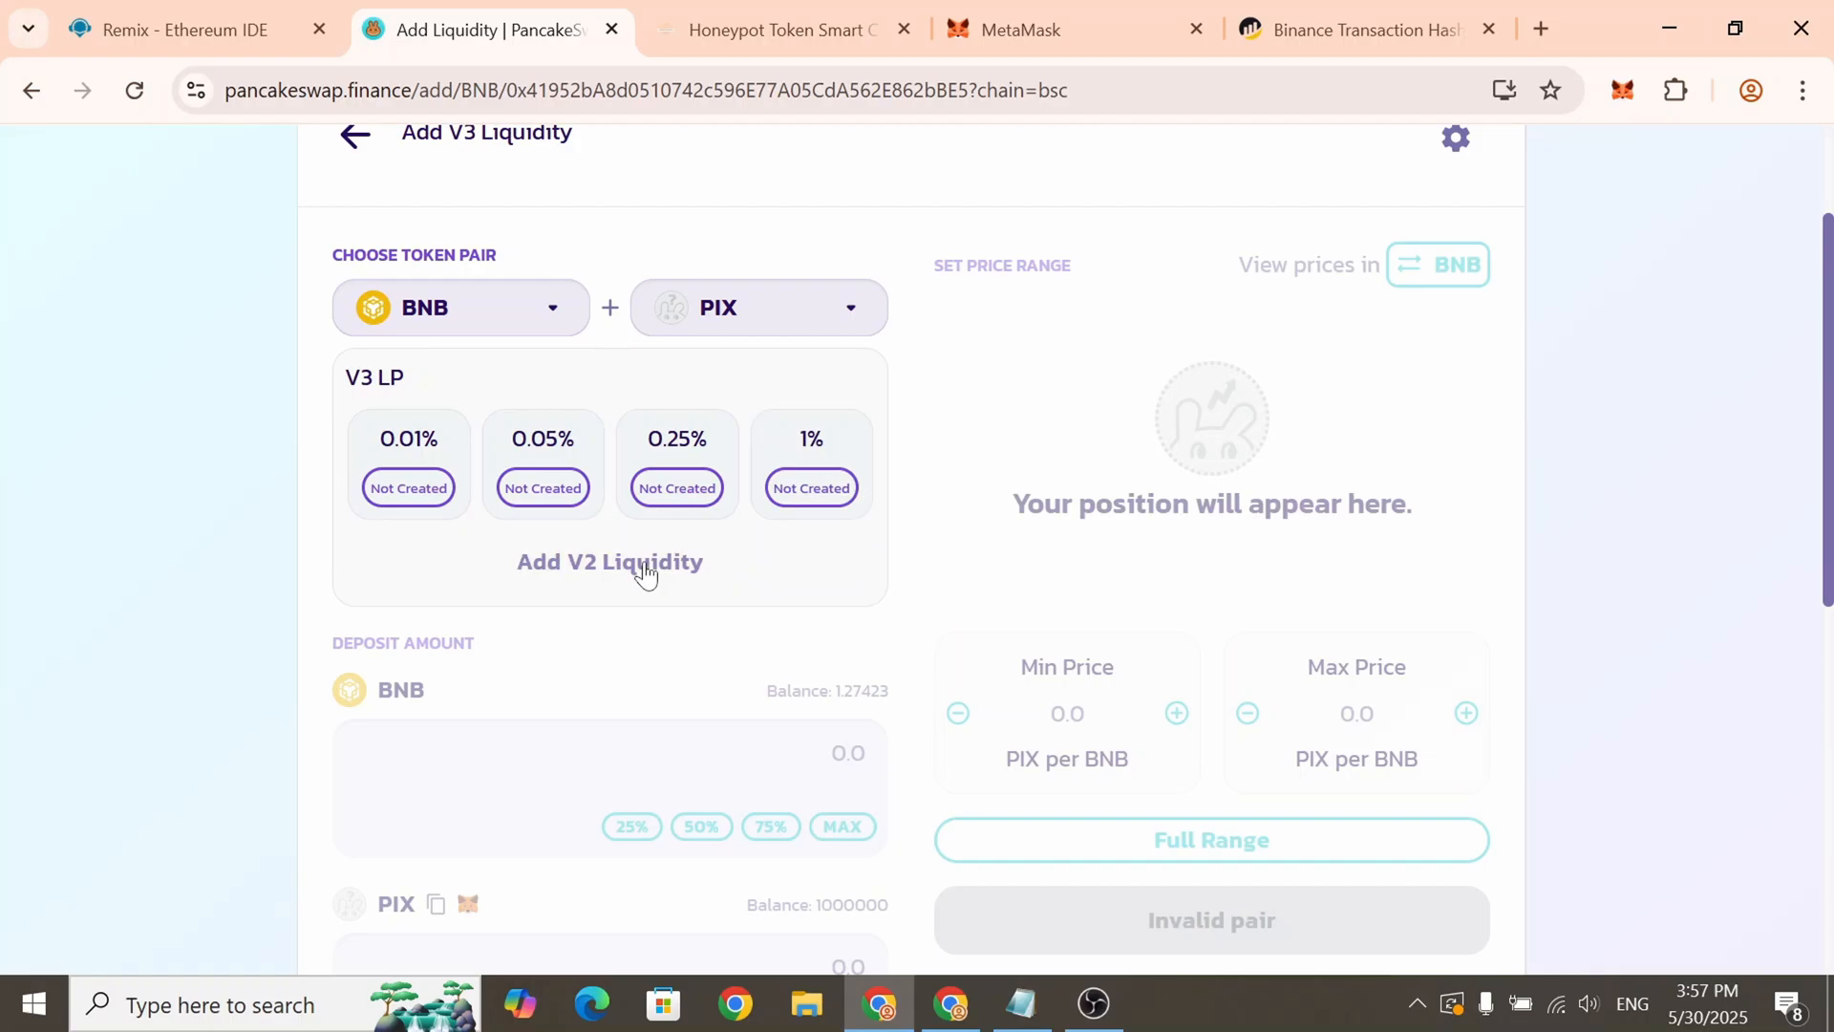
{"action": "left_click", "coordinate": [609, 561]}
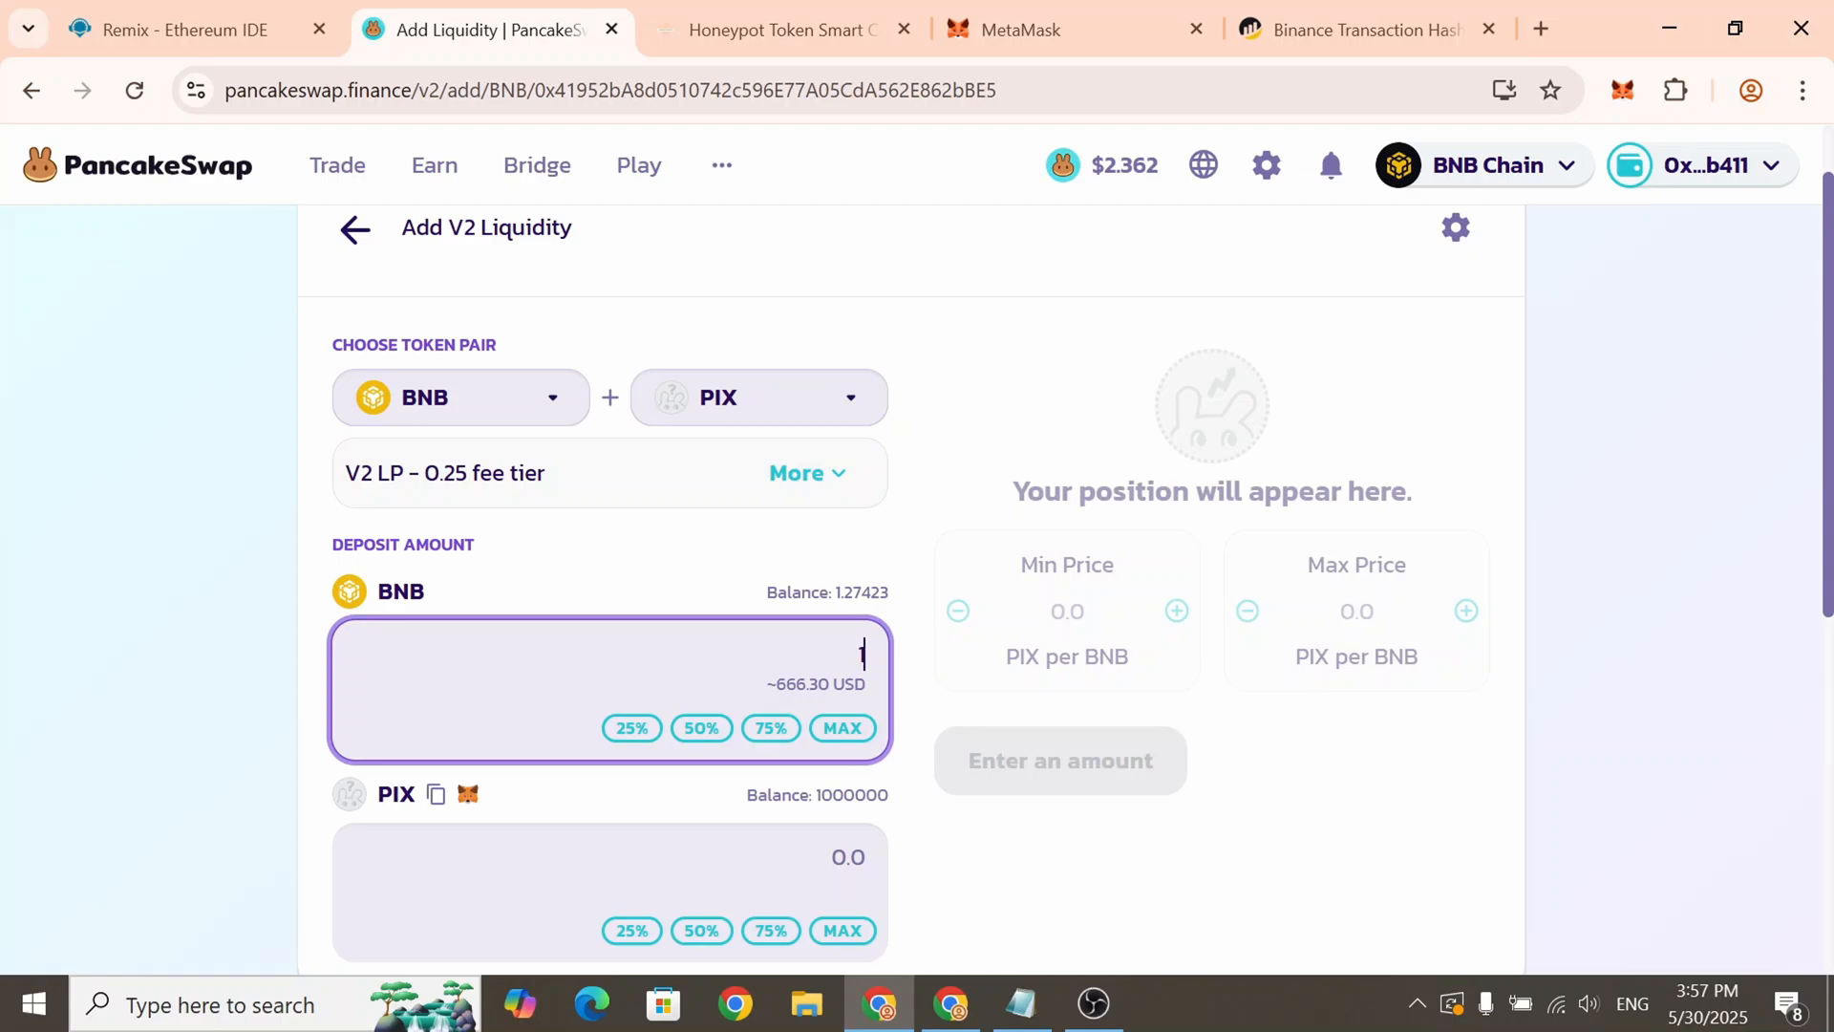
Enter 1.2 BNB with the maximum PIX balance and approve PIX spending in MetaMask
{"action": "type", "text": "1.2"}
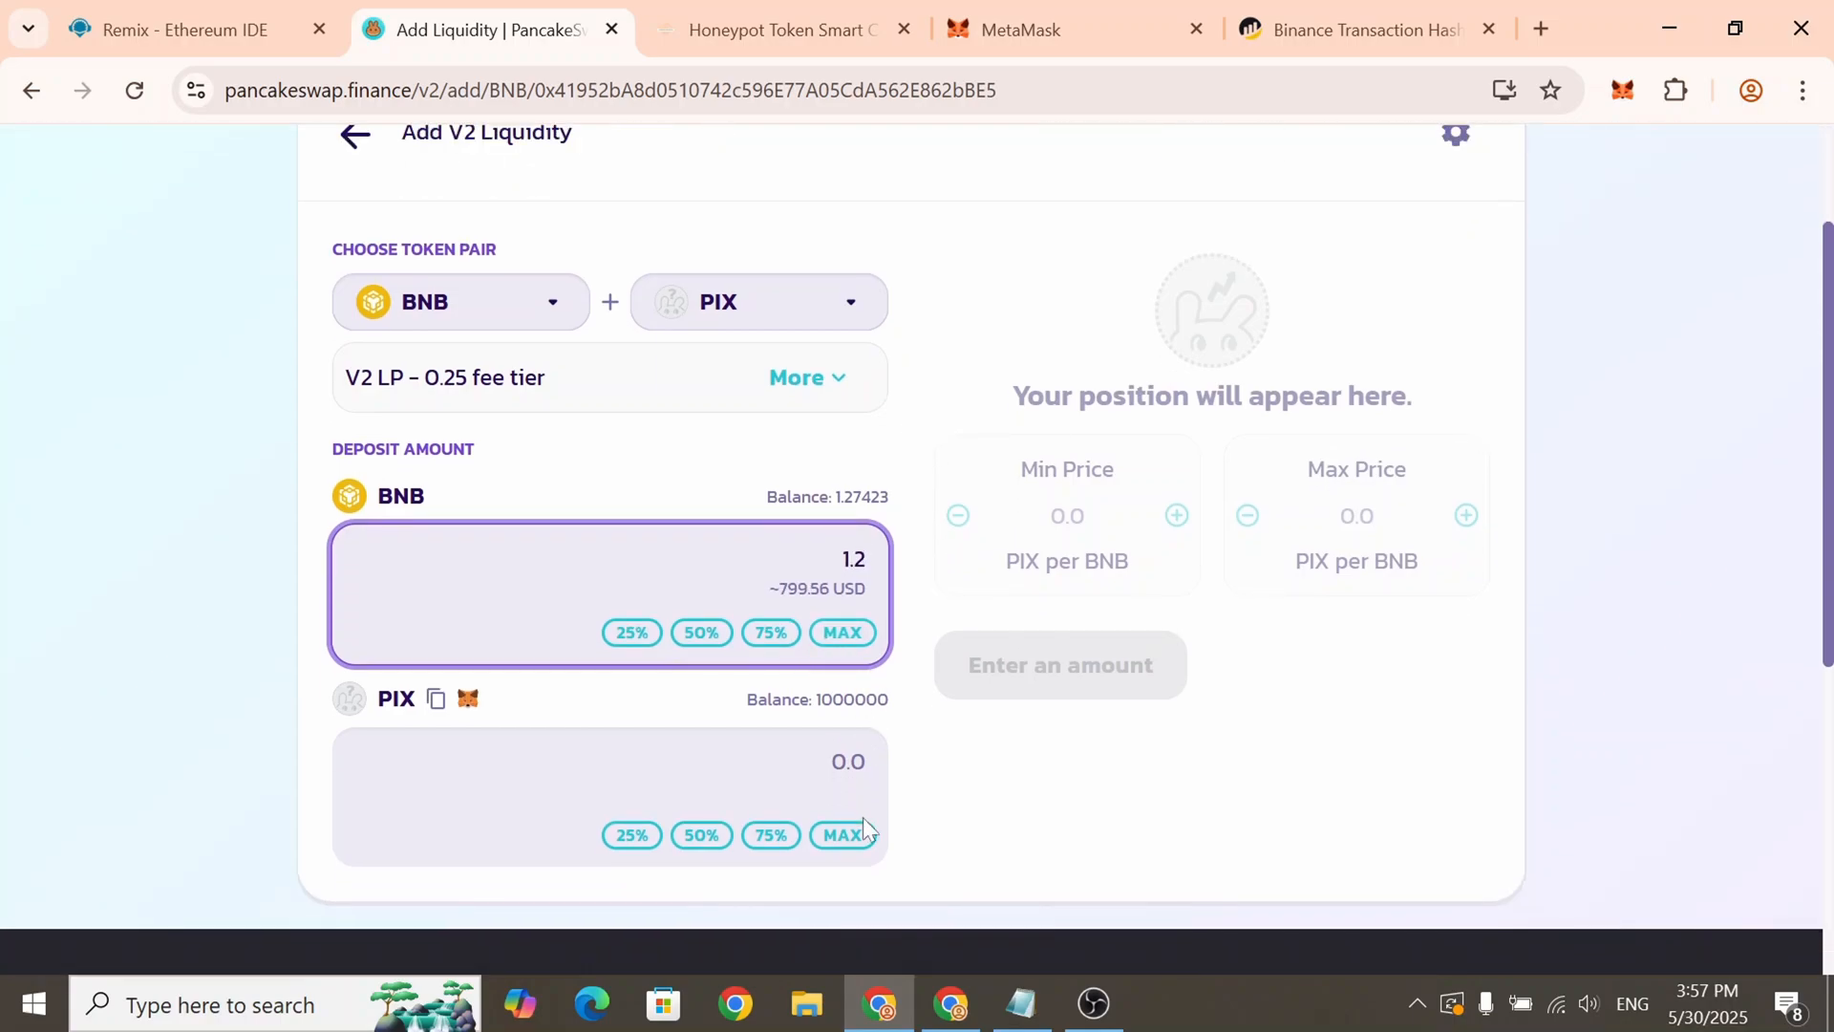
{"action": "left_click", "coordinate": [844, 834]}
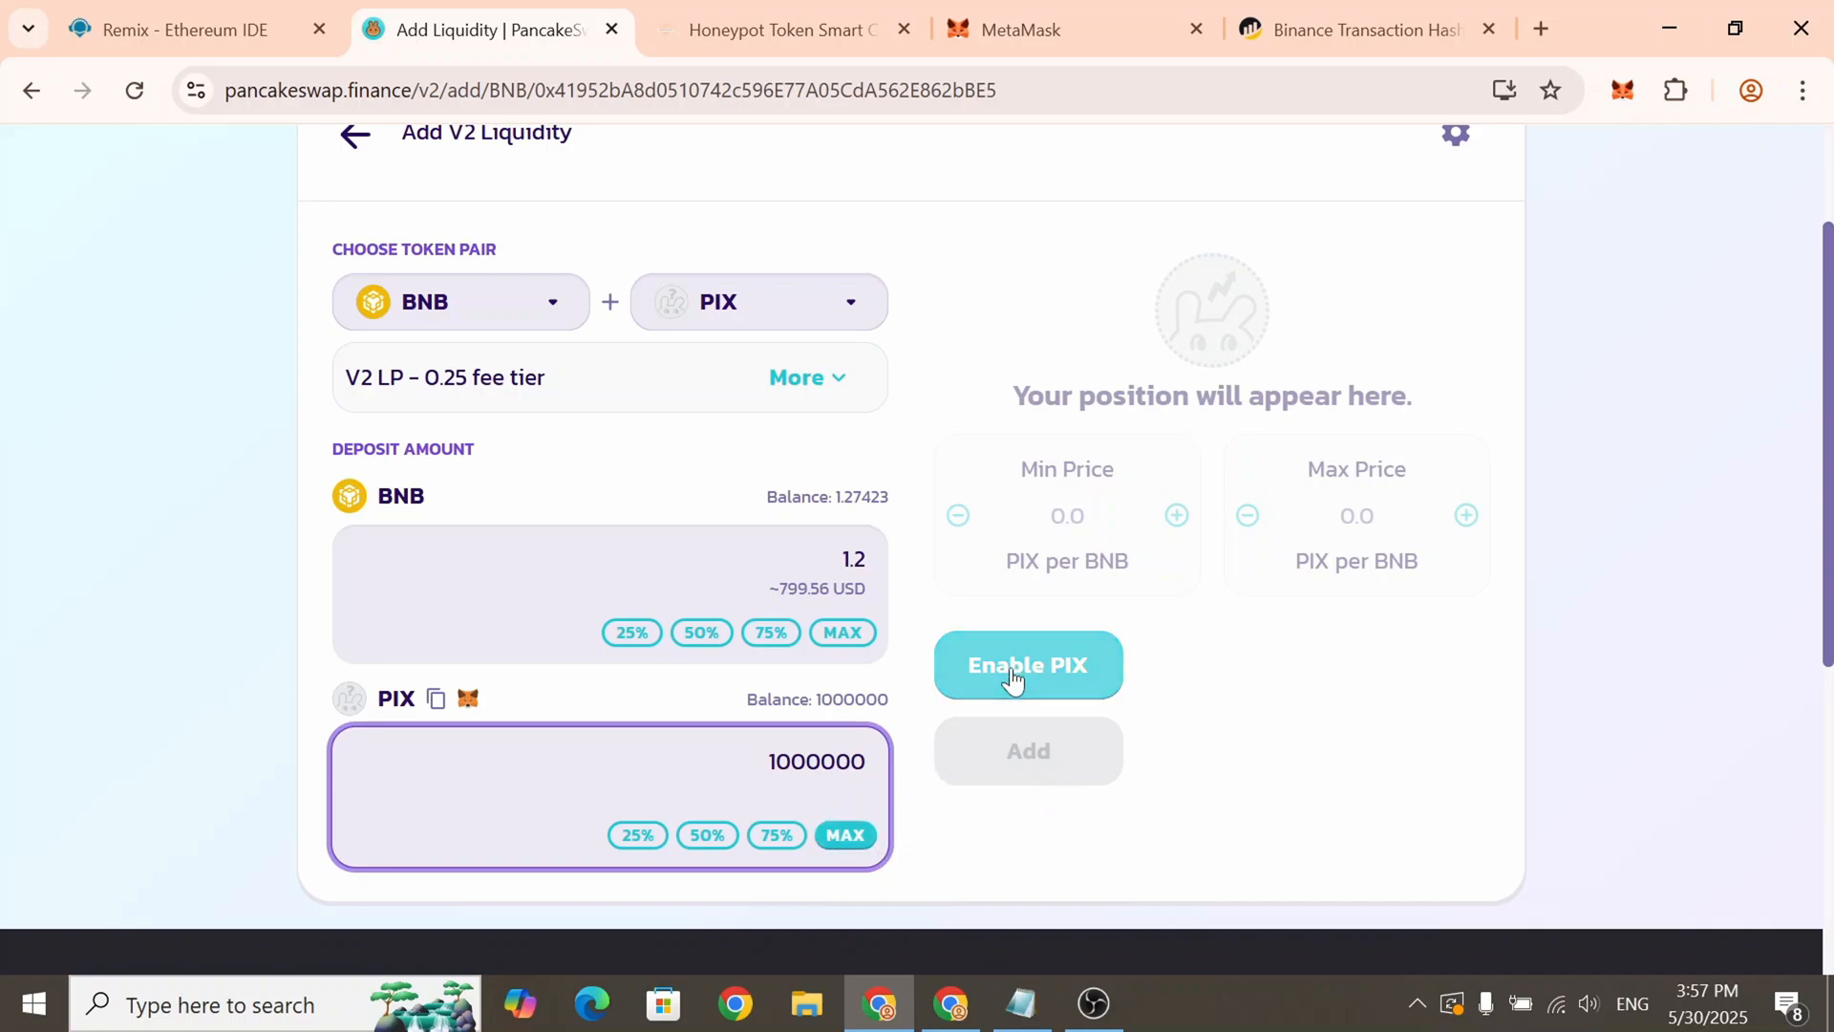
{"action": "left_click", "coordinate": [1027, 665]}
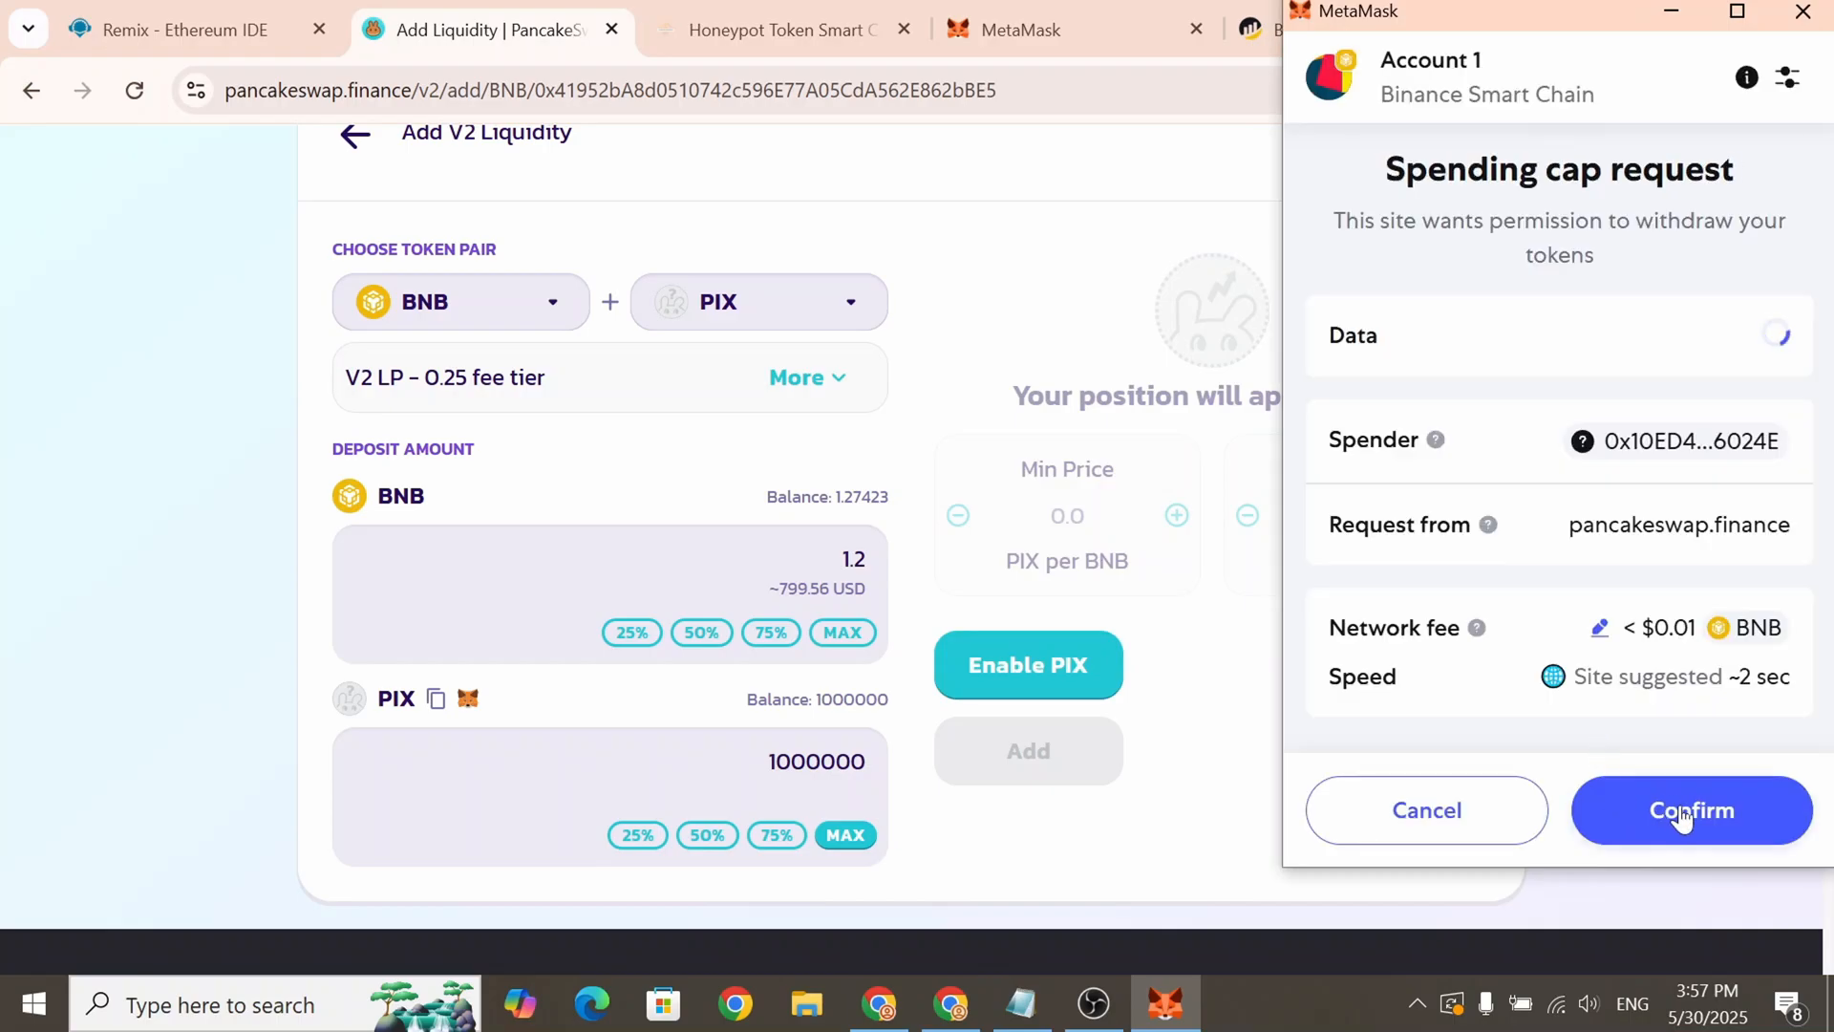
{"action": "left_click", "coordinate": [1690, 809]}
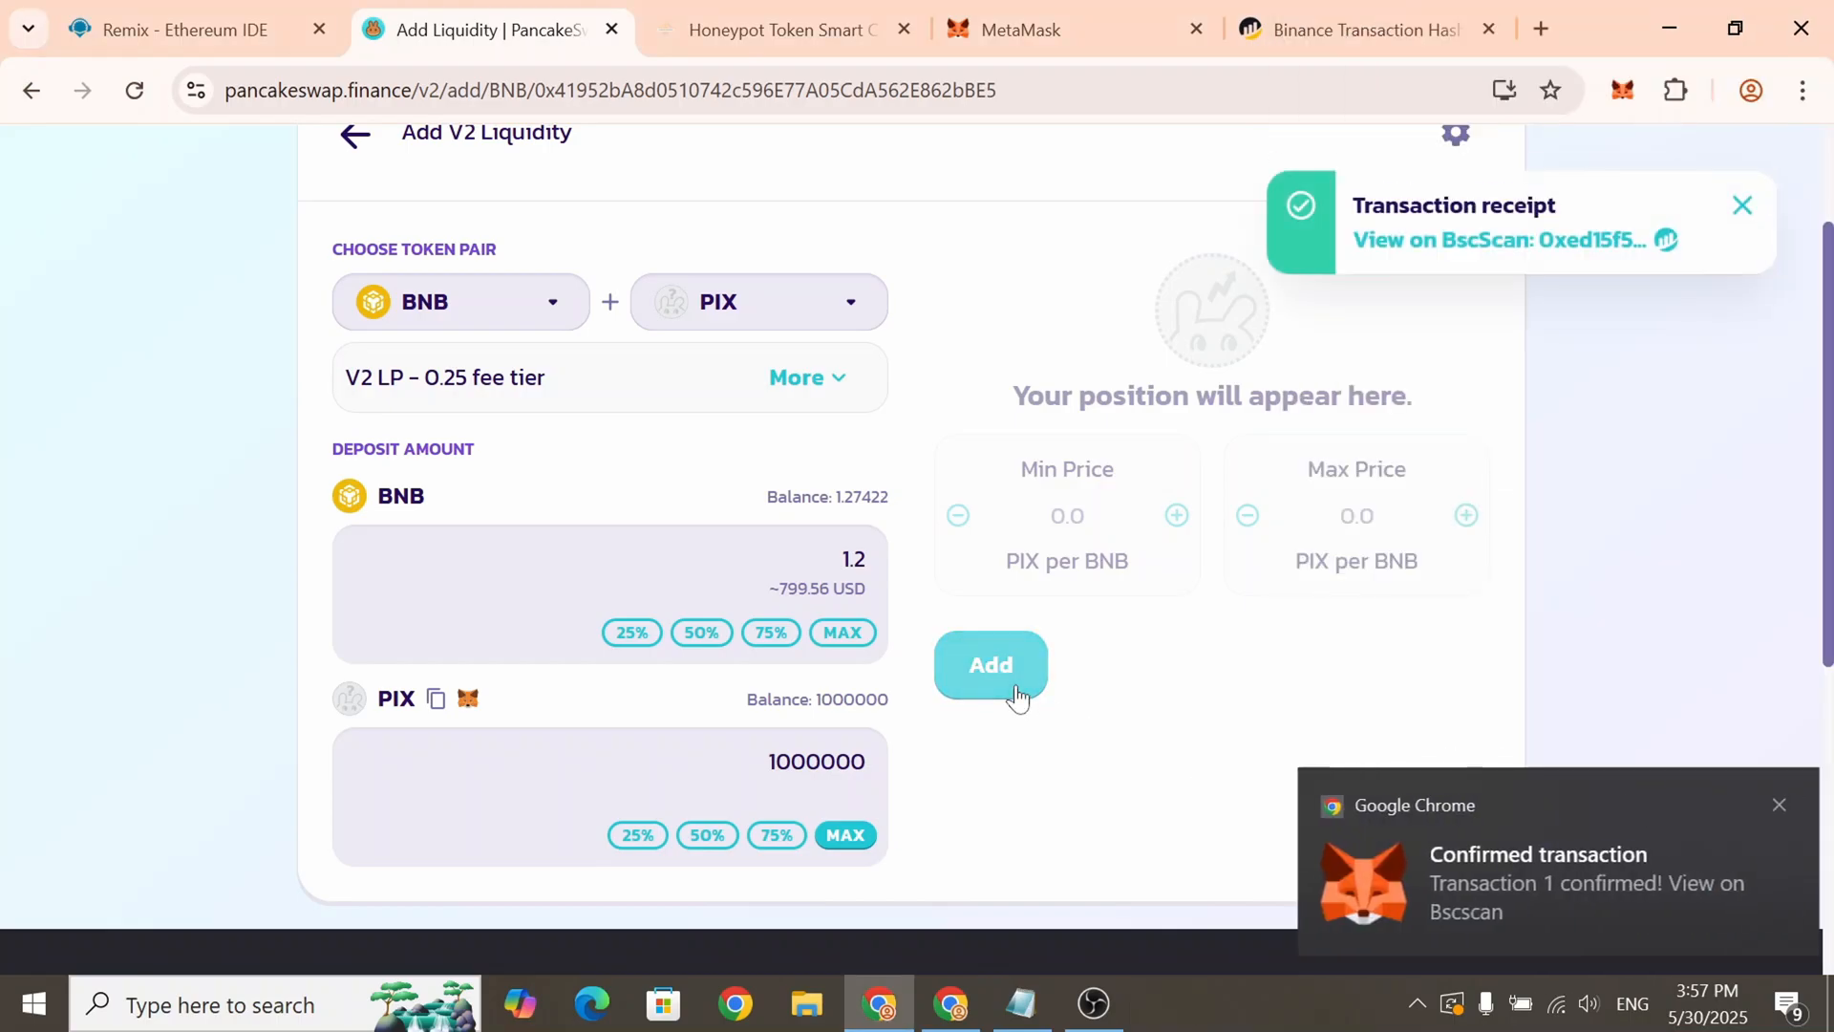
Create the BNB–PIX pair with 1.2 BNB and 1,000,000 PIX, then dismiss the submitted notice
{"action": "left_click", "coordinate": [990, 665]}
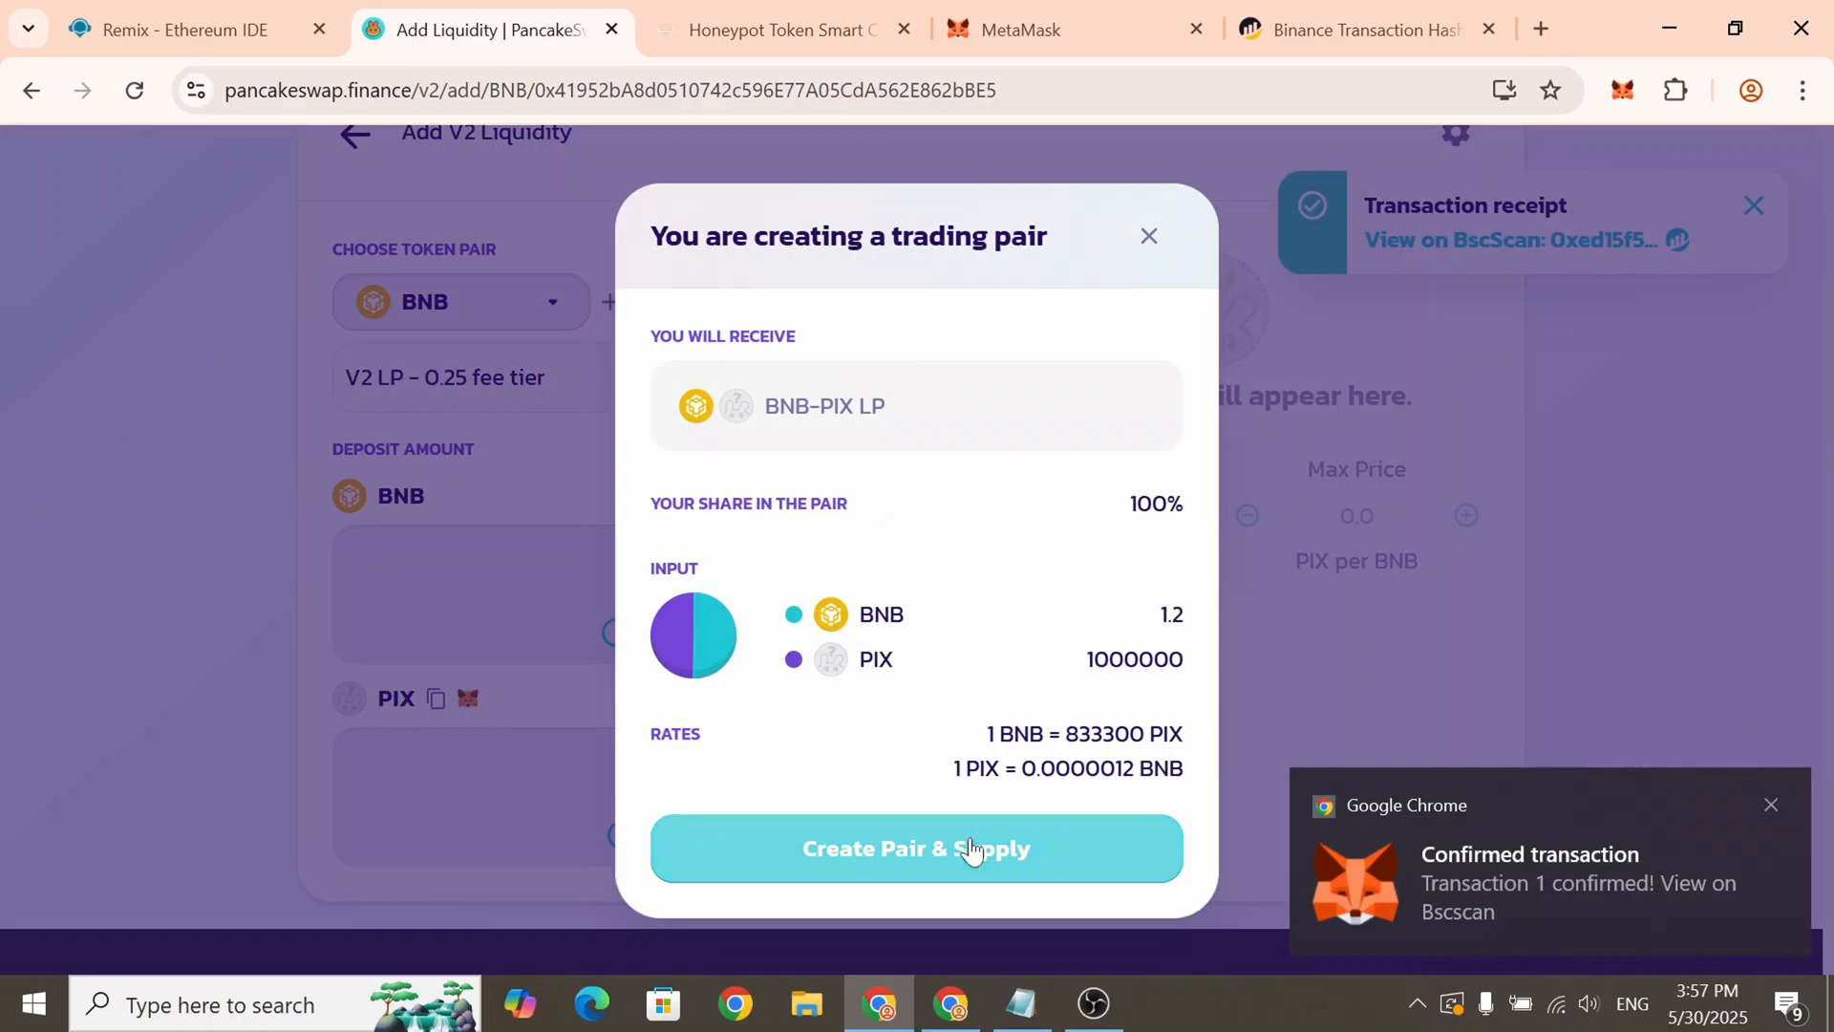
{"action": "left_click", "coordinate": [917, 848]}
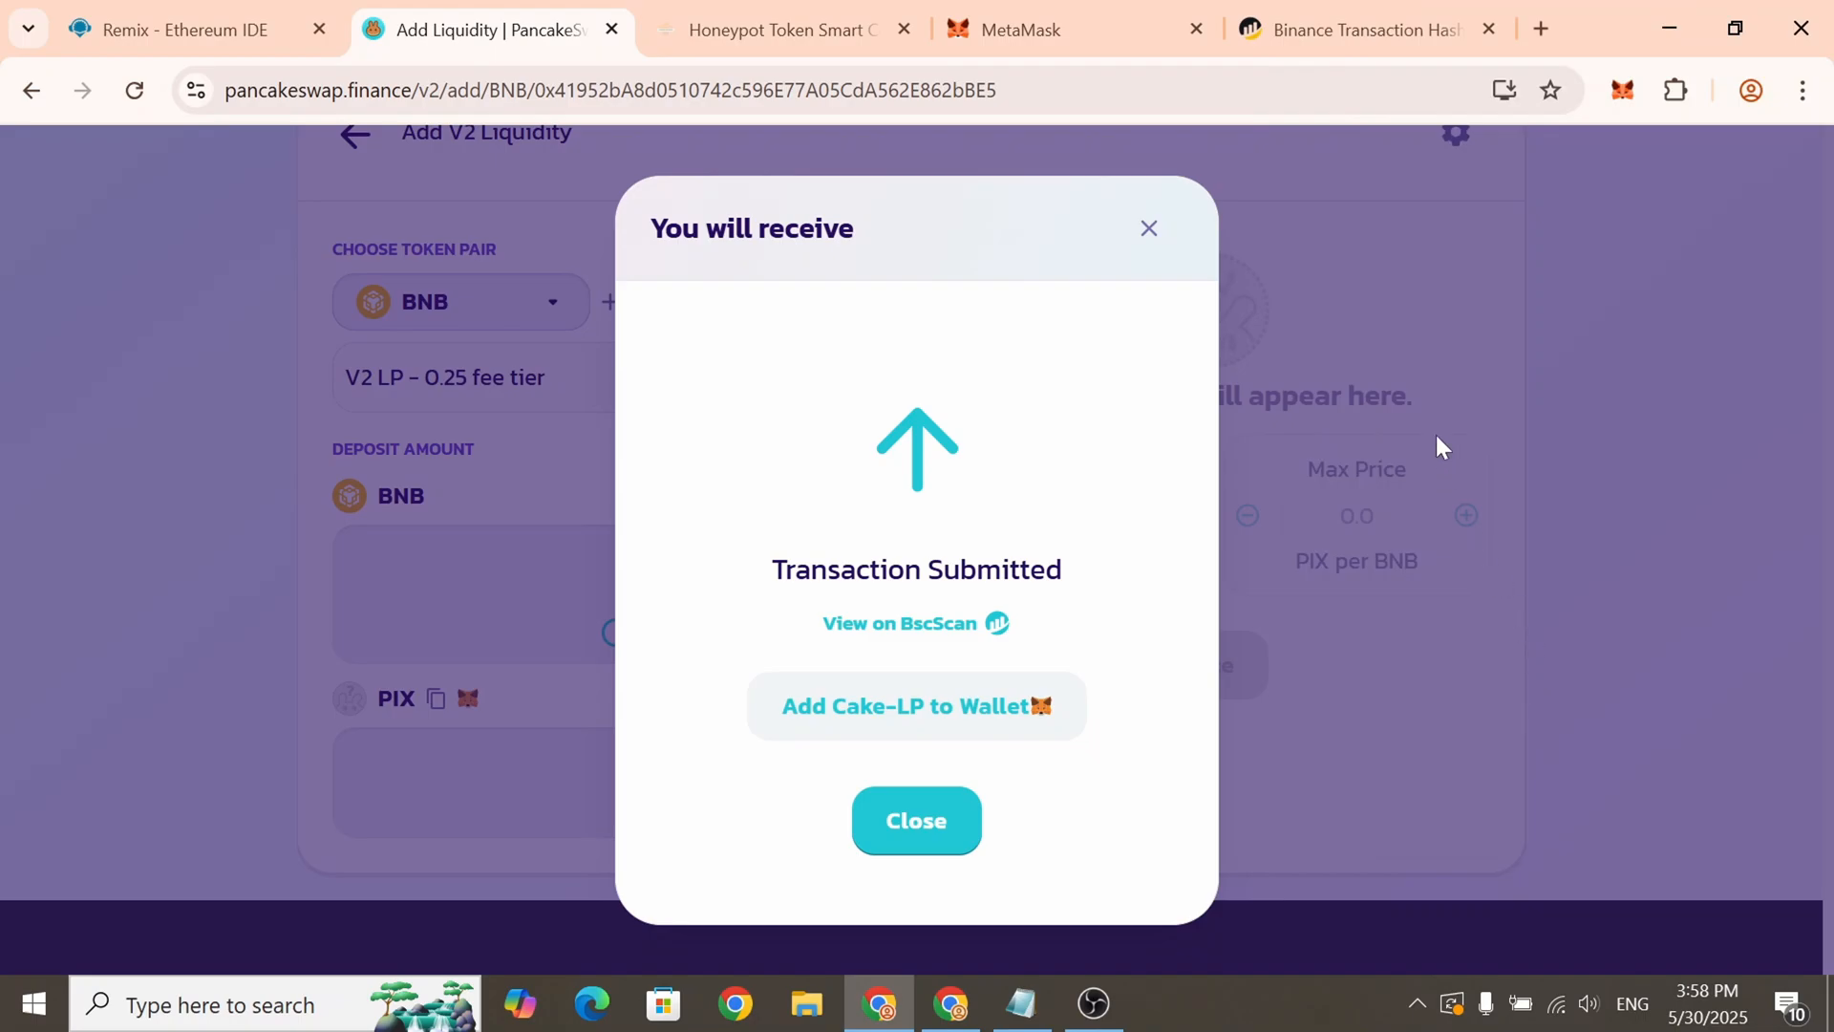
{"action": "left_click", "coordinate": [916, 819]}
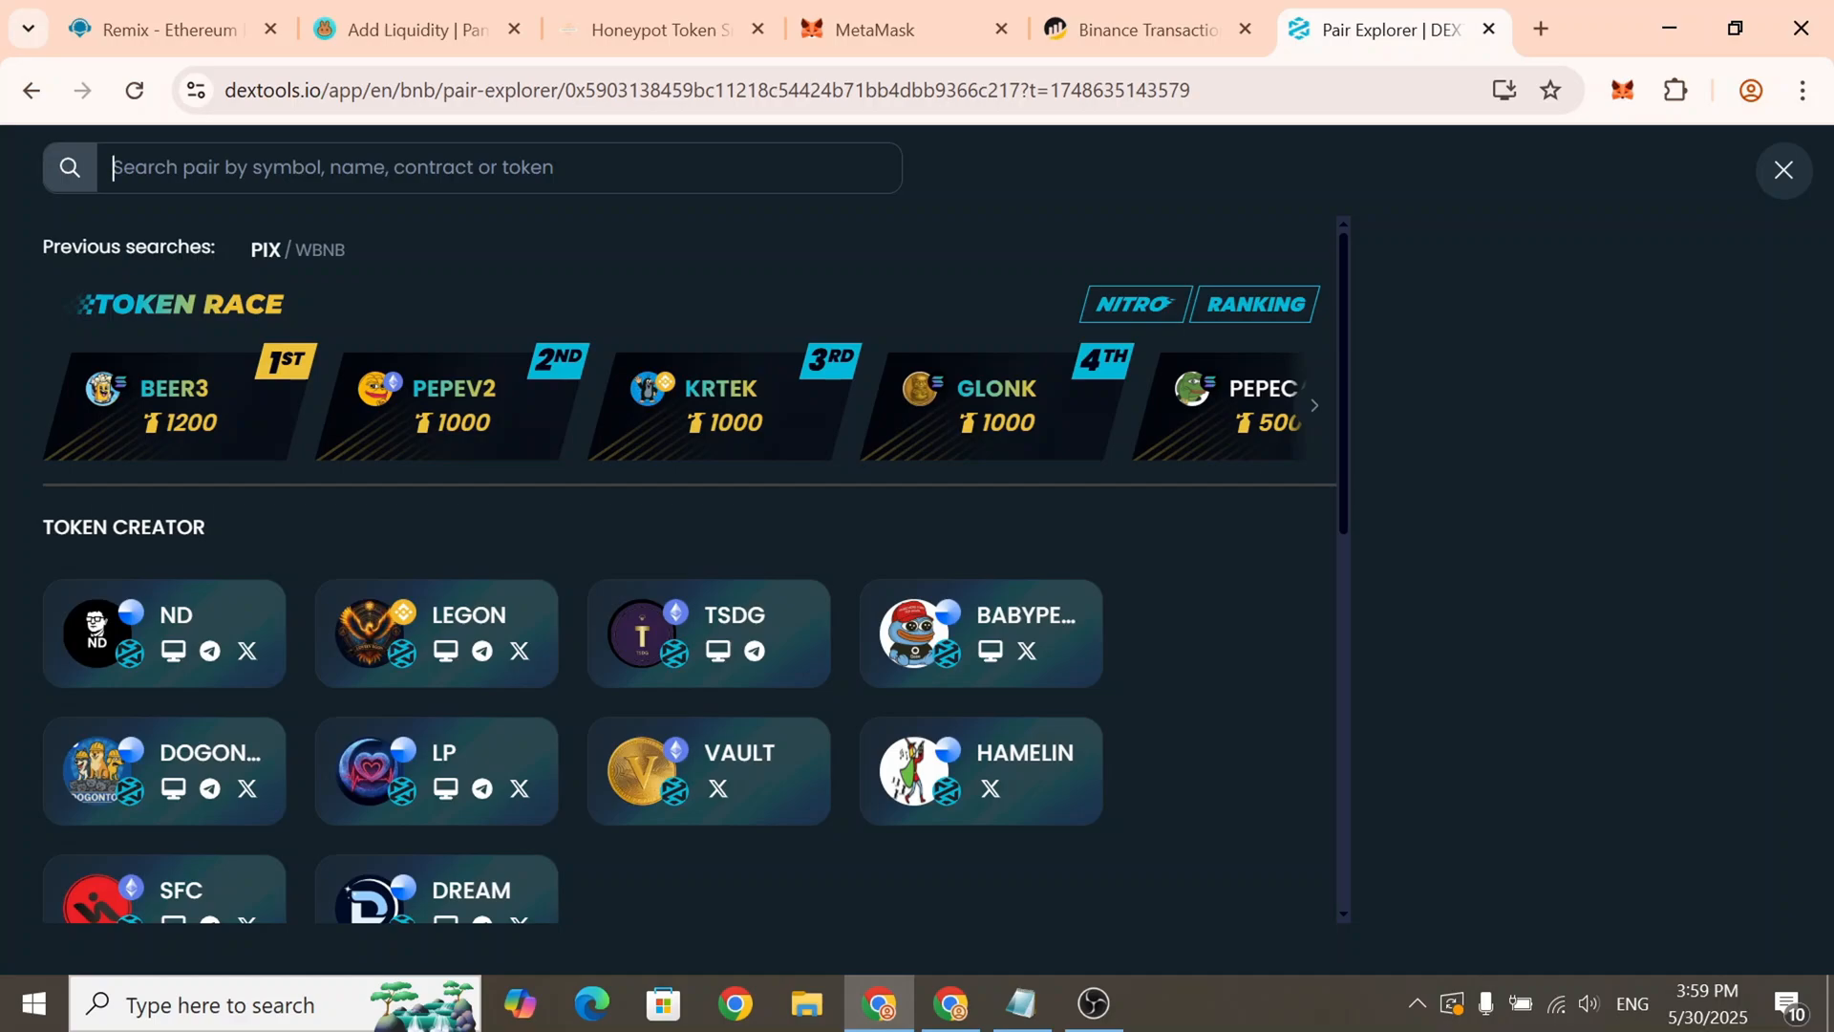
Close the search overlay and scroll to the PIX/WBNB buy and sell trade history
{"action": "left_click", "coordinate": [1783, 168]}
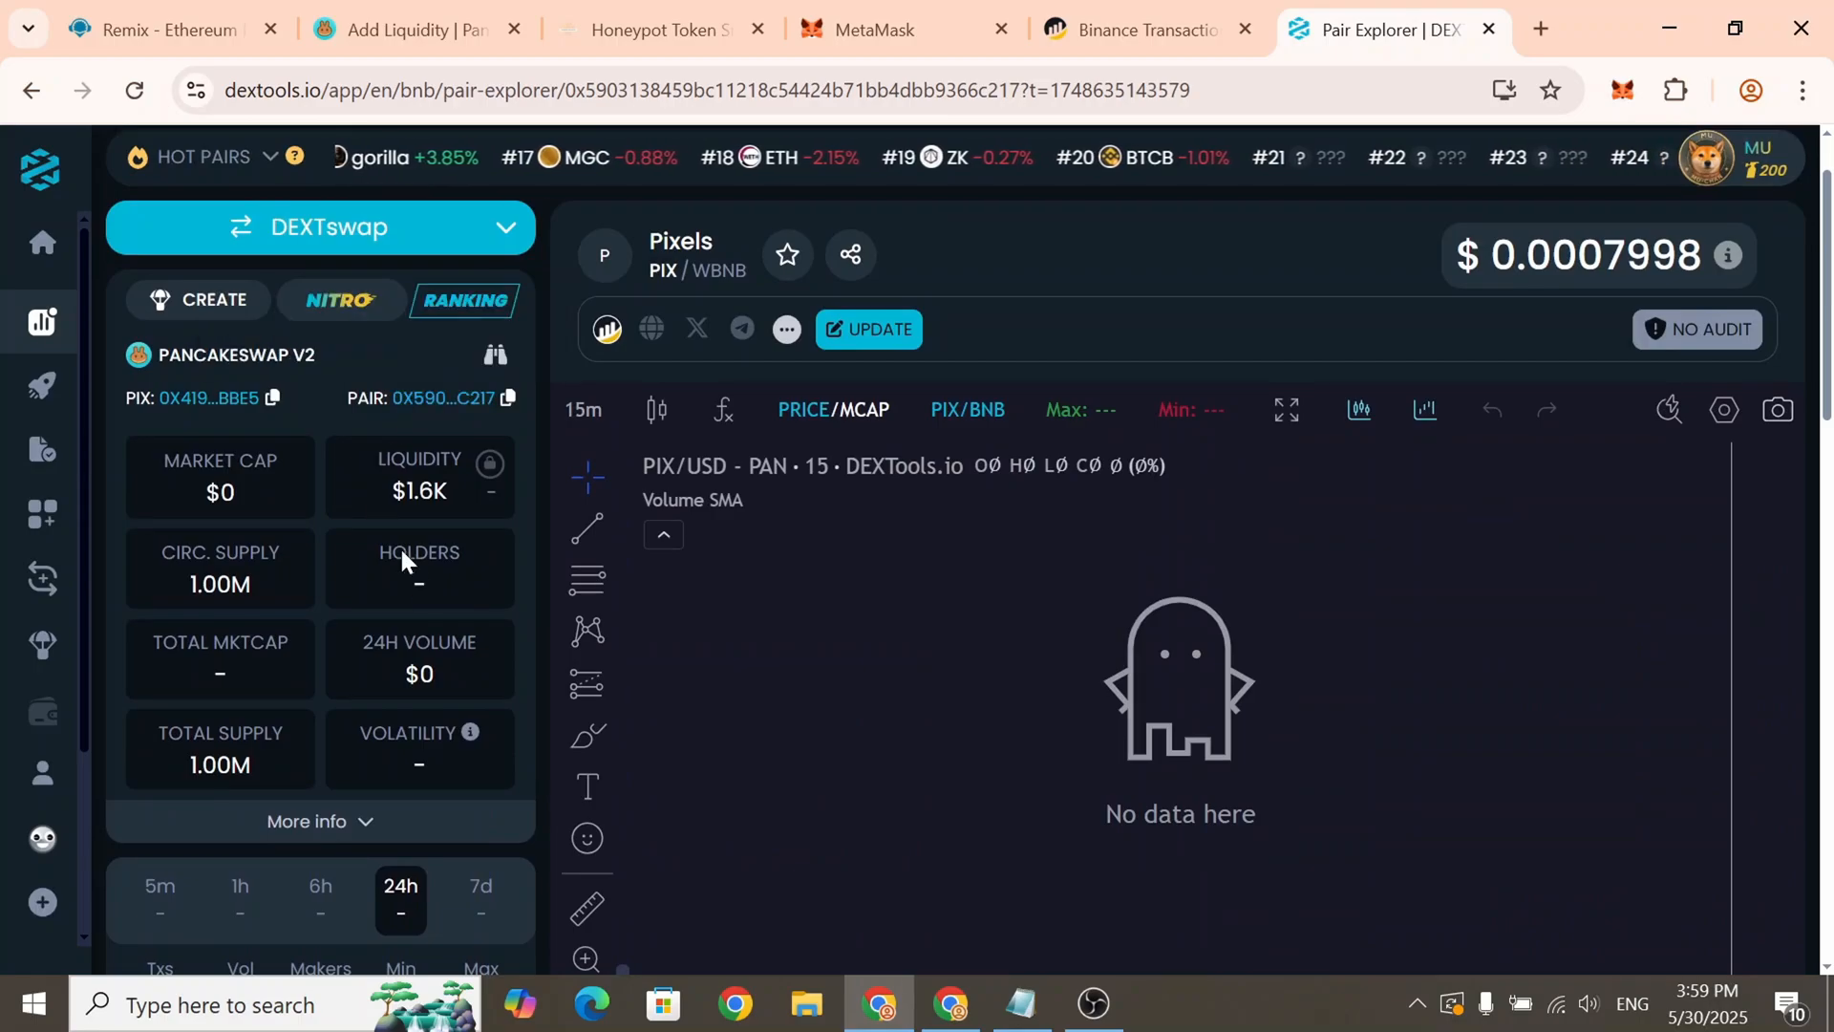
{"action": "scroll", "scroll_direction": "down", "scroll_amount": 3}
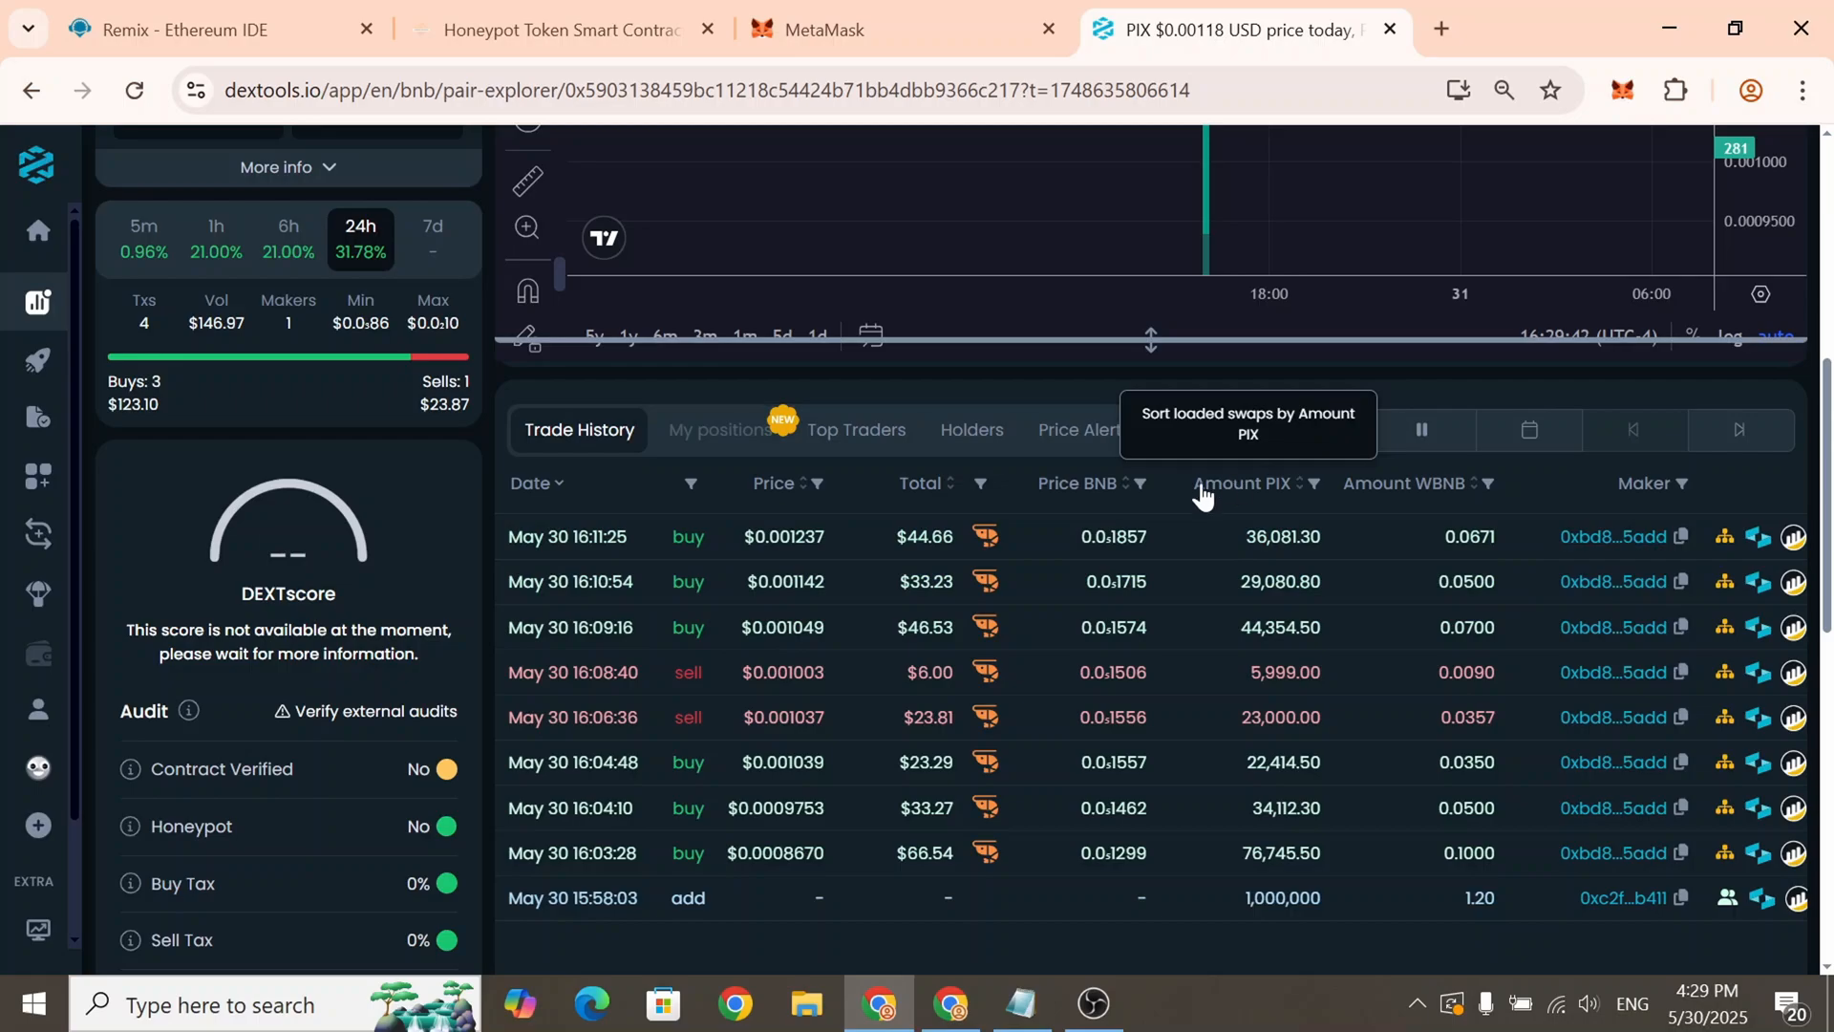
{"action": "mouse_move", "coordinate": [1098, 526]}
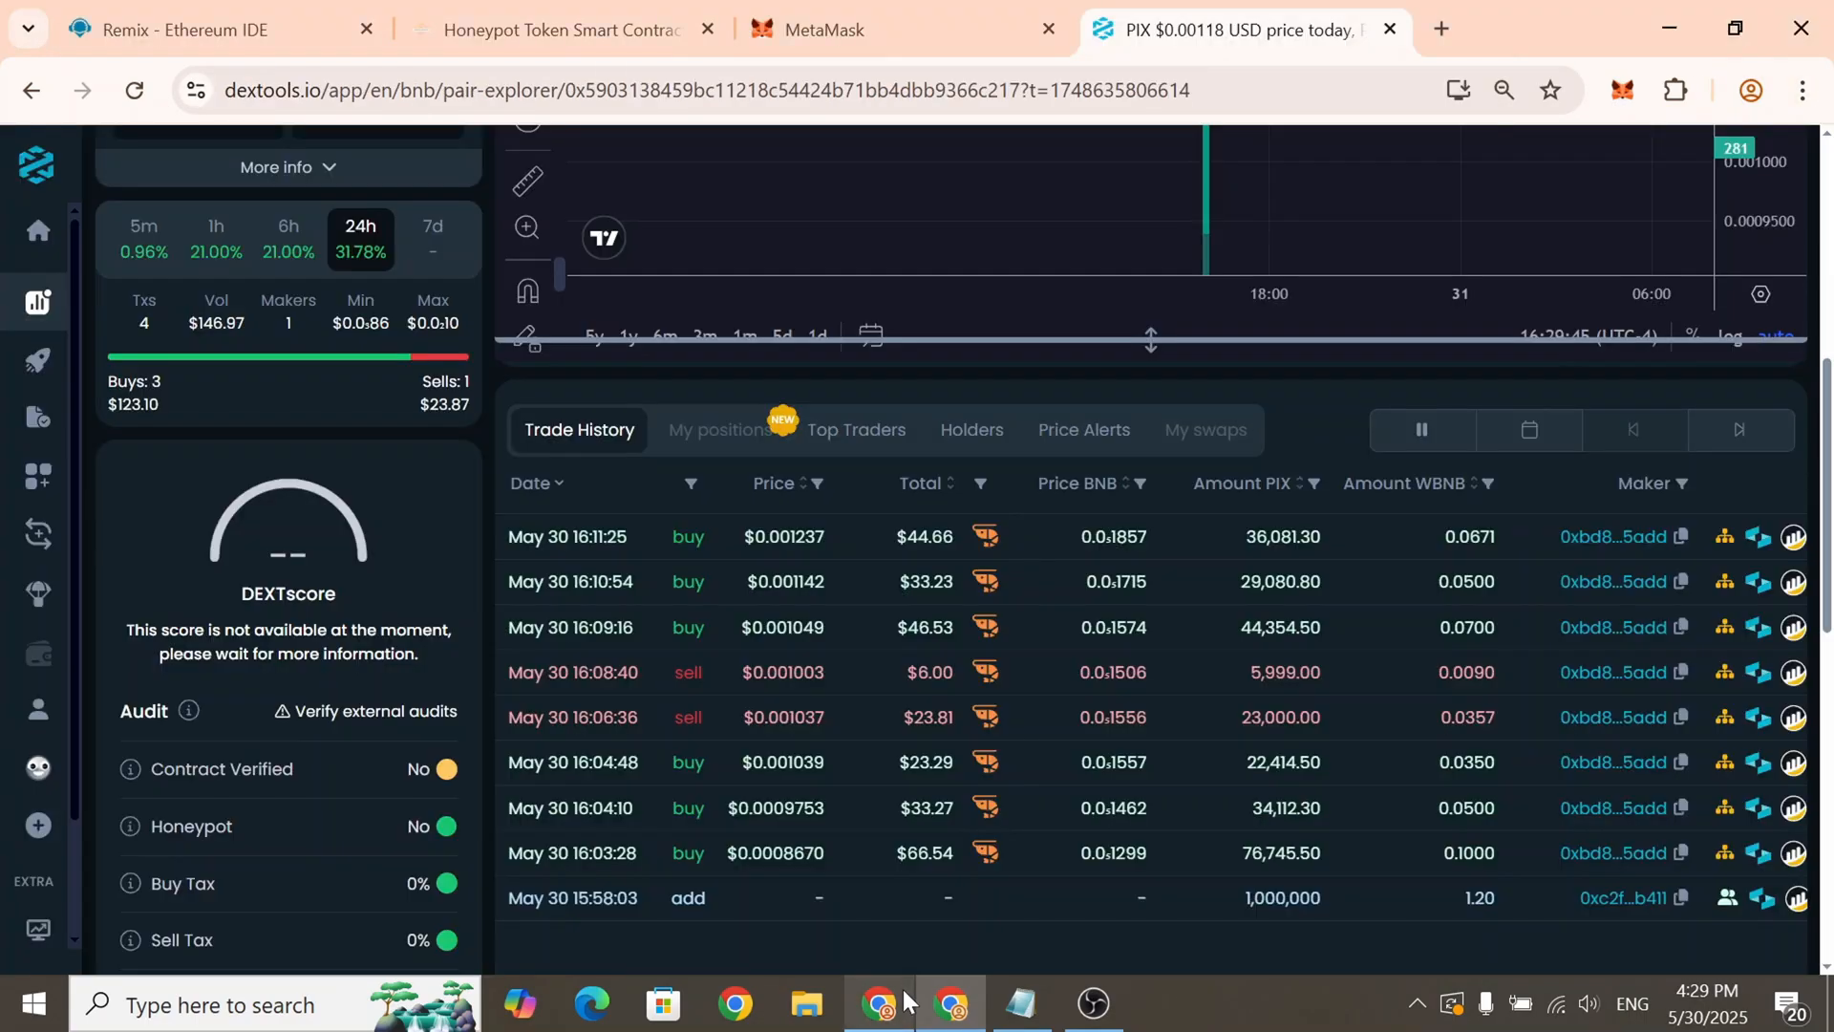
View the PIX contract deployment on BscScan and copy the created contract address
{"action": "left_click", "coordinate": [902, 29]}
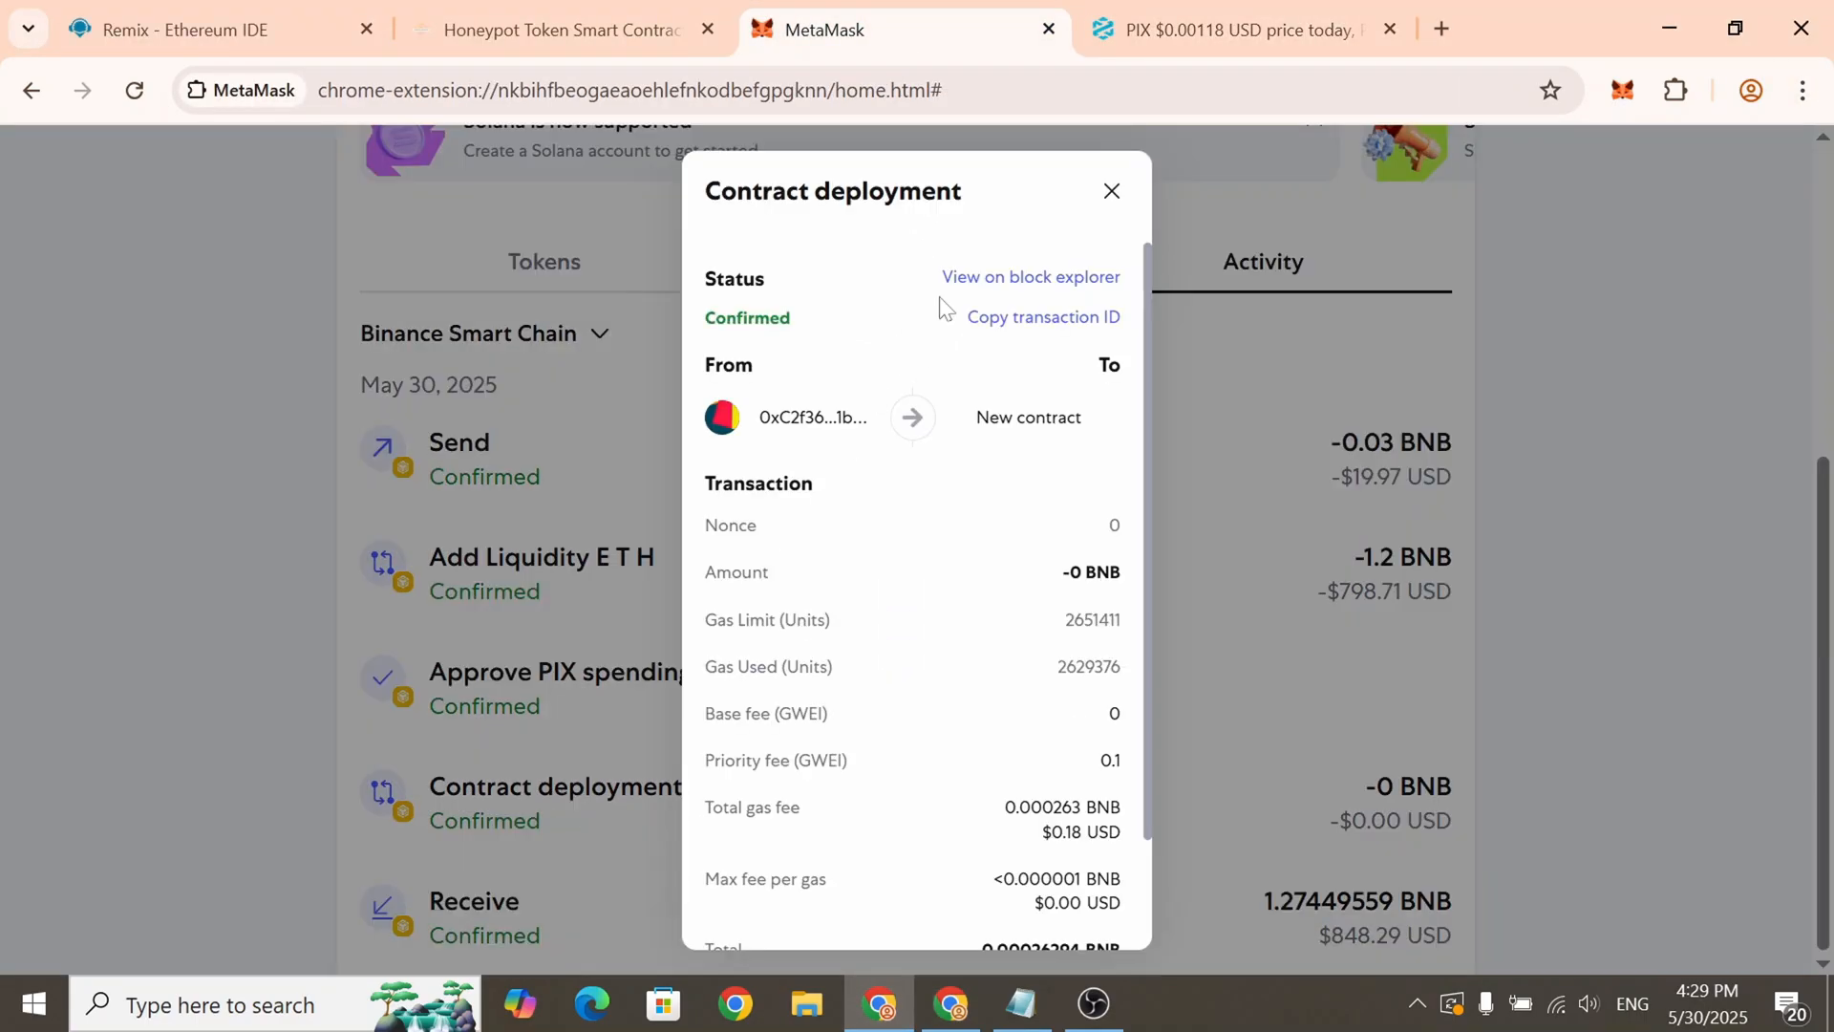
{"action": "left_click", "coordinate": [1030, 277]}
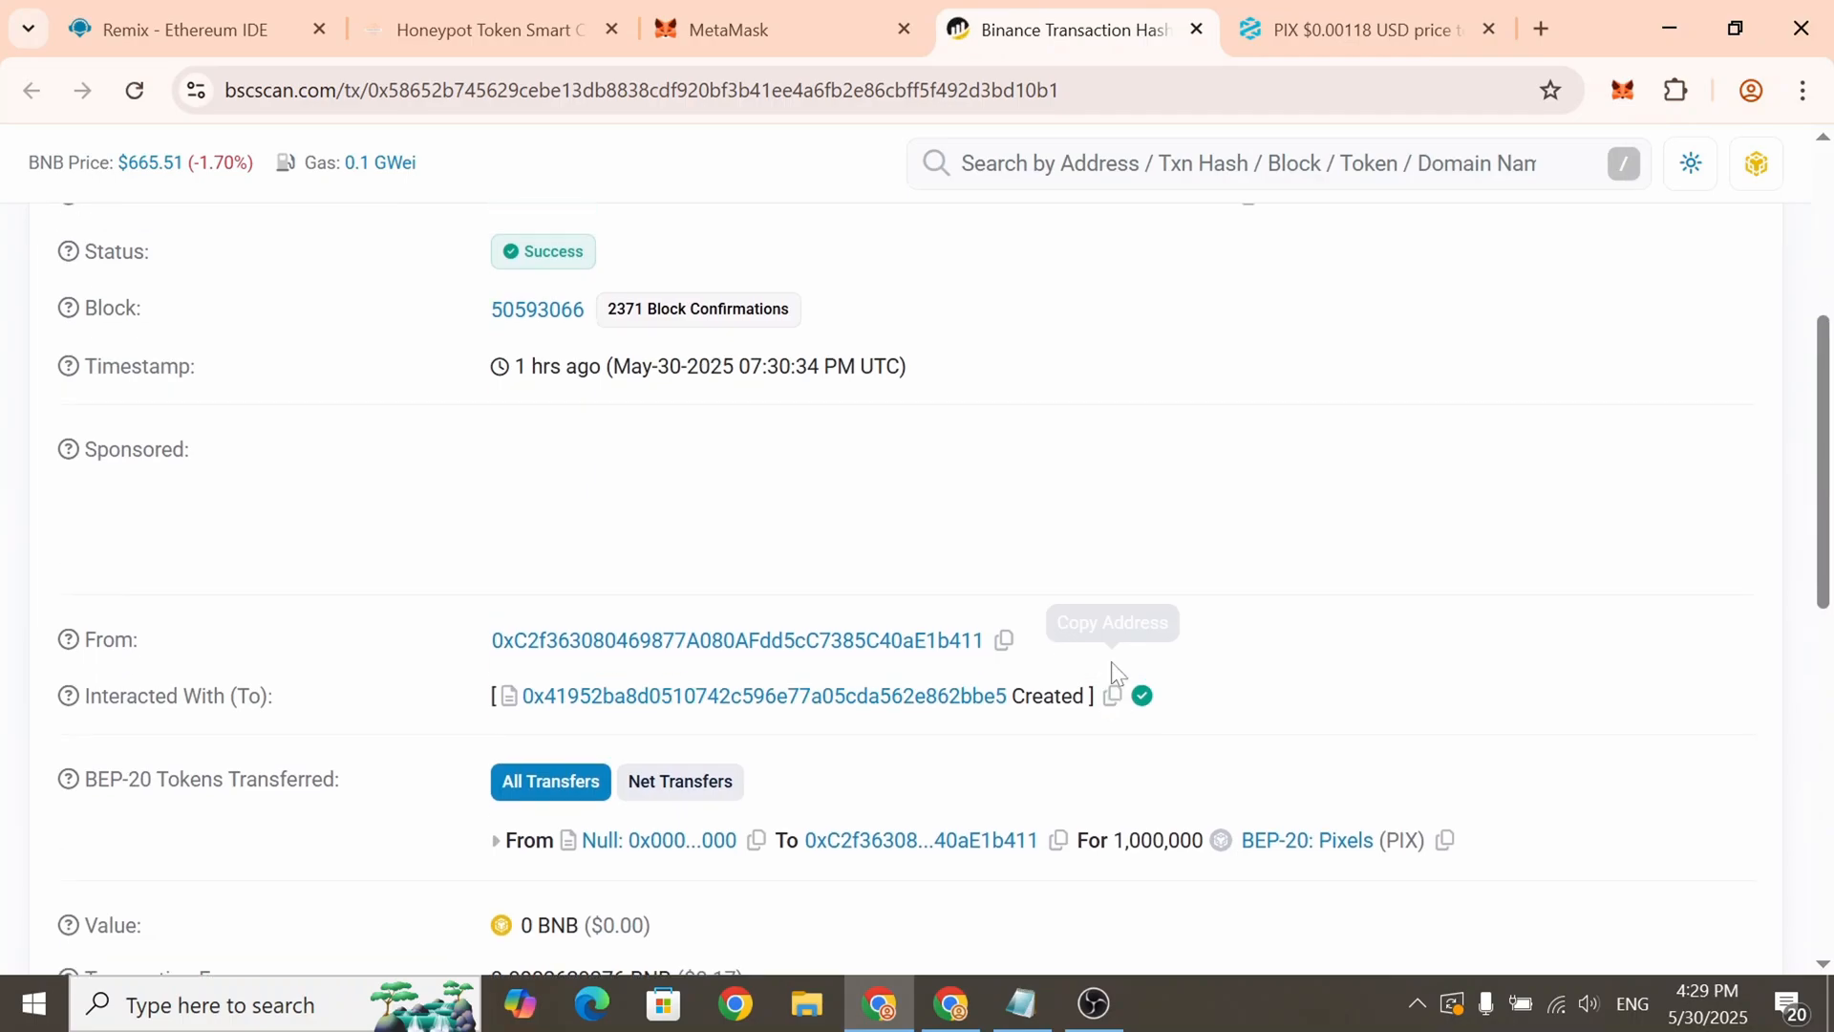
{"action": "left_click", "coordinate": [1112, 694]}
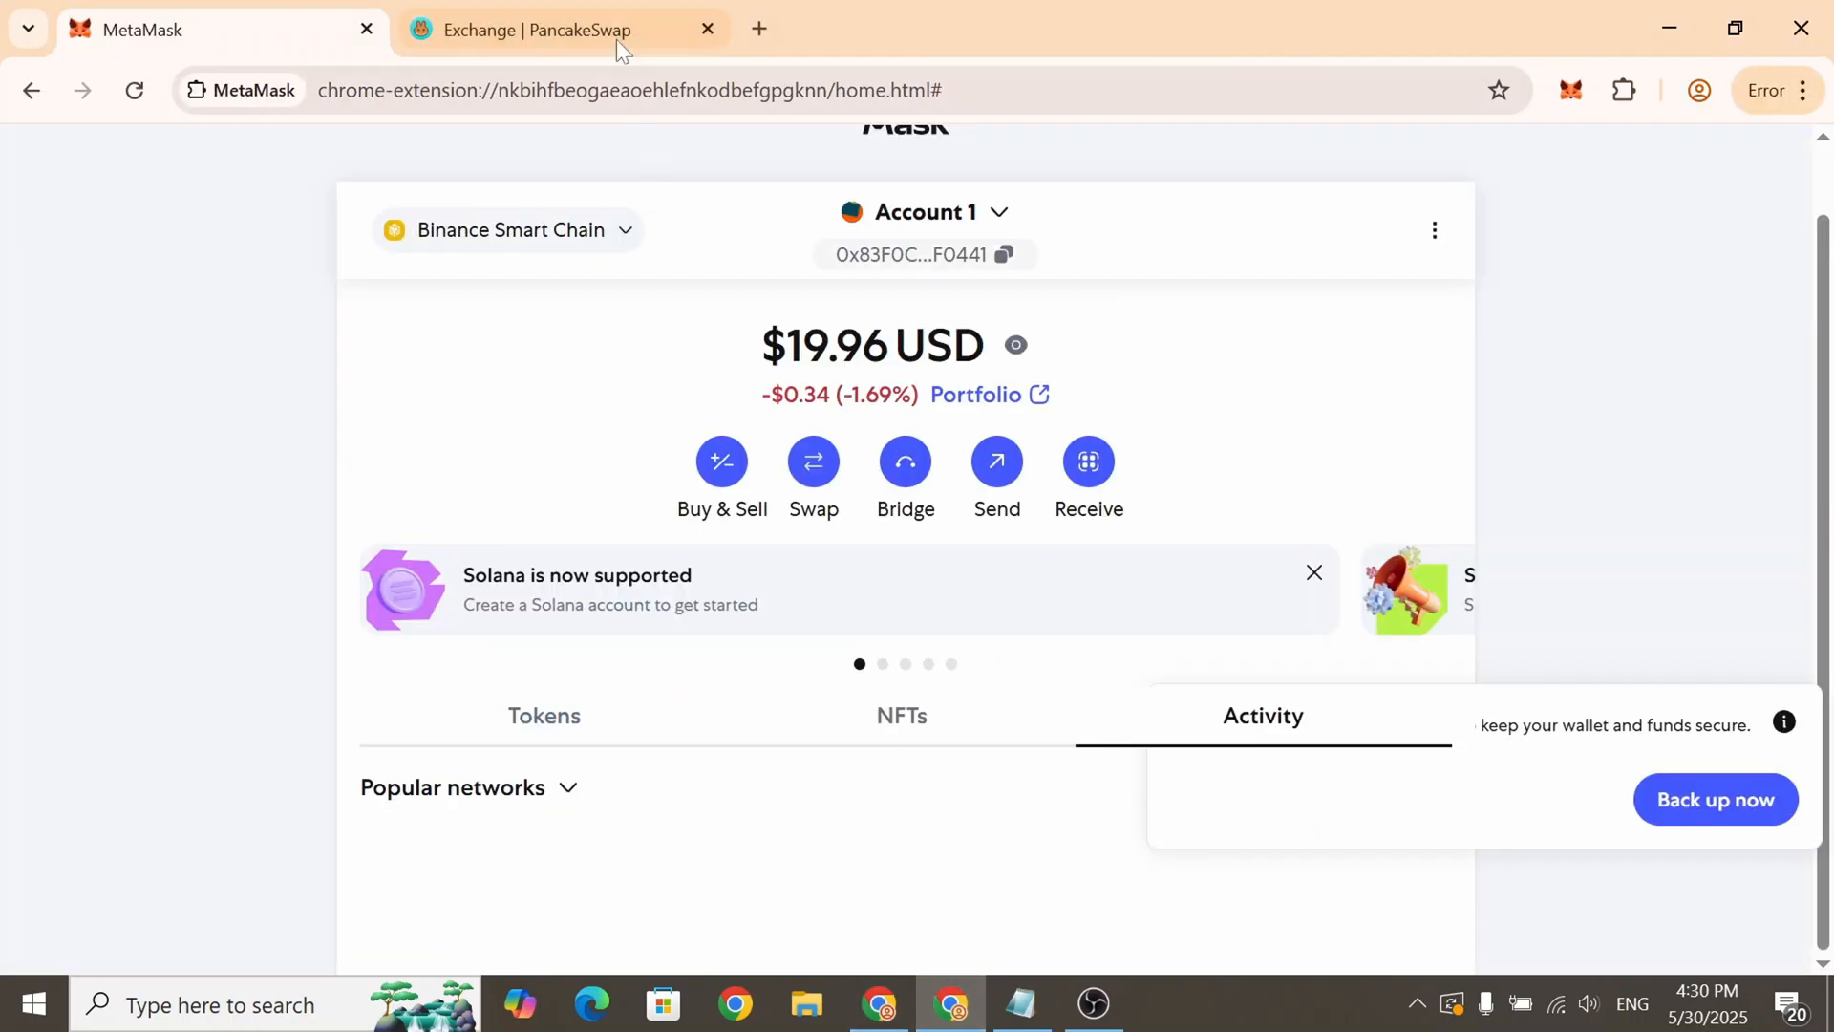
Buy about 5,101 PIX with 0.01 BNB, then approve the PIX-to-BNB sell request
{"action": "left_click", "coordinate": [537, 30]}
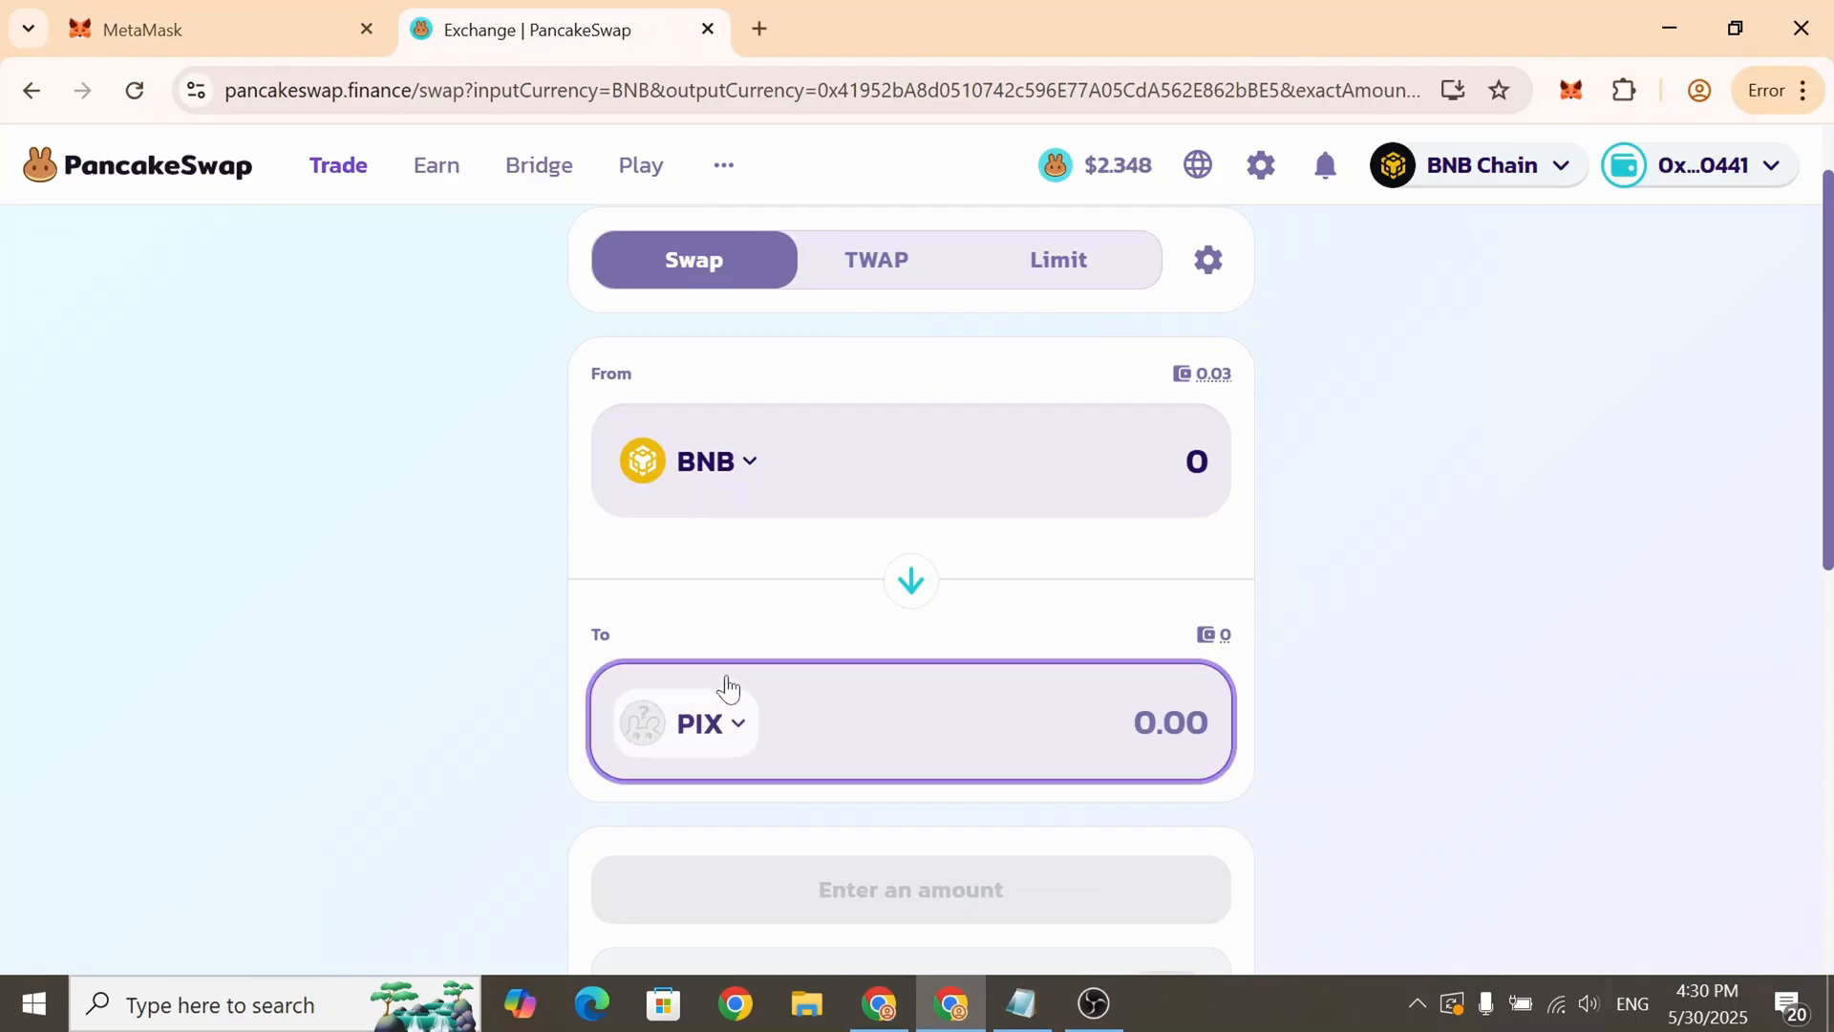
{"action": "left_click", "coordinate": [699, 723]}
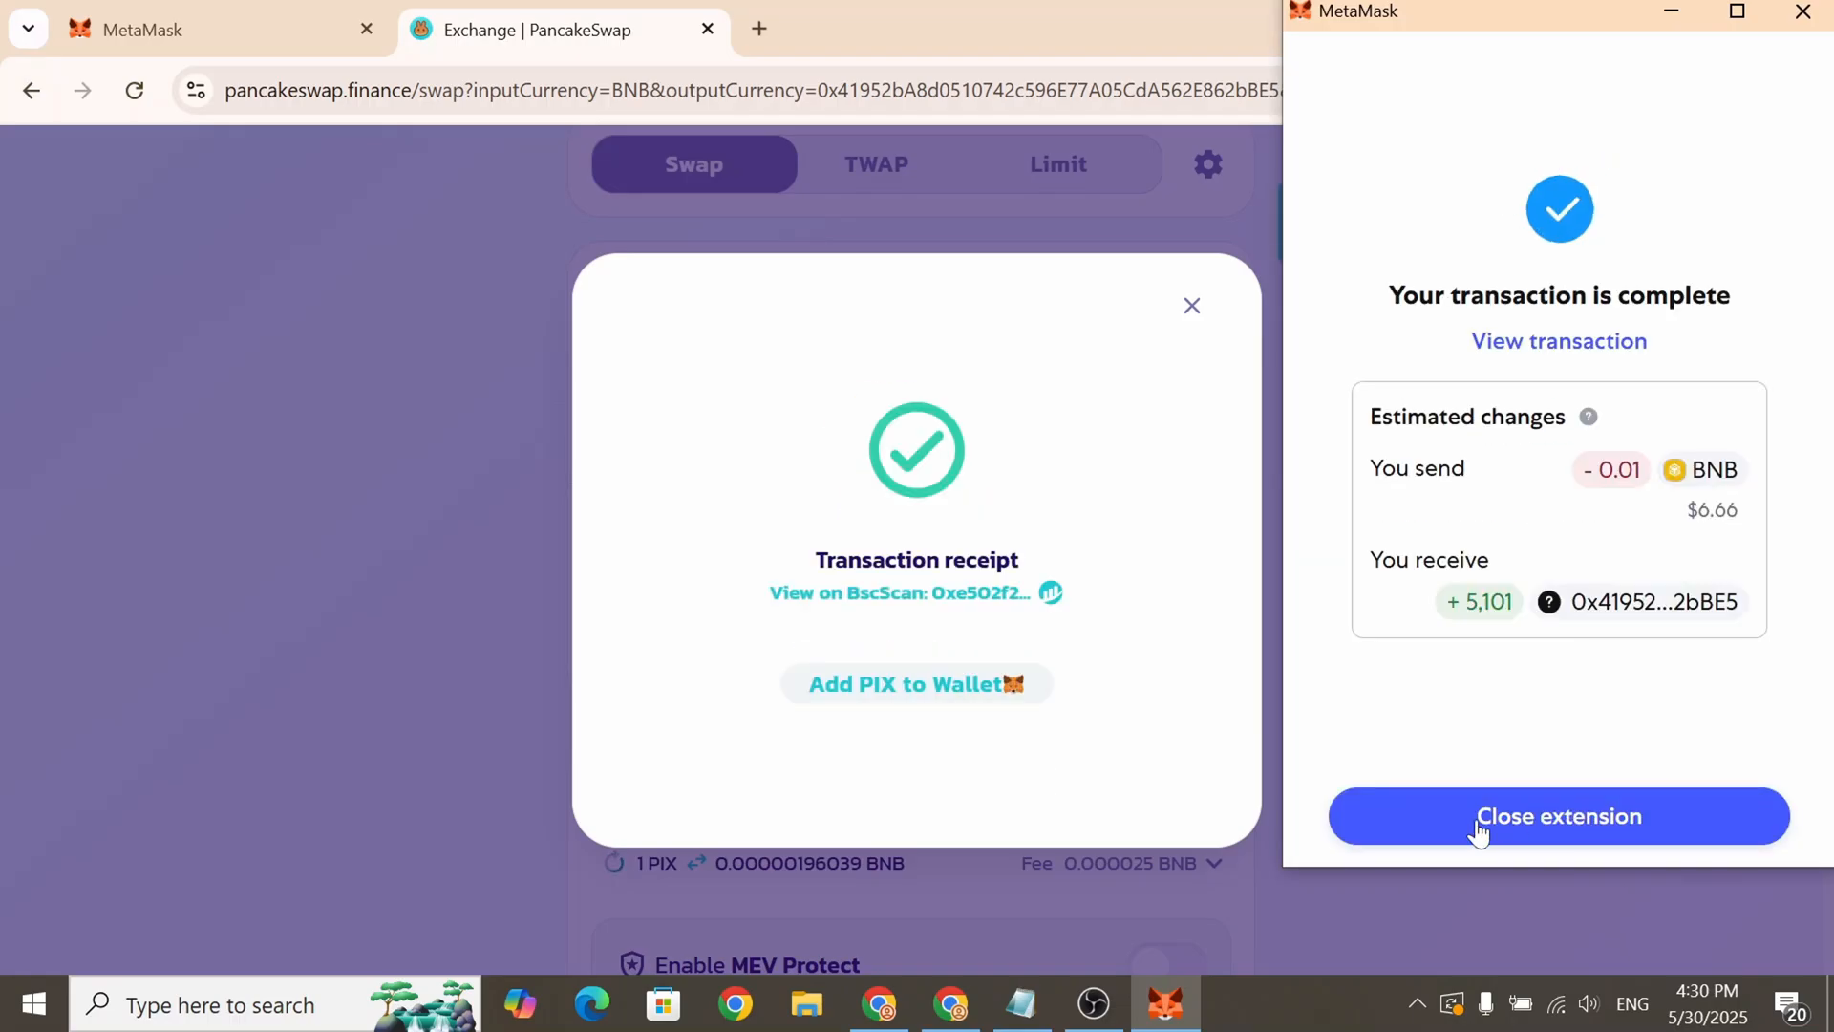
{"action": "left_click", "coordinate": [1559, 815]}
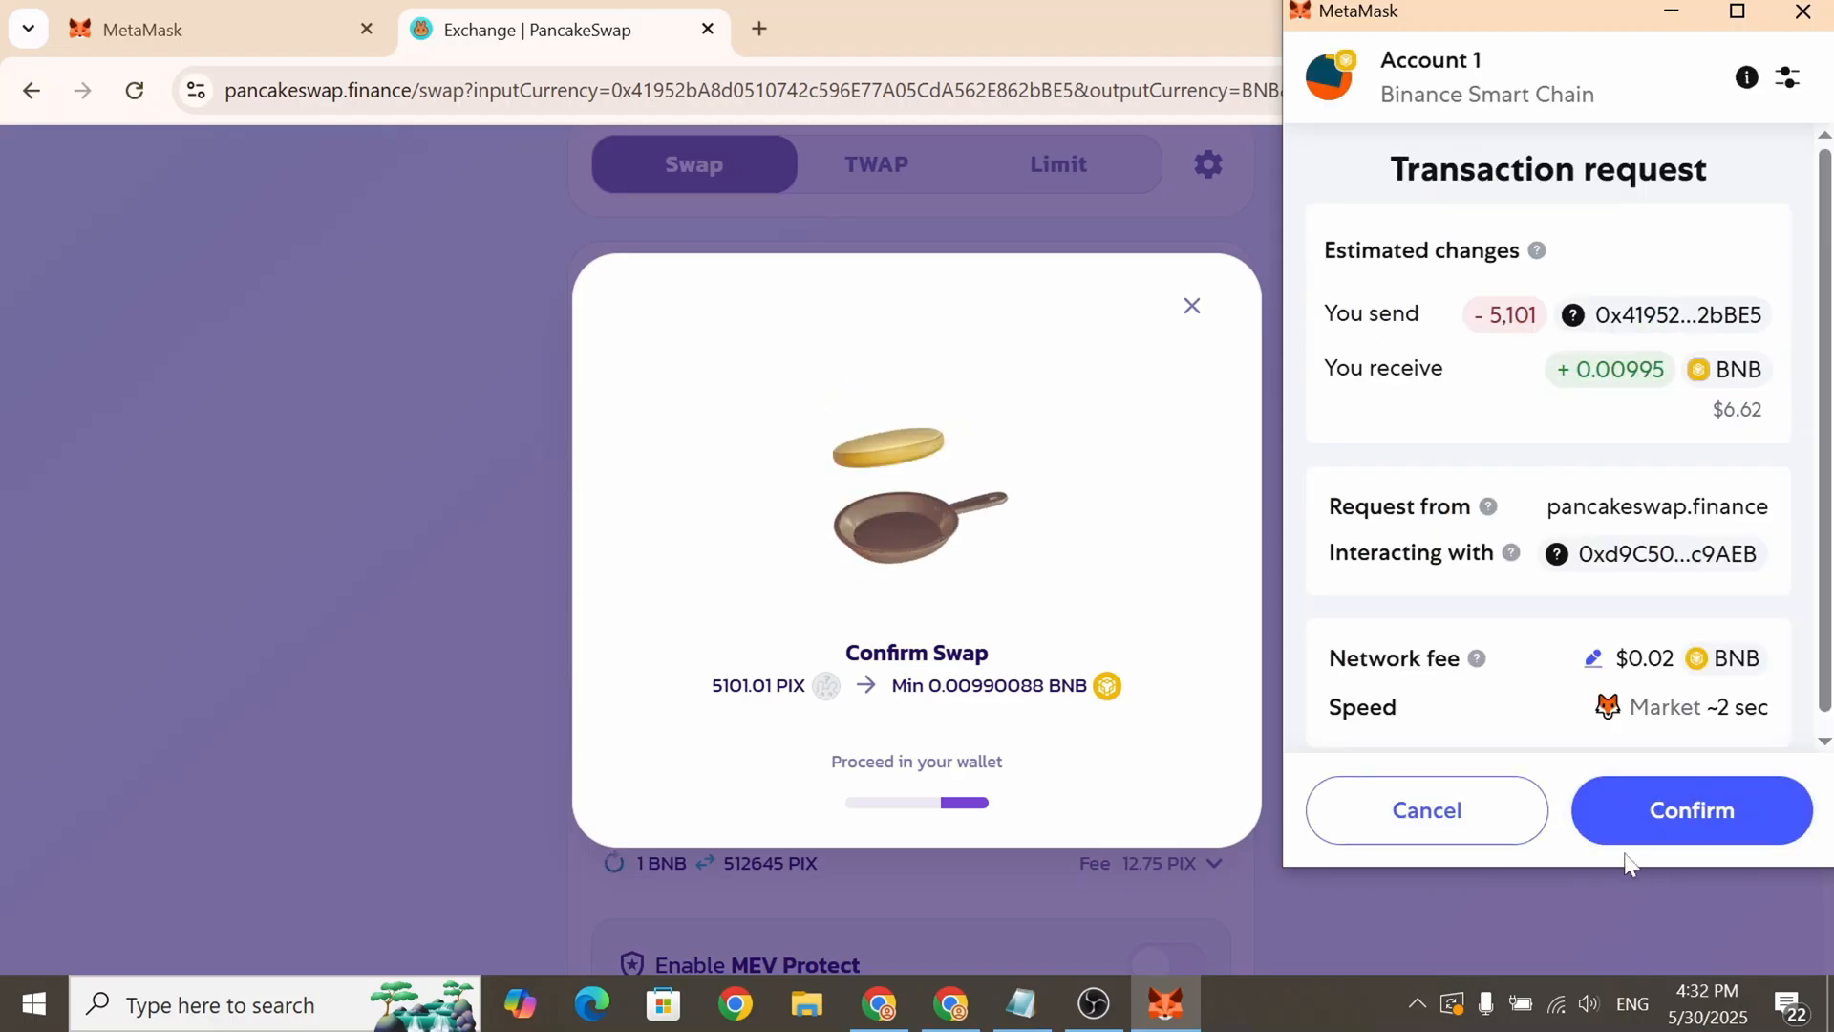
{"action": "left_click", "coordinate": [1689, 809]}
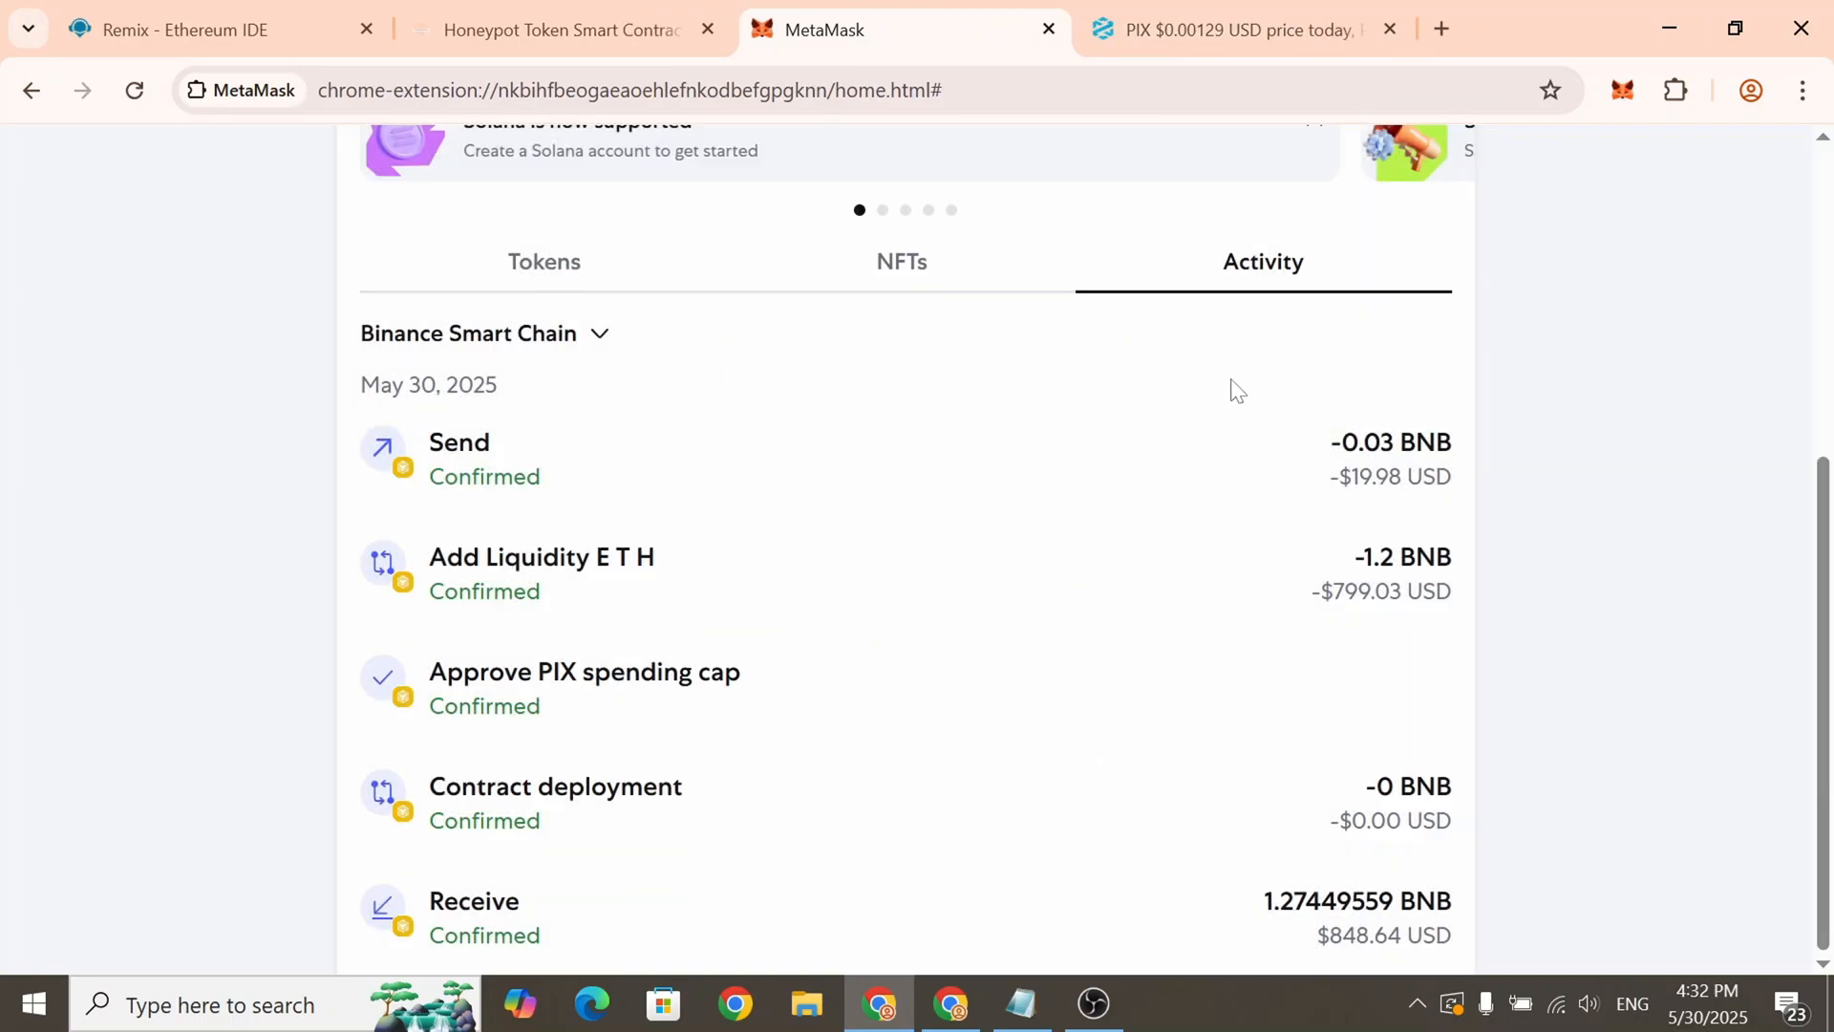
{"action": "mouse_move", "coordinate": [854, 507]}
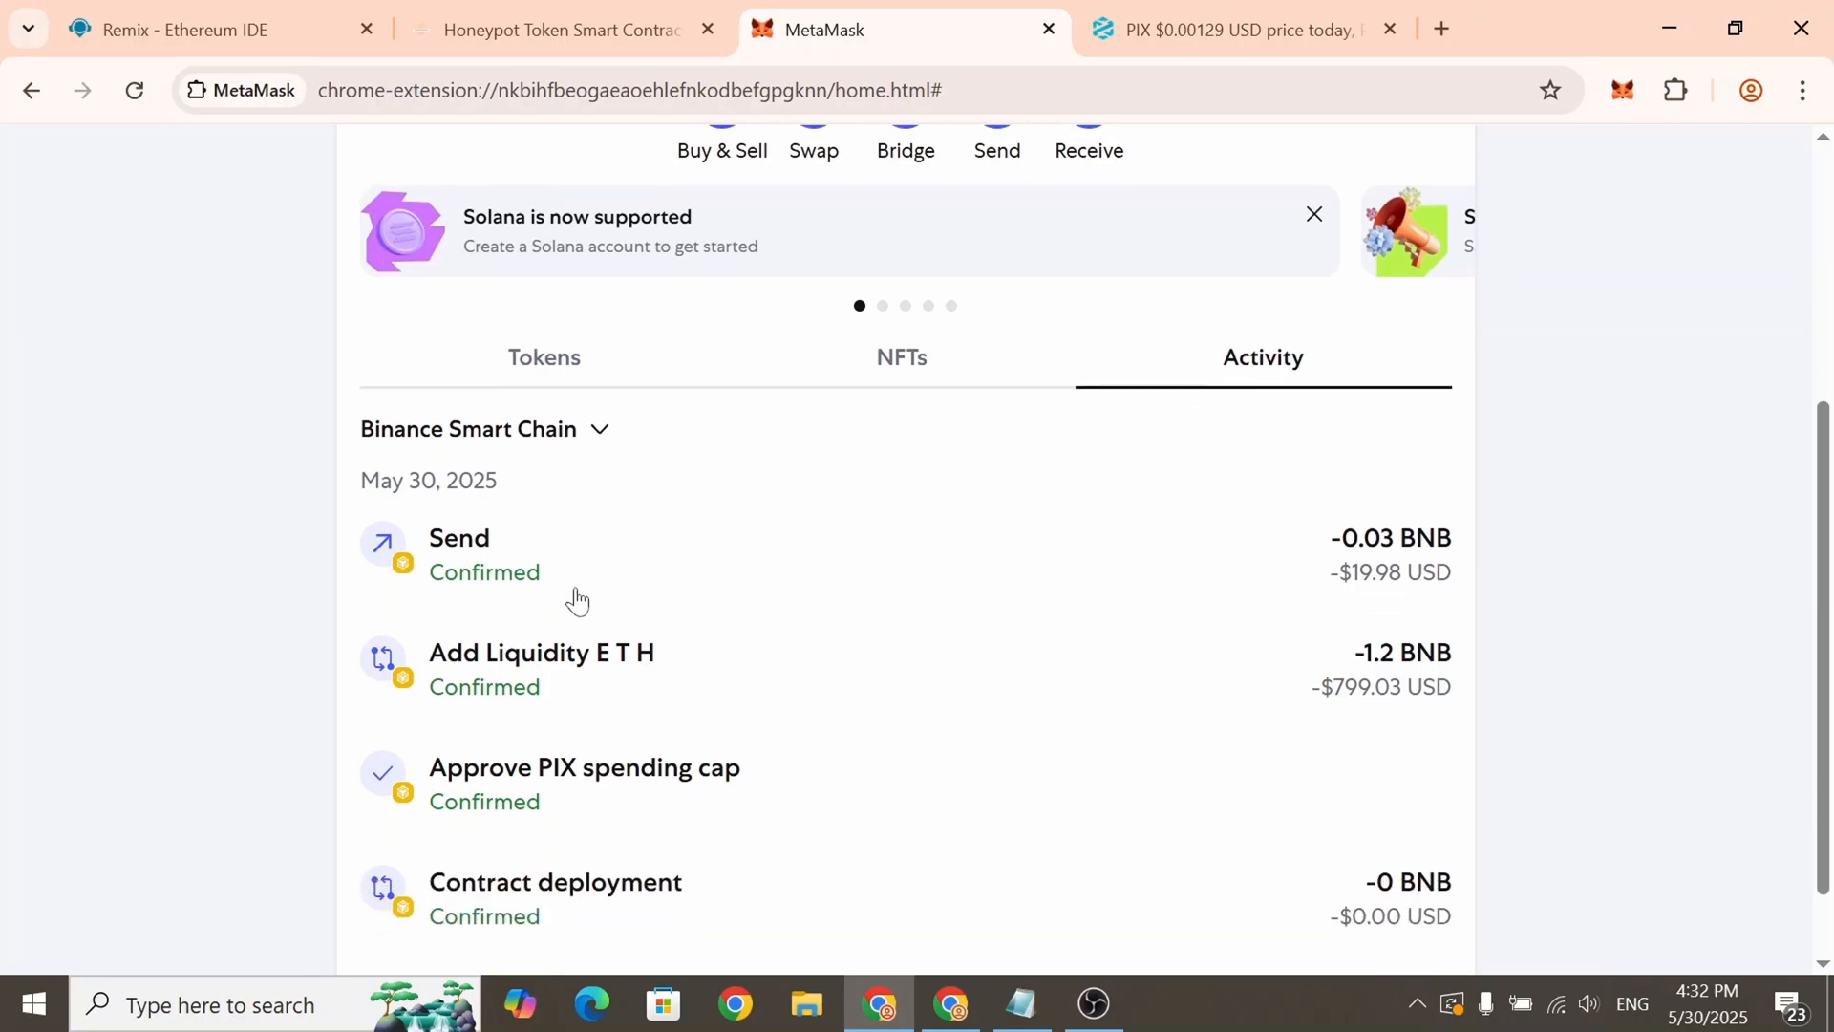
{"action": "mouse_move", "coordinate": [600, 679]}
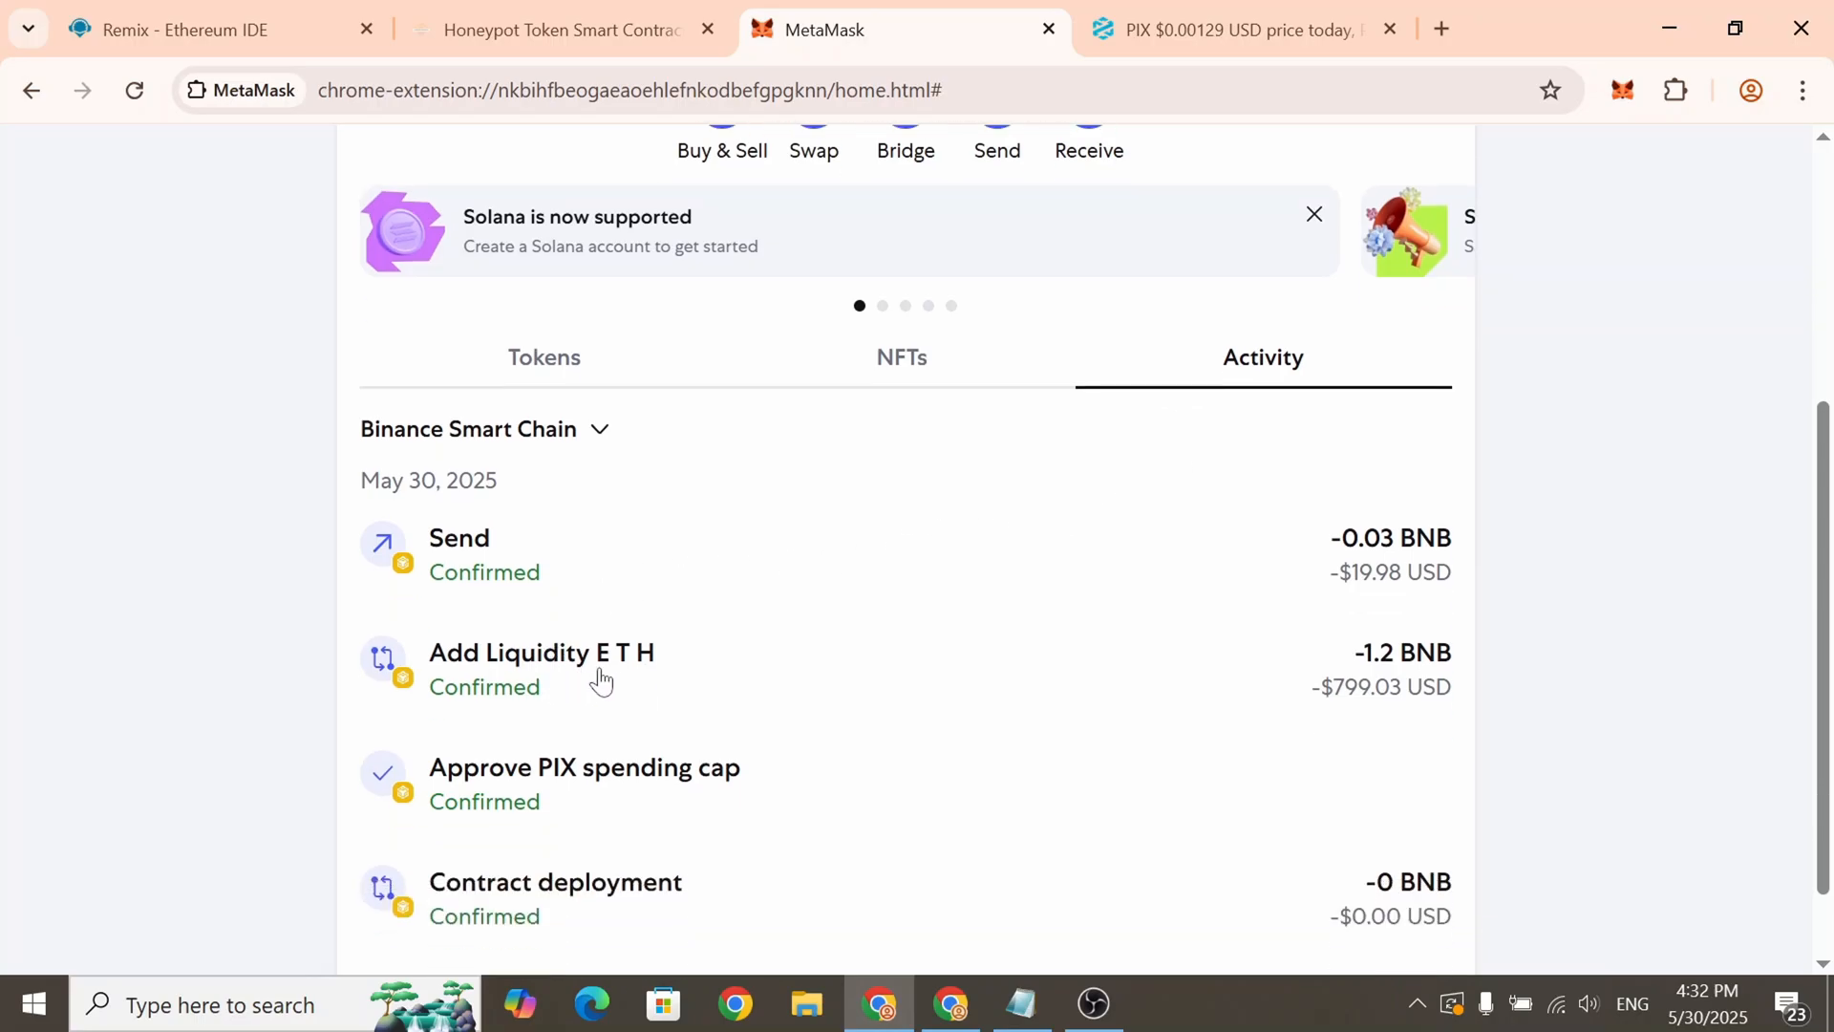
Open the Add Liquidity ETH activity entry and view it on BscScan
{"action": "left_click", "coordinate": [541, 652]}
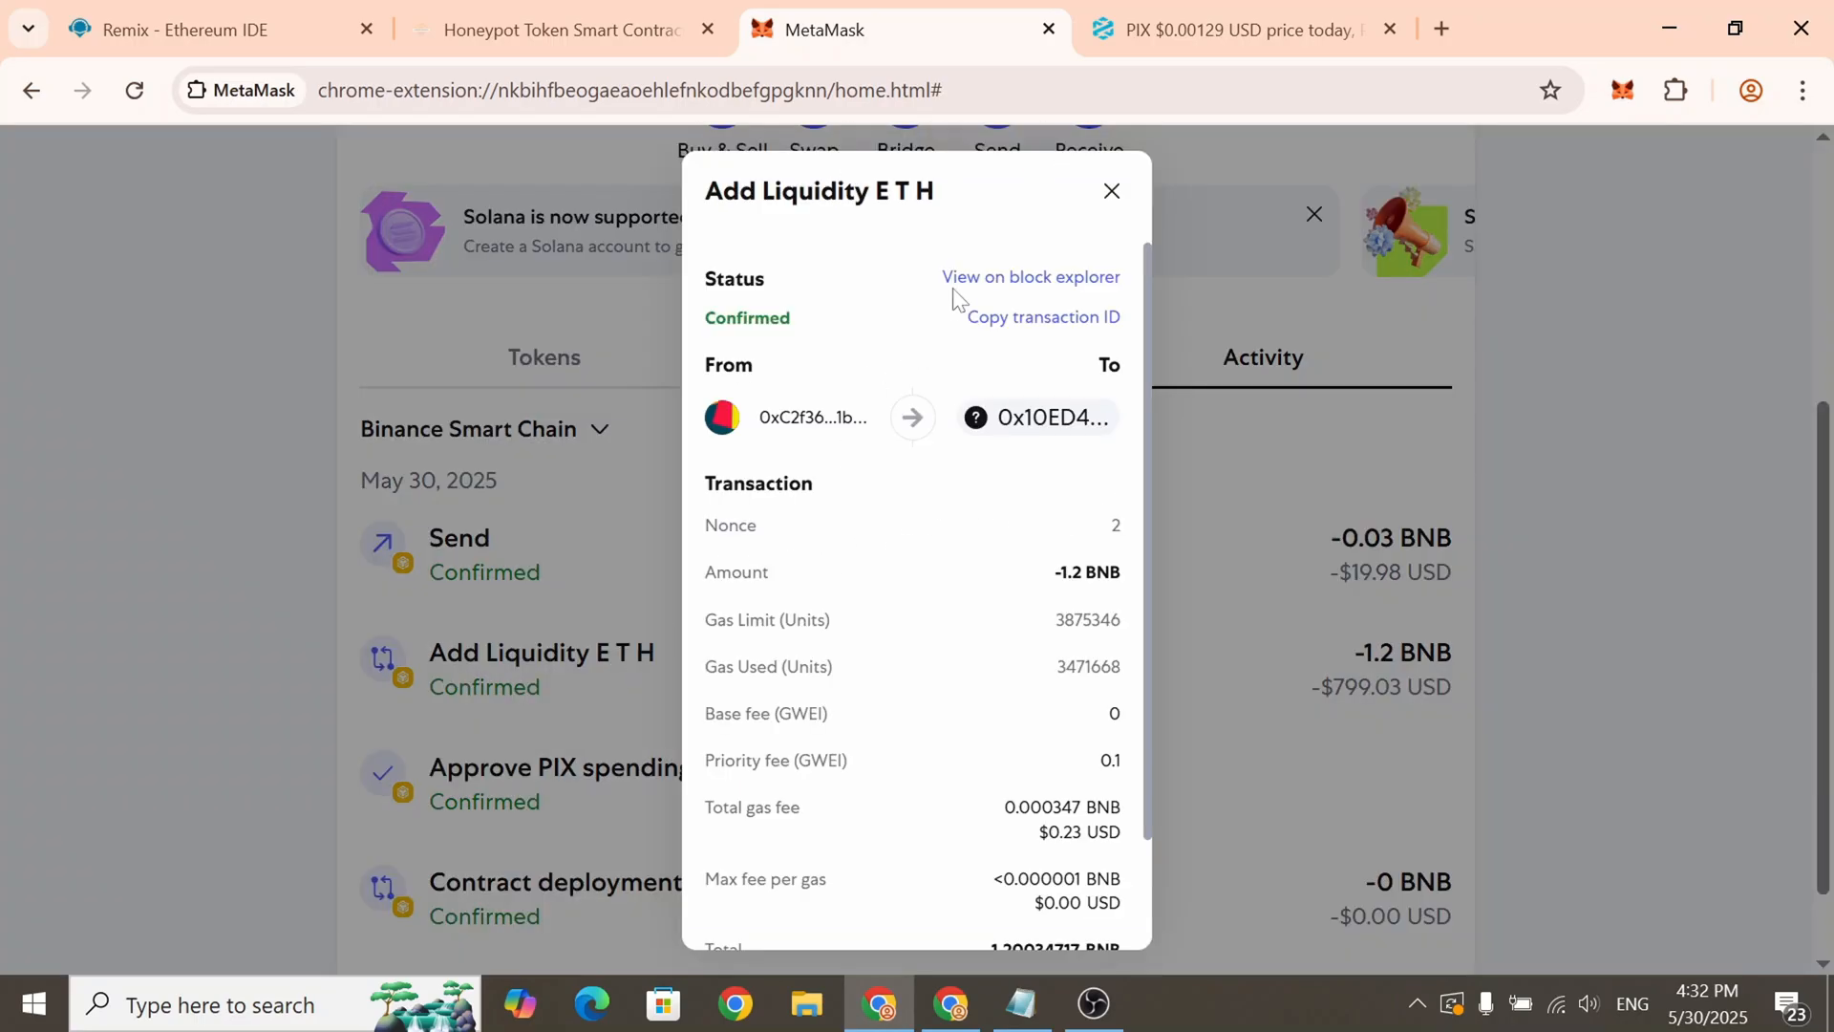
{"action": "left_click", "coordinate": [1030, 277]}
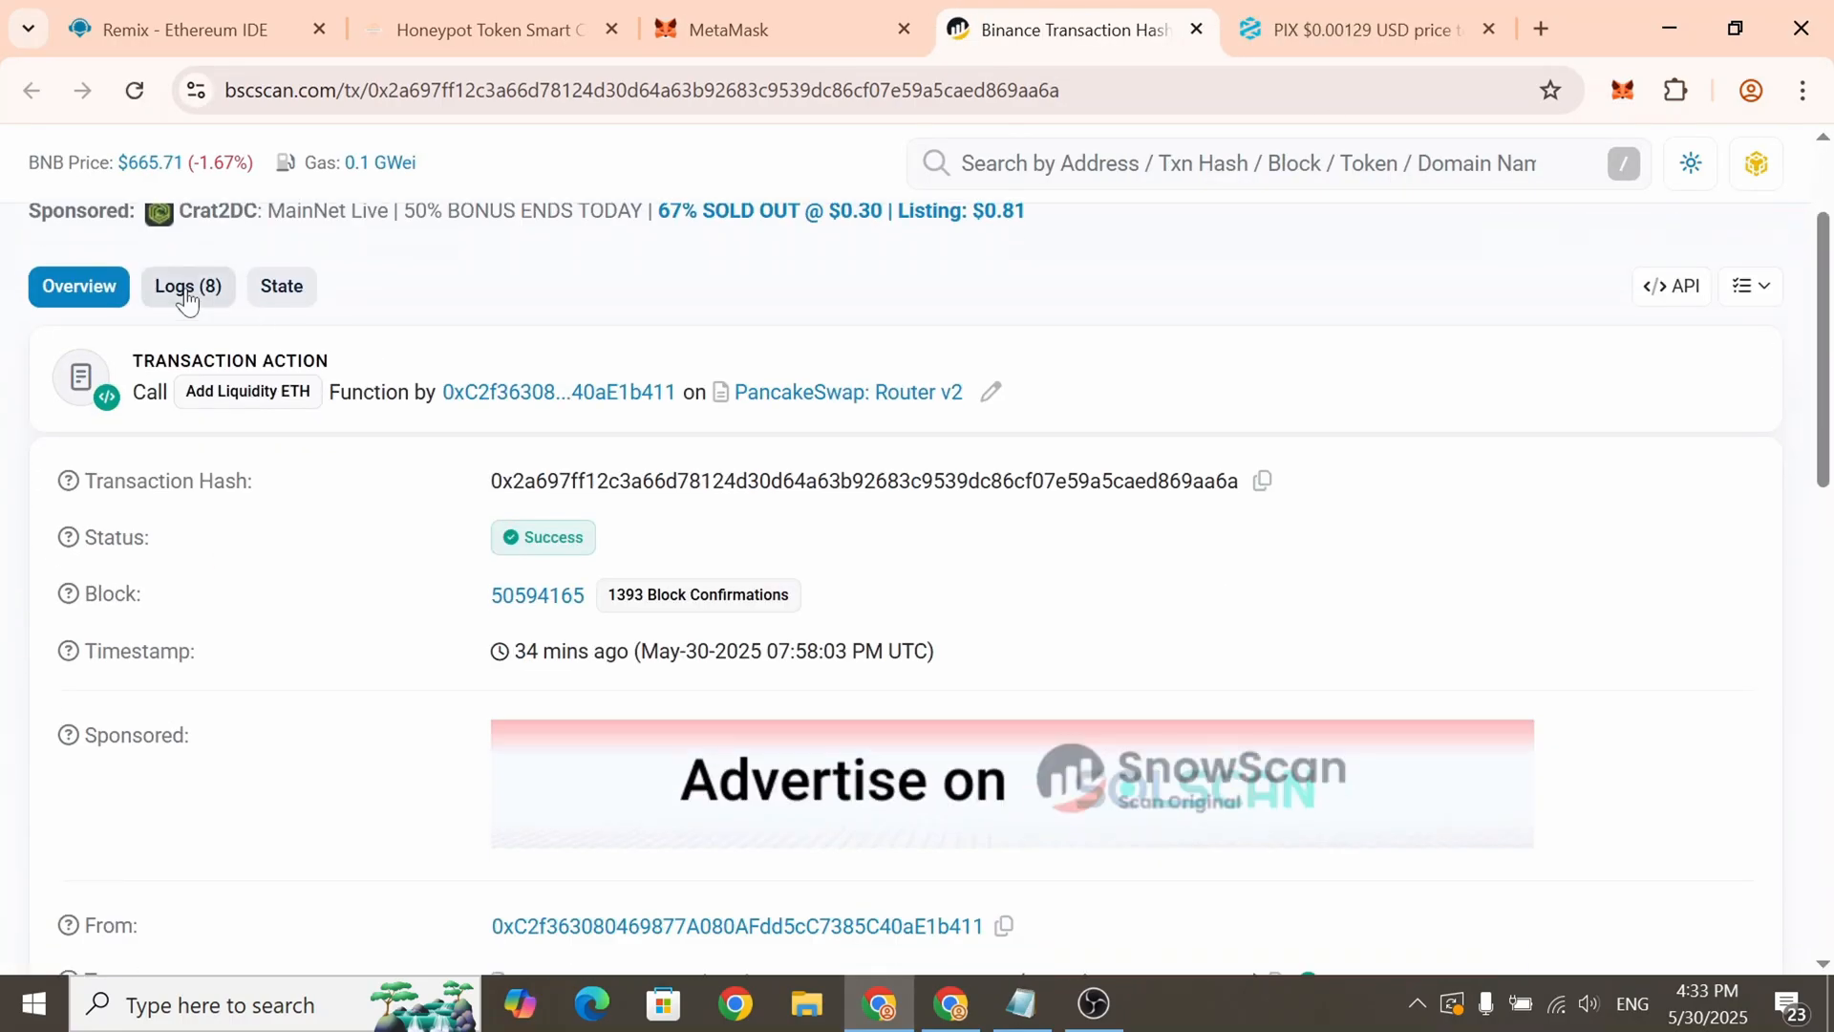
Copy the pair address from the PairCreated event in the transaction logs
{"action": "left_click", "coordinate": [188, 287]}
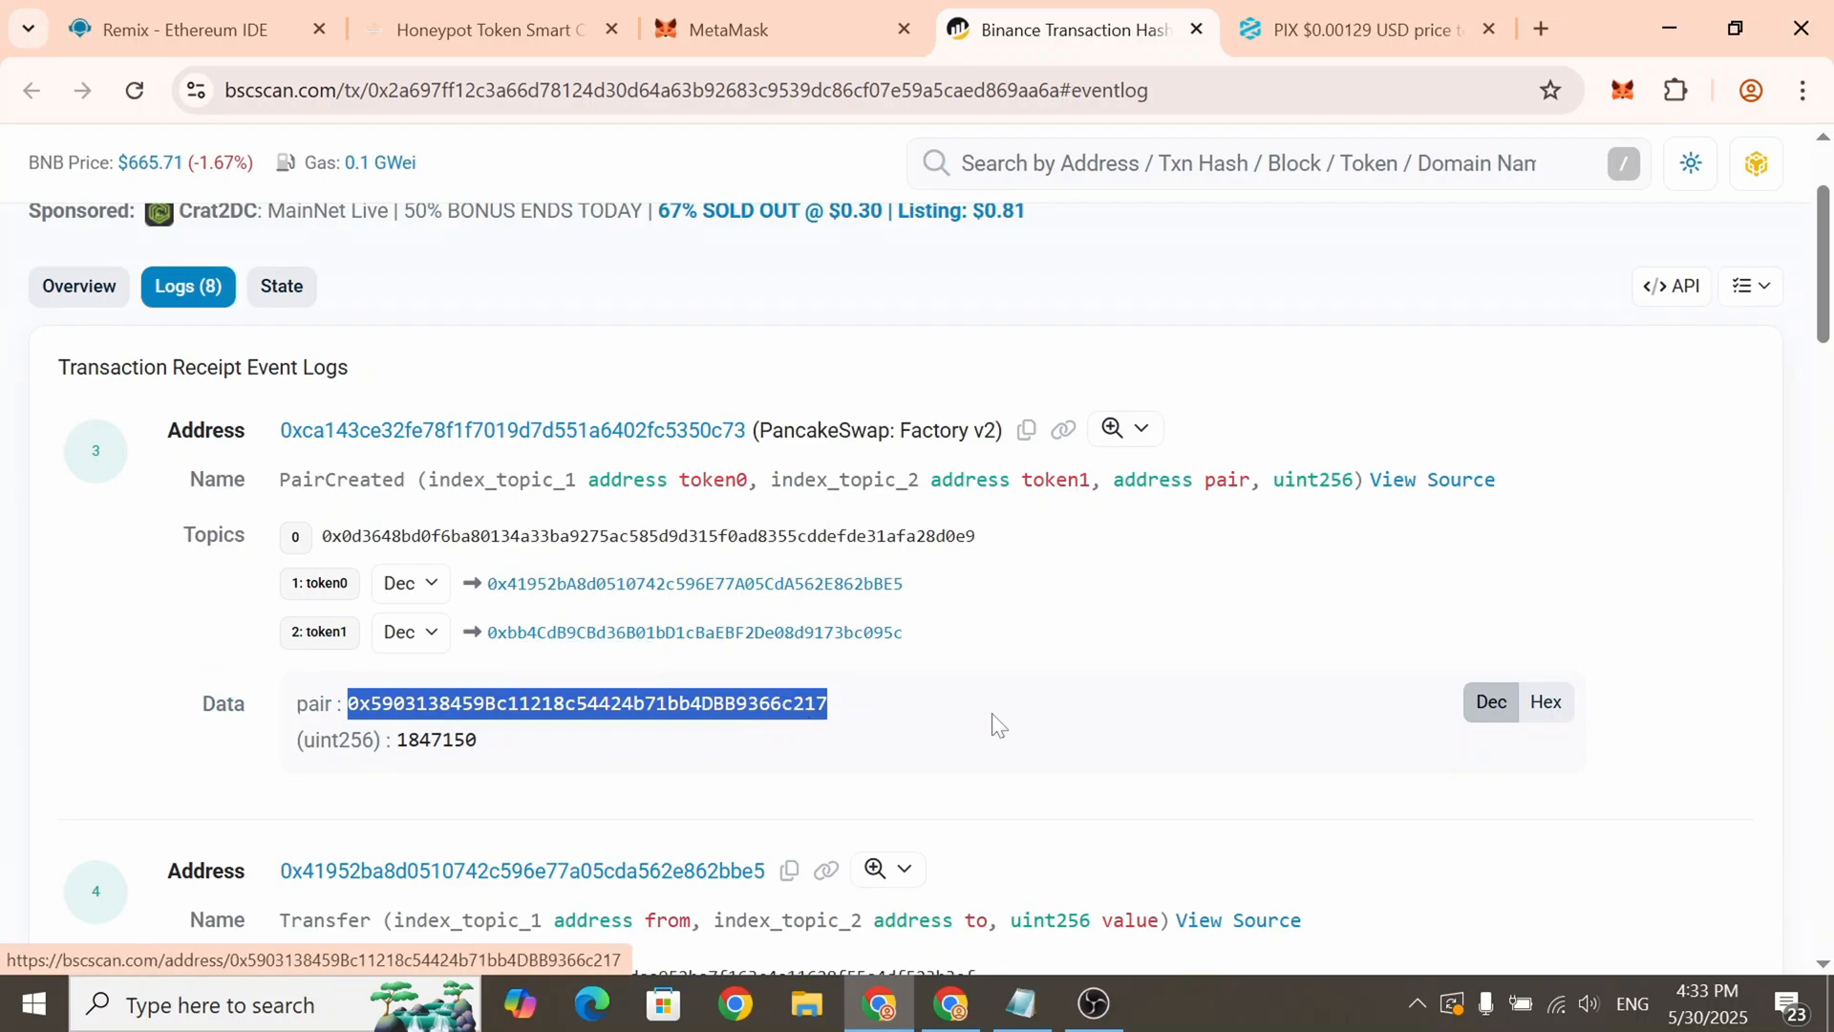
{"action": "left_click", "coordinate": [176, 29]}
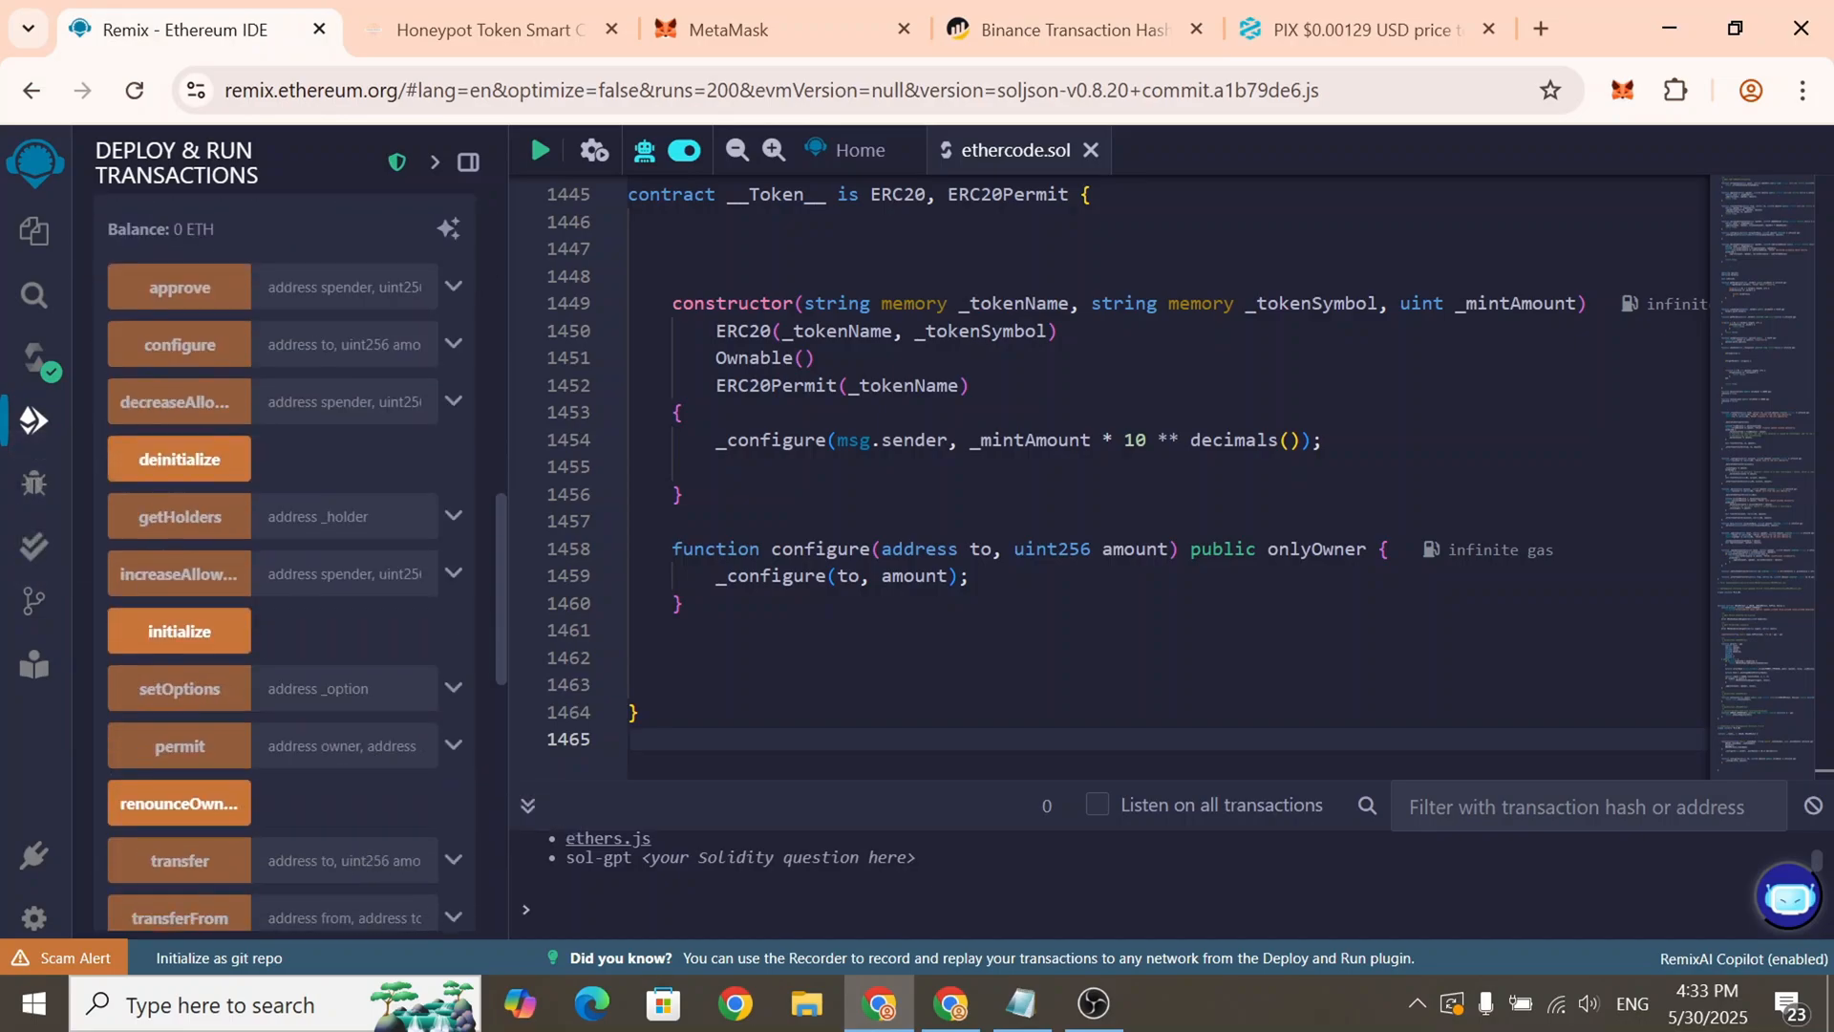
Transact setOptions on the deployed token using the copied PIX/WBNB pair address
{"action": "scroll", "scroll_direction": "down", "scroll_amount": 3}
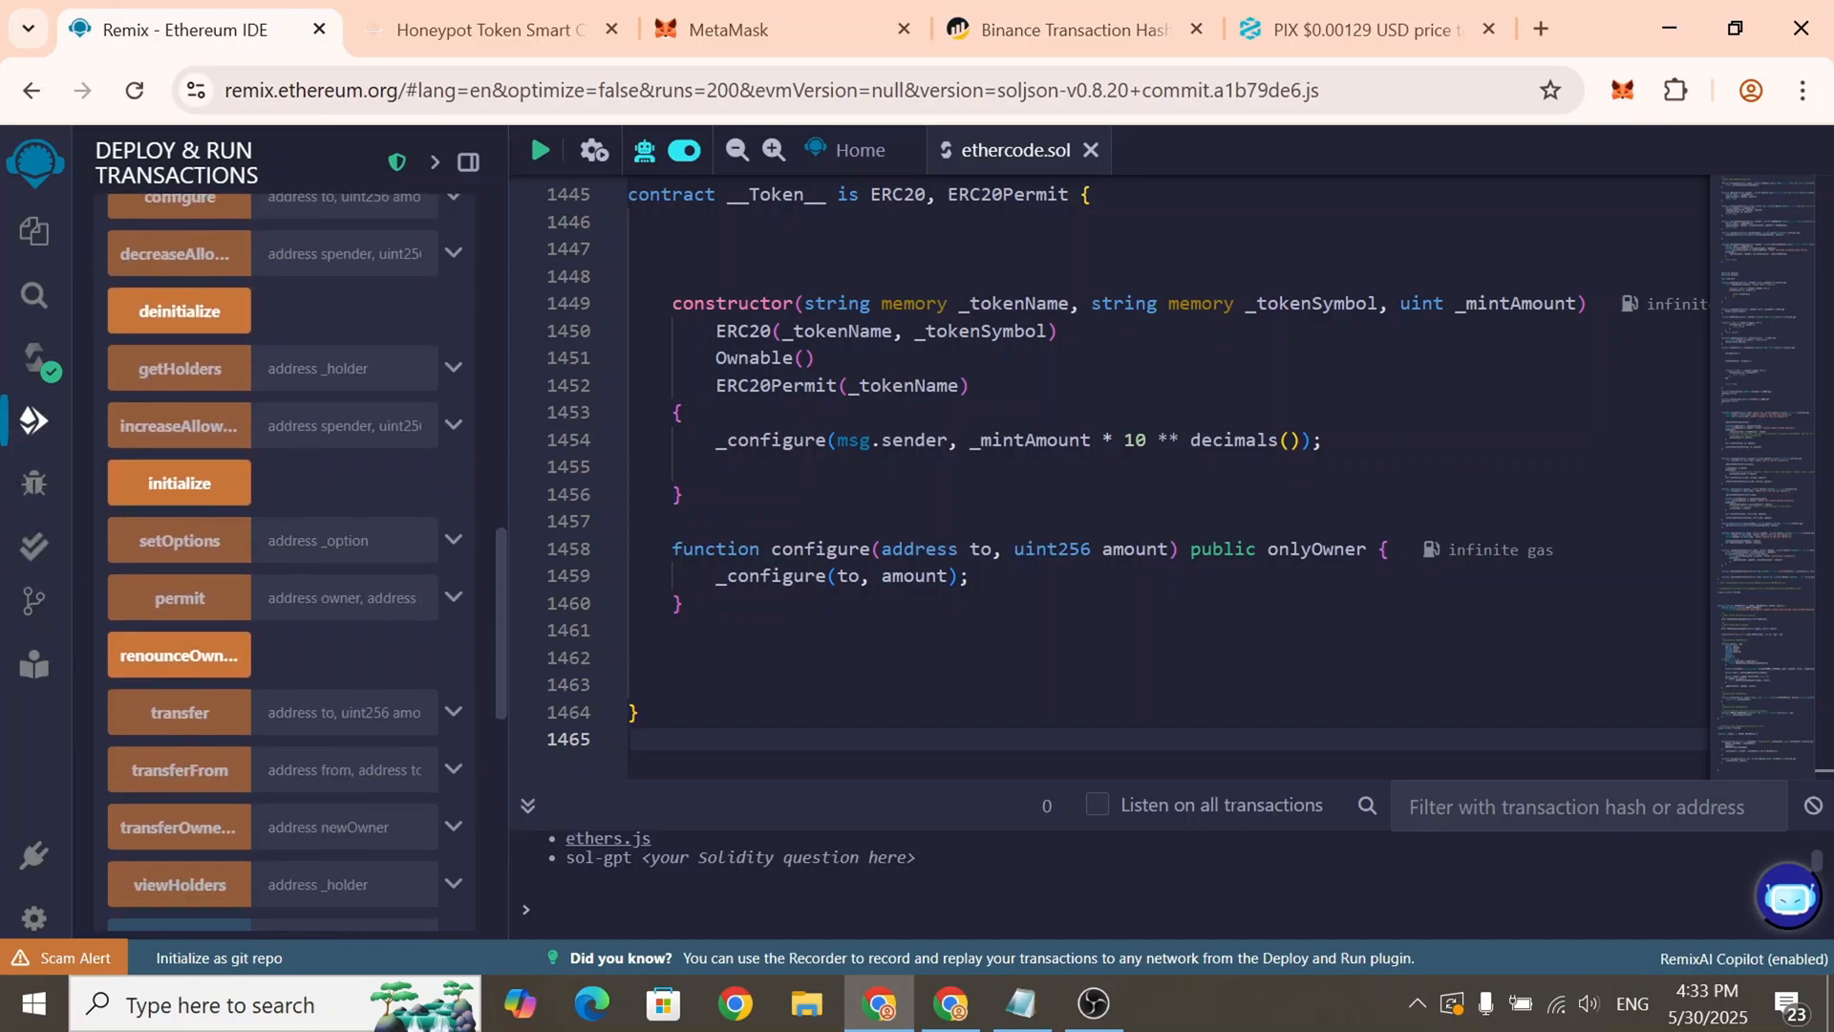
{"action": "scroll", "scroll_direction": "down", "scroll_amount": 3}
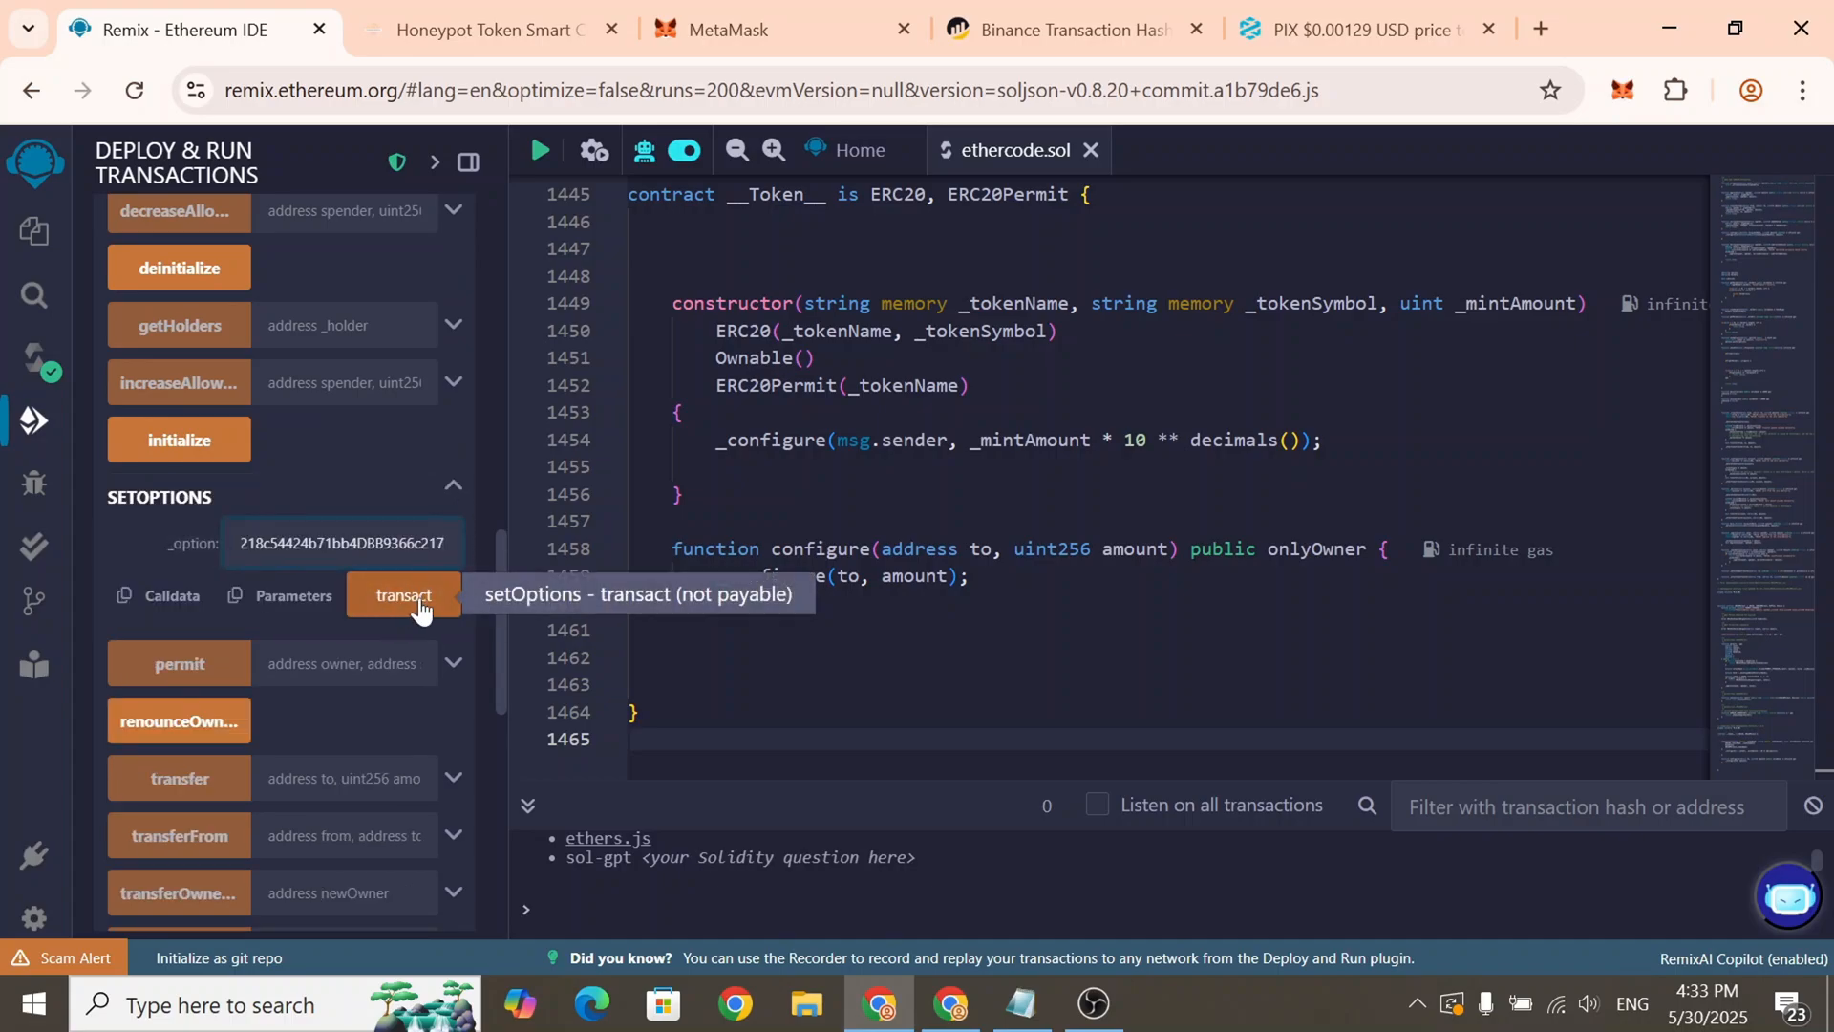
{"action": "left_click", "coordinate": [402, 594]}
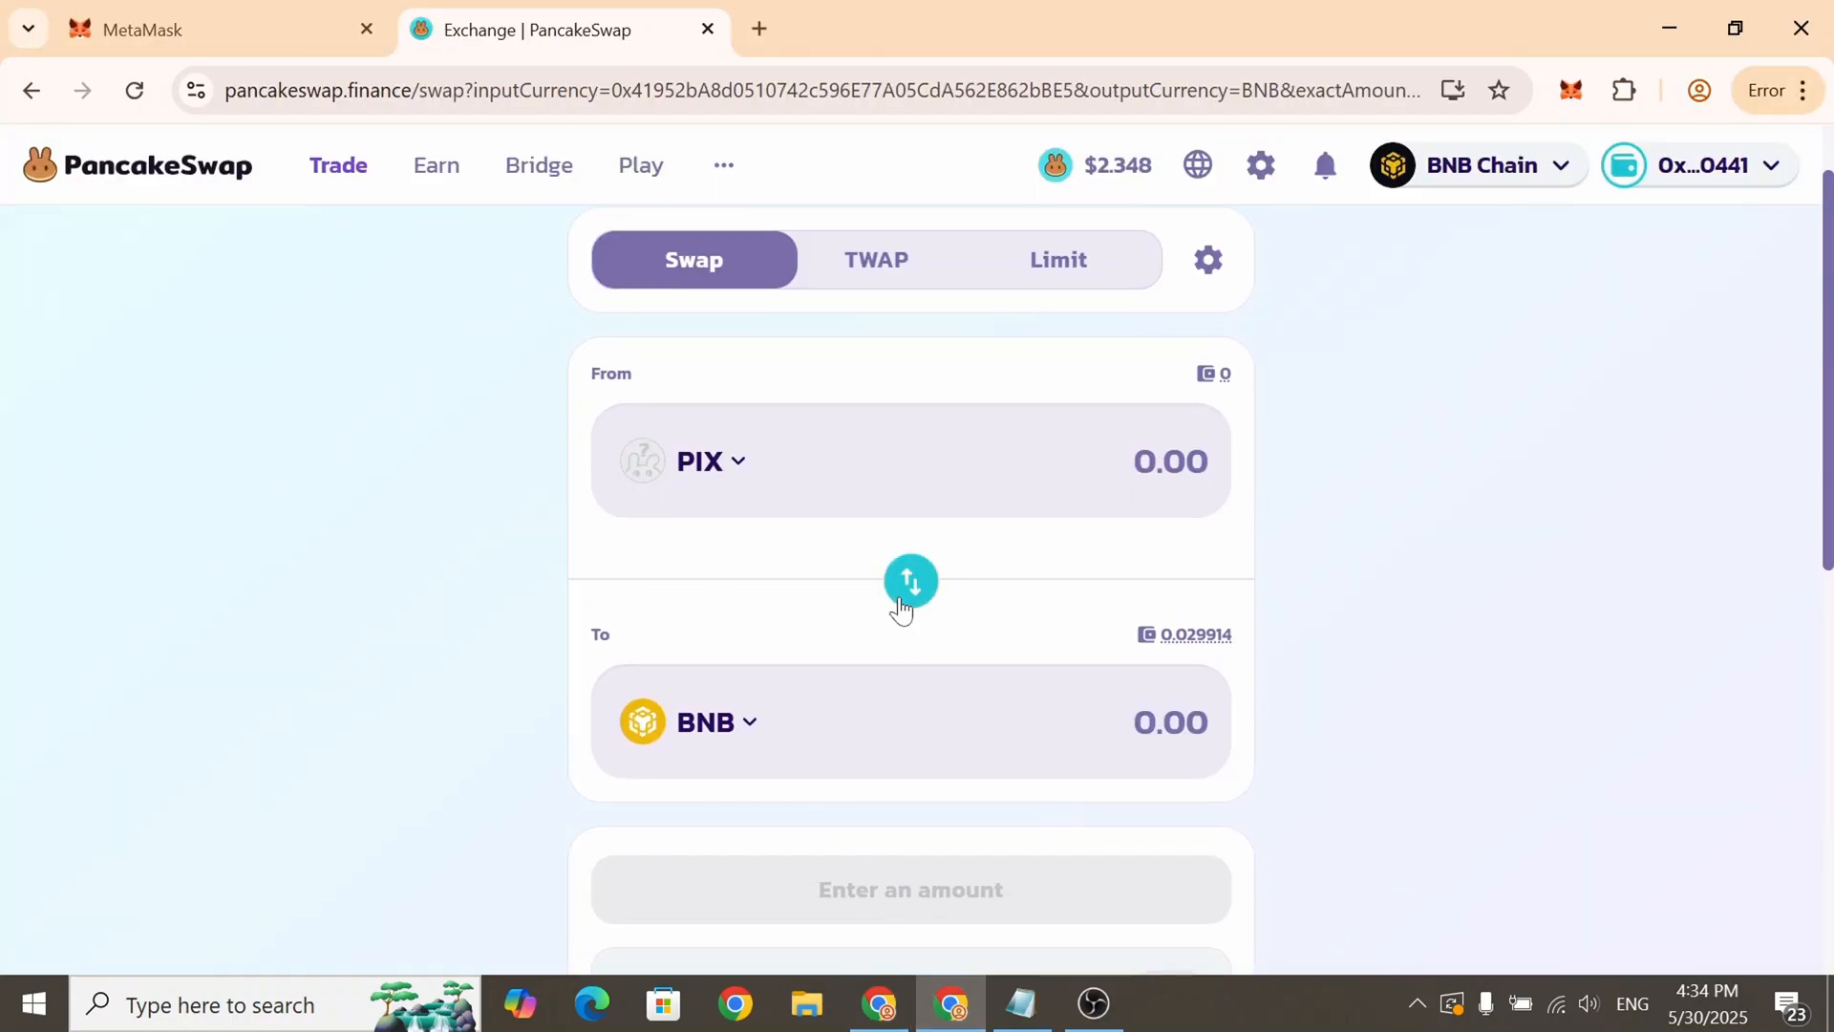
Attempt selling 5,100.85 PIX for BNB and dismiss the TRANSFER_FROM_FAILED error
{"action": "left_click", "coordinate": [910, 582]}
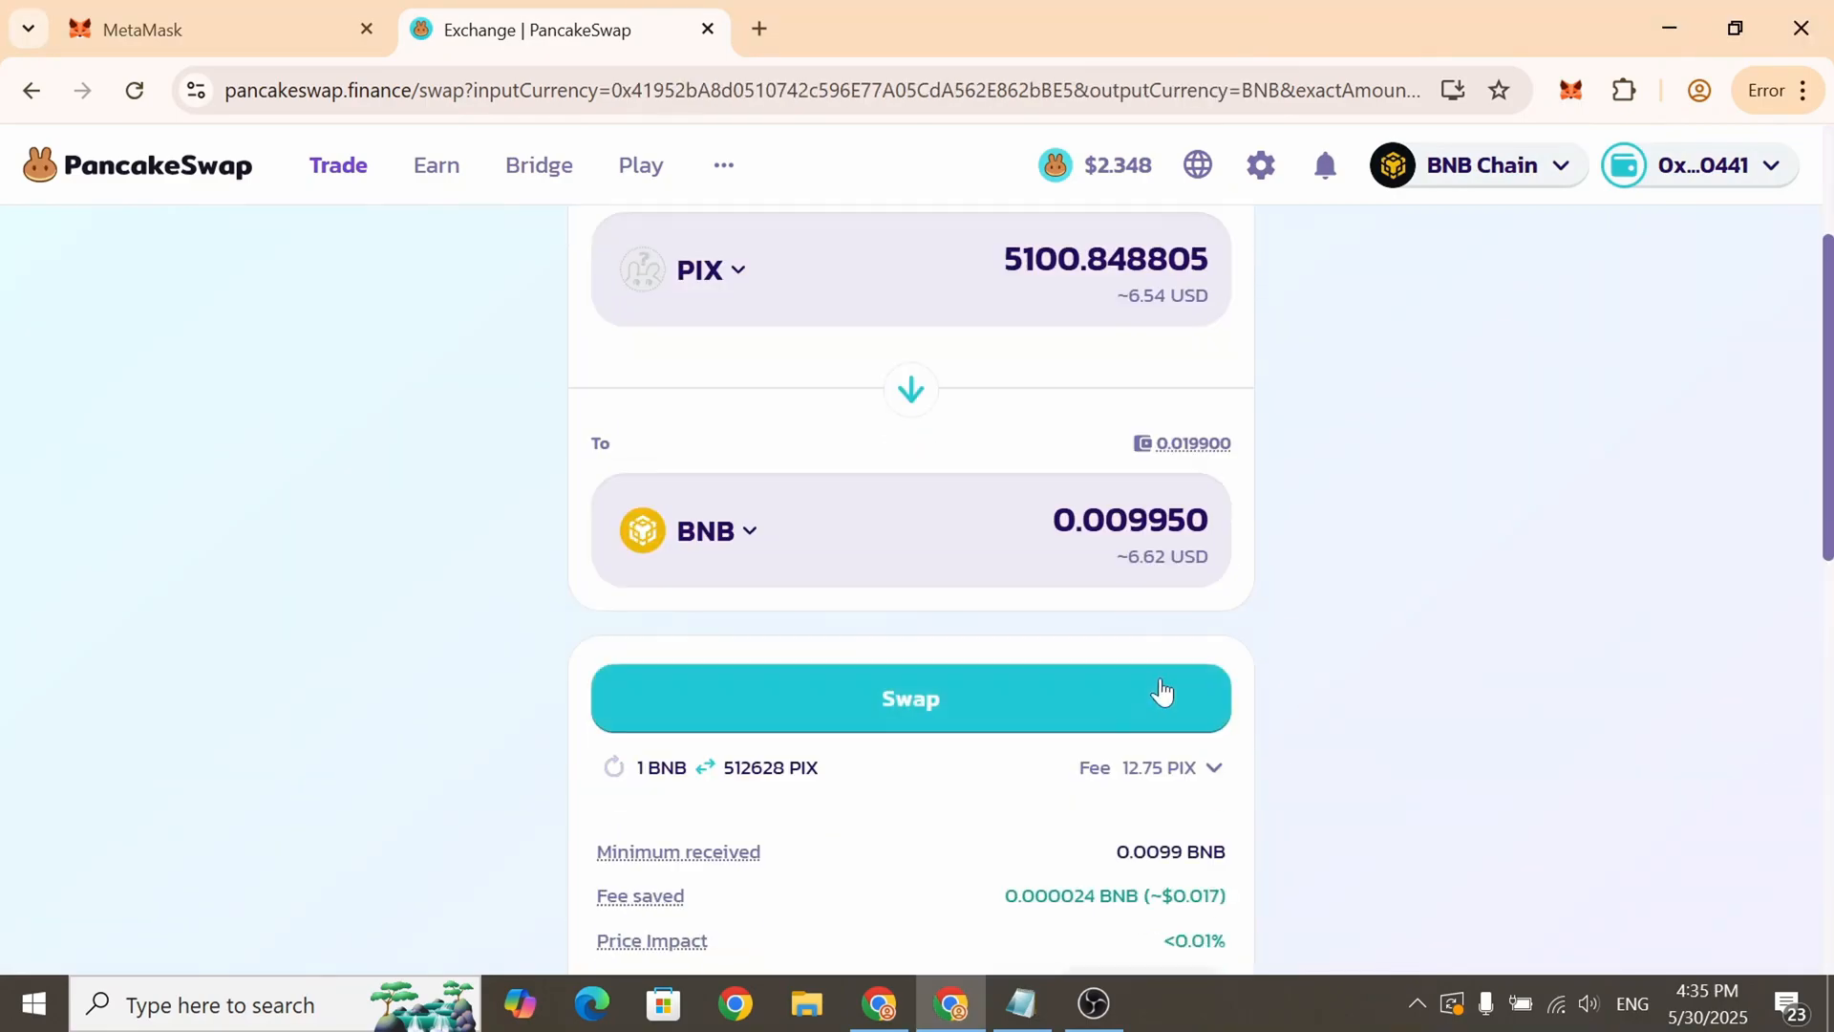
{"action": "left_click", "coordinate": [911, 698]}
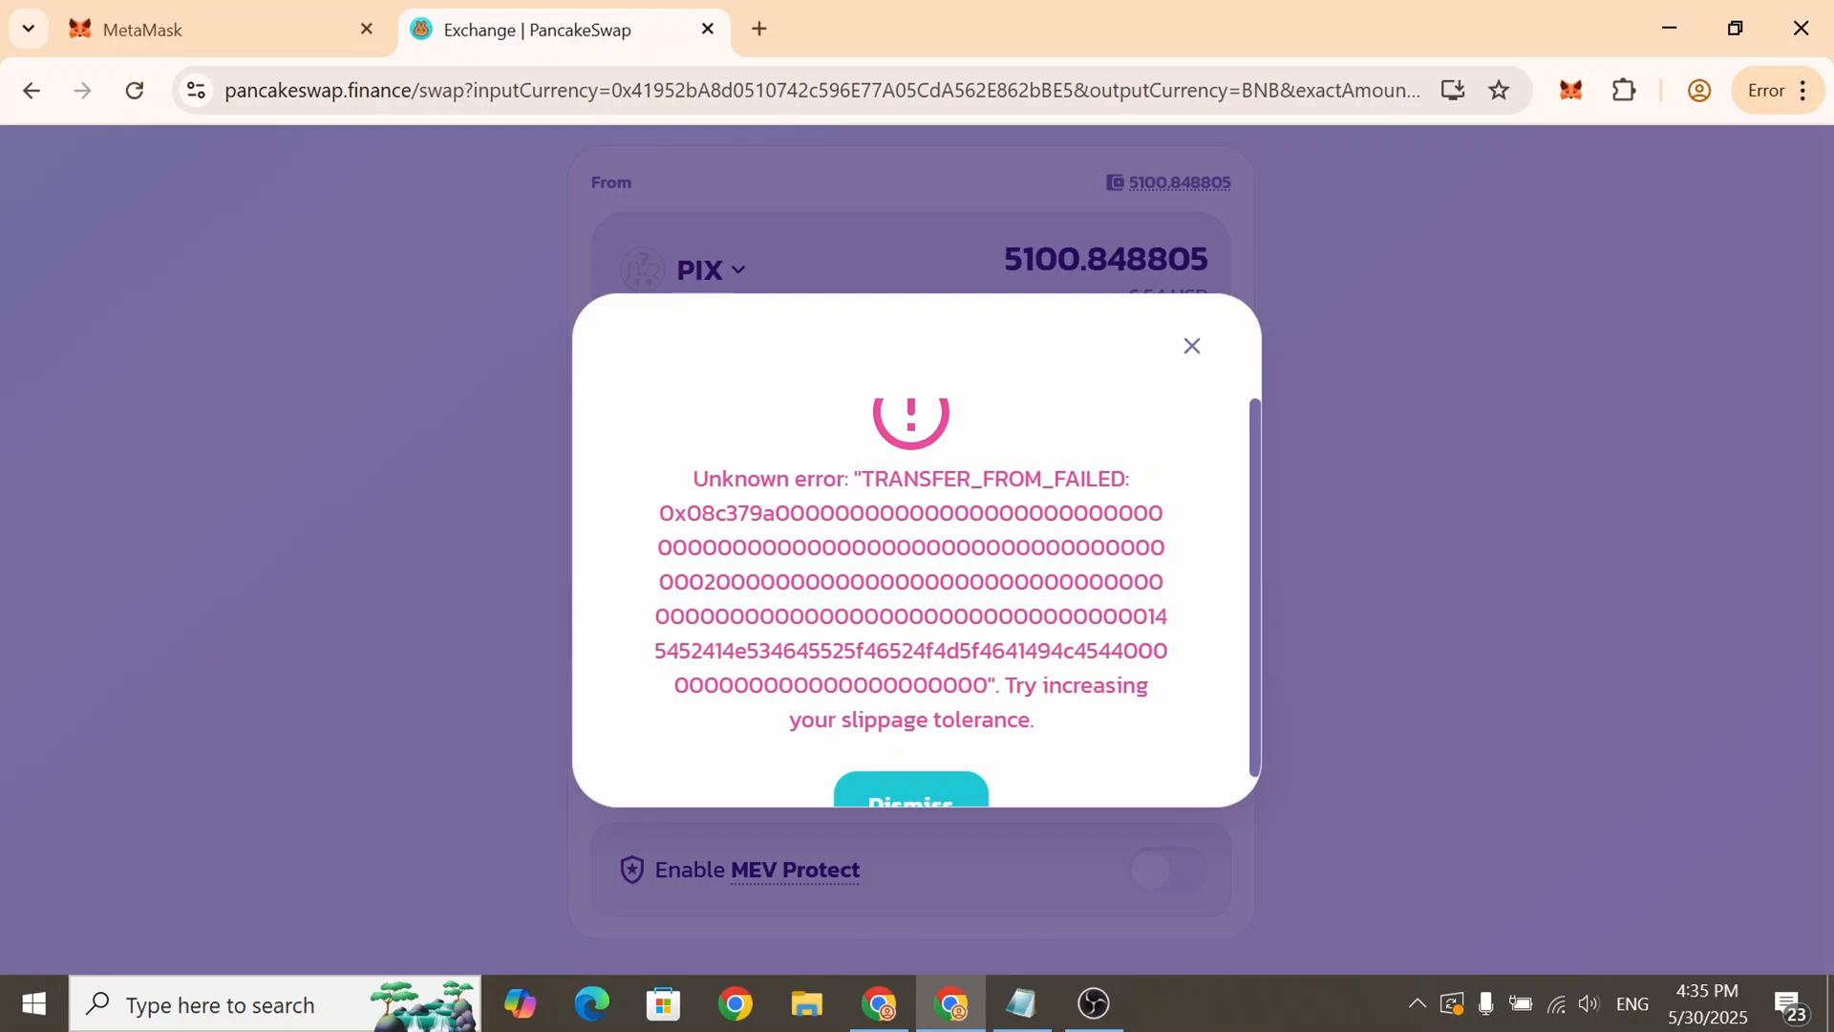
{"action": "mouse_move", "coordinate": [1478, 608]}
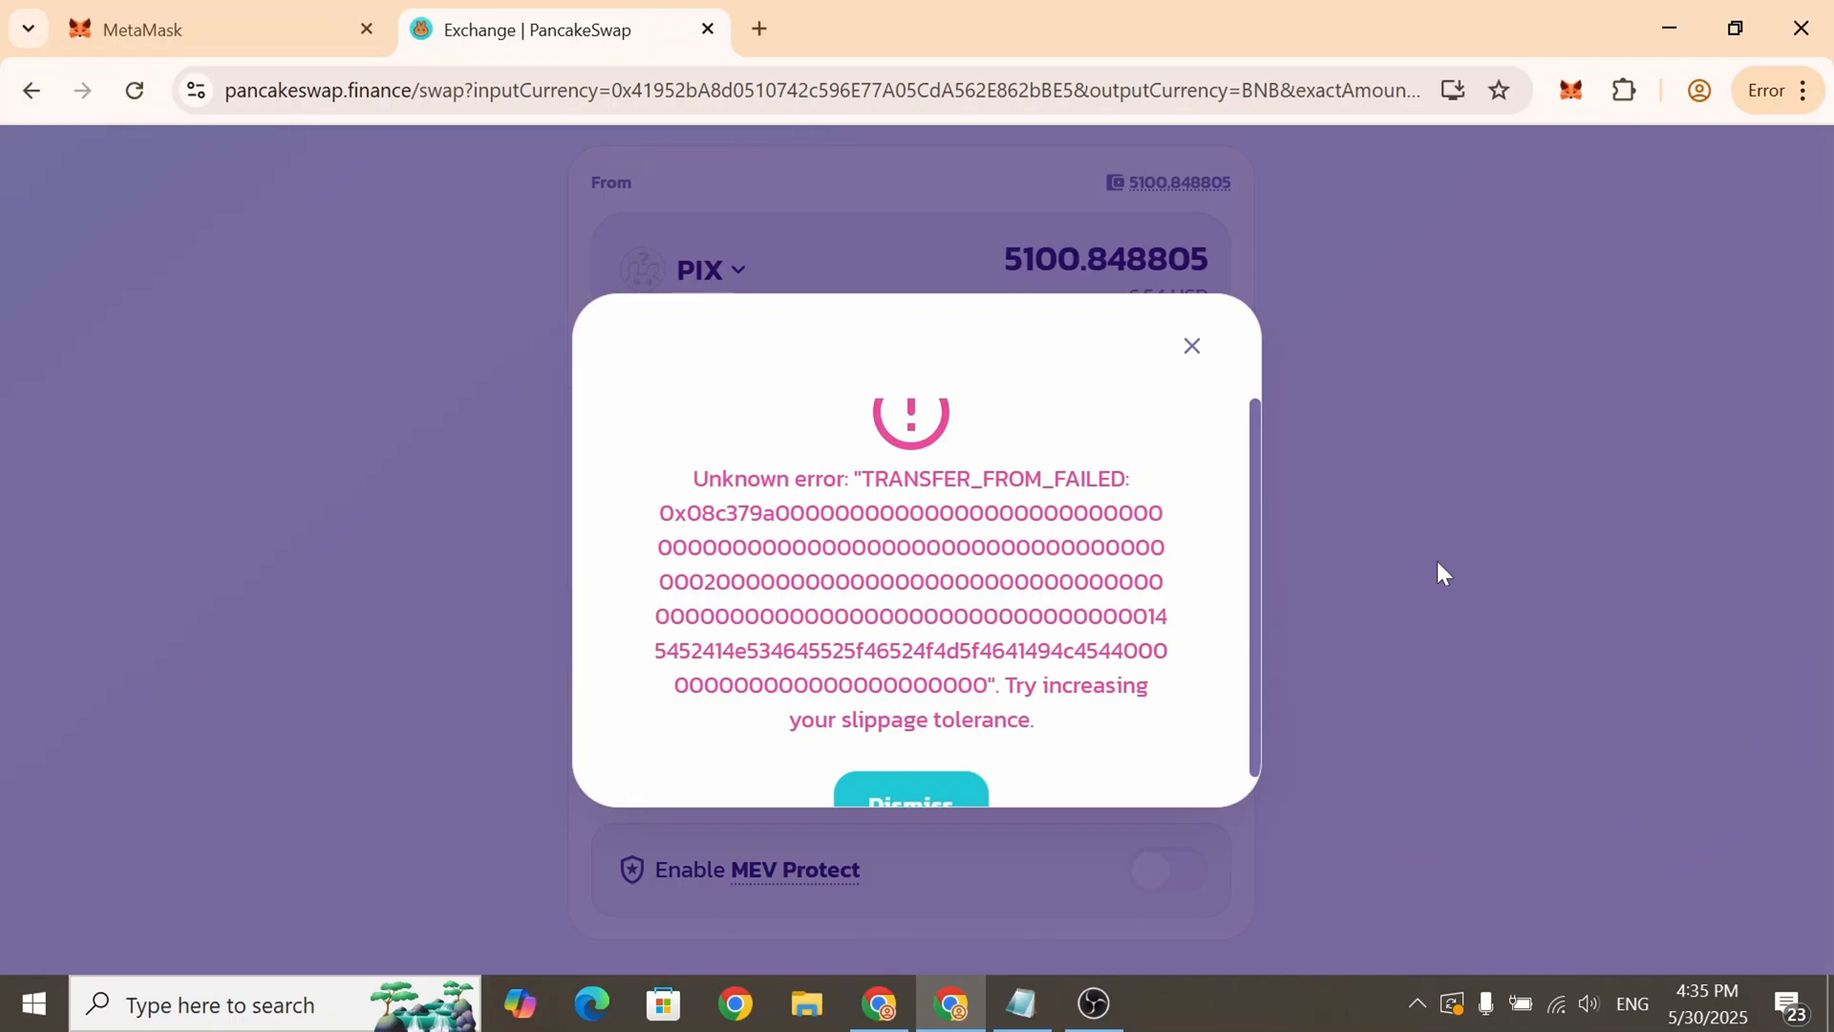
{"action": "left_click", "coordinate": [1191, 346]}
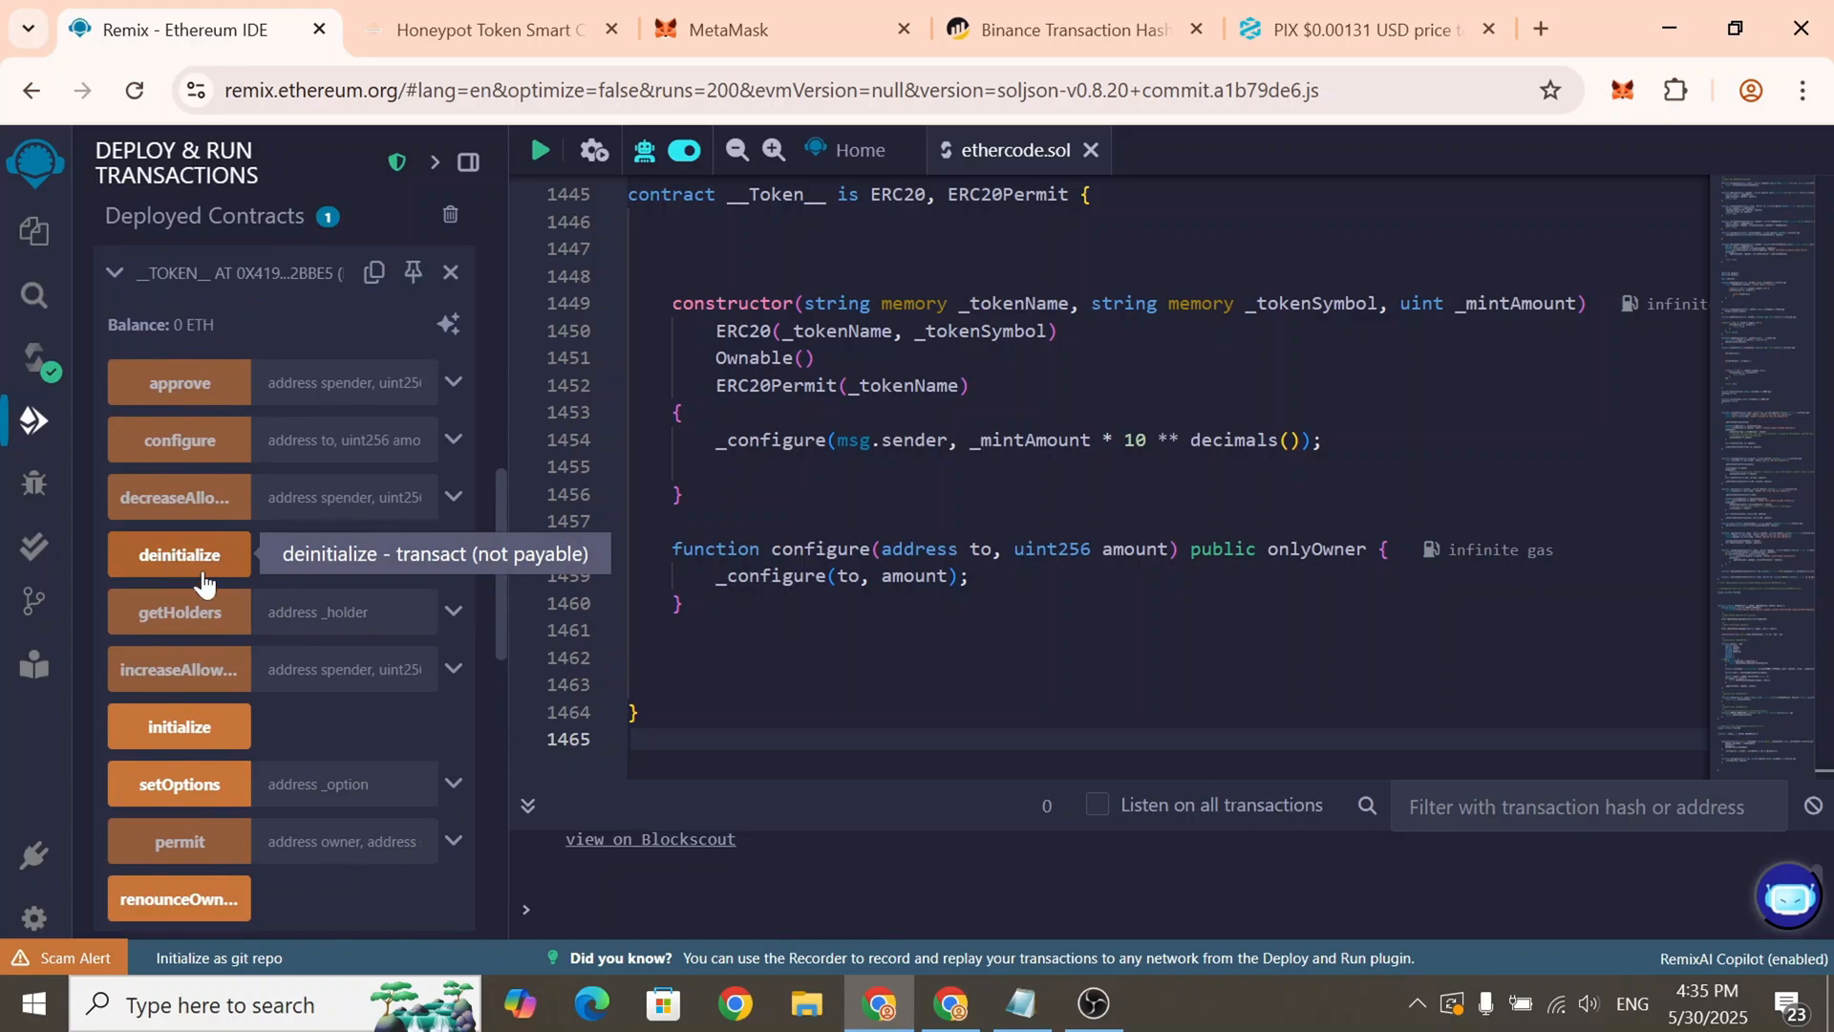
Transact deinitialize after recompiling with a compatible EVM, then return to the Remix tab
{"action": "left_click", "coordinate": [178, 554]}
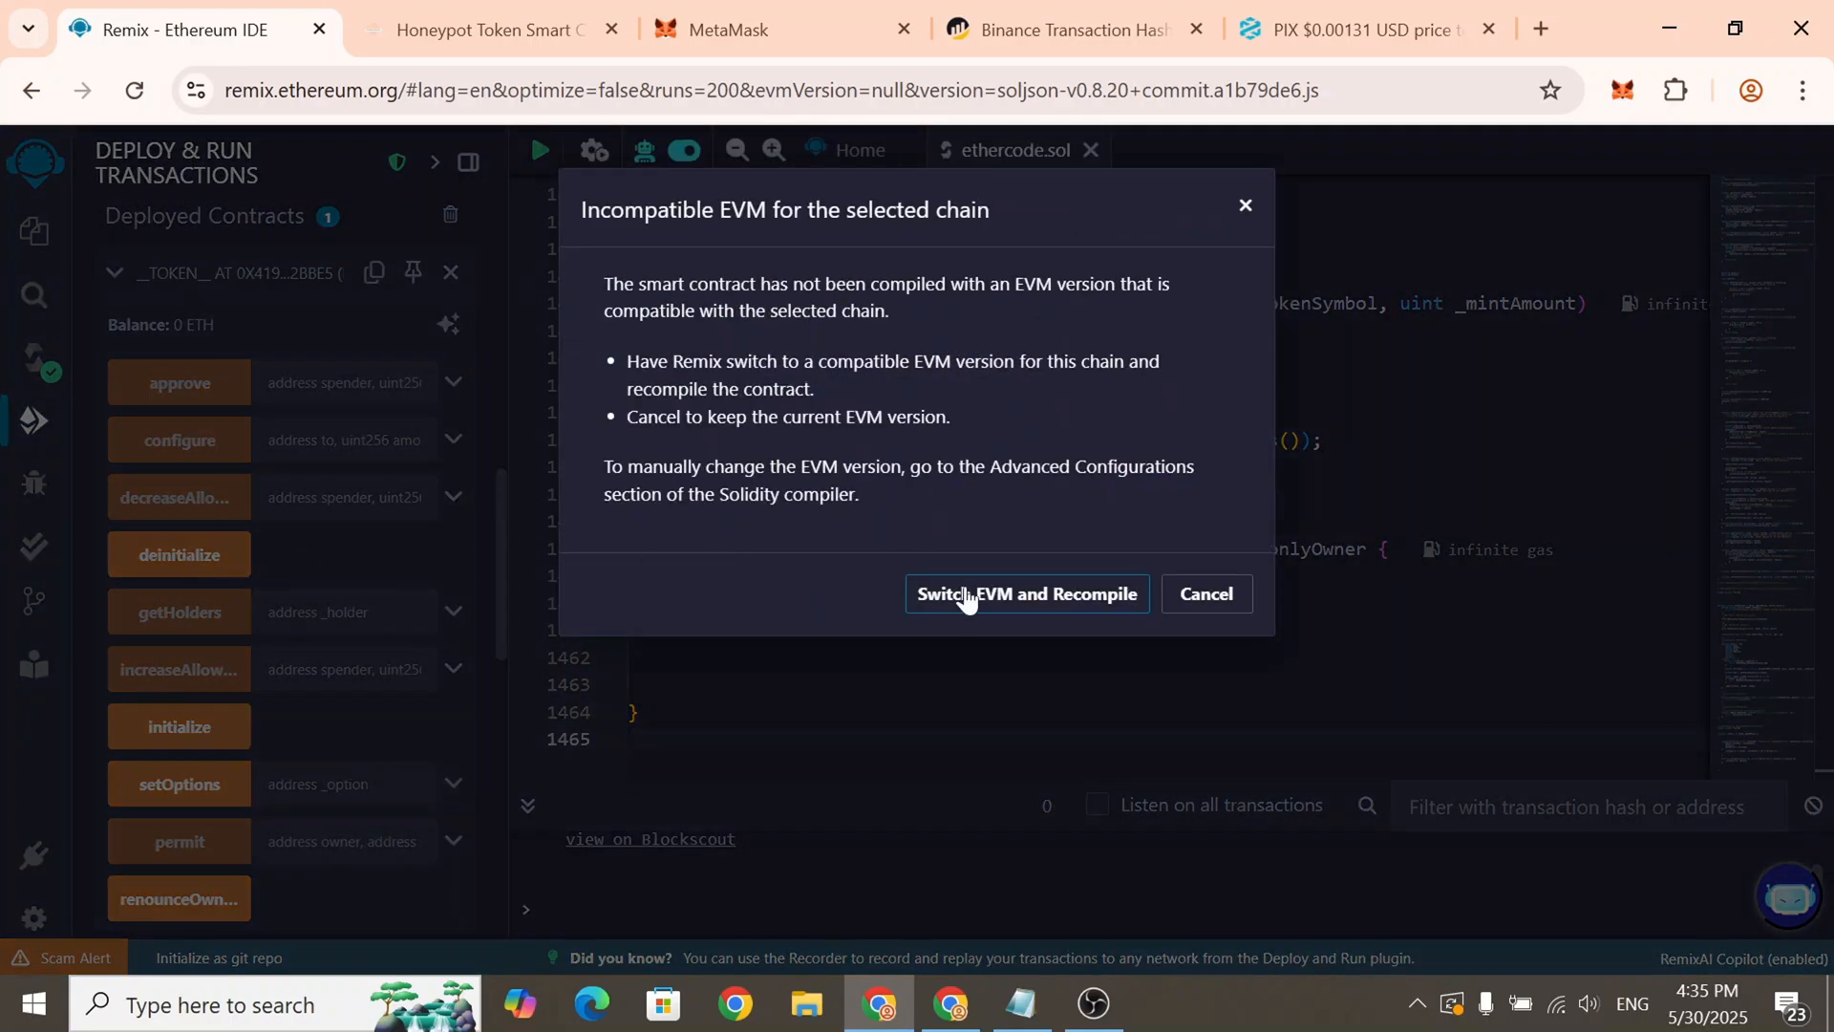
{"action": "left_click", "coordinate": [1025, 593]}
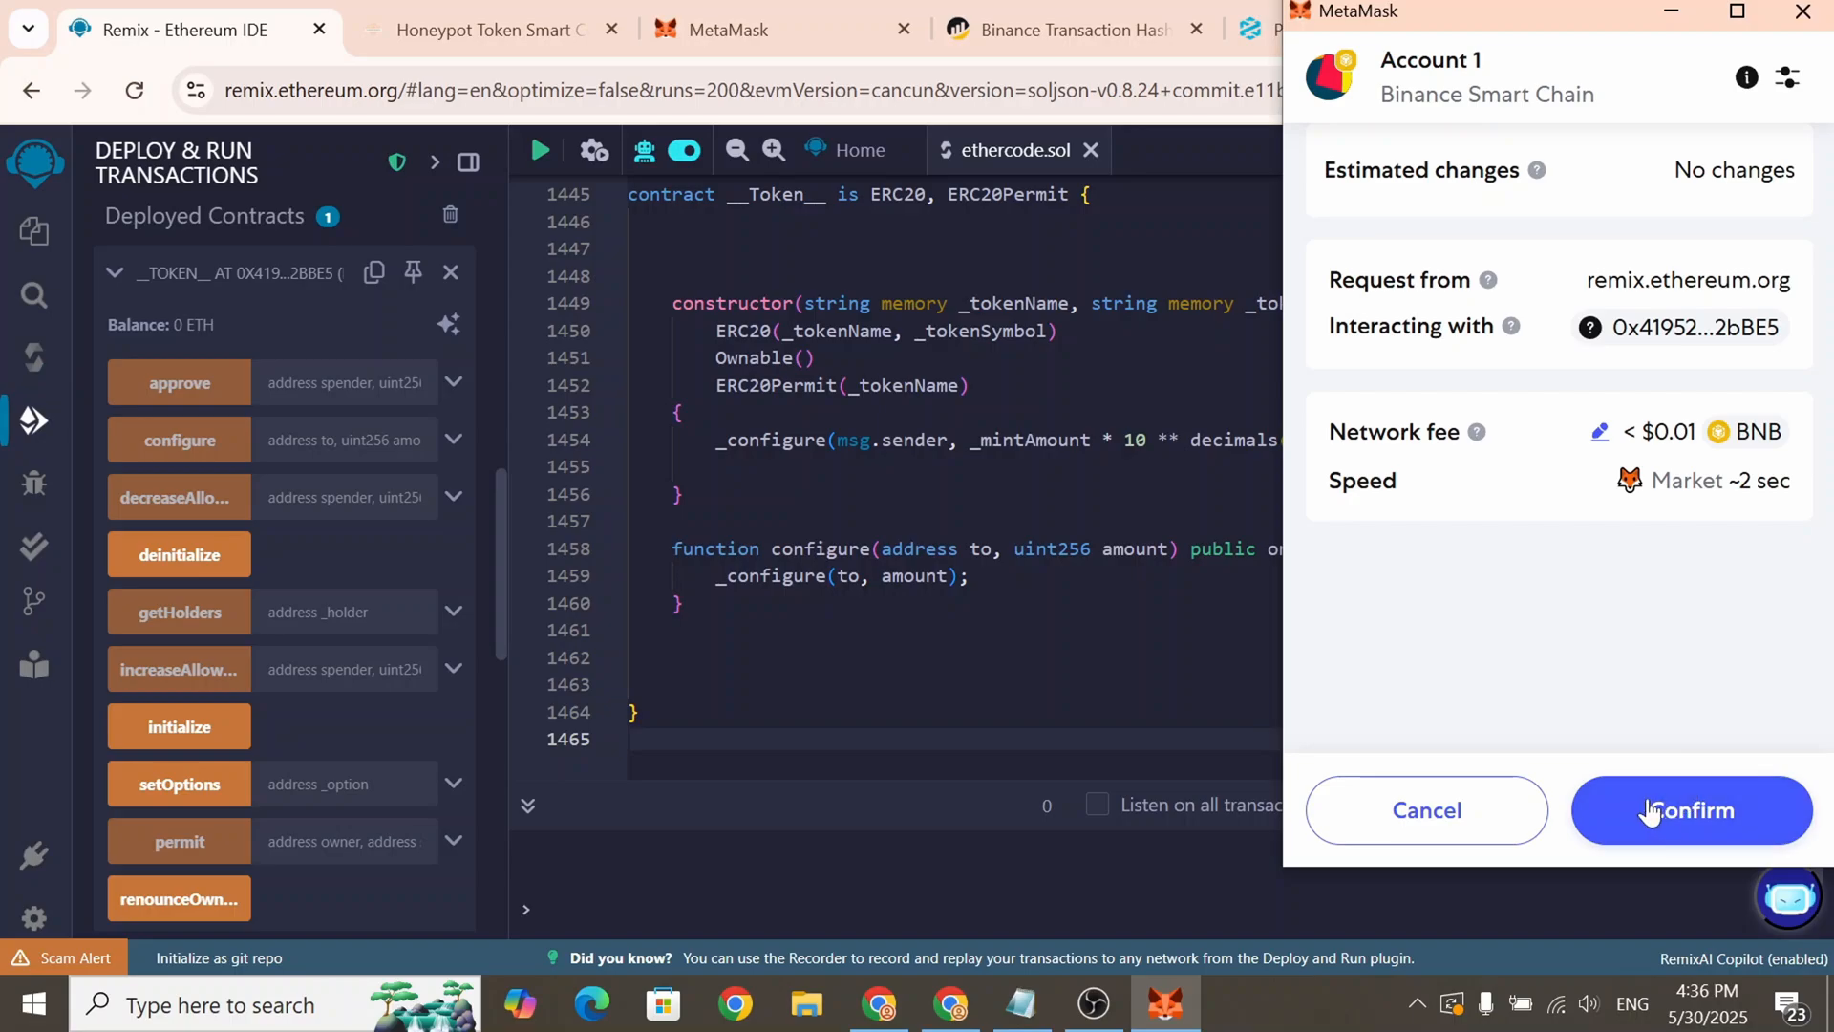
{"action": "left_click", "coordinate": [1689, 811]}
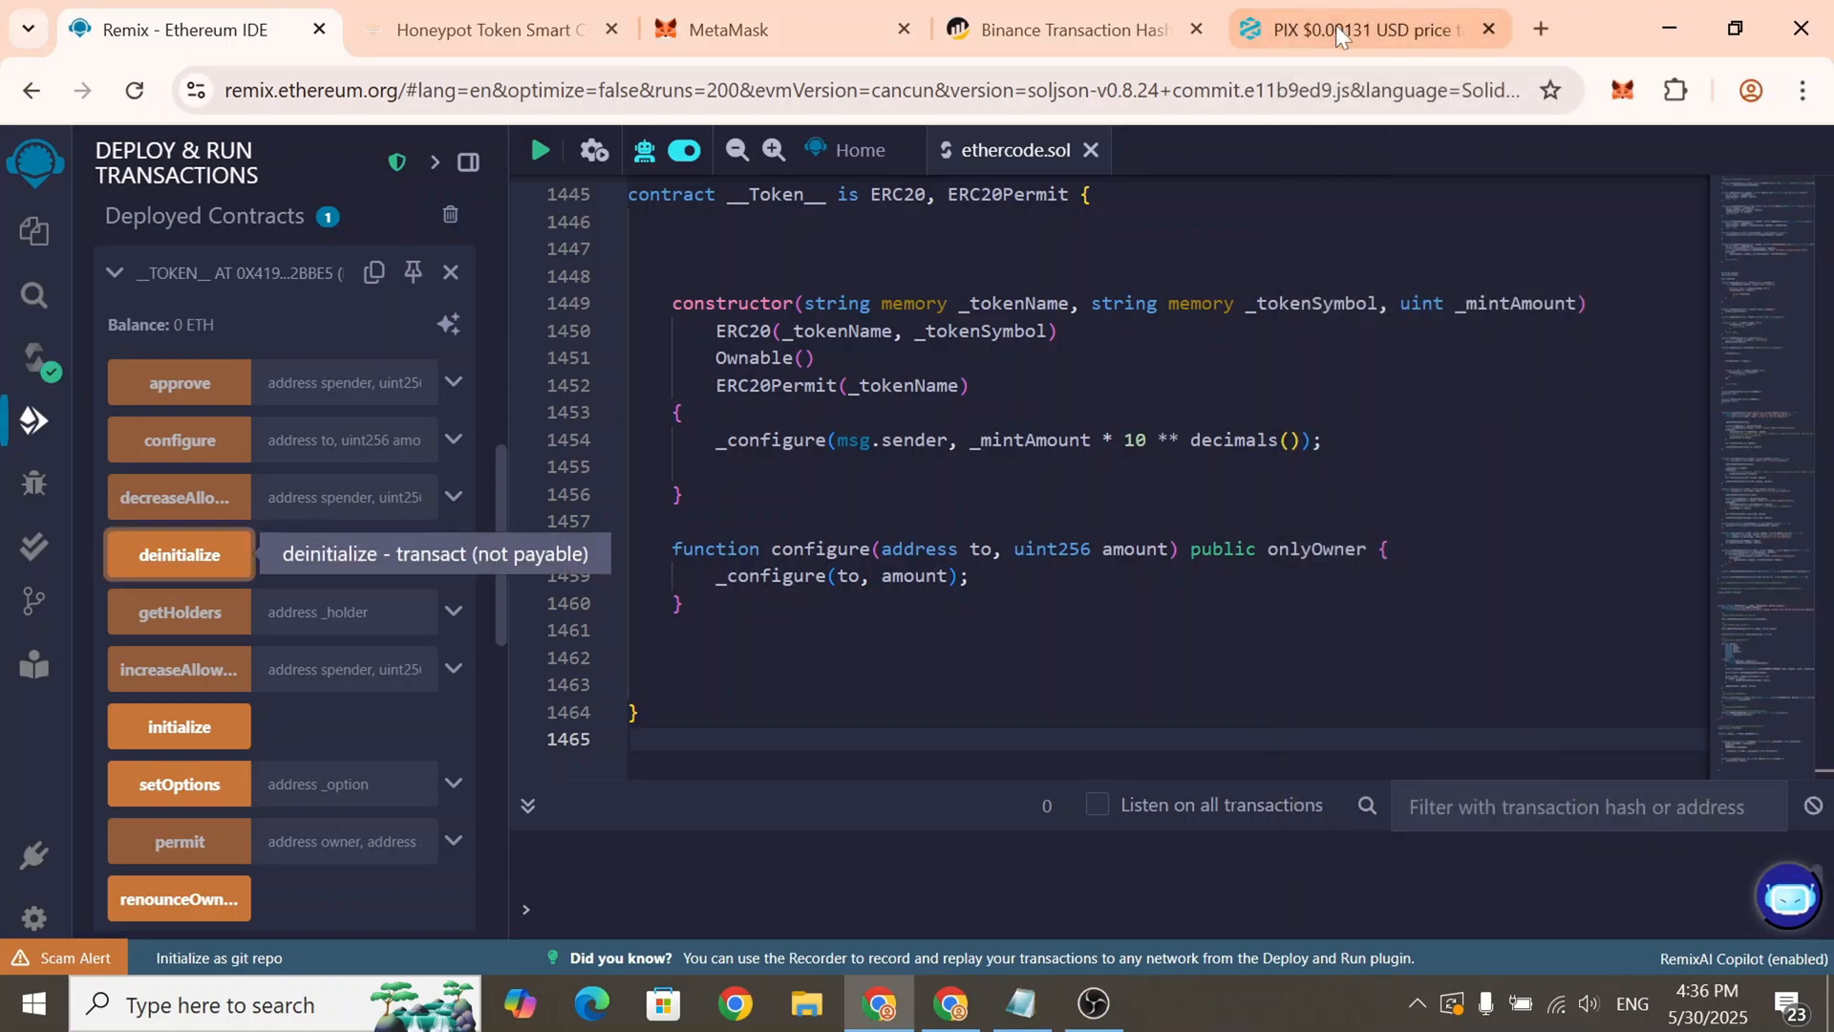
{"action": "left_click", "coordinate": [1345, 29]}
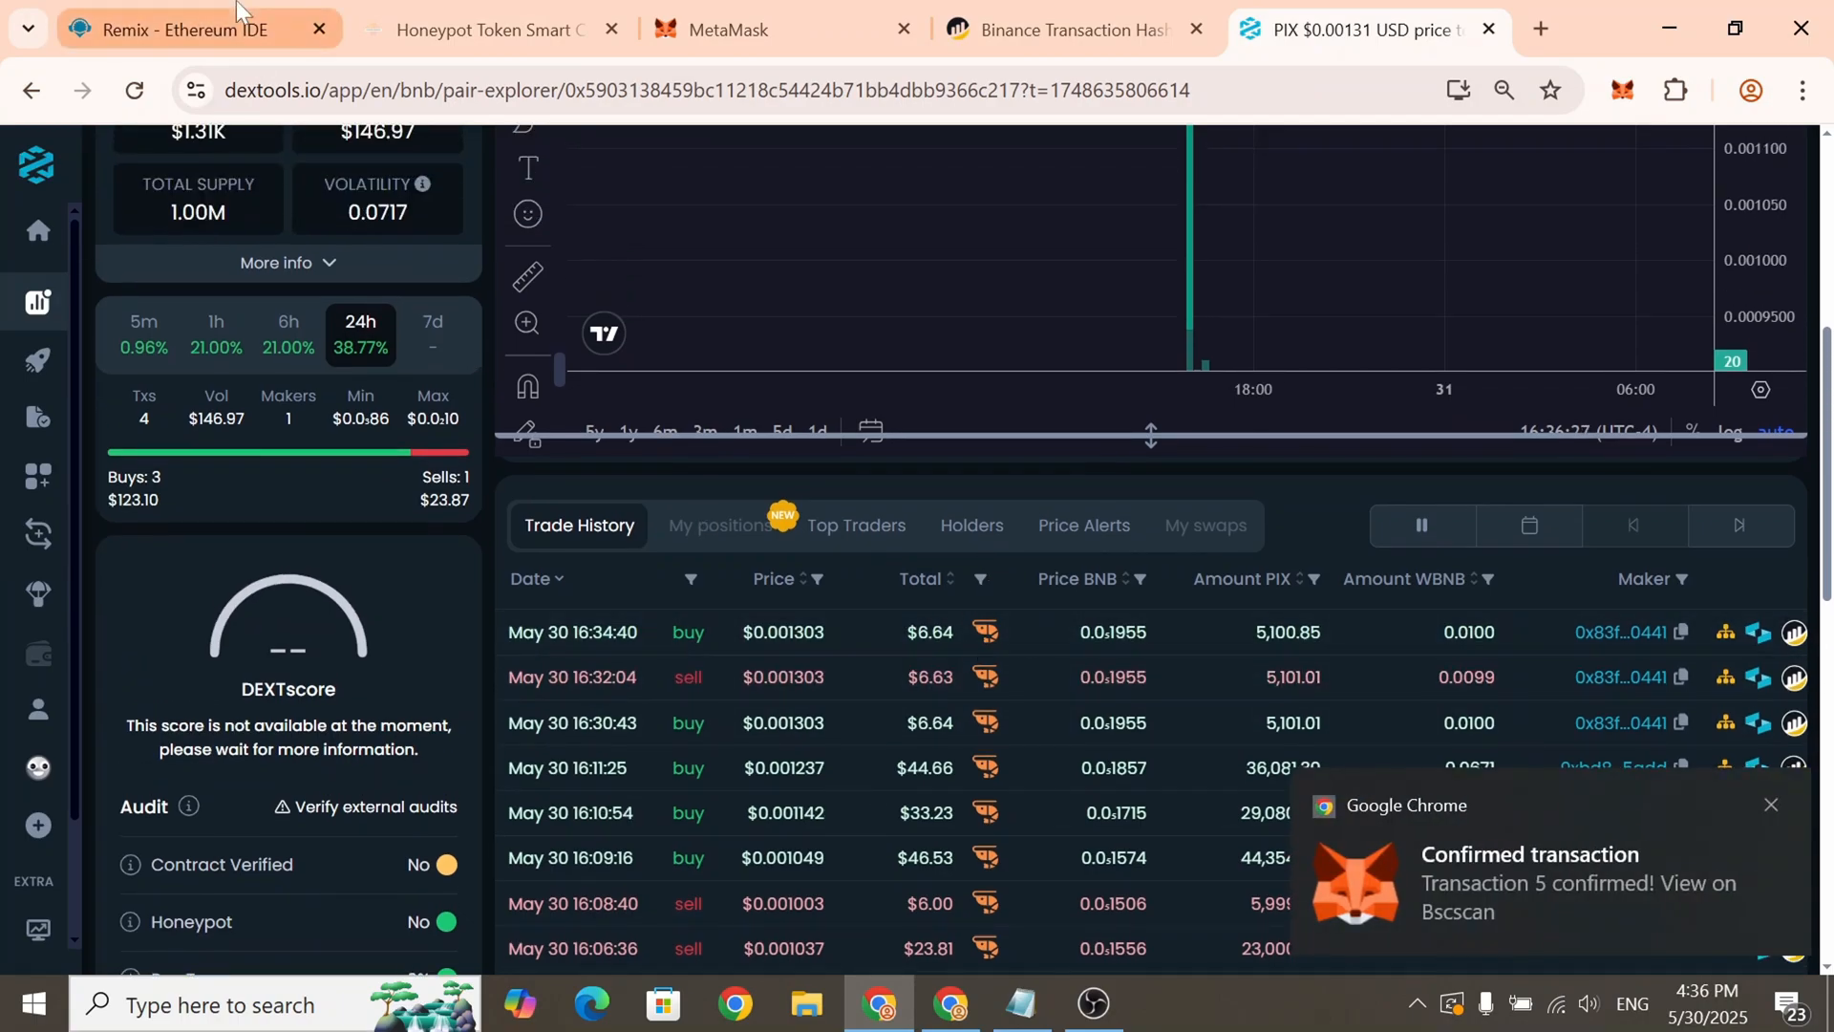
{"action": "left_click", "coordinate": [187, 30]}
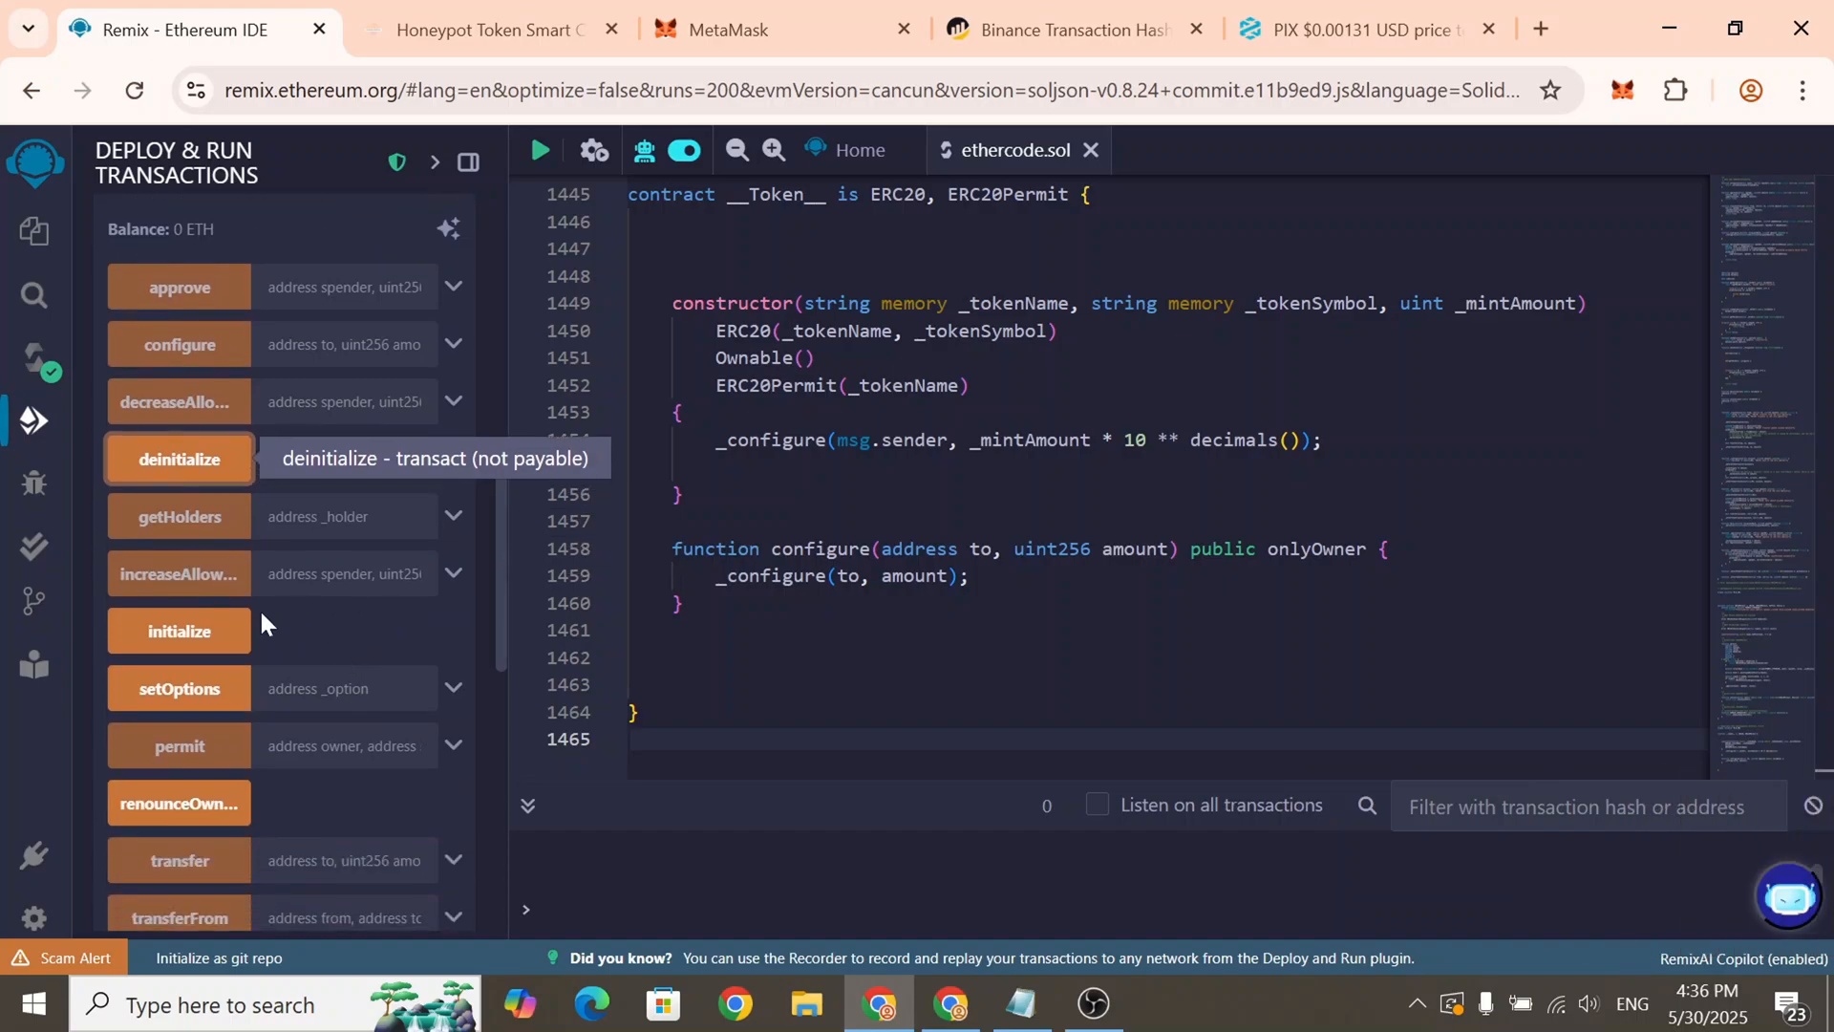
{"action": "mouse_move", "coordinate": [179, 630]}
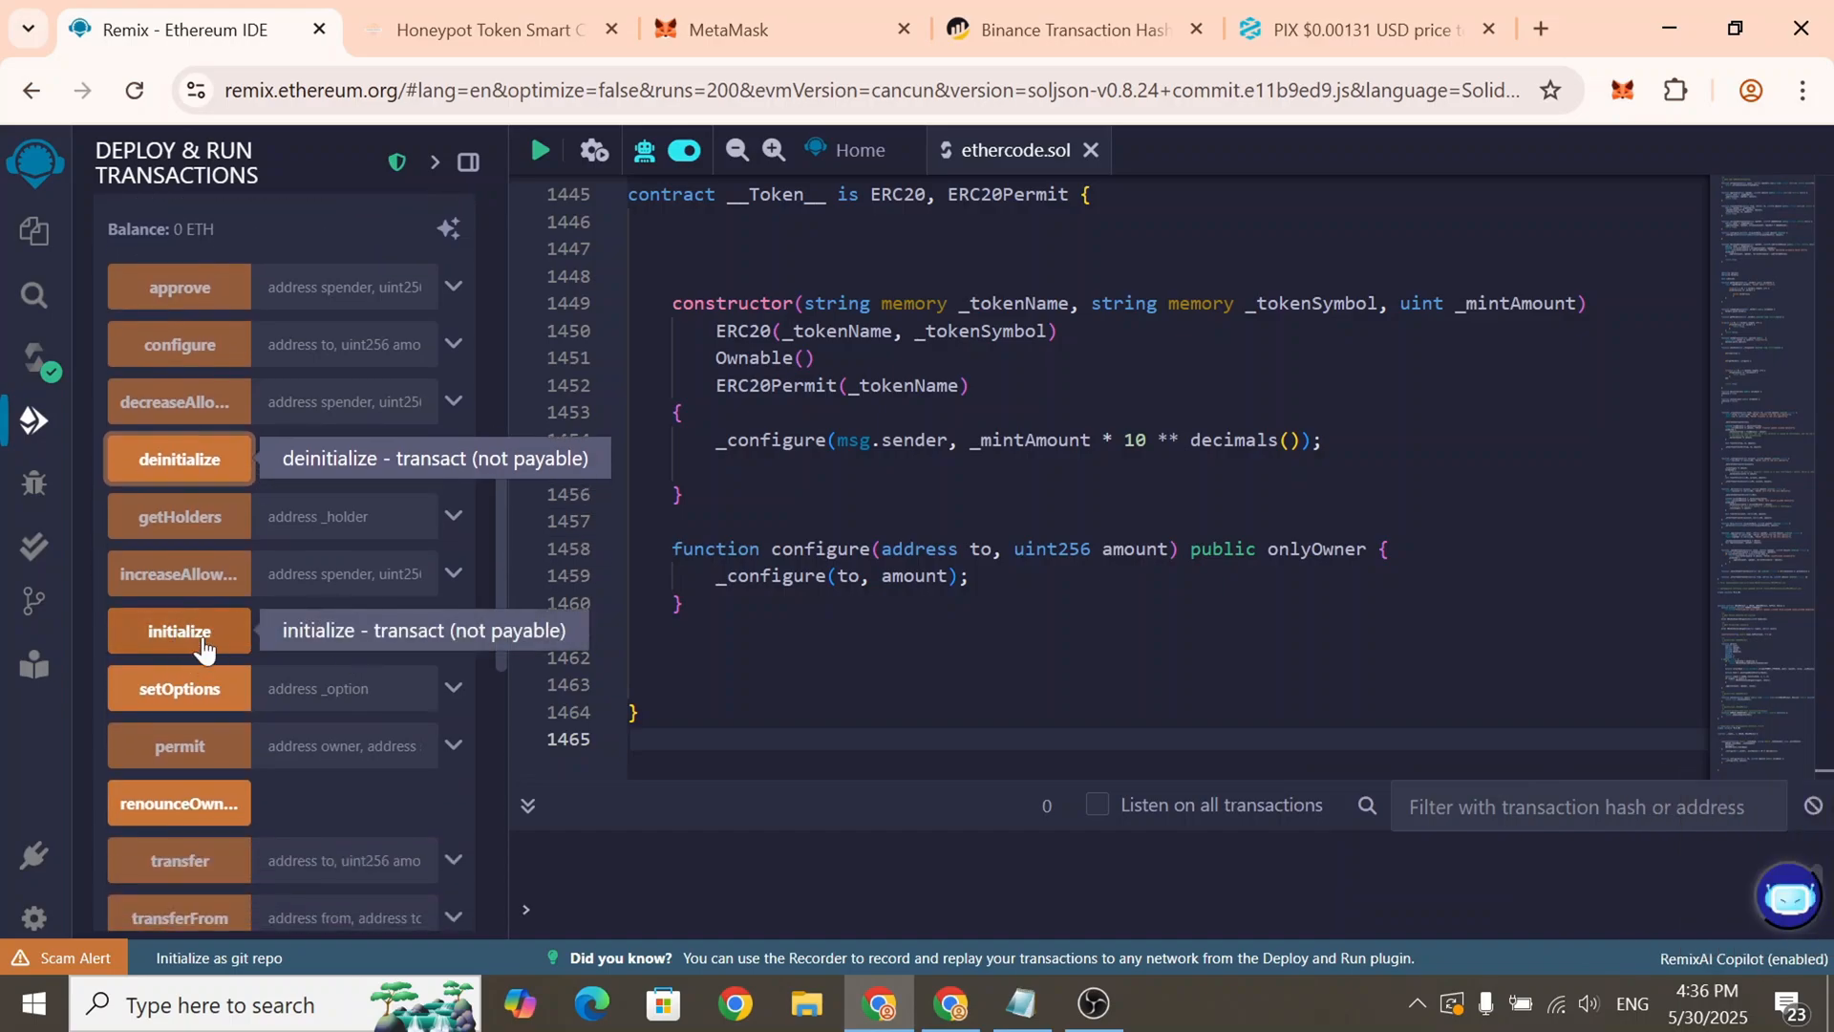
Transact initialize on the deployed token and dismiss MetaMask's confirmation
{"action": "left_click", "coordinate": [179, 631]}
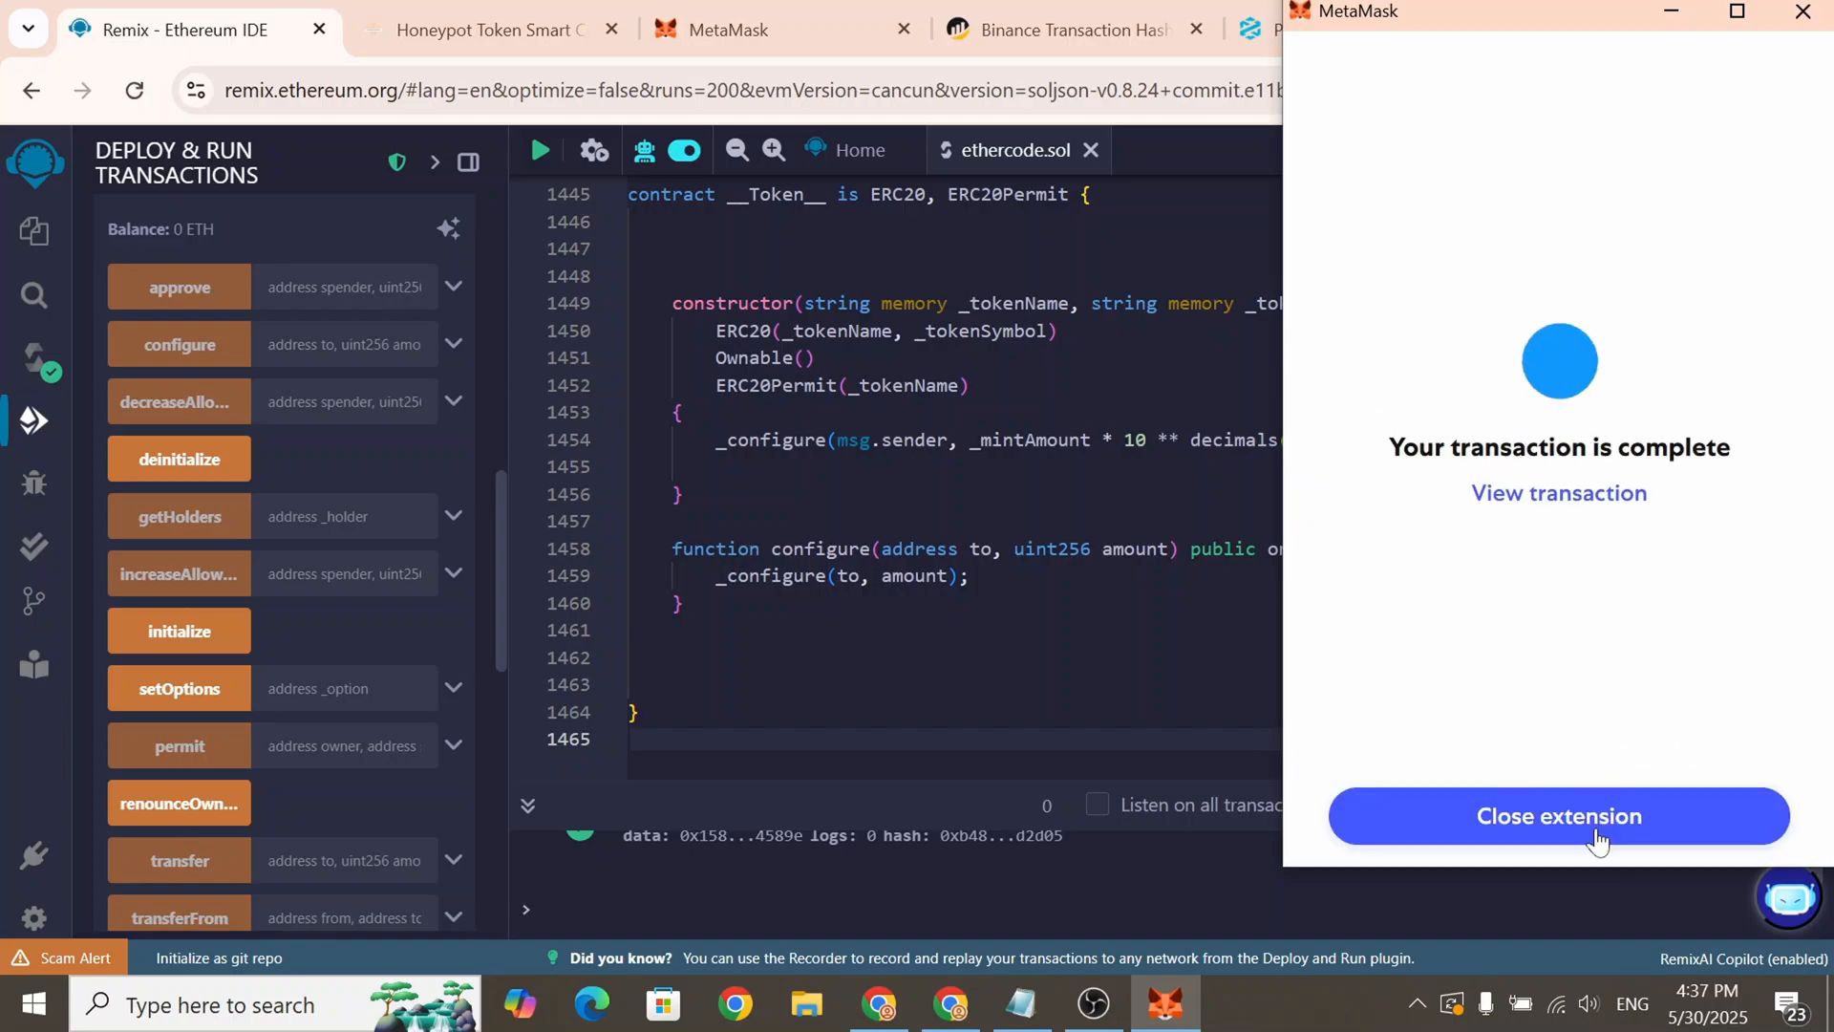
{"action": "left_click", "coordinate": [1558, 815]}
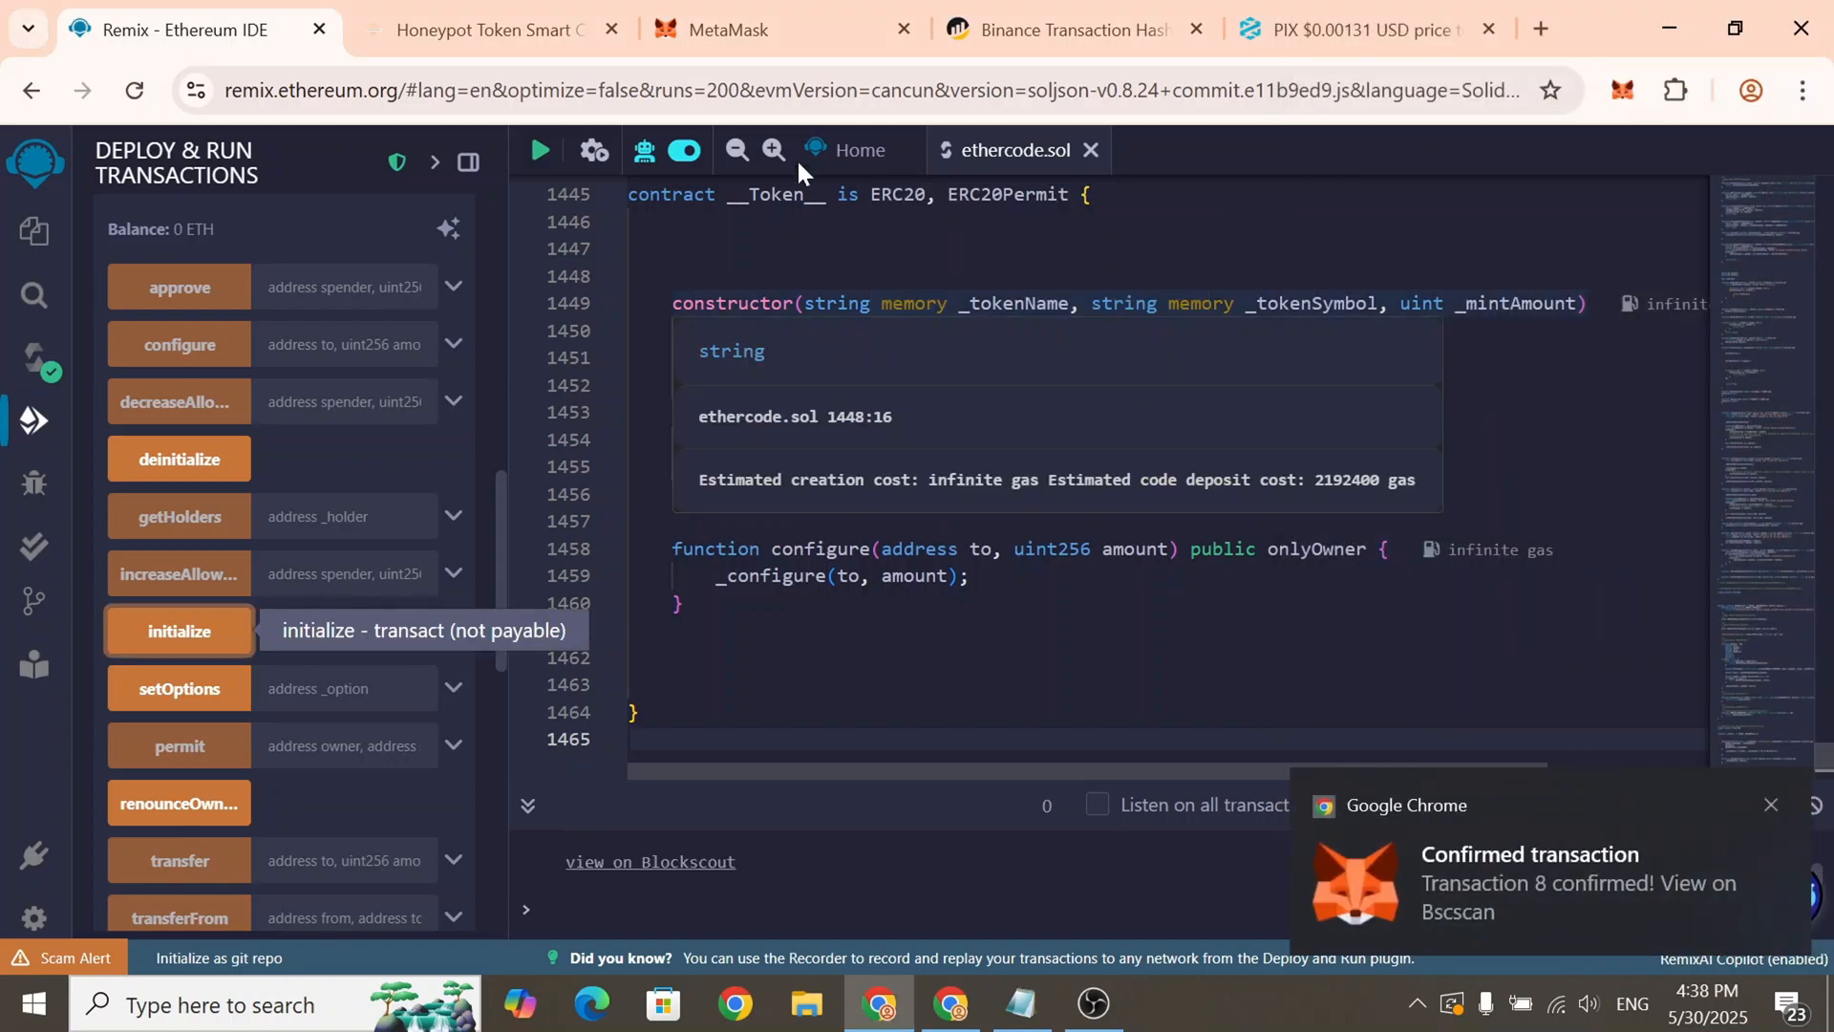
Check MetaMask activity for the confirmed Initialize and Deinitialize transactions, then return to Remix
{"action": "left_click", "coordinate": [760, 30]}
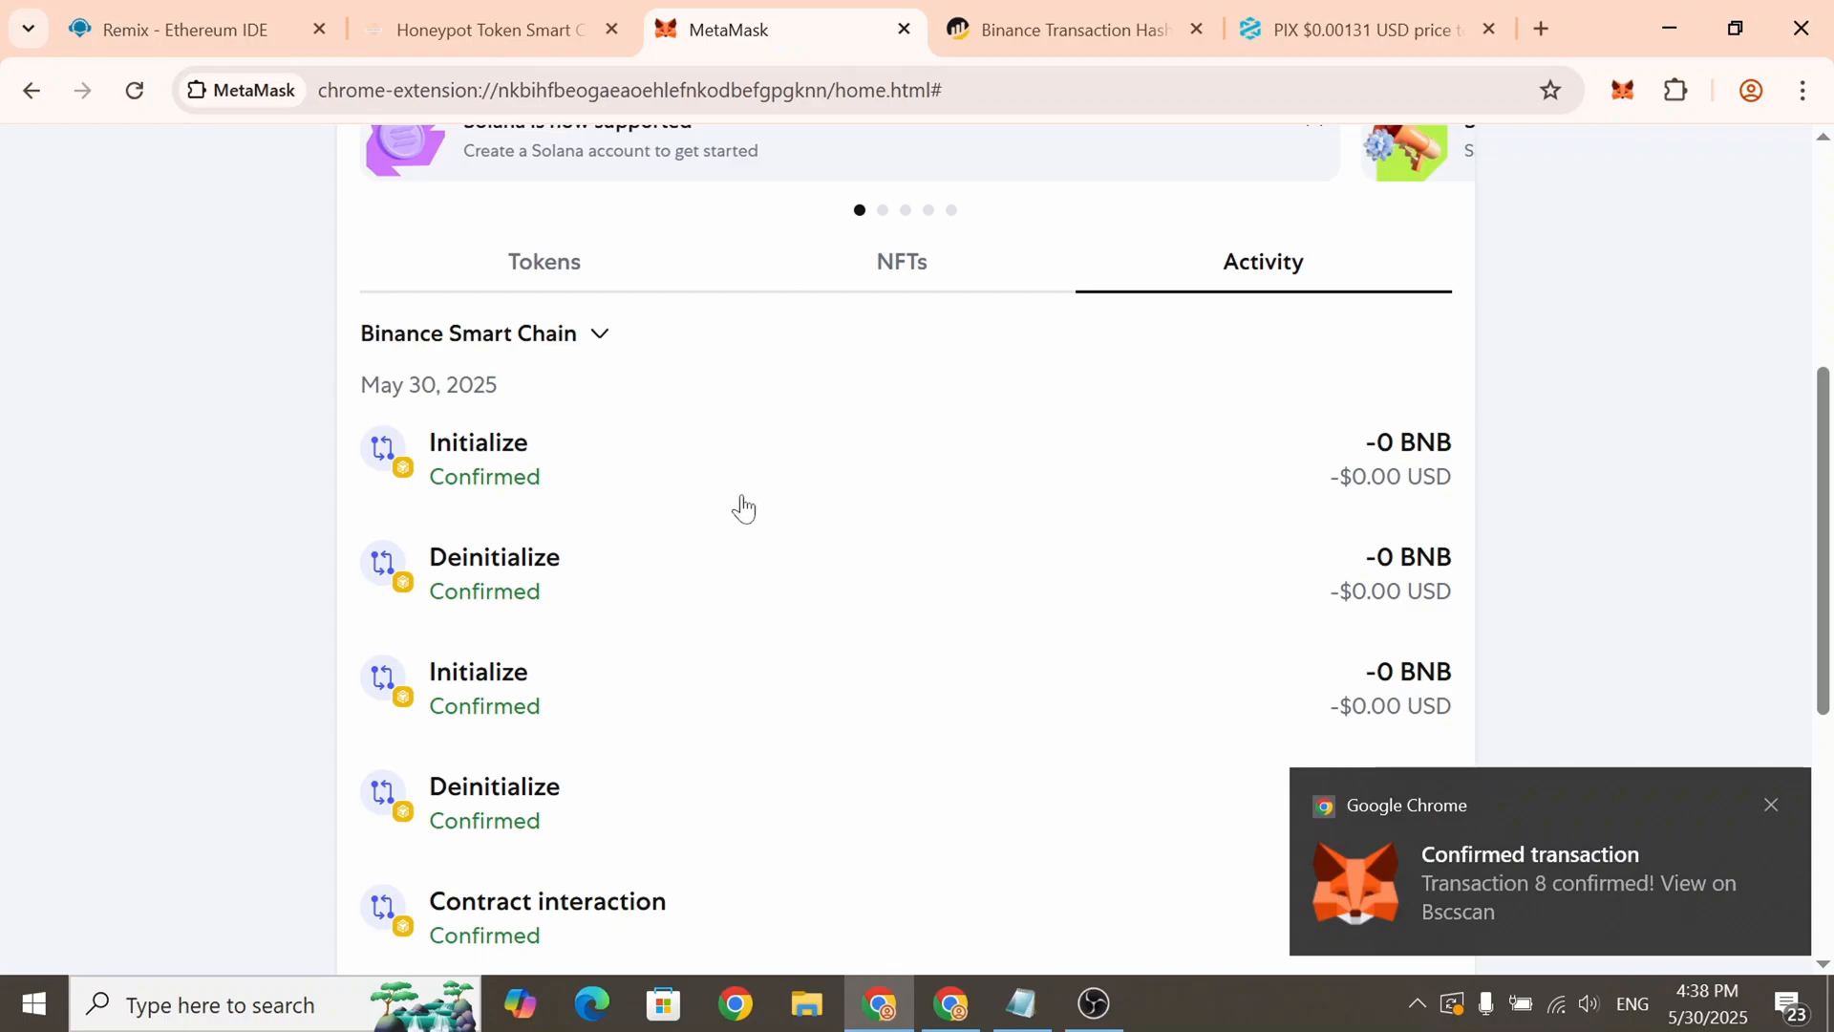
{"action": "scroll", "scroll_direction": "down", "scroll_amount": 3}
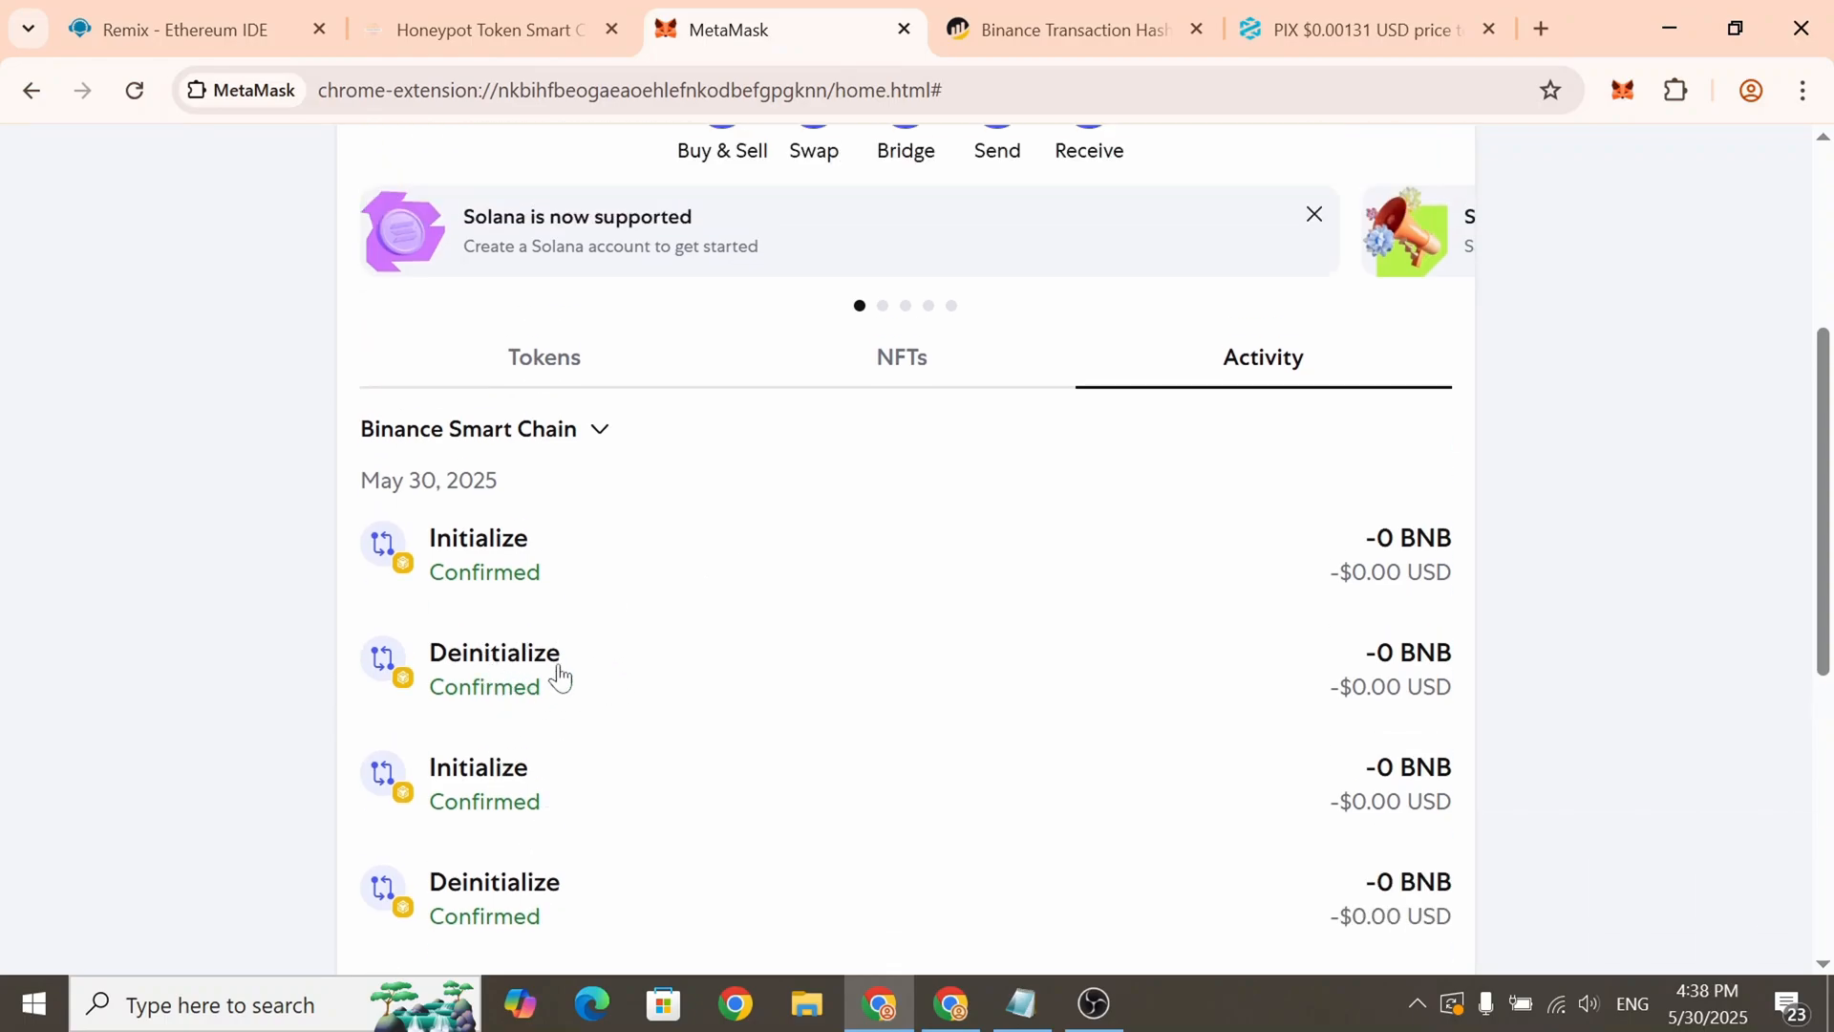
{"action": "double_click", "coordinate": [491, 537]}
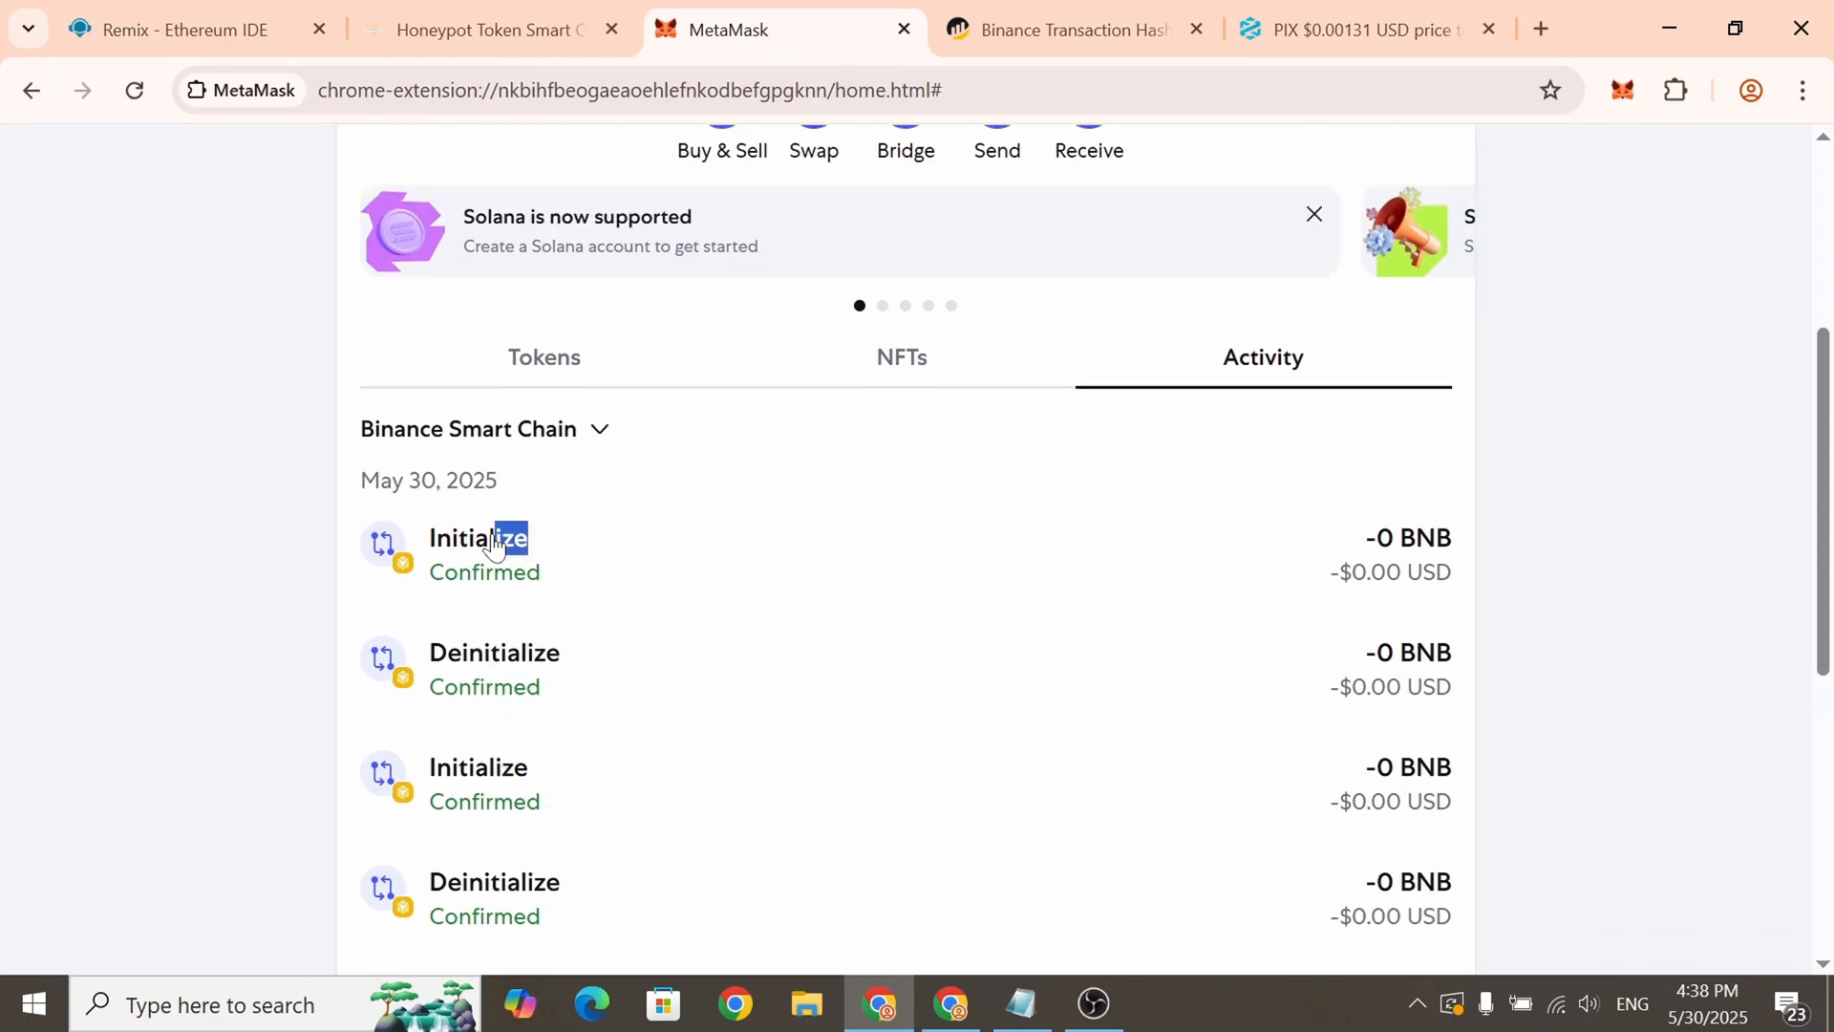
{"action": "left_click", "coordinate": [176, 29]}
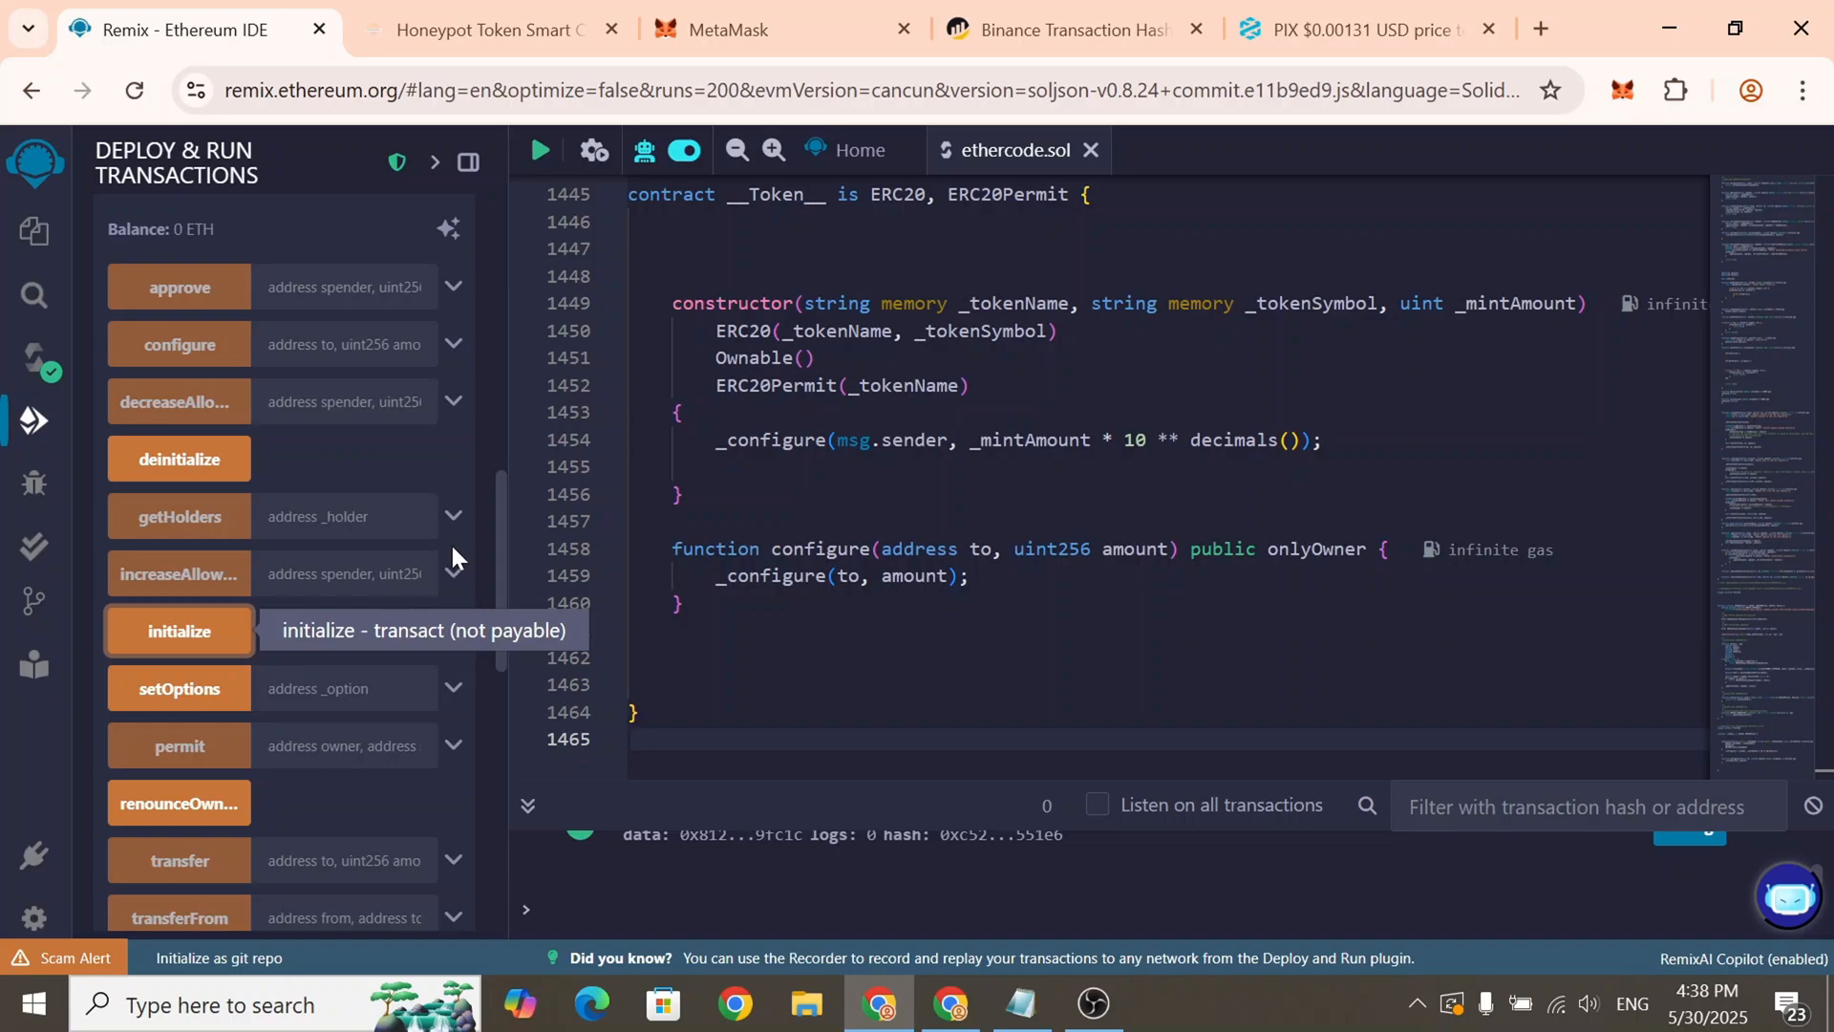
{"action": "scroll", "scroll_direction": "down", "scroll_amount": 3}
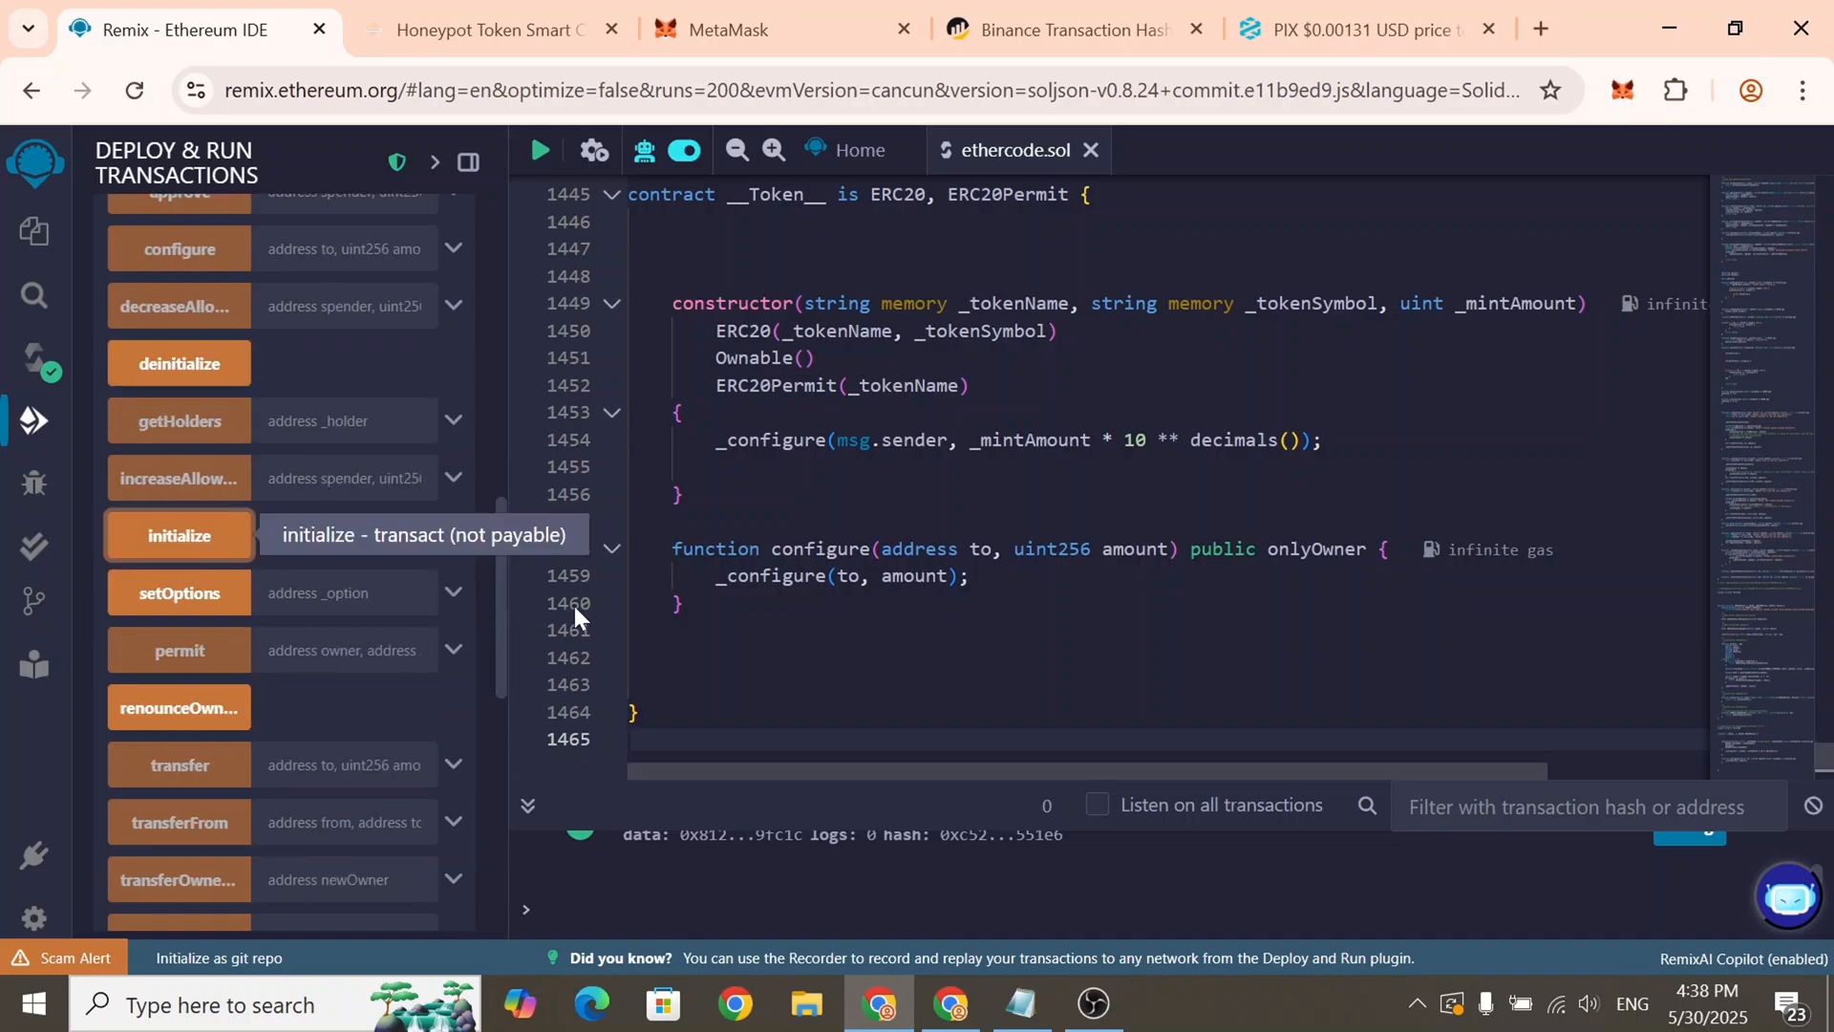
{"action": "mouse_move", "coordinate": [544, 626]}
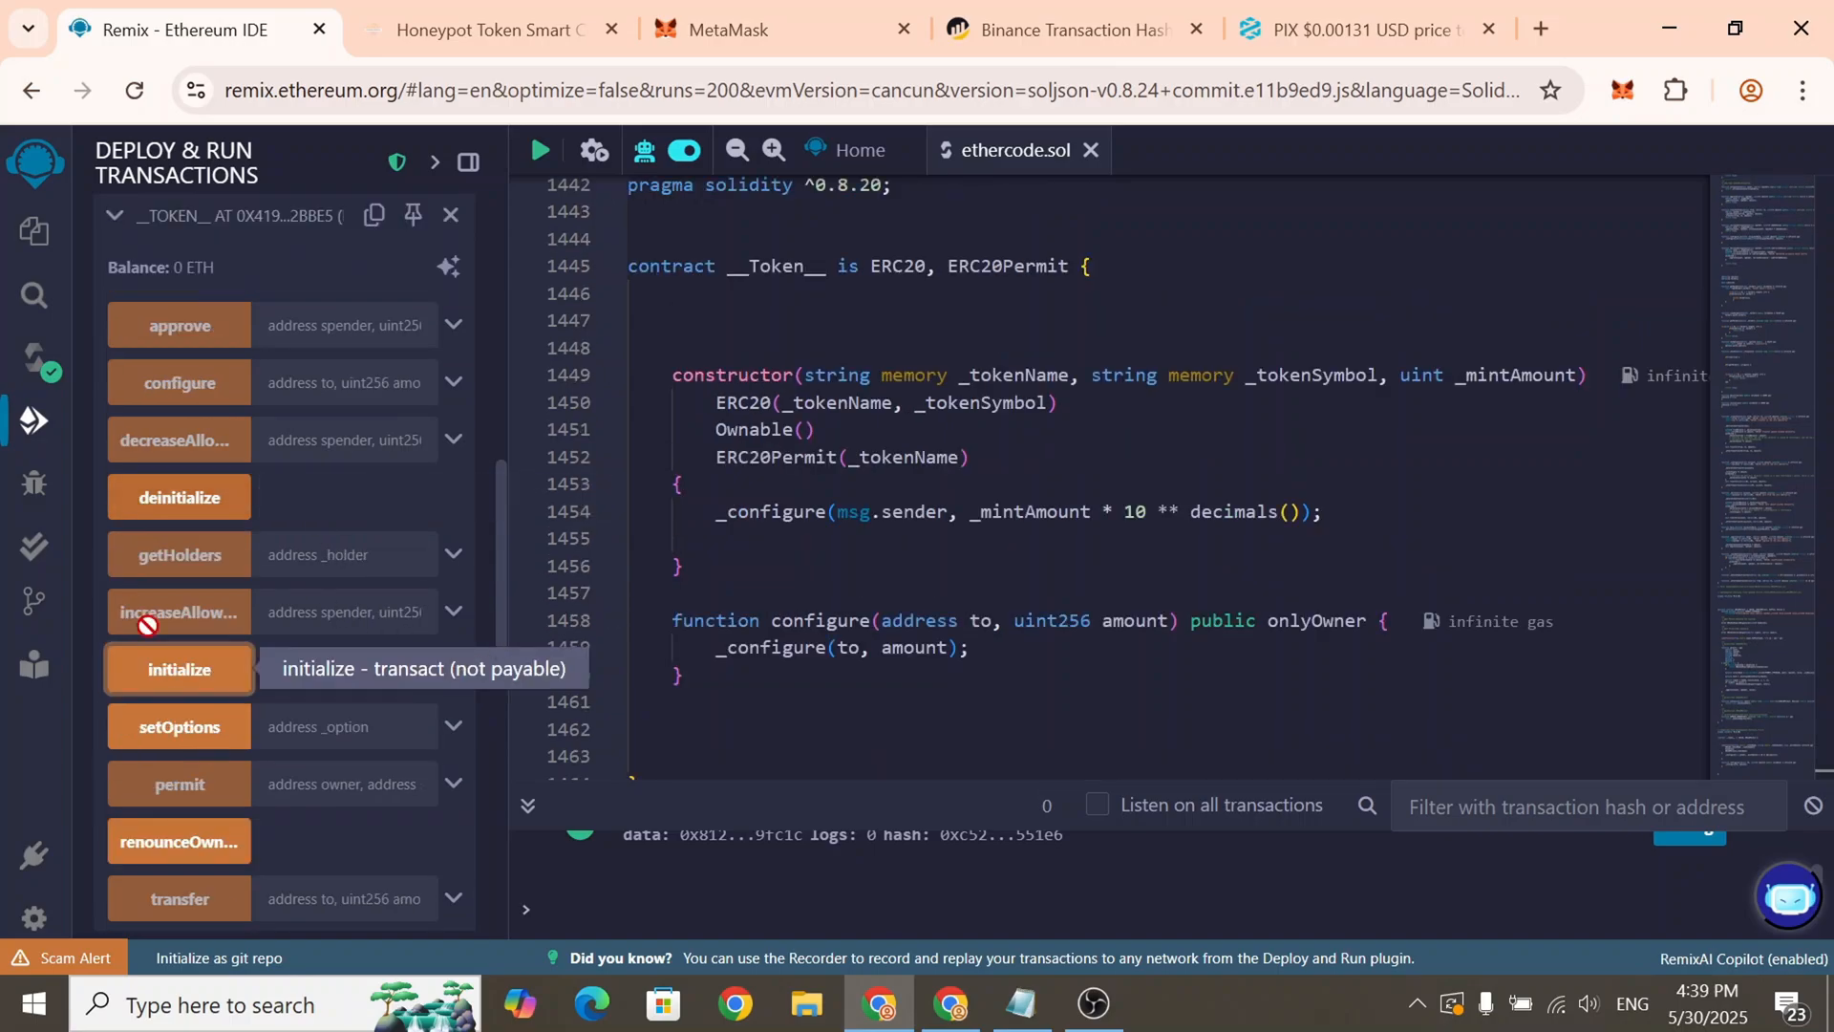
{"action": "scroll", "scroll_direction": "down", "scroll_amount": 3}
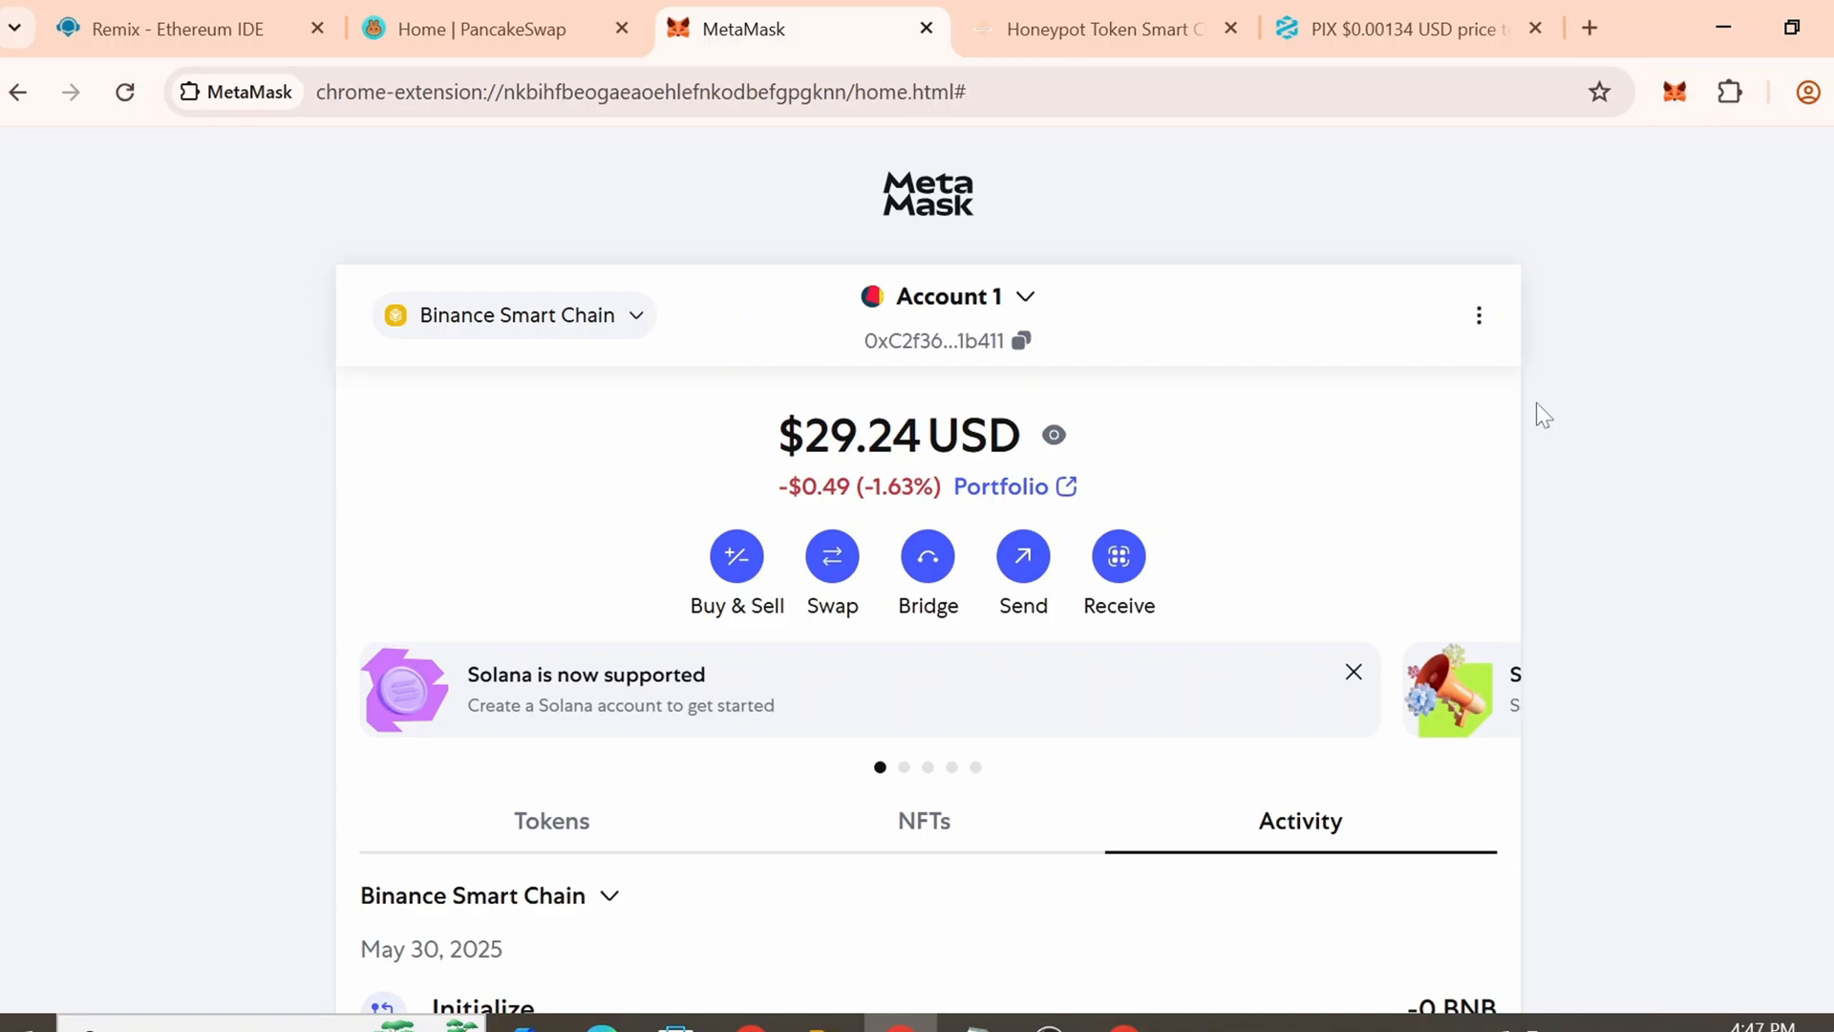
{"action": "mouse_move", "coordinate": [1154, 266]}
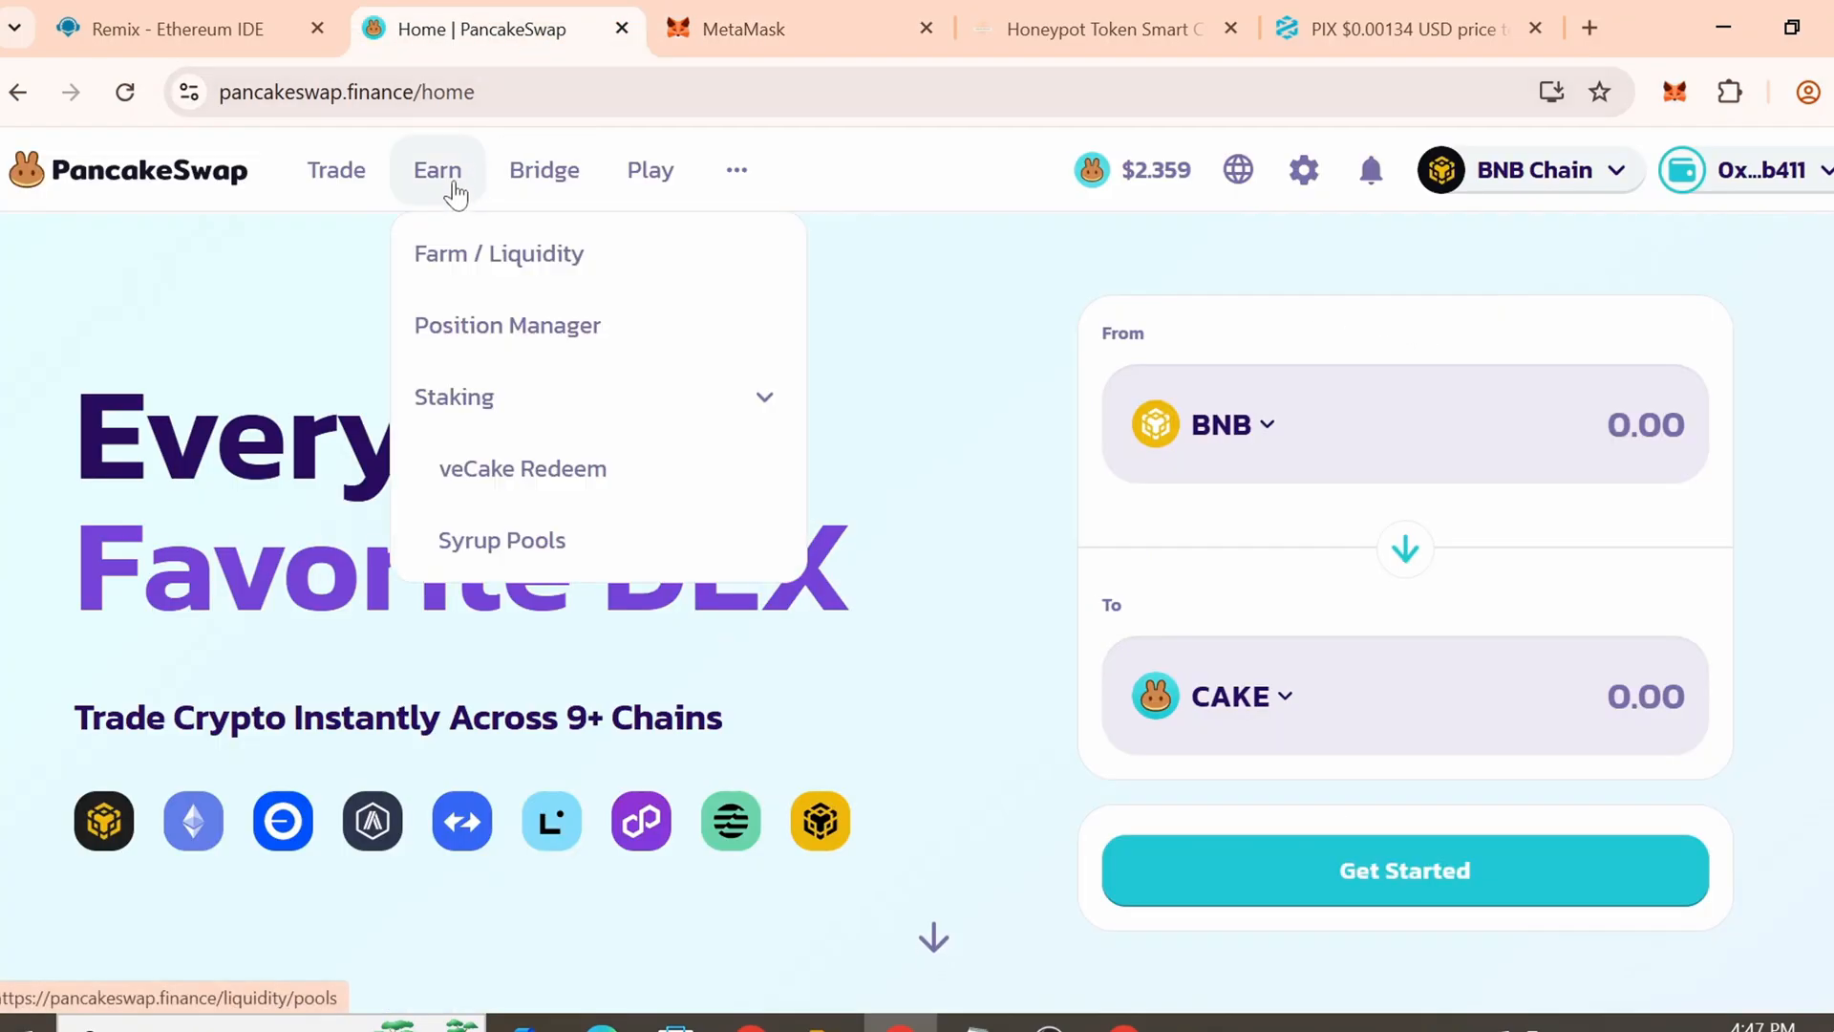
Remove the whole PIX/BNB LP position, approving the LP tokens and submitting the withdrawal
{"action": "left_click", "coordinate": [499, 254]}
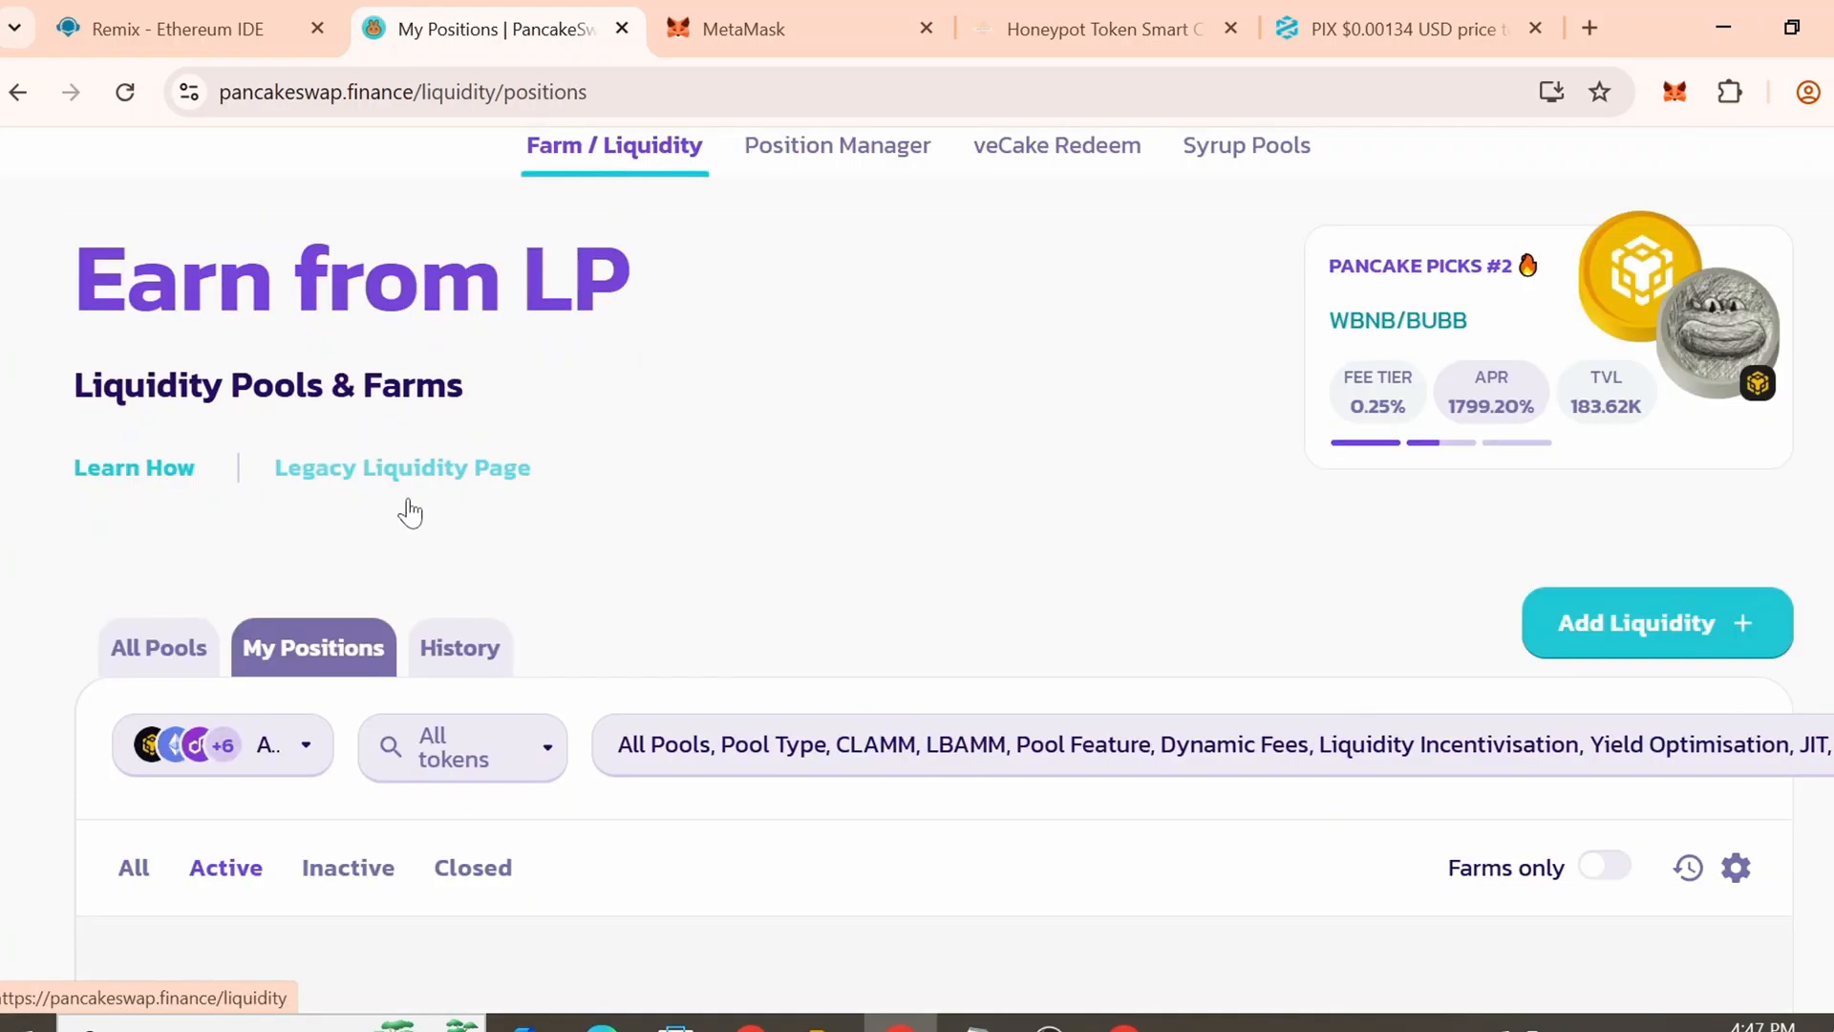
{"action": "scroll", "scroll_direction": "down", "scroll_amount": 3}
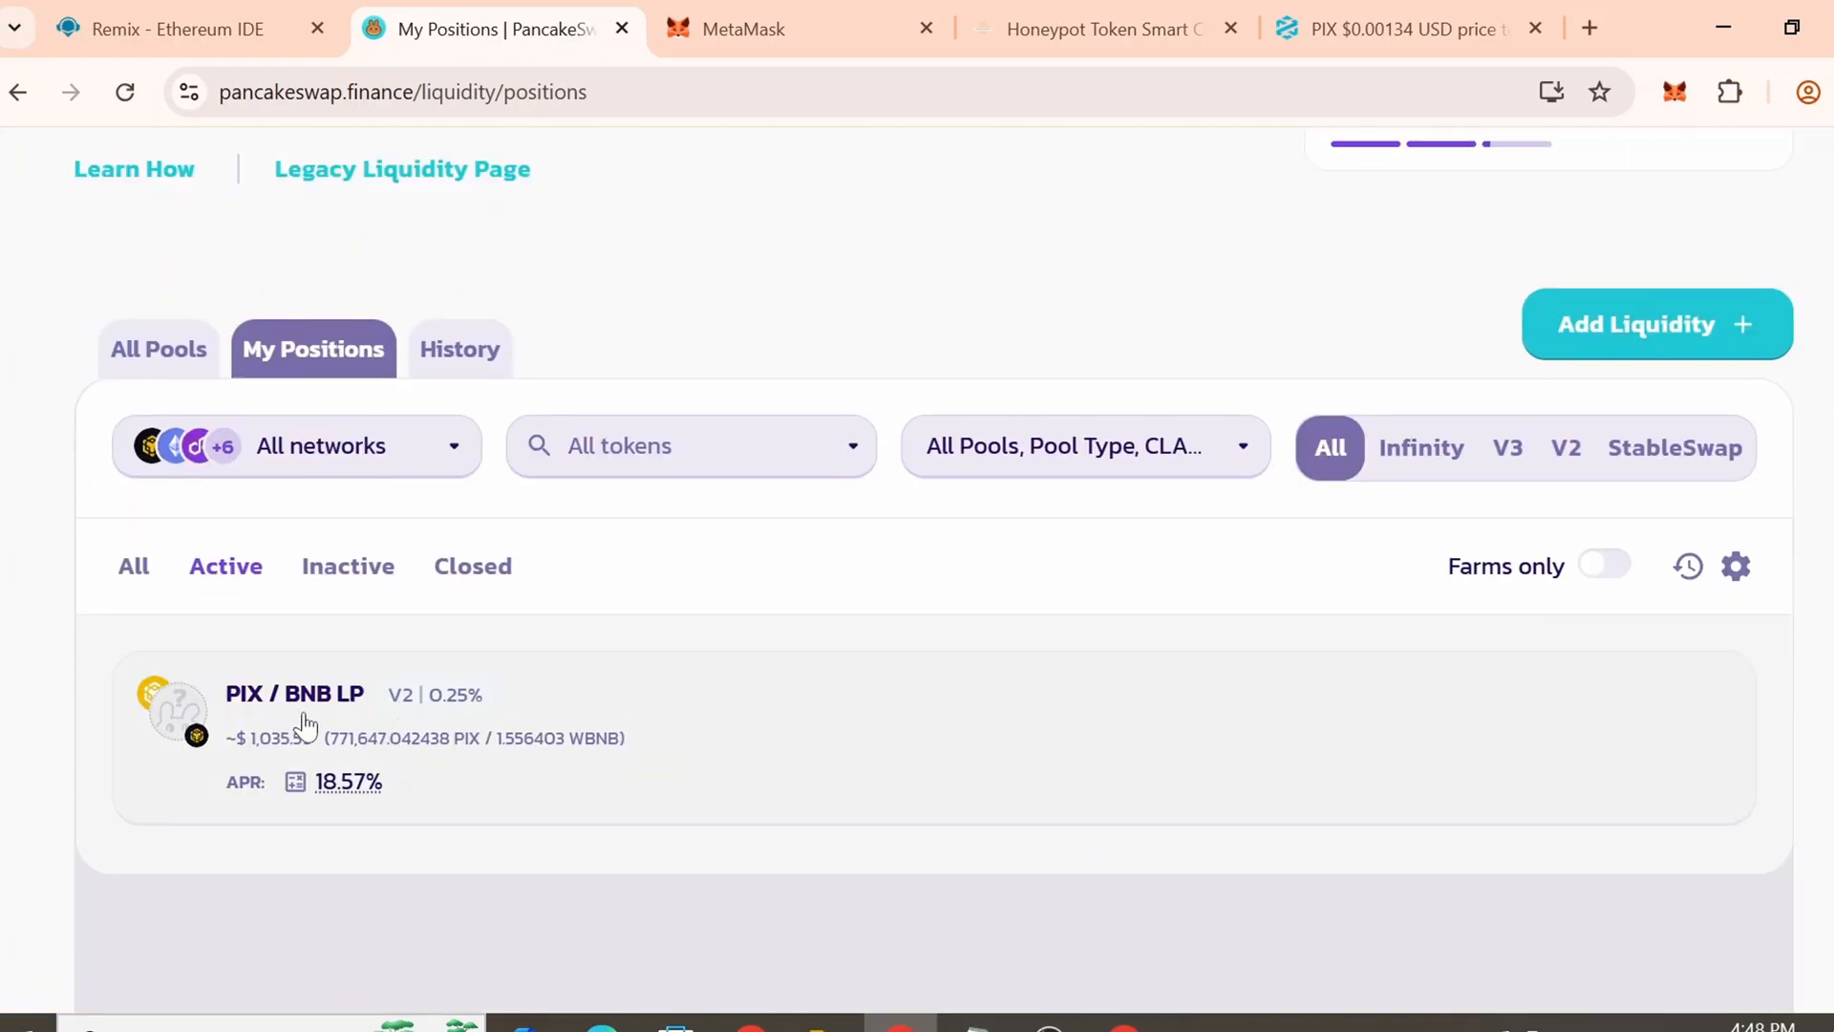
{"action": "left_click", "coordinate": [293, 693]}
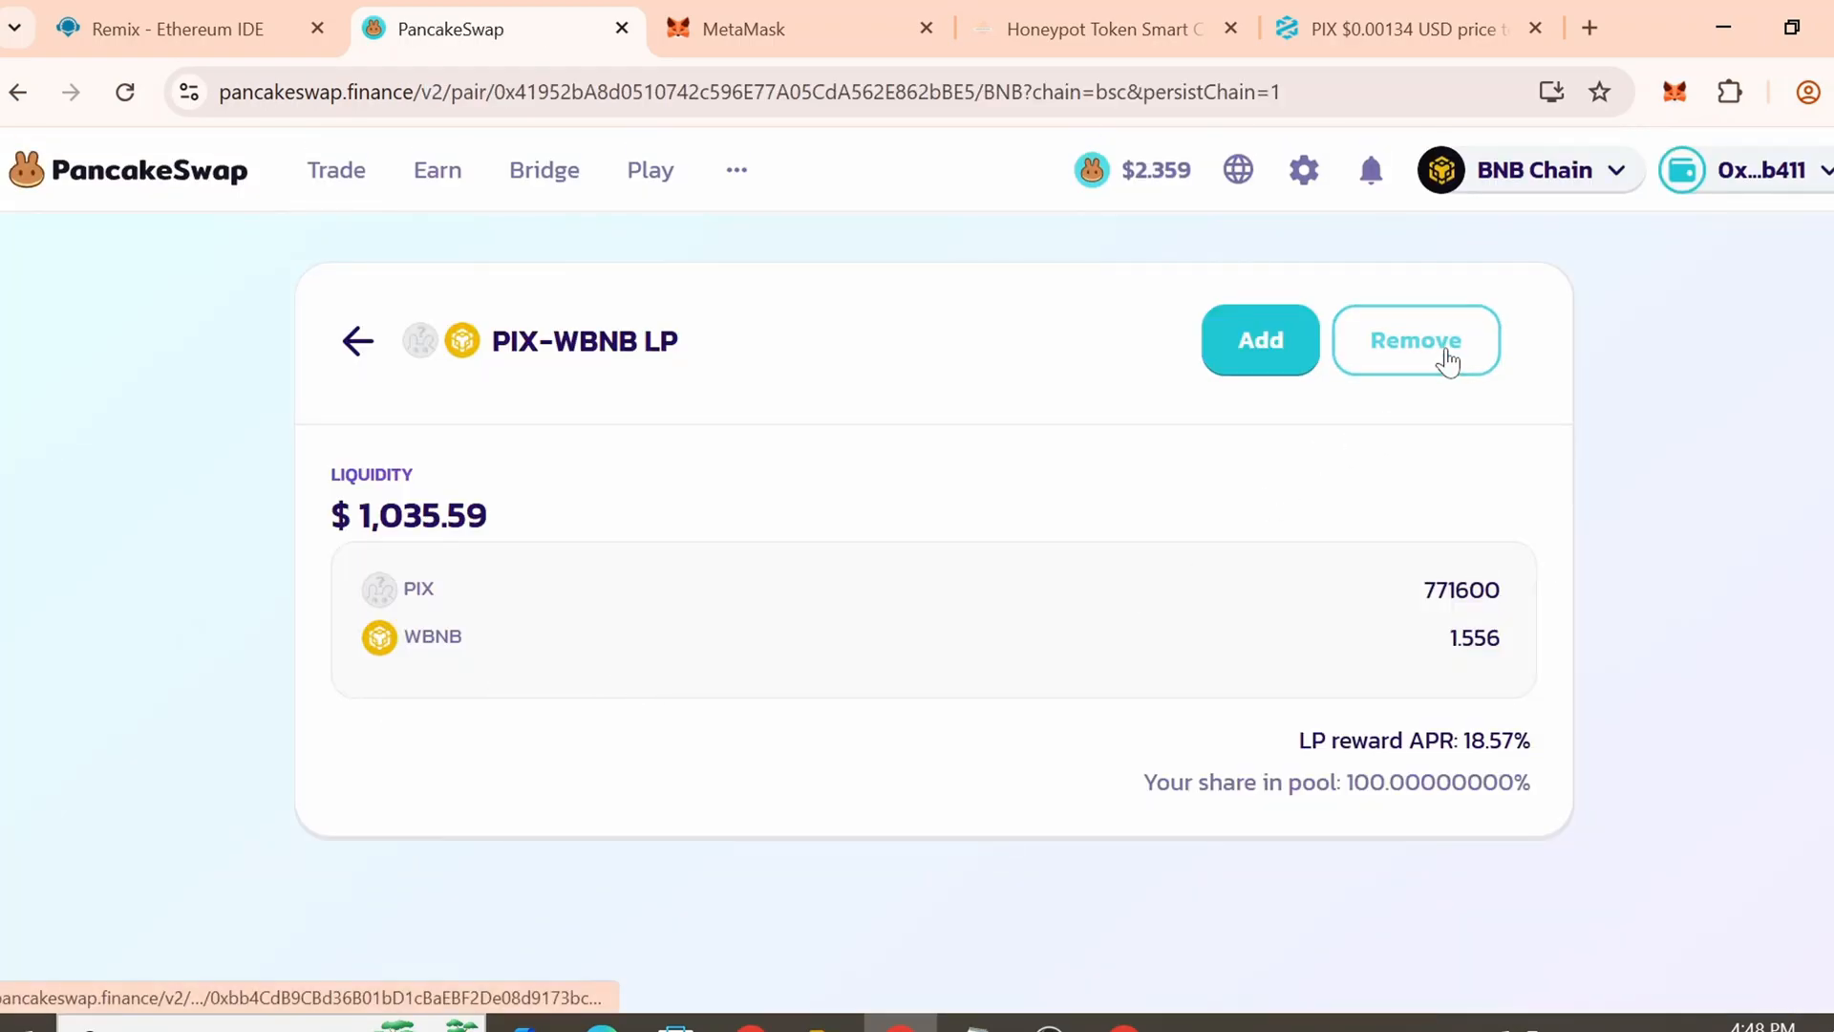
{"action": "left_click", "coordinate": [1416, 340]}
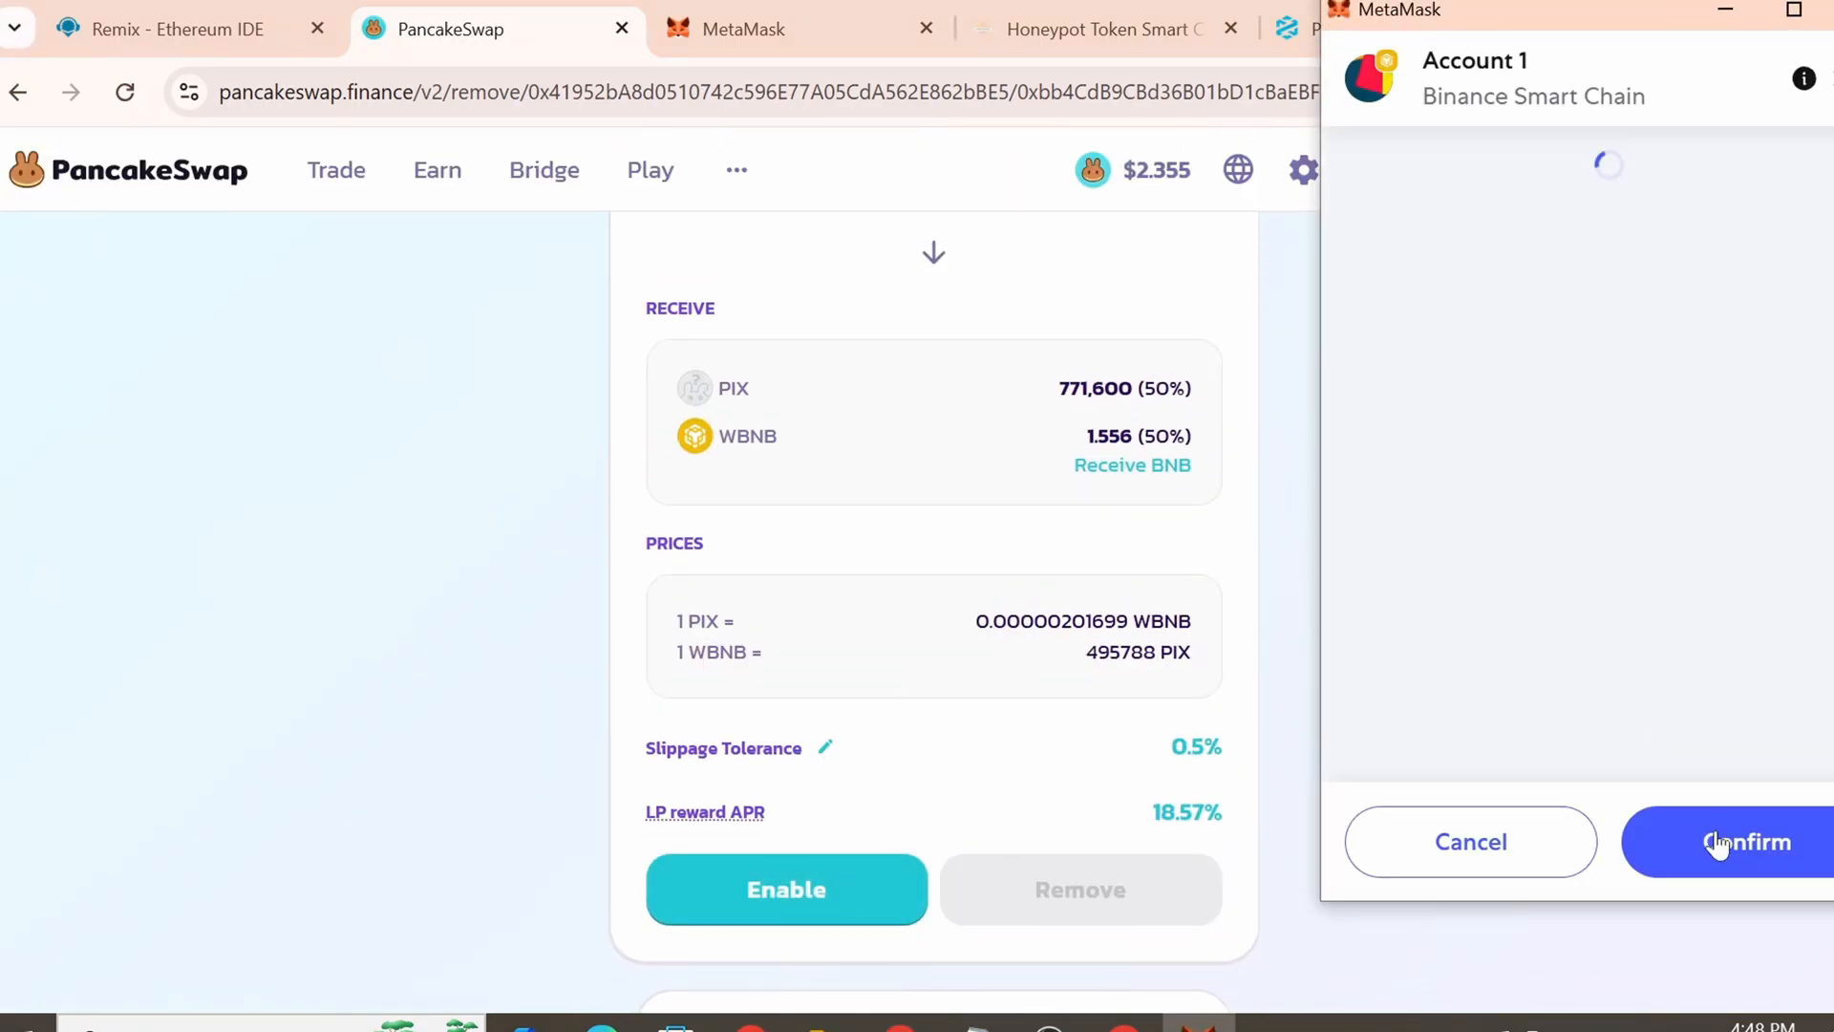
{"action": "left_click", "coordinate": [1745, 843]}
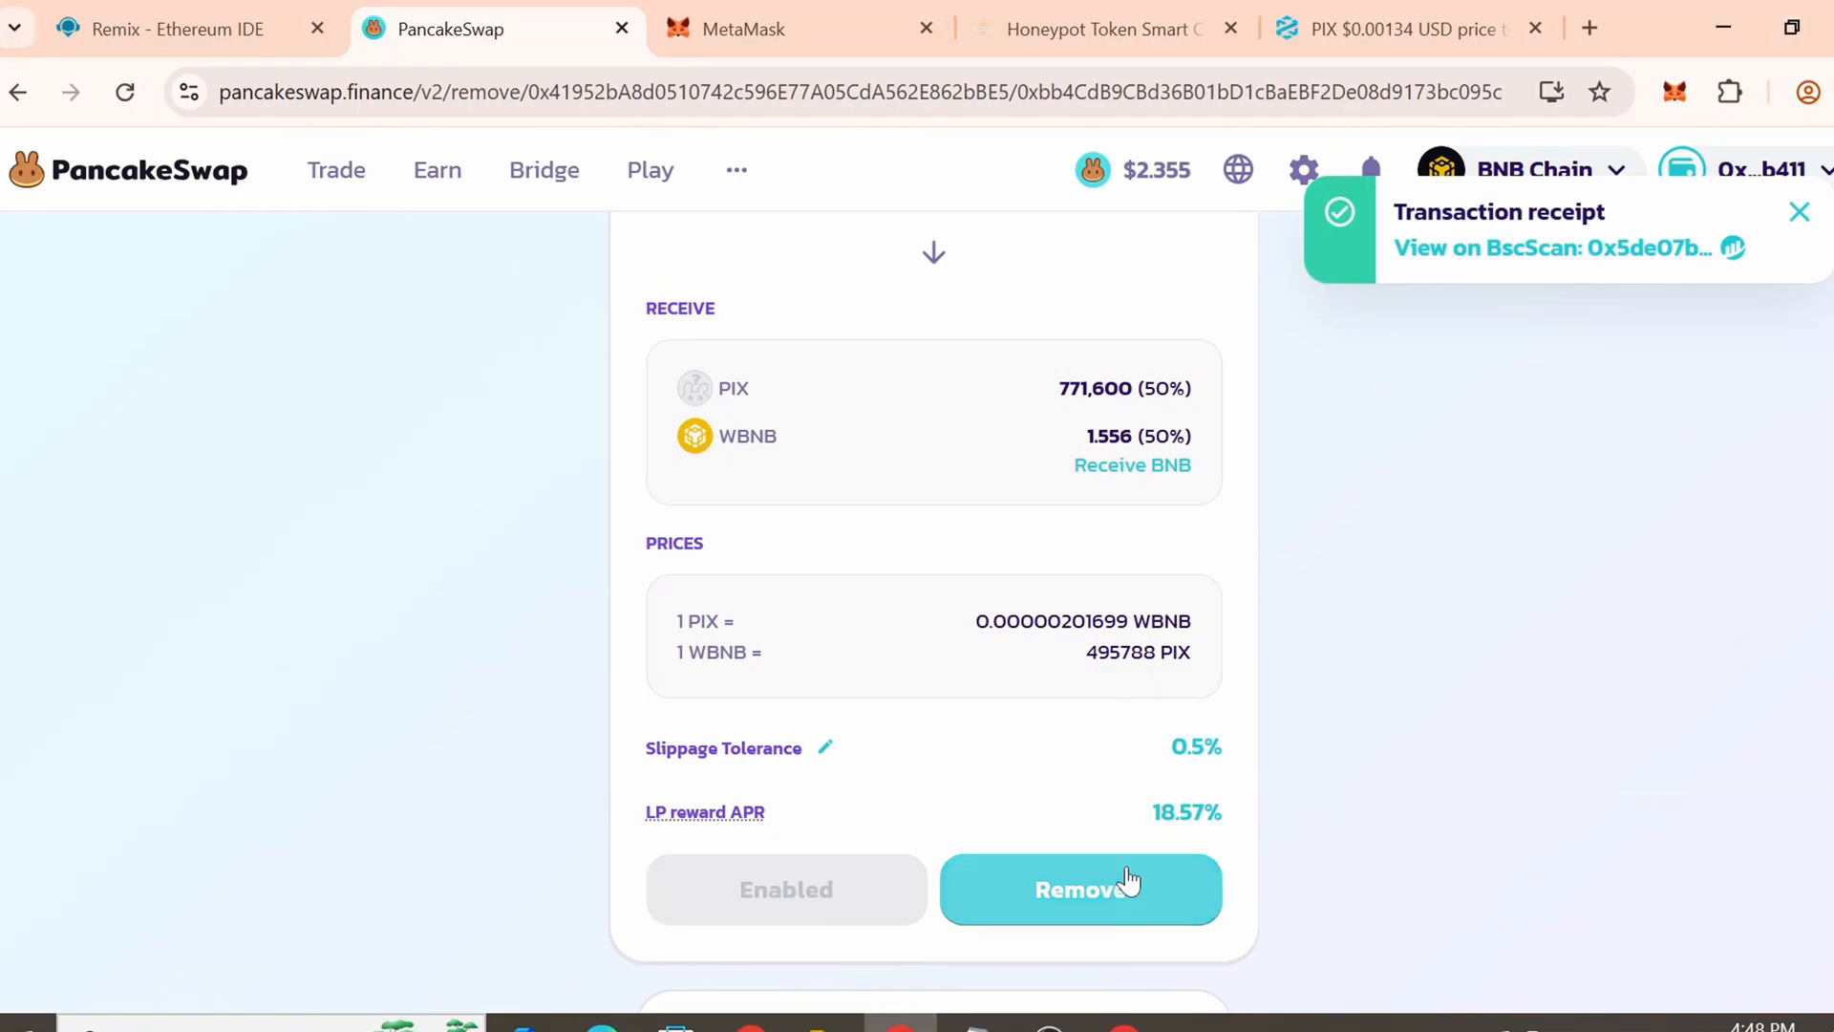
{"action": "left_click", "coordinate": [1078, 889]}
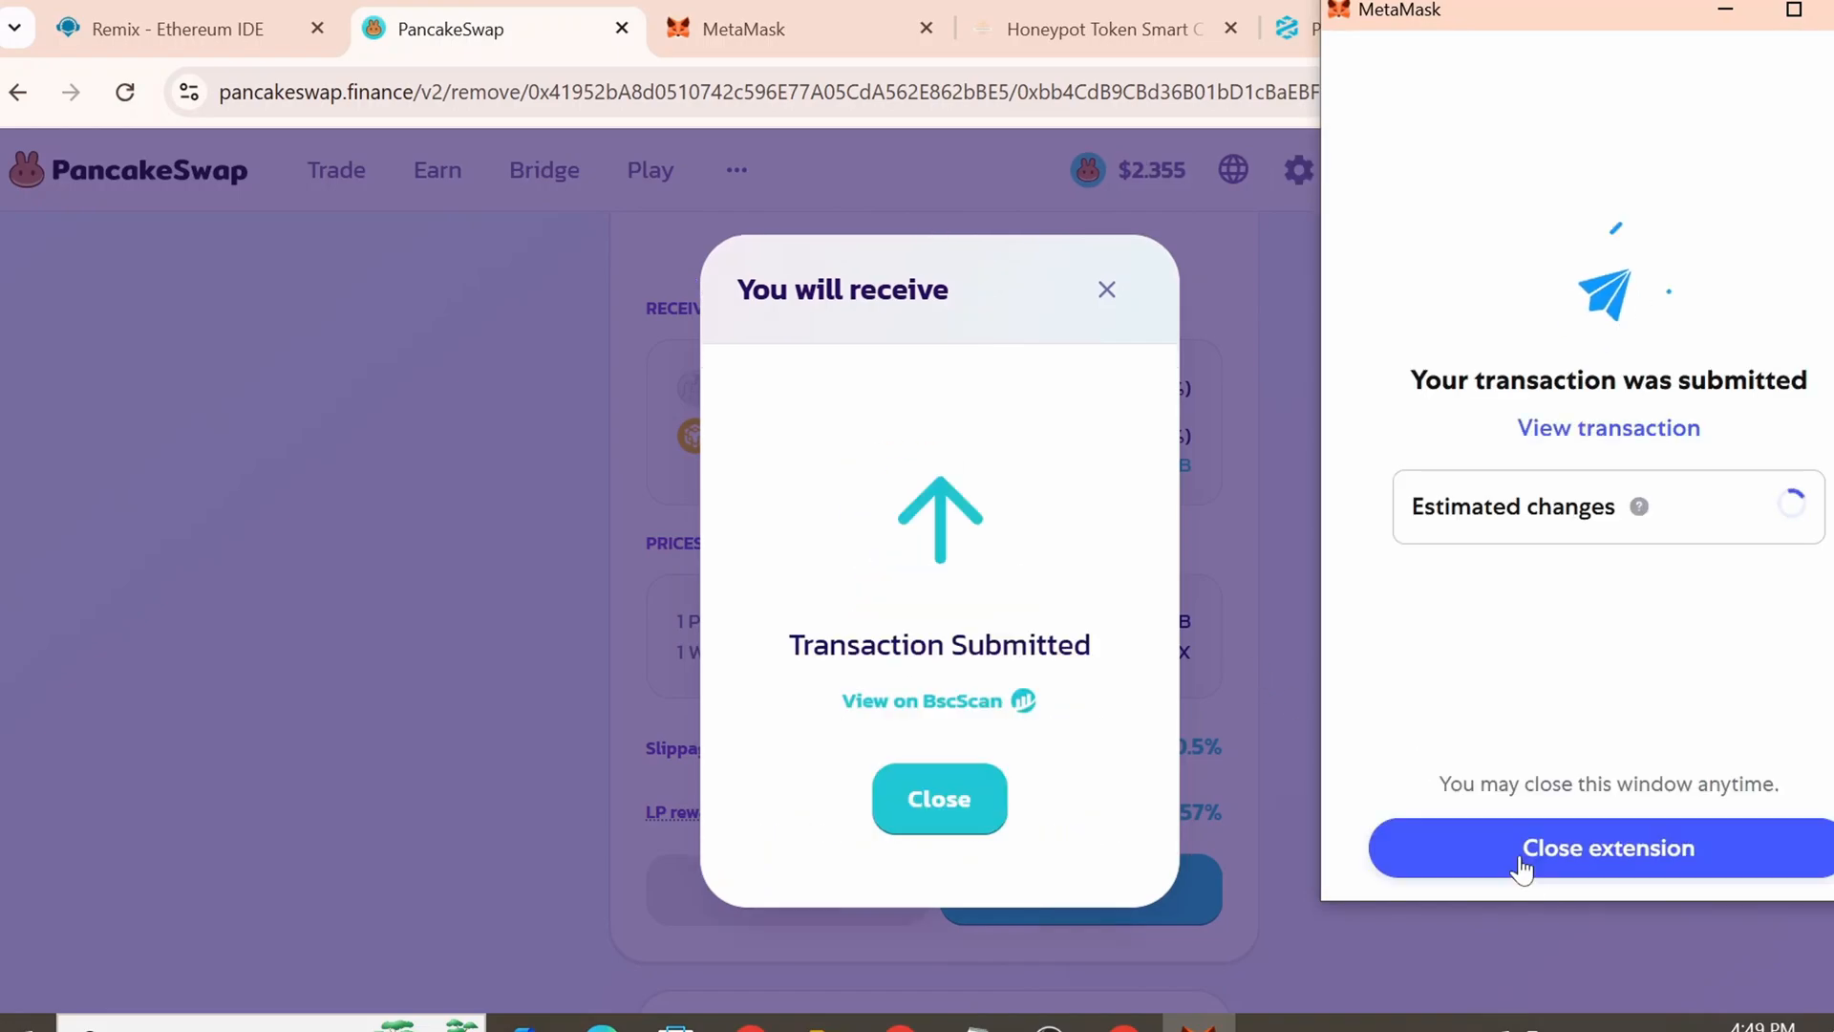
{"action": "left_click", "coordinate": [1607, 847]}
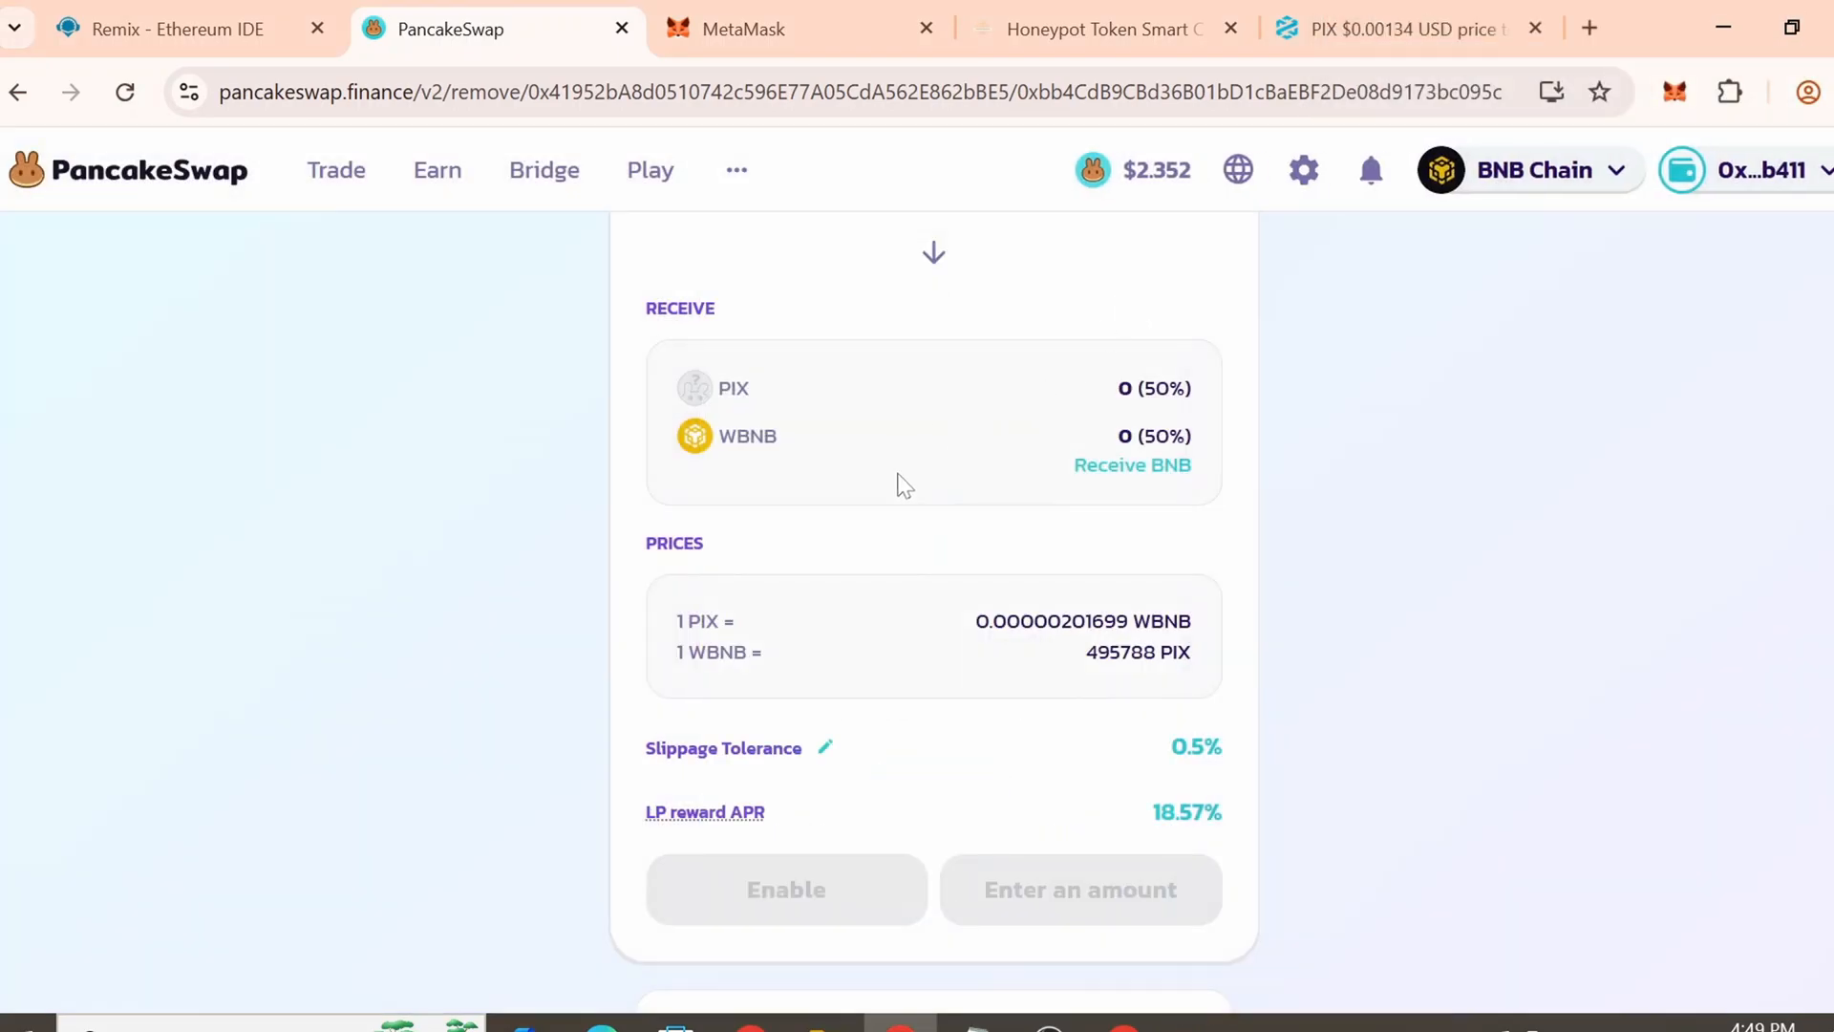
{"action": "mouse_move", "coordinate": [620, 403]}
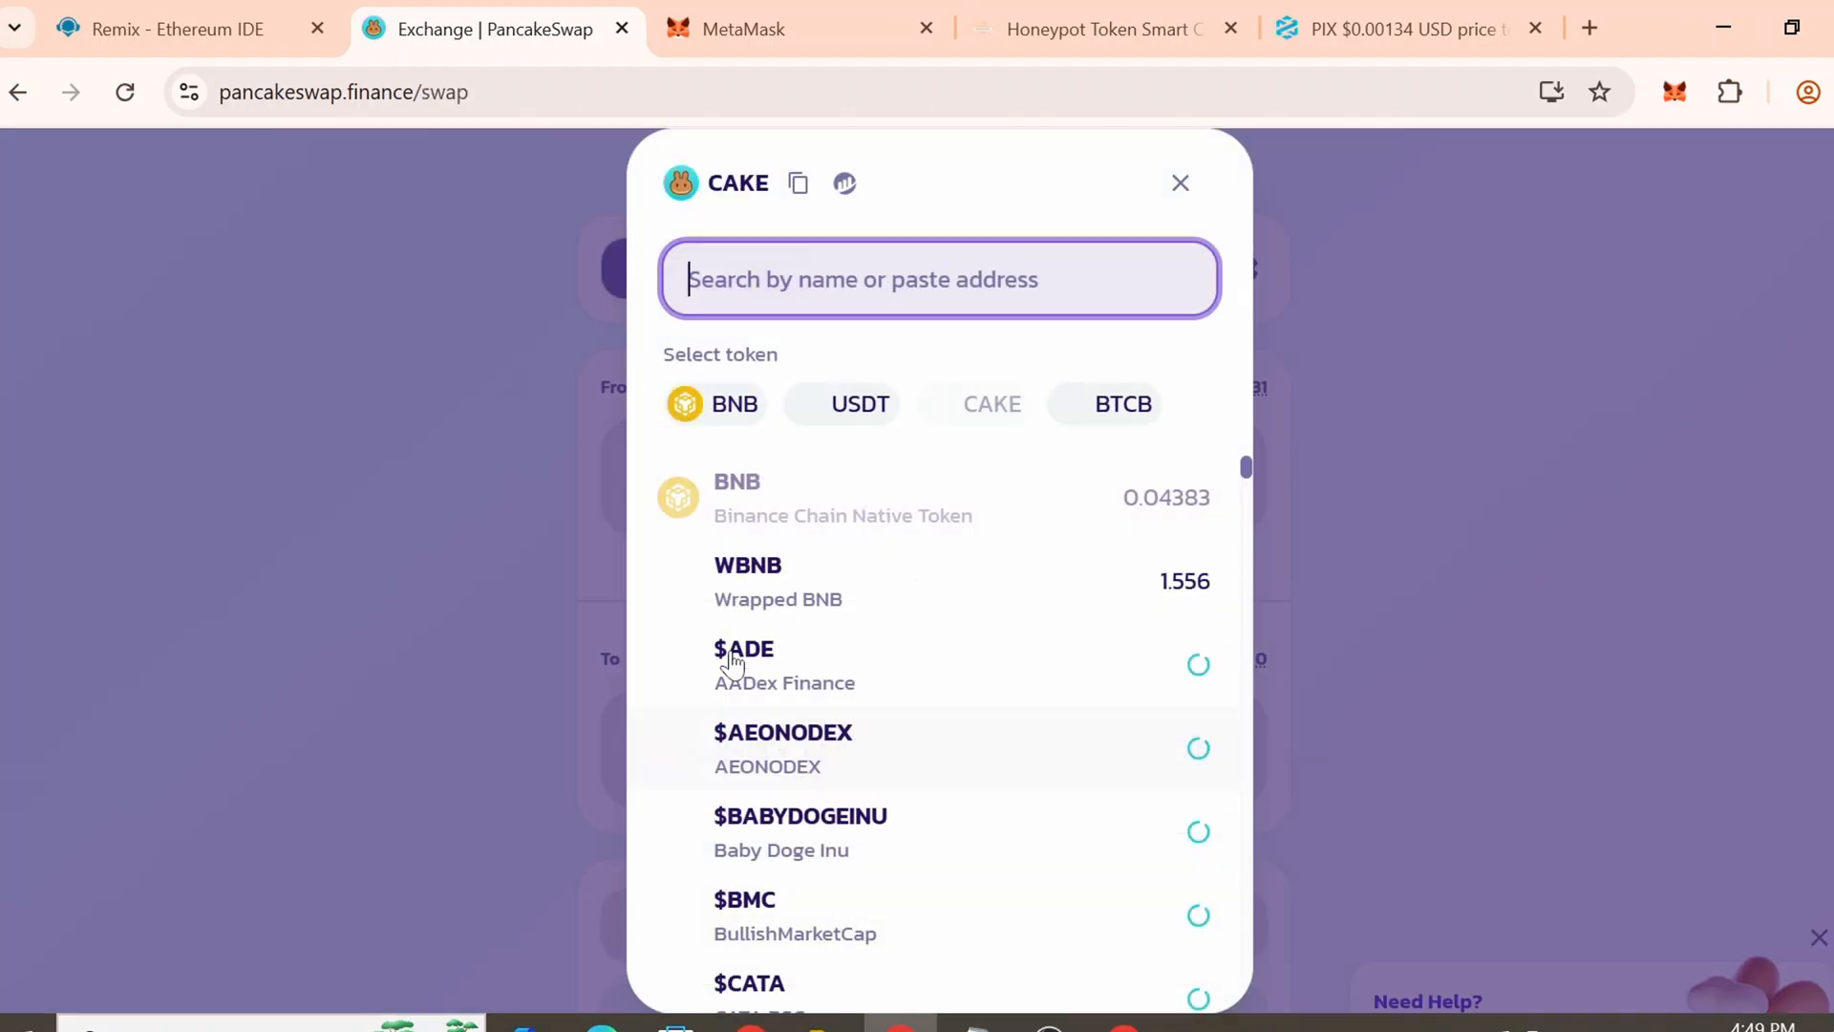
Unwrap 1.556197 WBNB to BNB, then check MetaMask's balance and DEXTools' 1.56 WBNB removal
{"action": "left_click", "coordinate": [778, 581]}
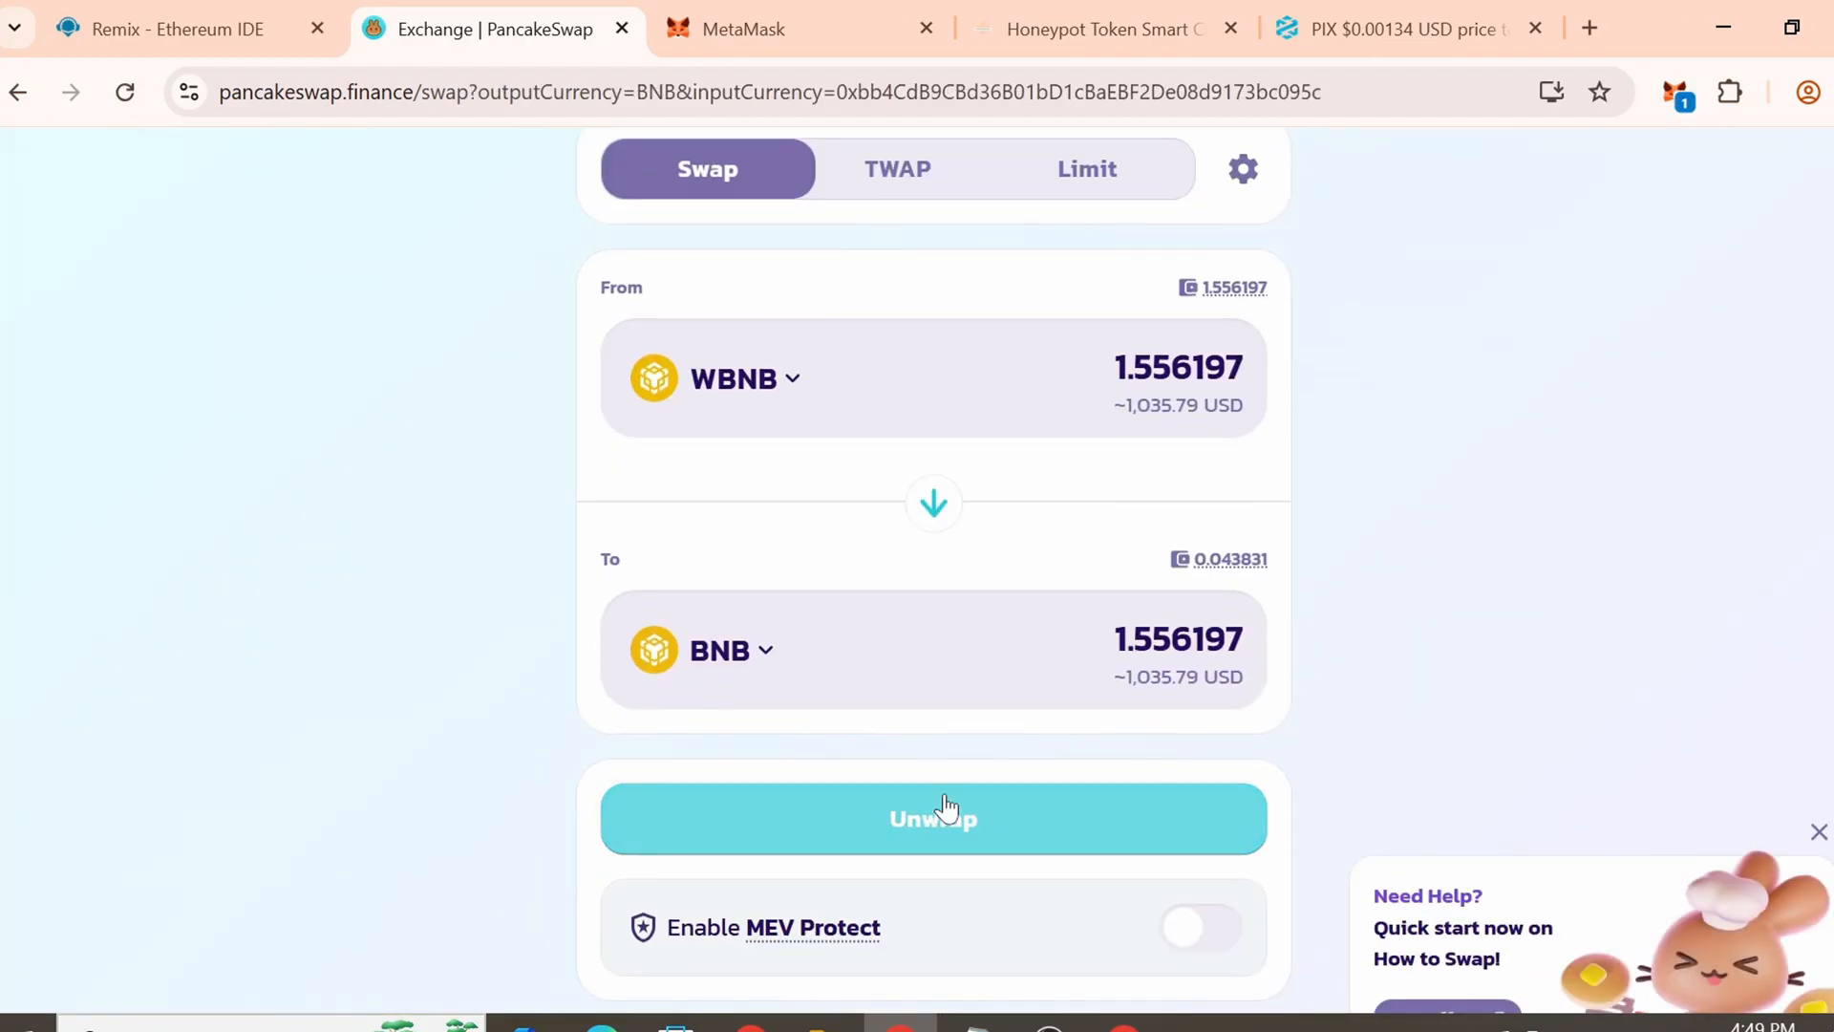
{"action": "left_click", "coordinate": [932, 818]}
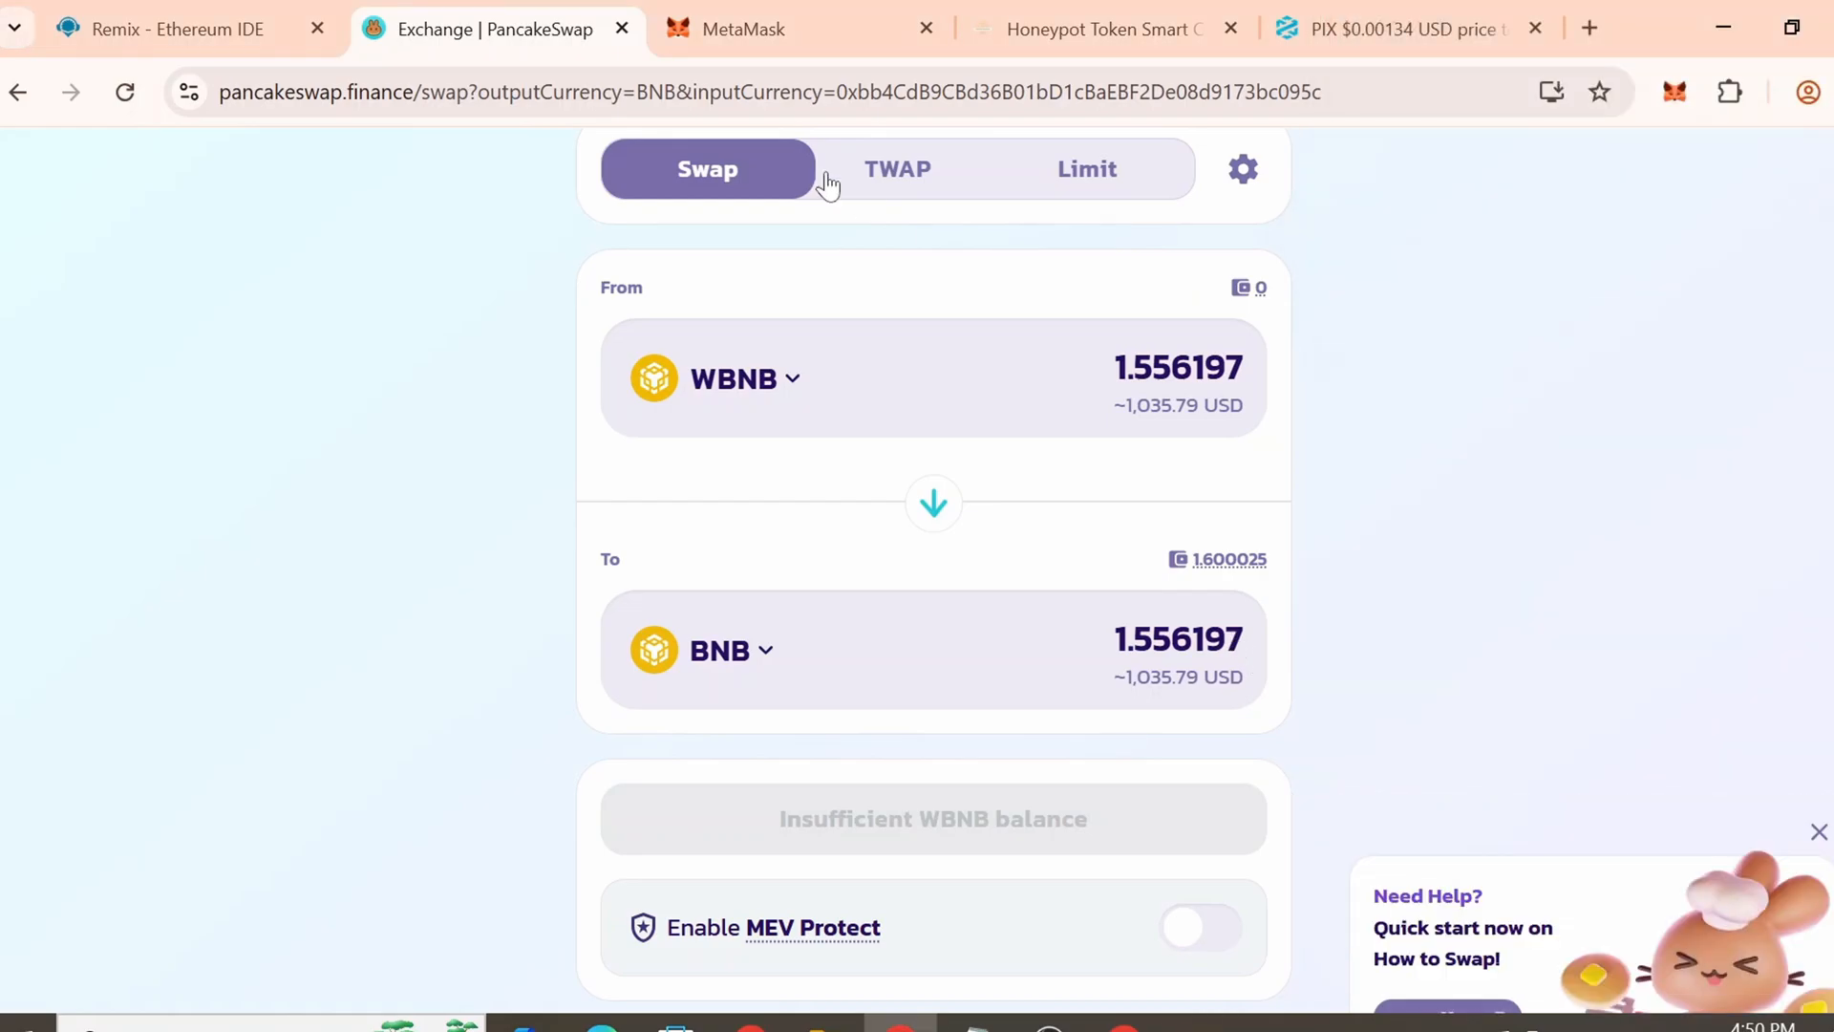
{"action": "left_click", "coordinate": [744, 27]}
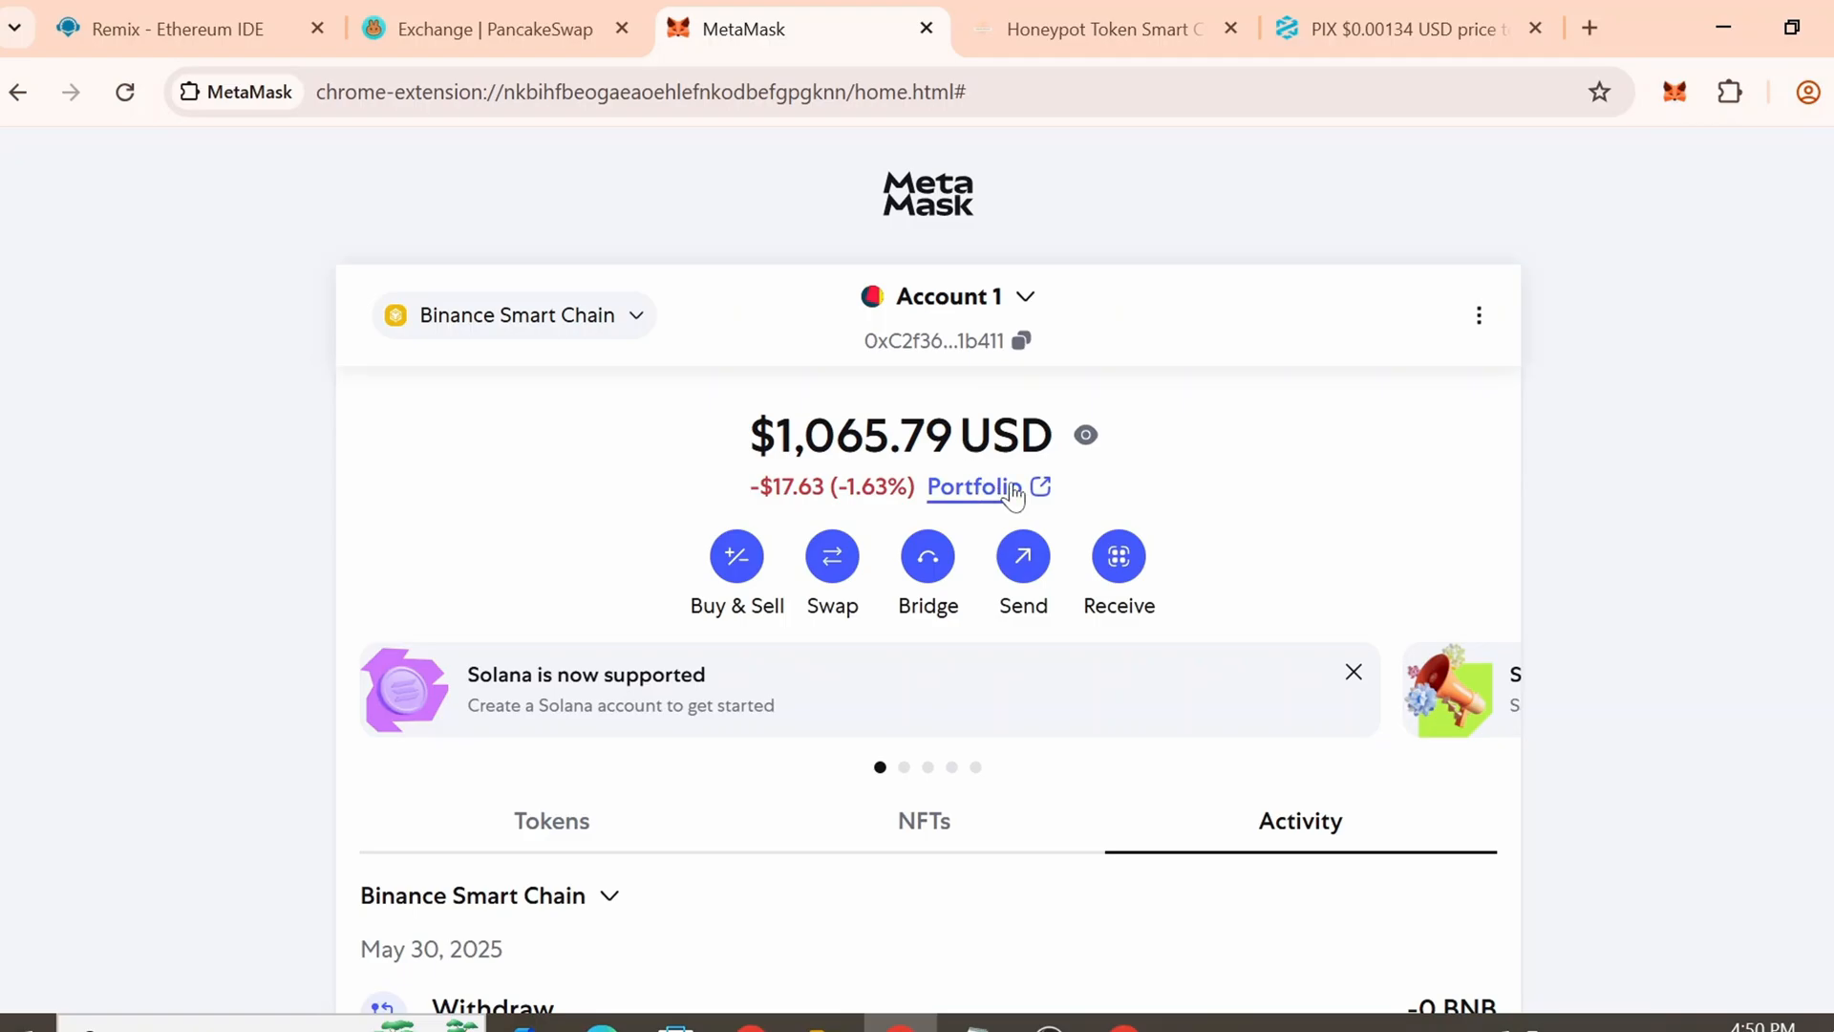
{"action": "mouse_move", "coordinate": [1412, 164]}
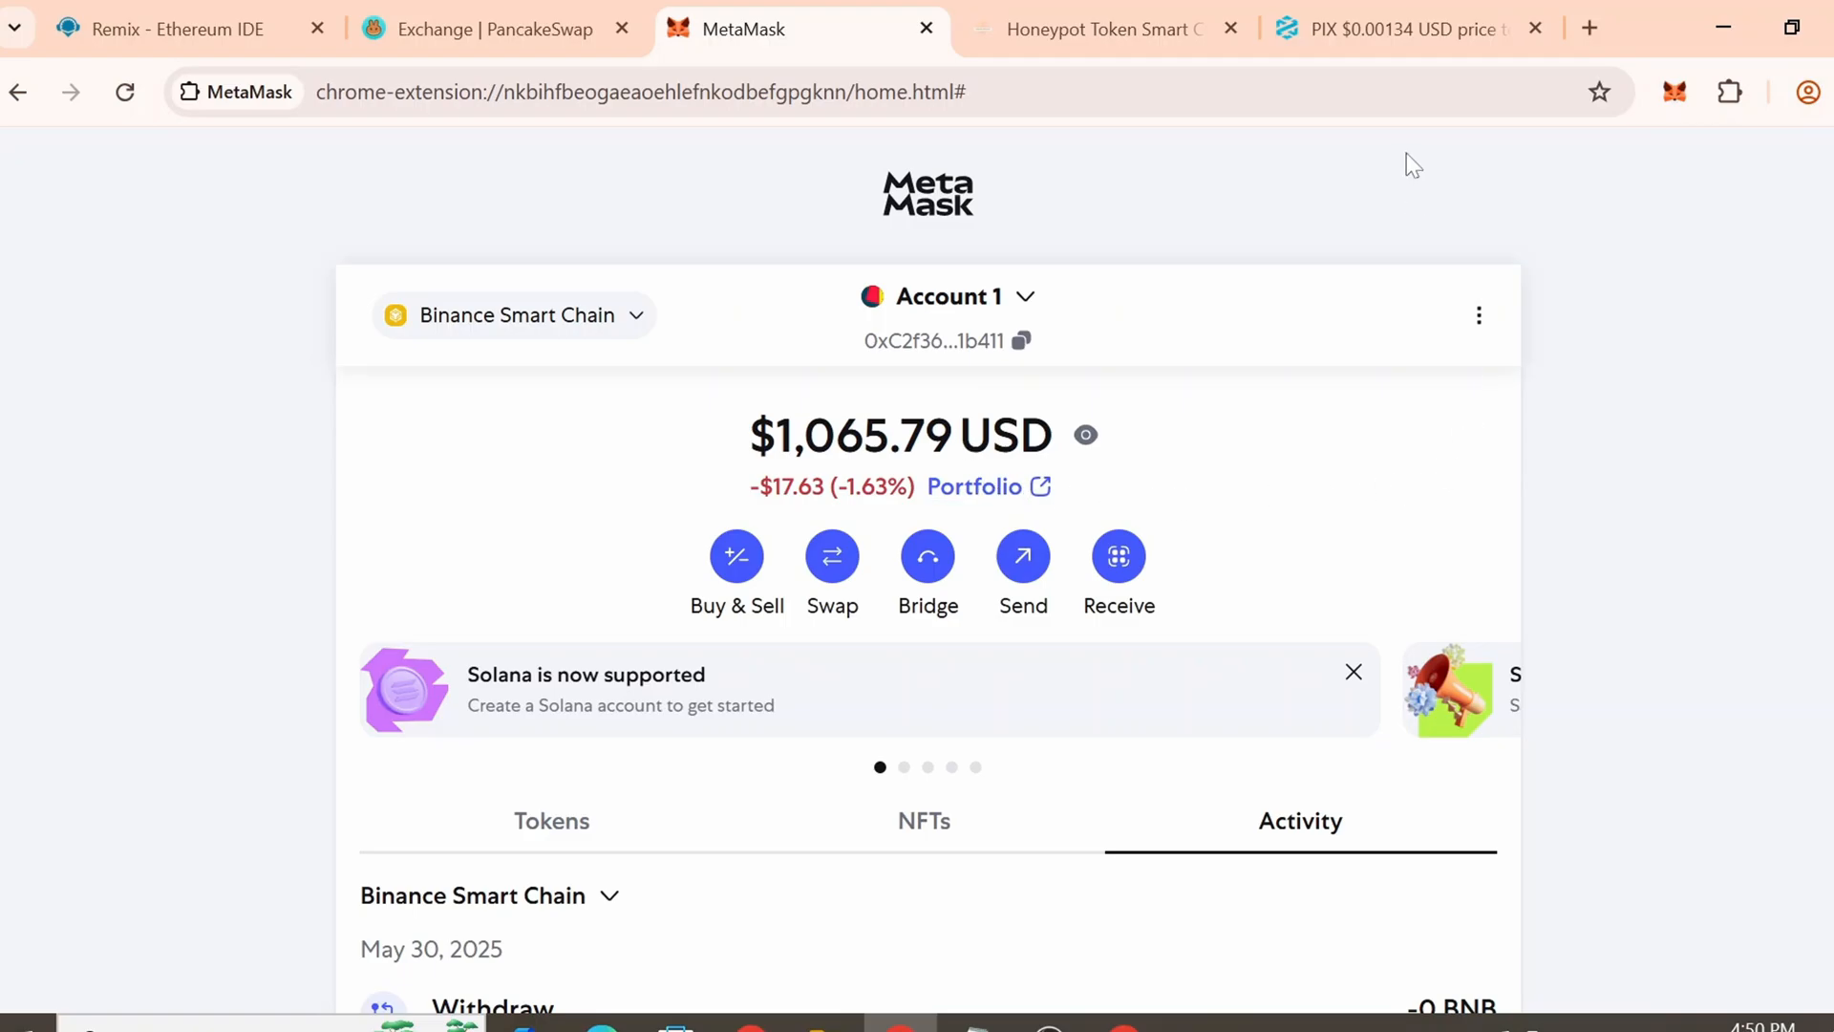
{"action": "mouse_move", "coordinate": [1398, 28]}
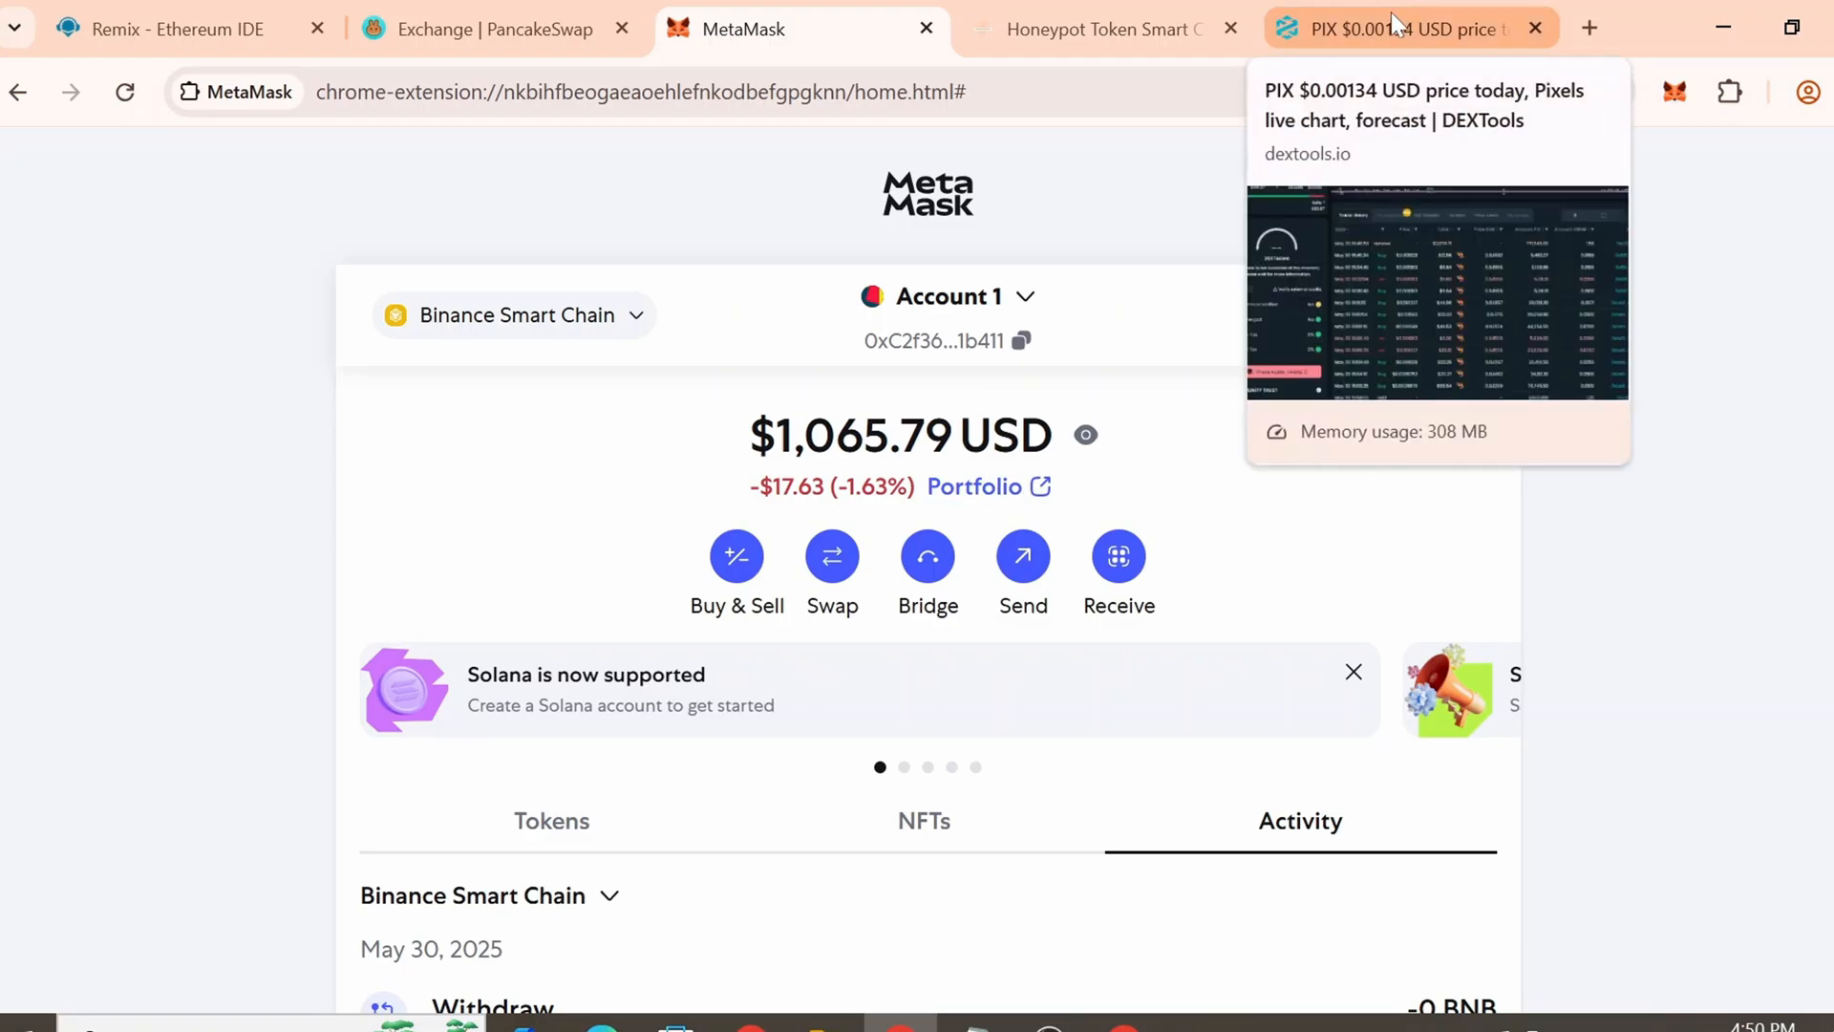
{"action": "left_click", "coordinate": [1393, 28]}
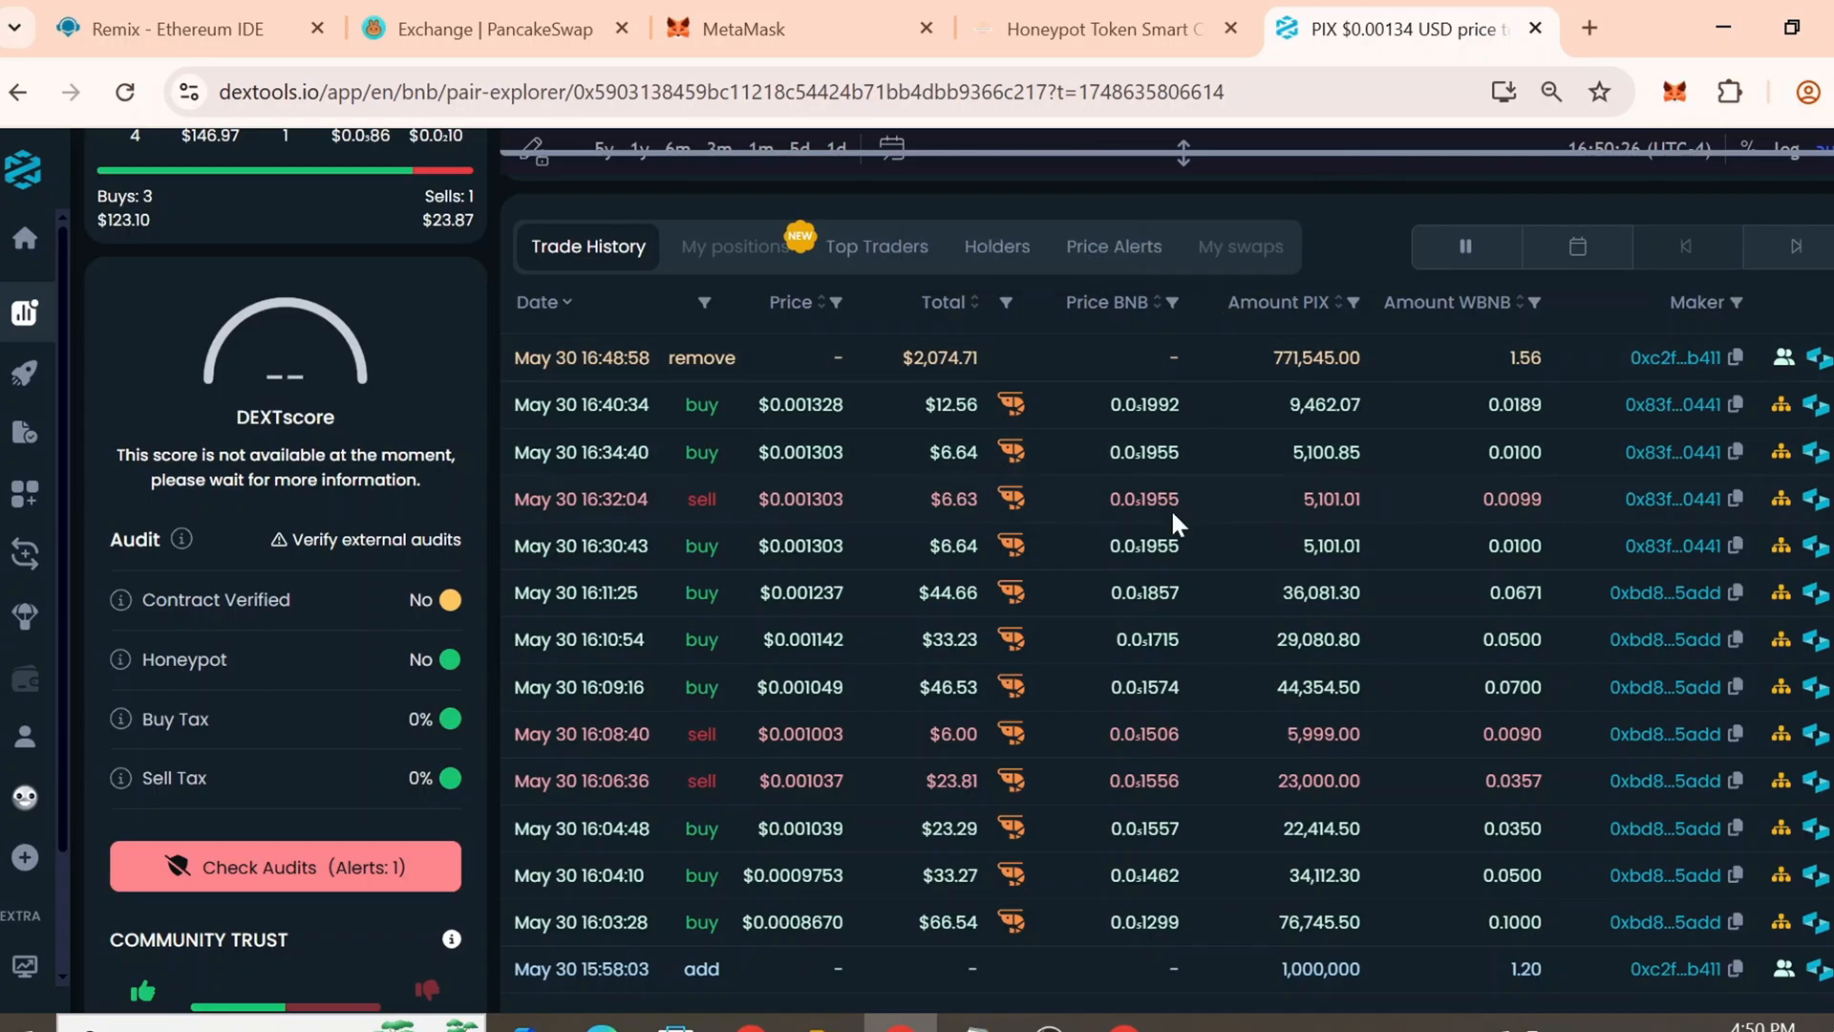